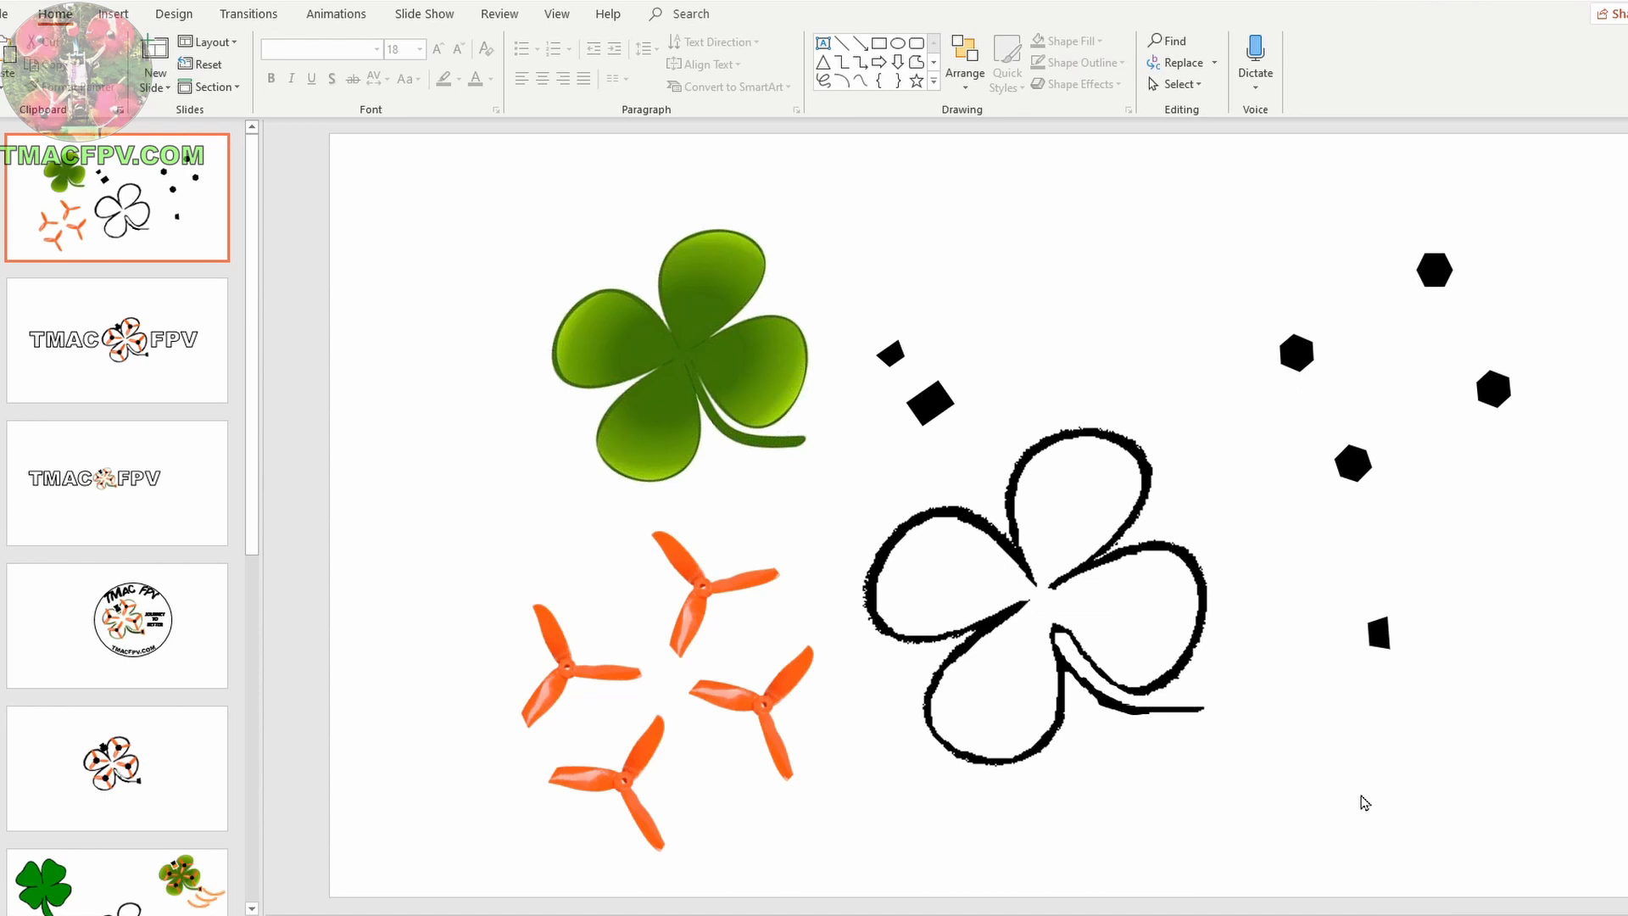
{"action": "mouse_move", "coordinate": [898, 269]}
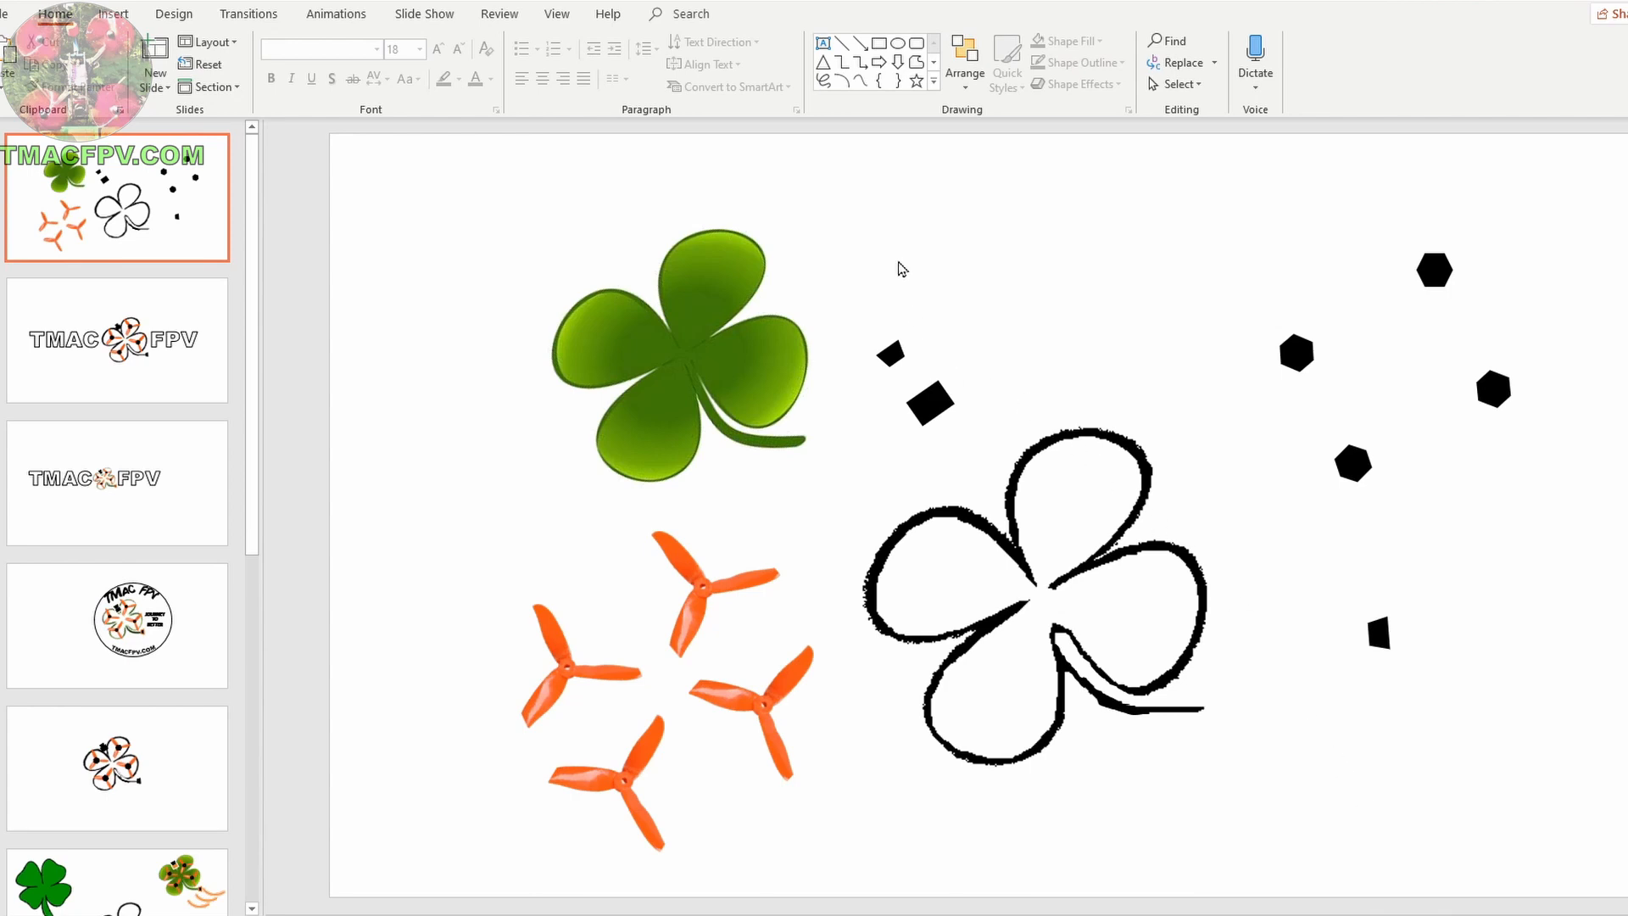
{"action": "mouse_move", "coordinate": [848, 790]}
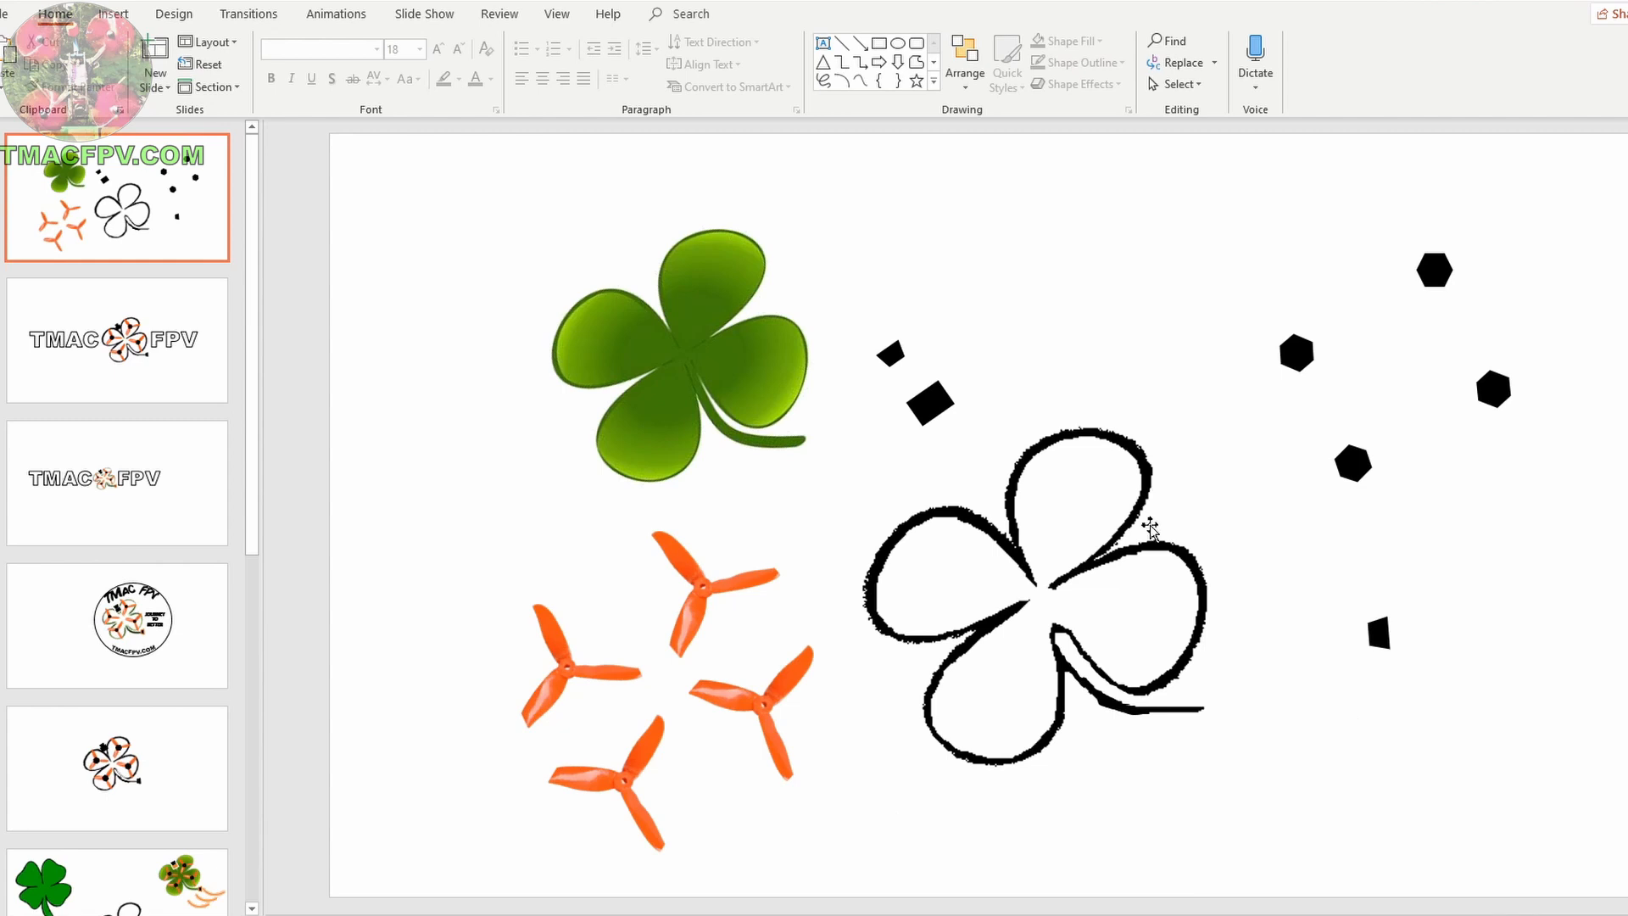
{"action": "mouse_move", "coordinate": [766, 290]}
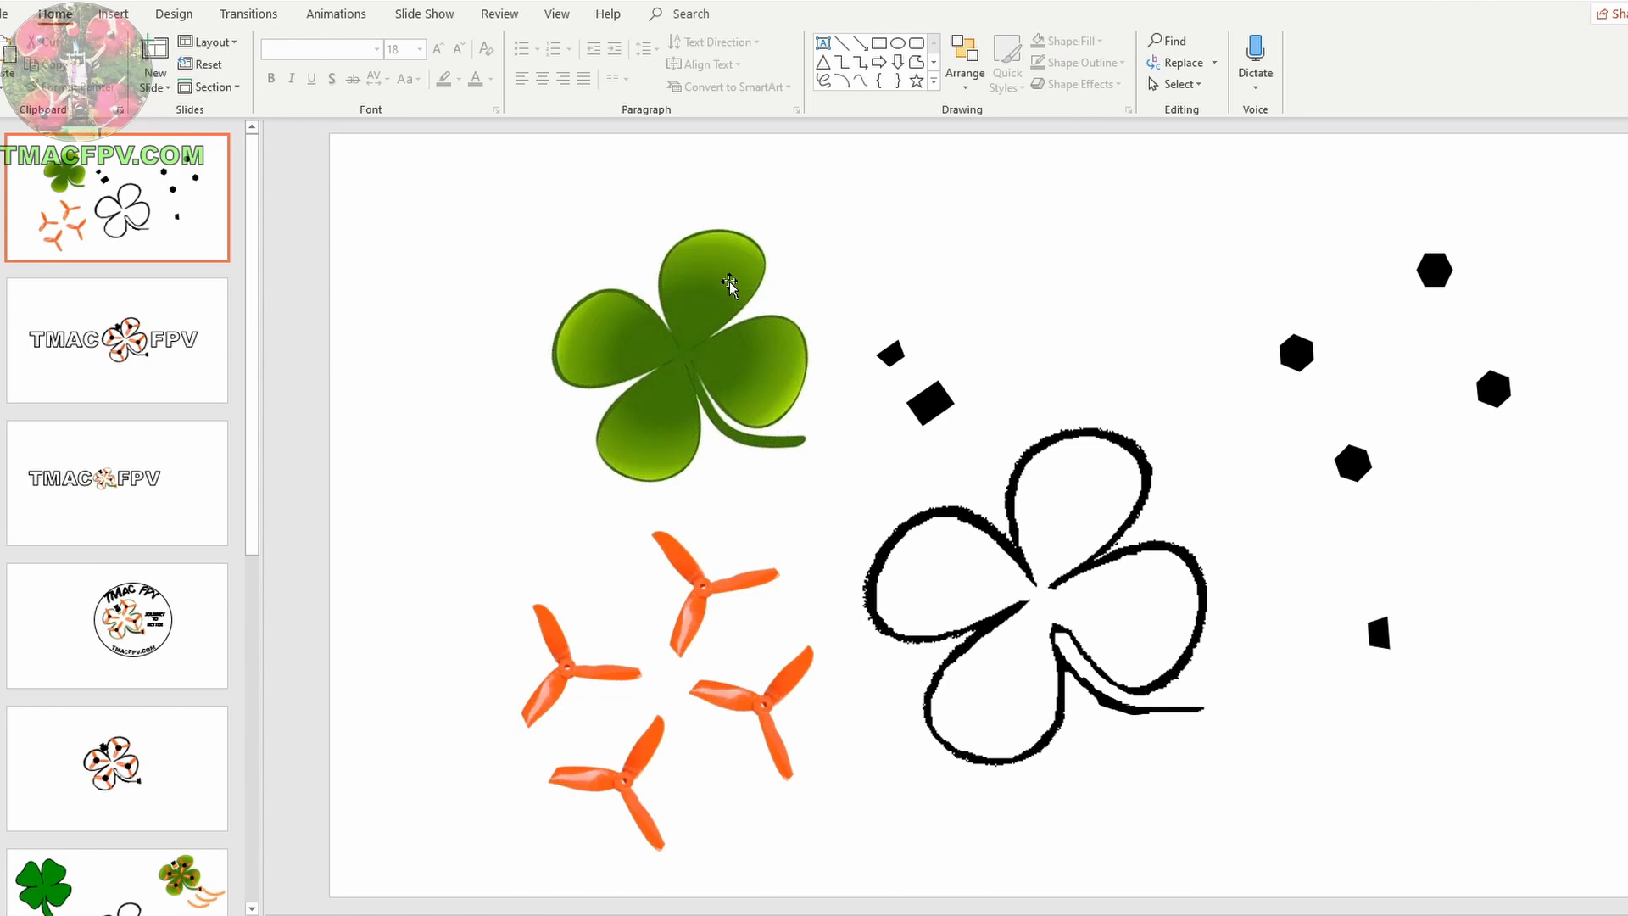
{"action": "mouse_move", "coordinate": [726, 548]}
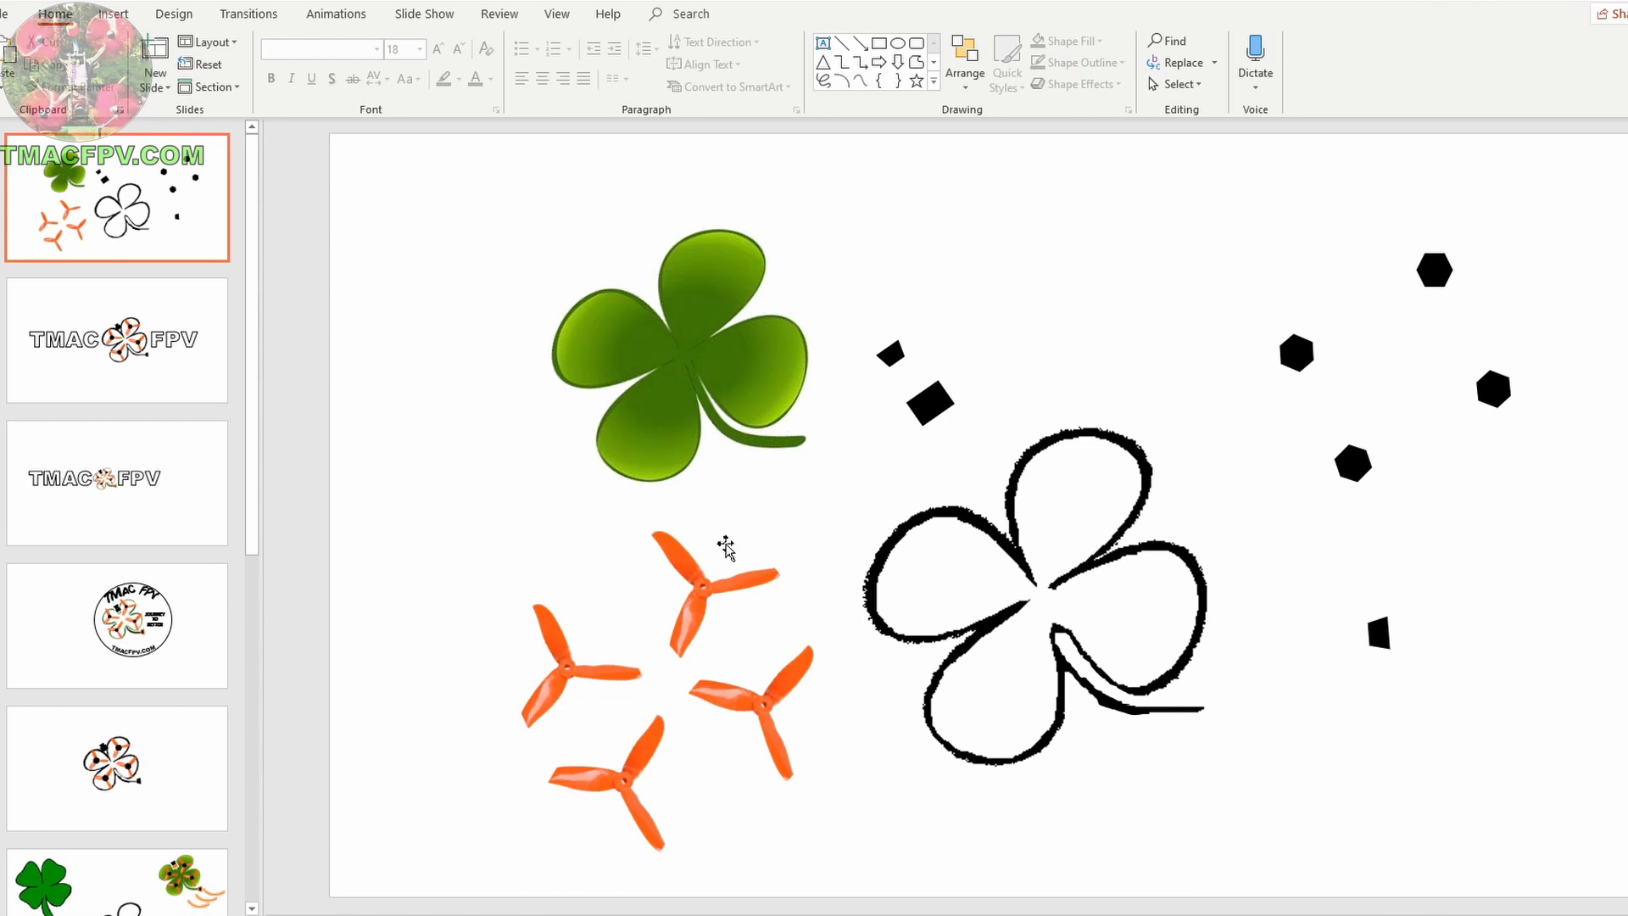
{"action": "mouse_move", "coordinate": [595, 771]}
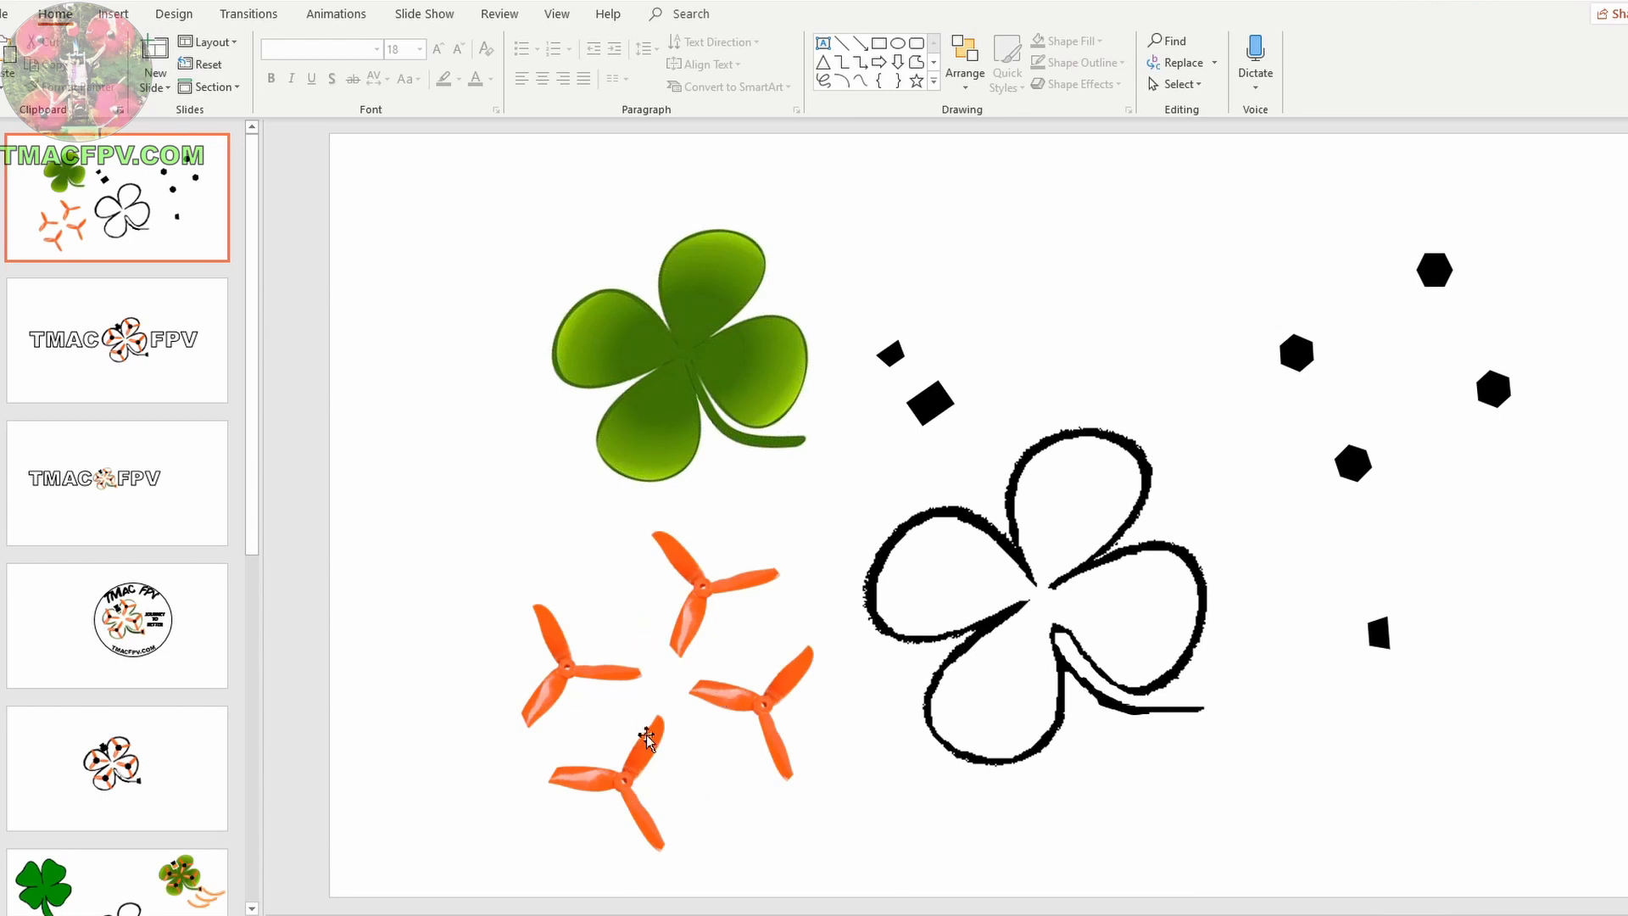
{"action": "mouse_move", "coordinate": [895, 363]}
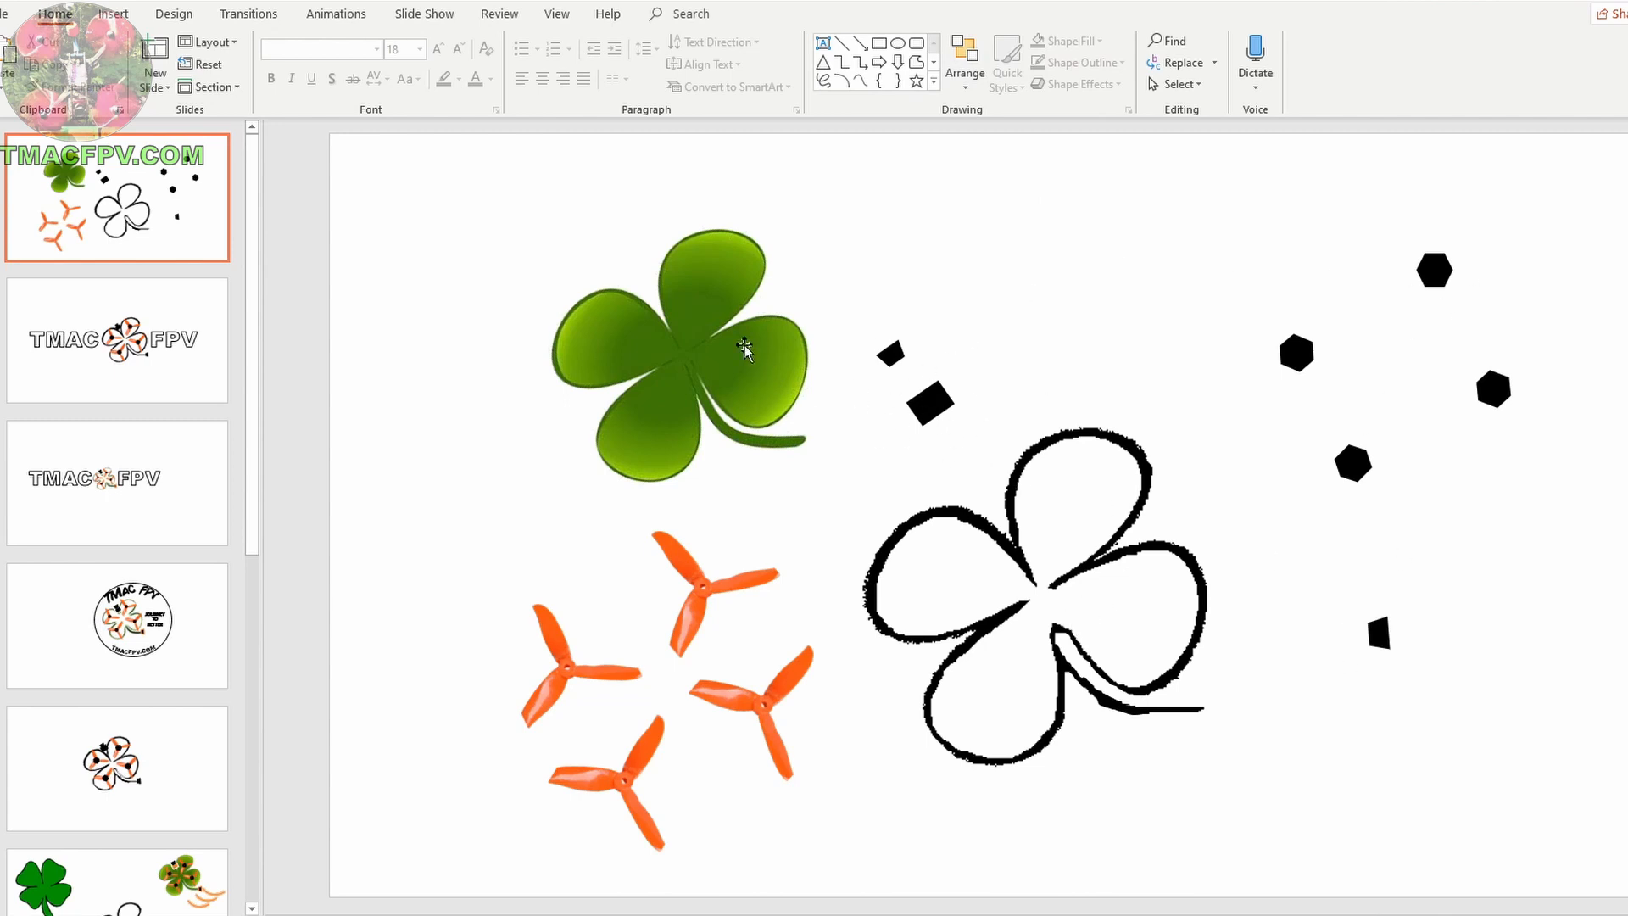
{"action": "mouse_move", "coordinate": [690, 344]}
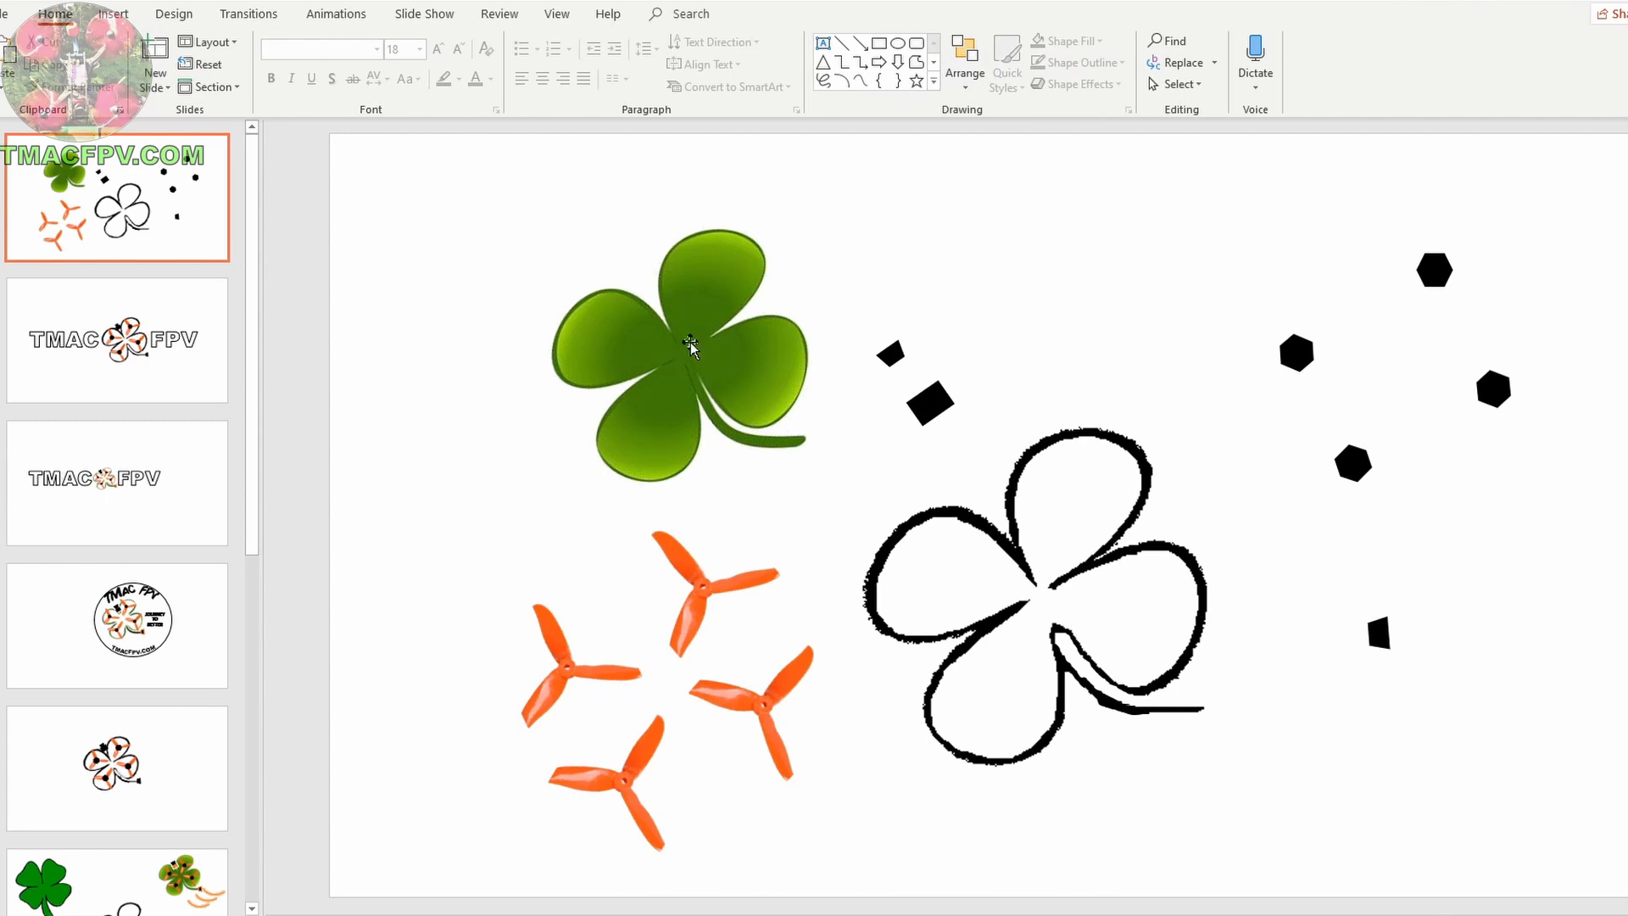
Open the 4LEAF CLOVER picture and erase the leaf interiors, leaving a green outline.
{"action": "left_click", "coordinate": [685, 348]}
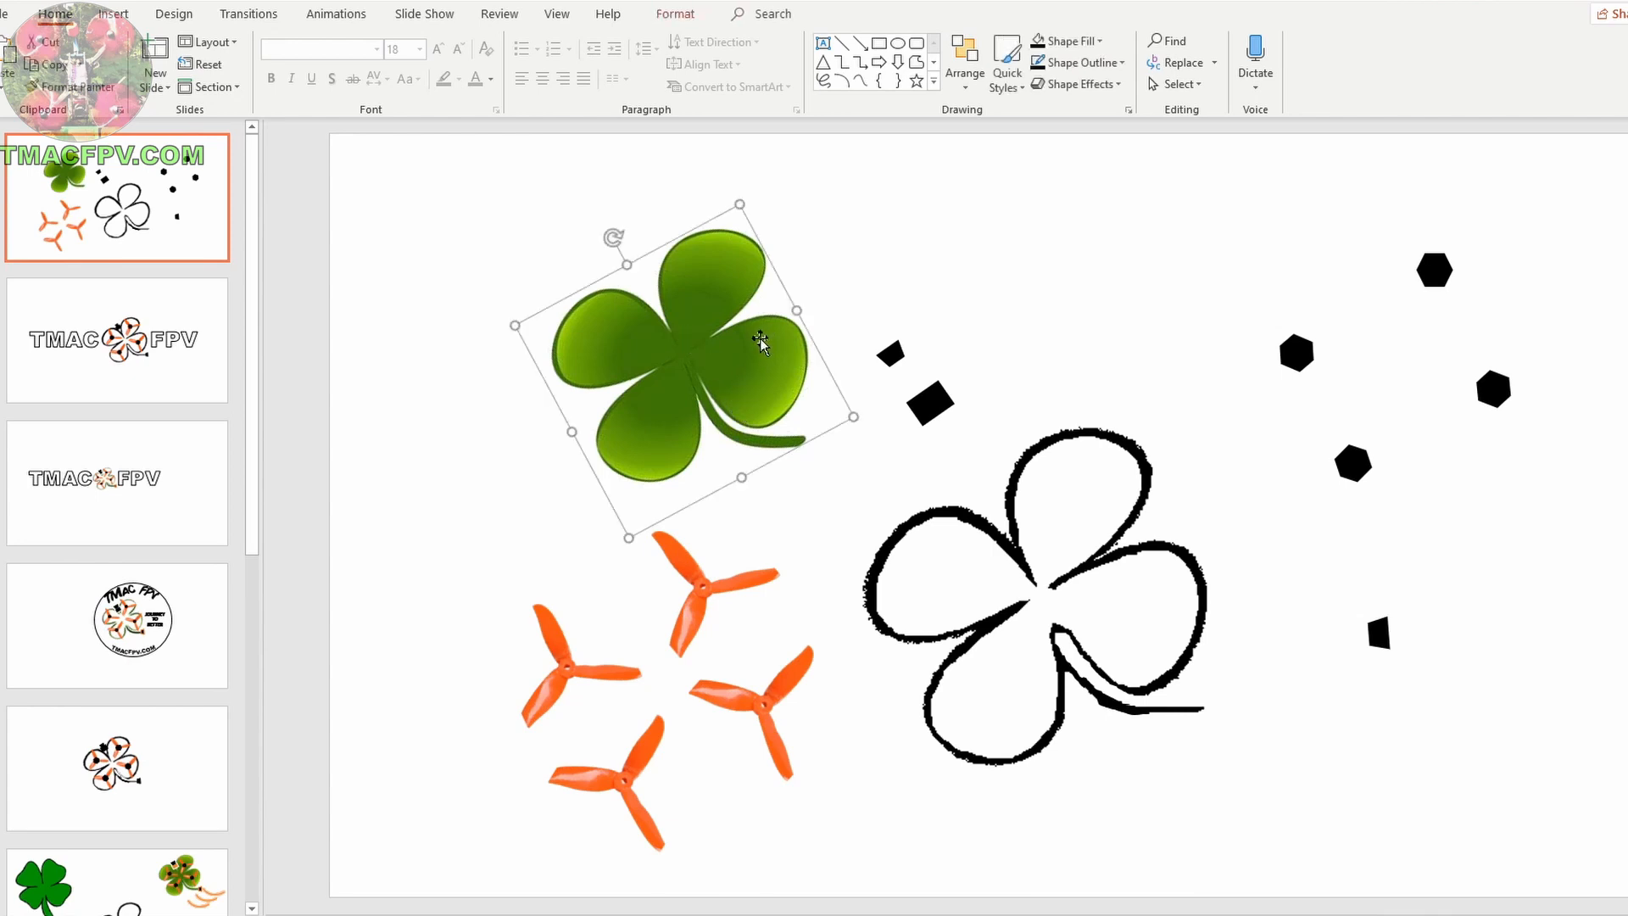
{"action": "mouse_move", "coordinate": [1007, 568]}
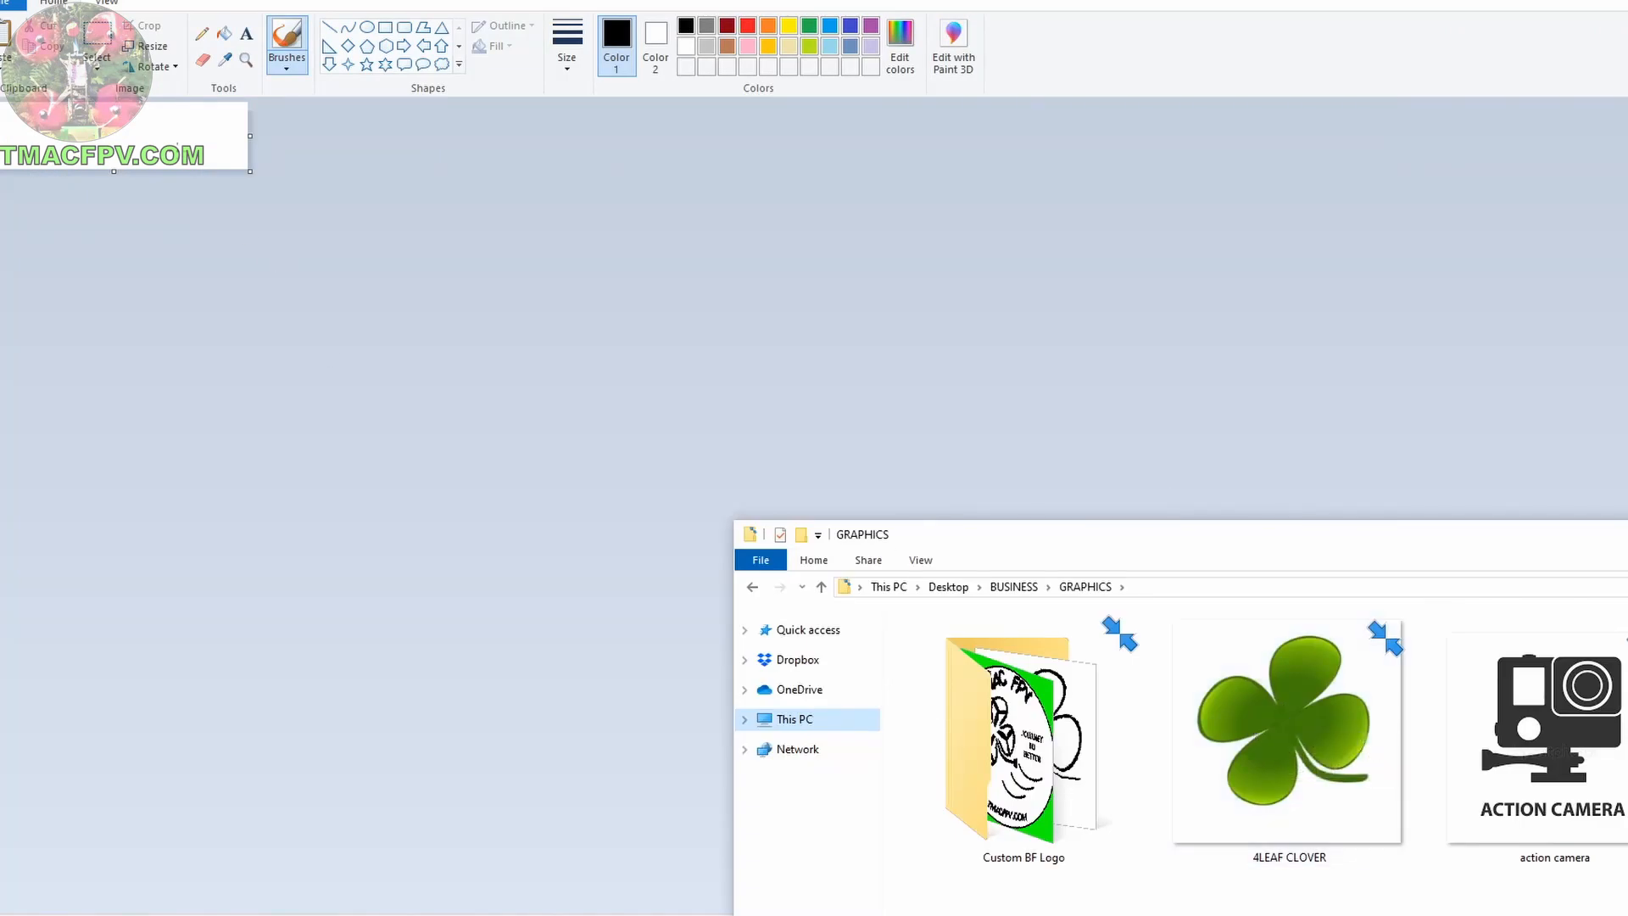
{"action": "left_click", "coordinate": [1287, 733]}
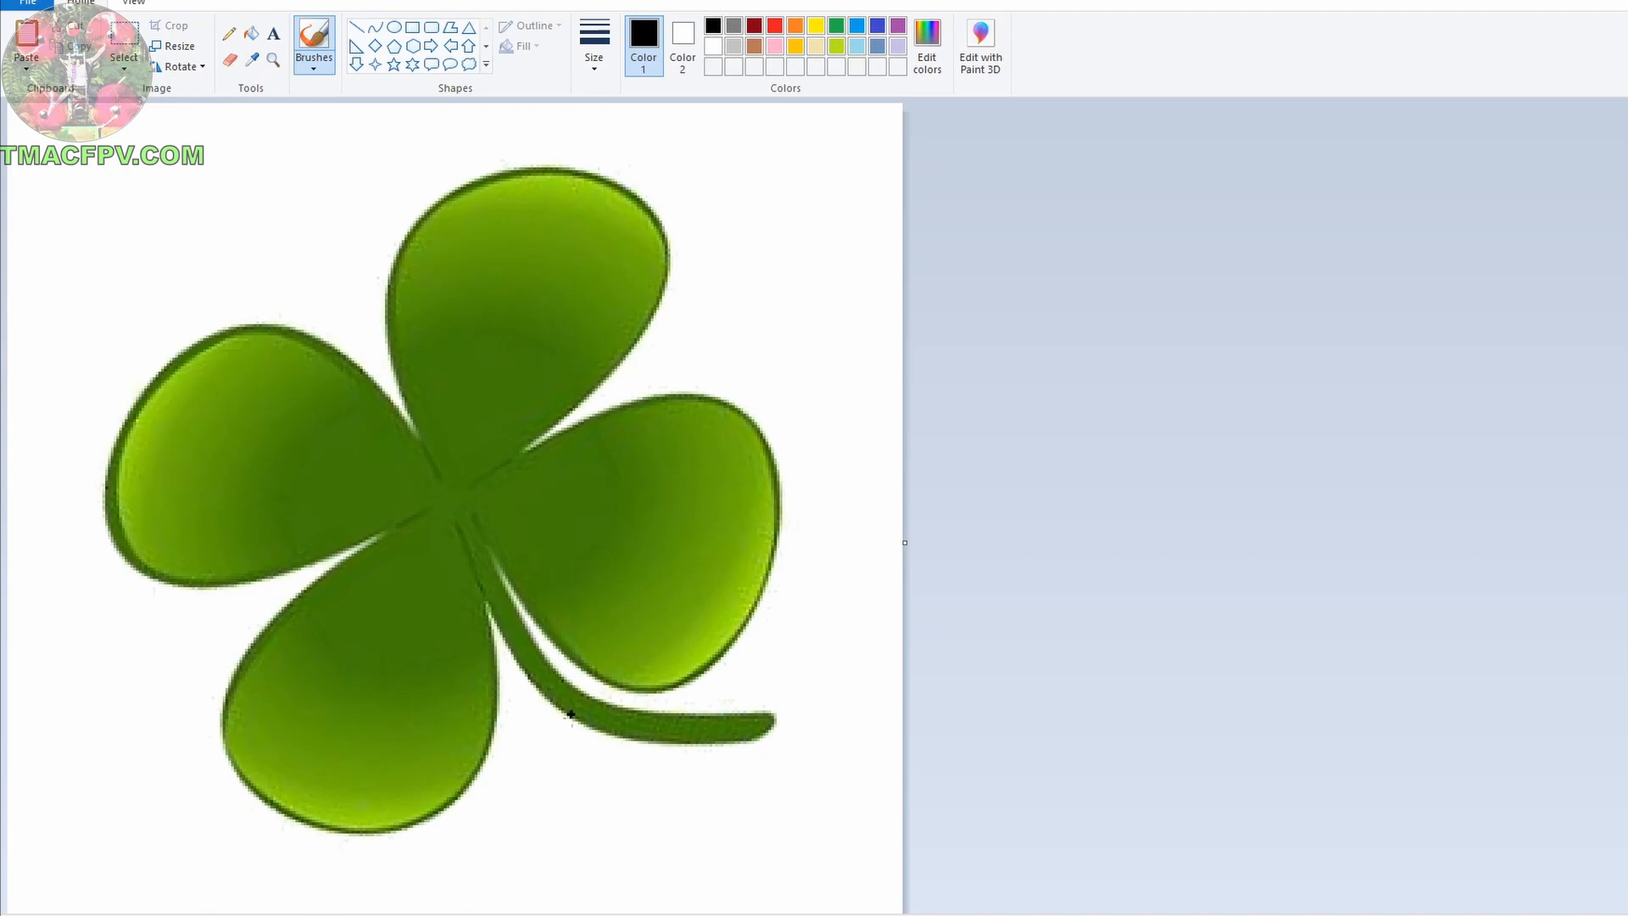
{"action": "mouse_move", "coordinate": [231, 61]}
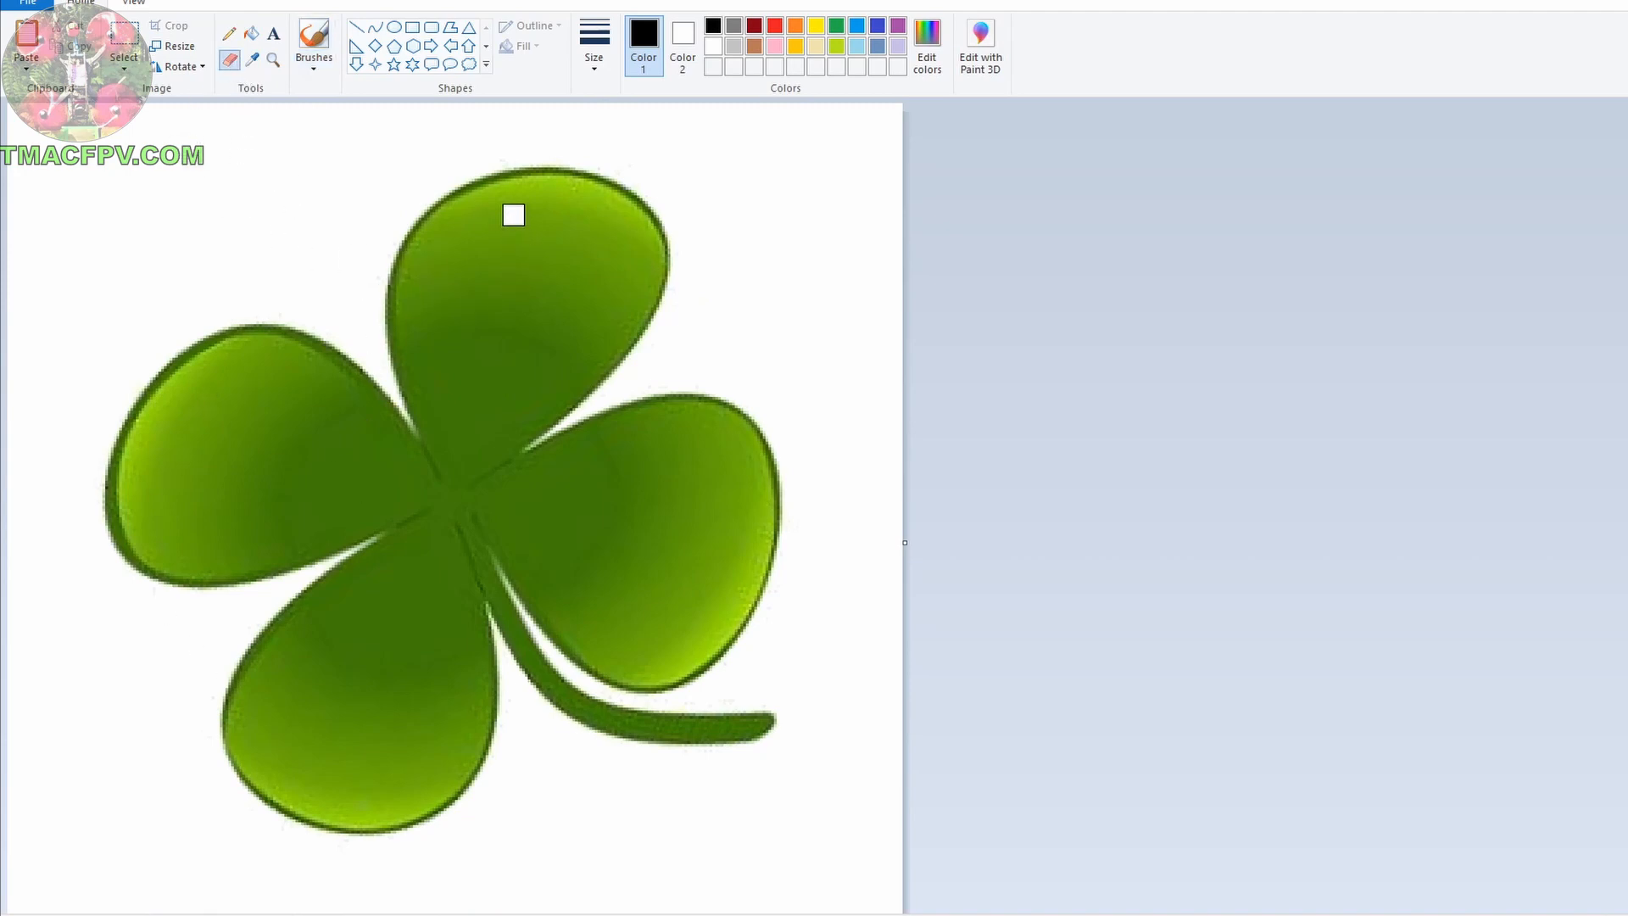
{"action": "left_click_drag", "start_coordinate": [514, 214], "coordinate": [437, 307]}
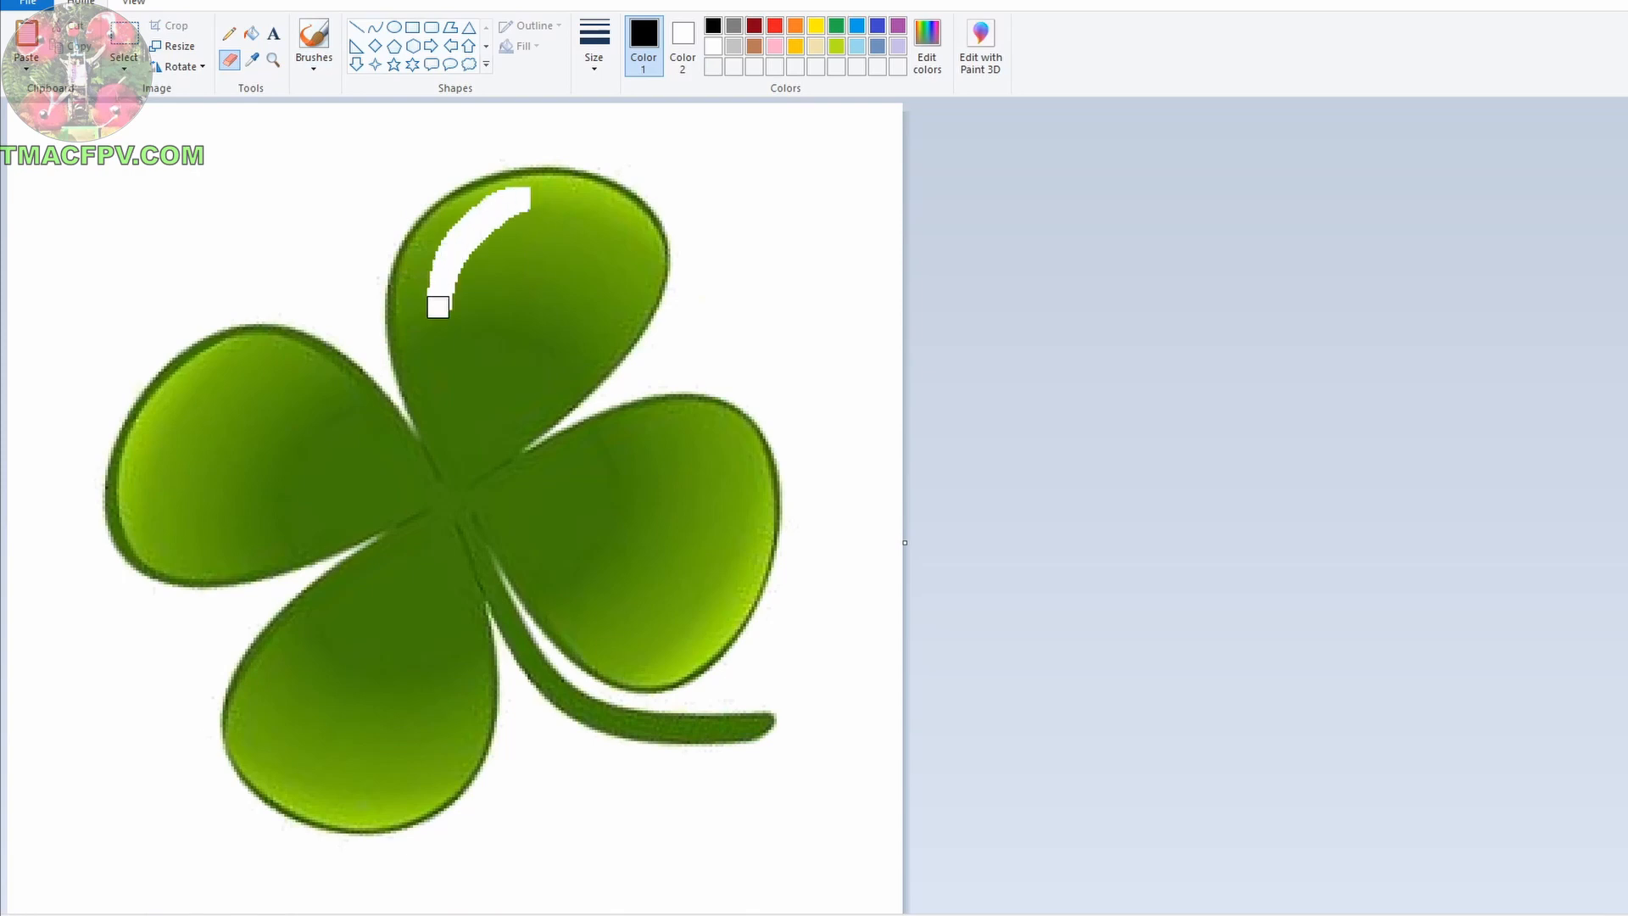
{"action": "left_click_drag", "start_coordinate": [439, 306], "coordinate": [519, 195]}
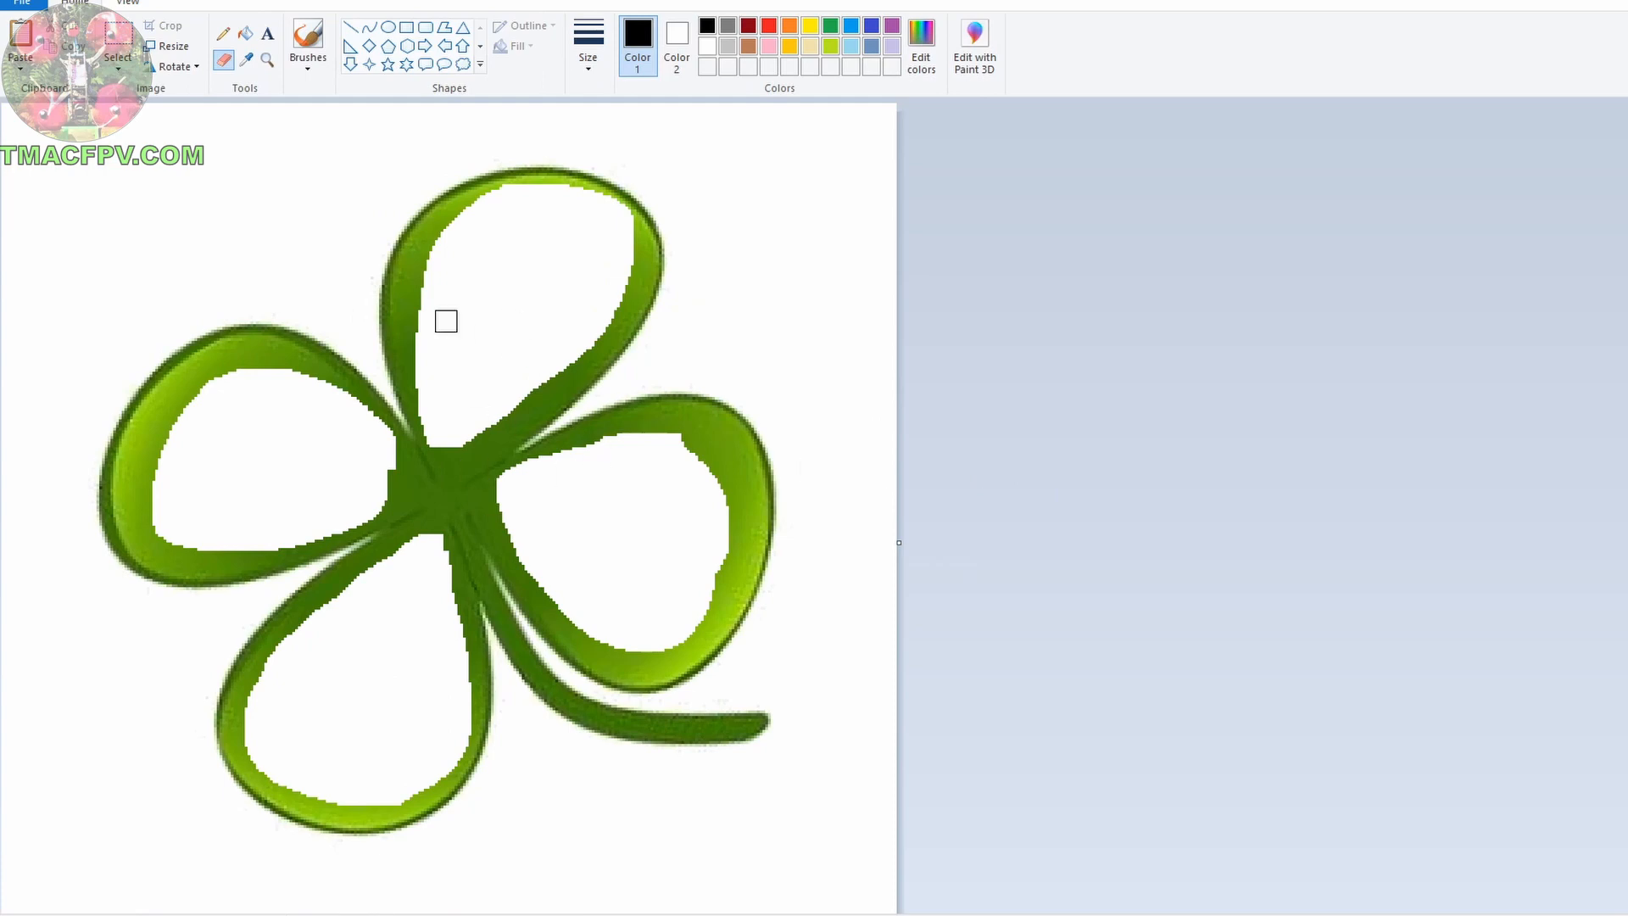
Convert the clover outline to black and white via Image Properties, accepting the warning.
{"action": "left_click", "coordinate": [18, 3]}
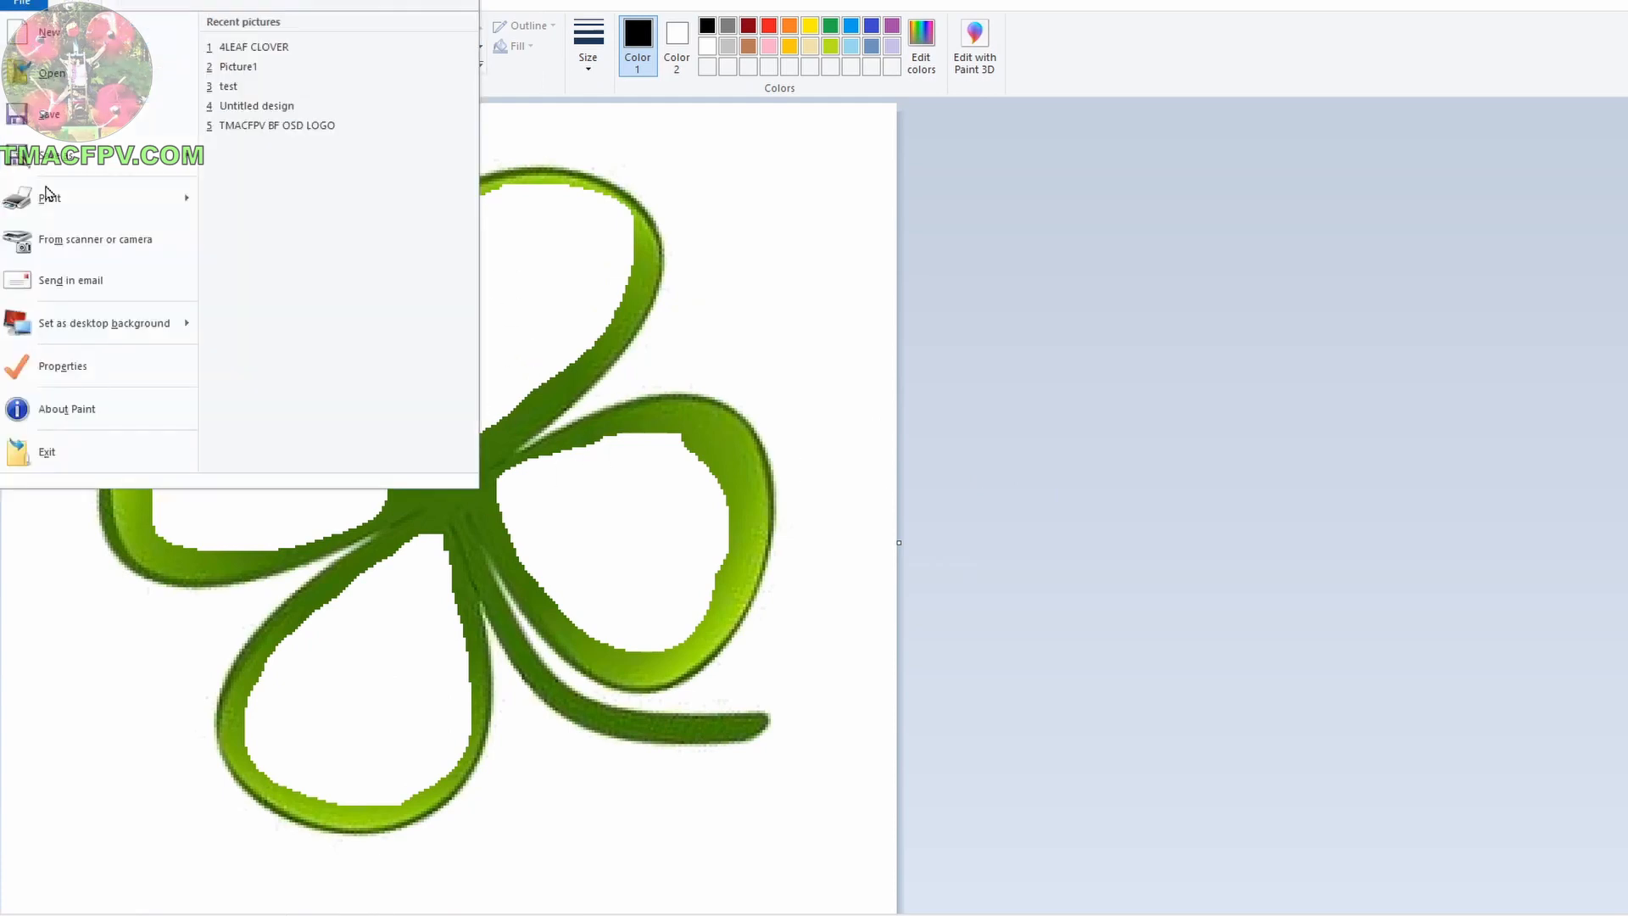
{"action": "left_click", "coordinate": [62, 366]}
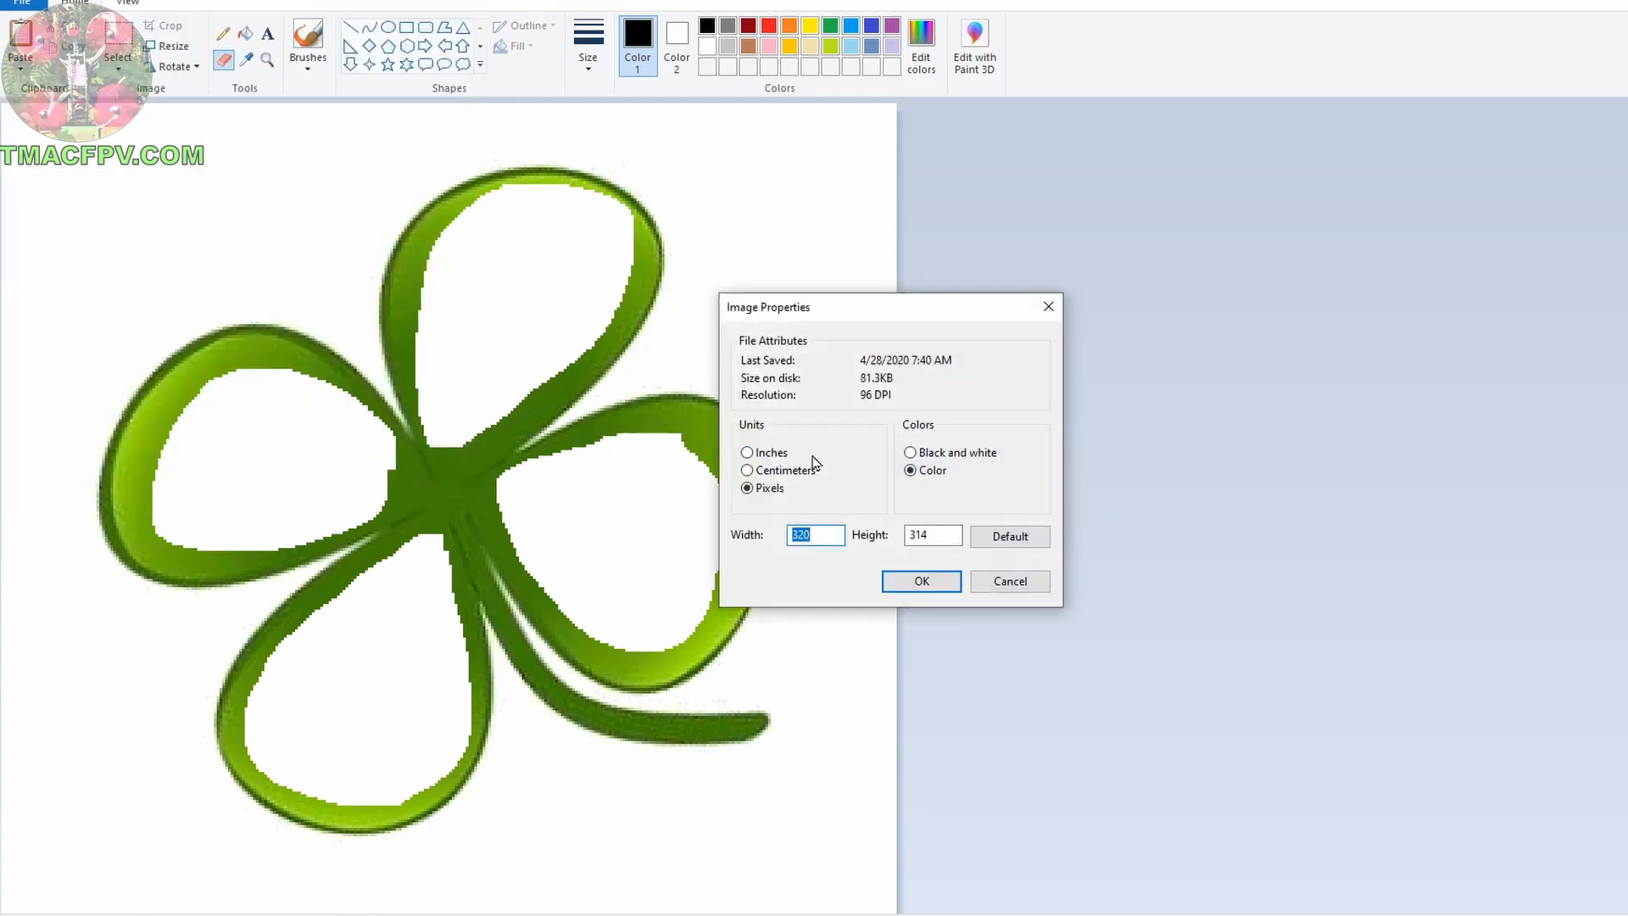
{"action": "left_click", "coordinate": [908, 451]}
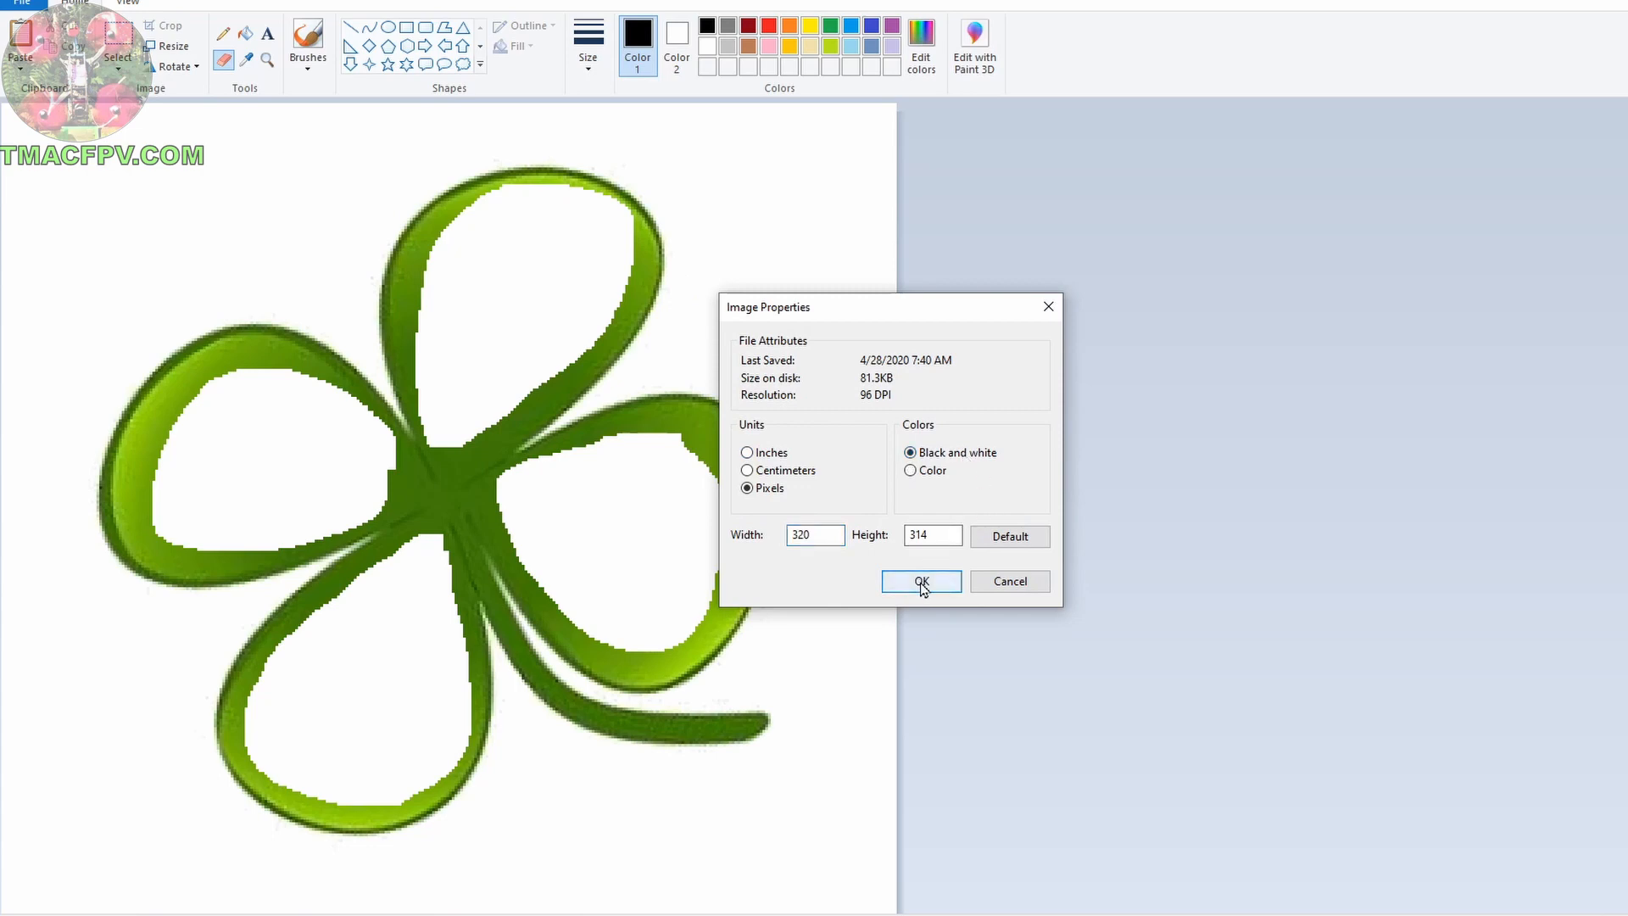
{"action": "left_click", "coordinate": [919, 580]}
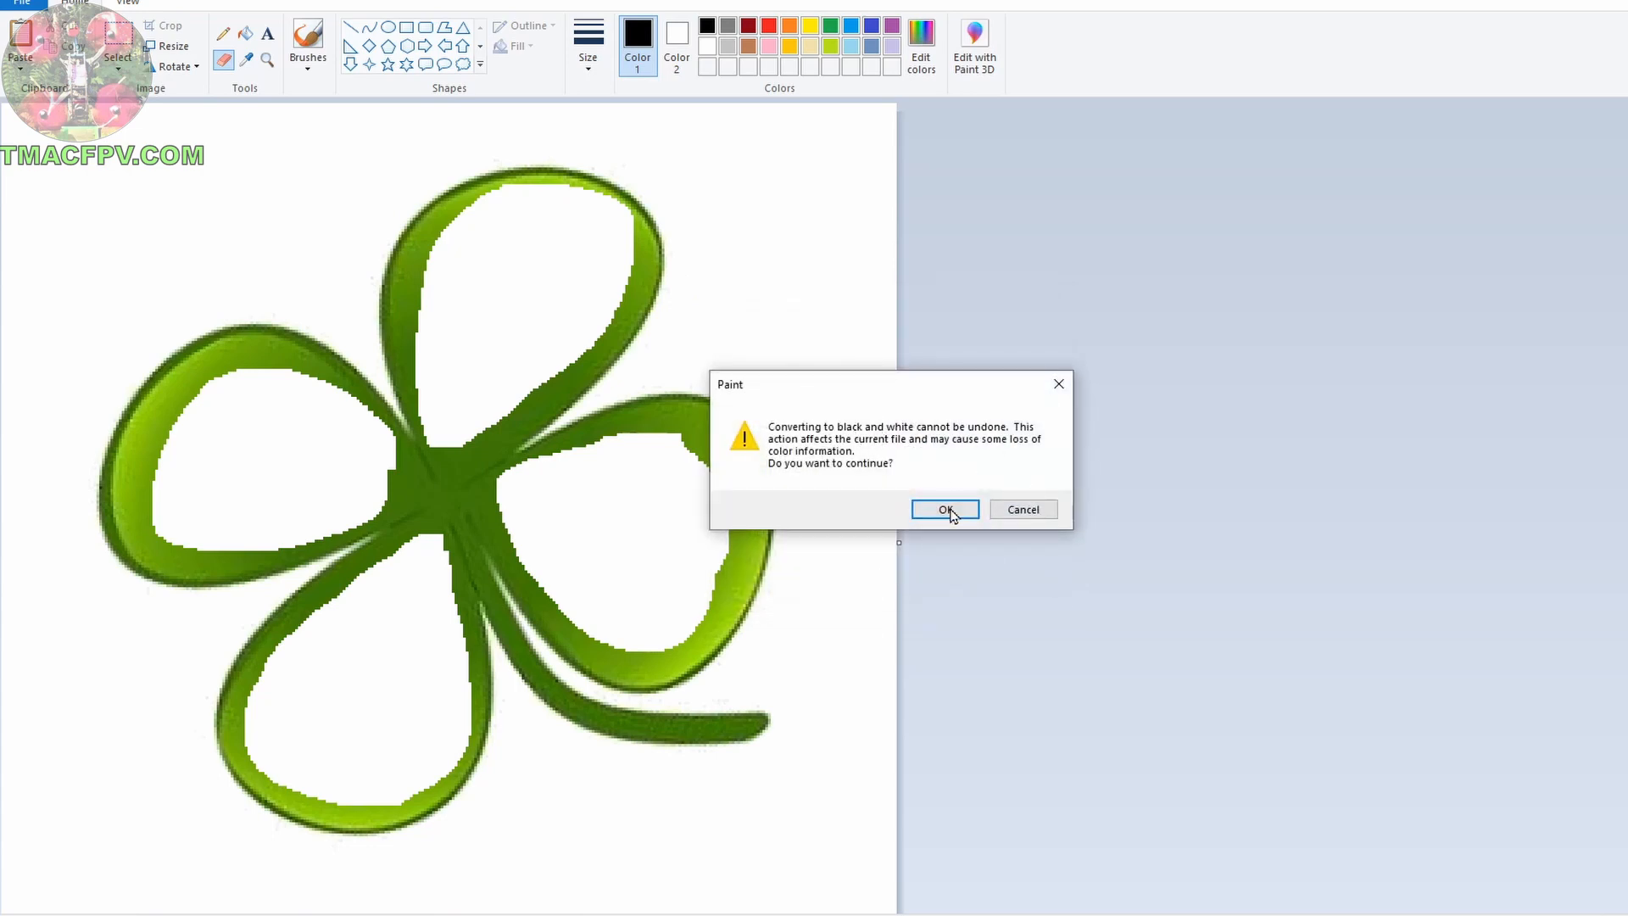
{"action": "left_click", "coordinate": [943, 508]}
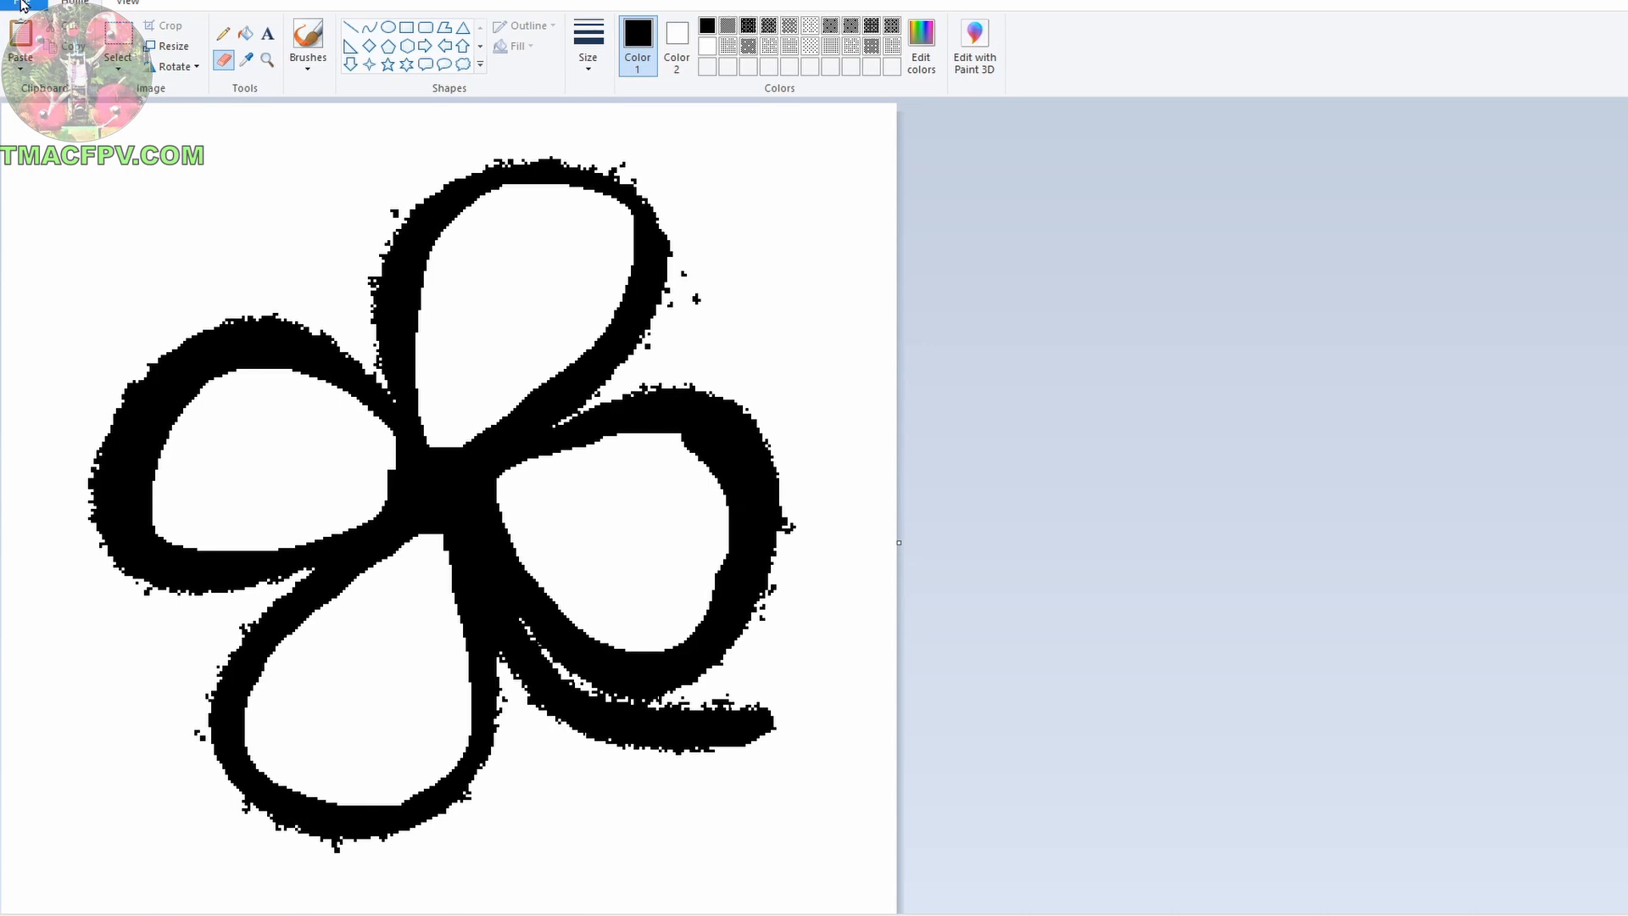
{"action": "mouse_move", "coordinate": [21, 7]}
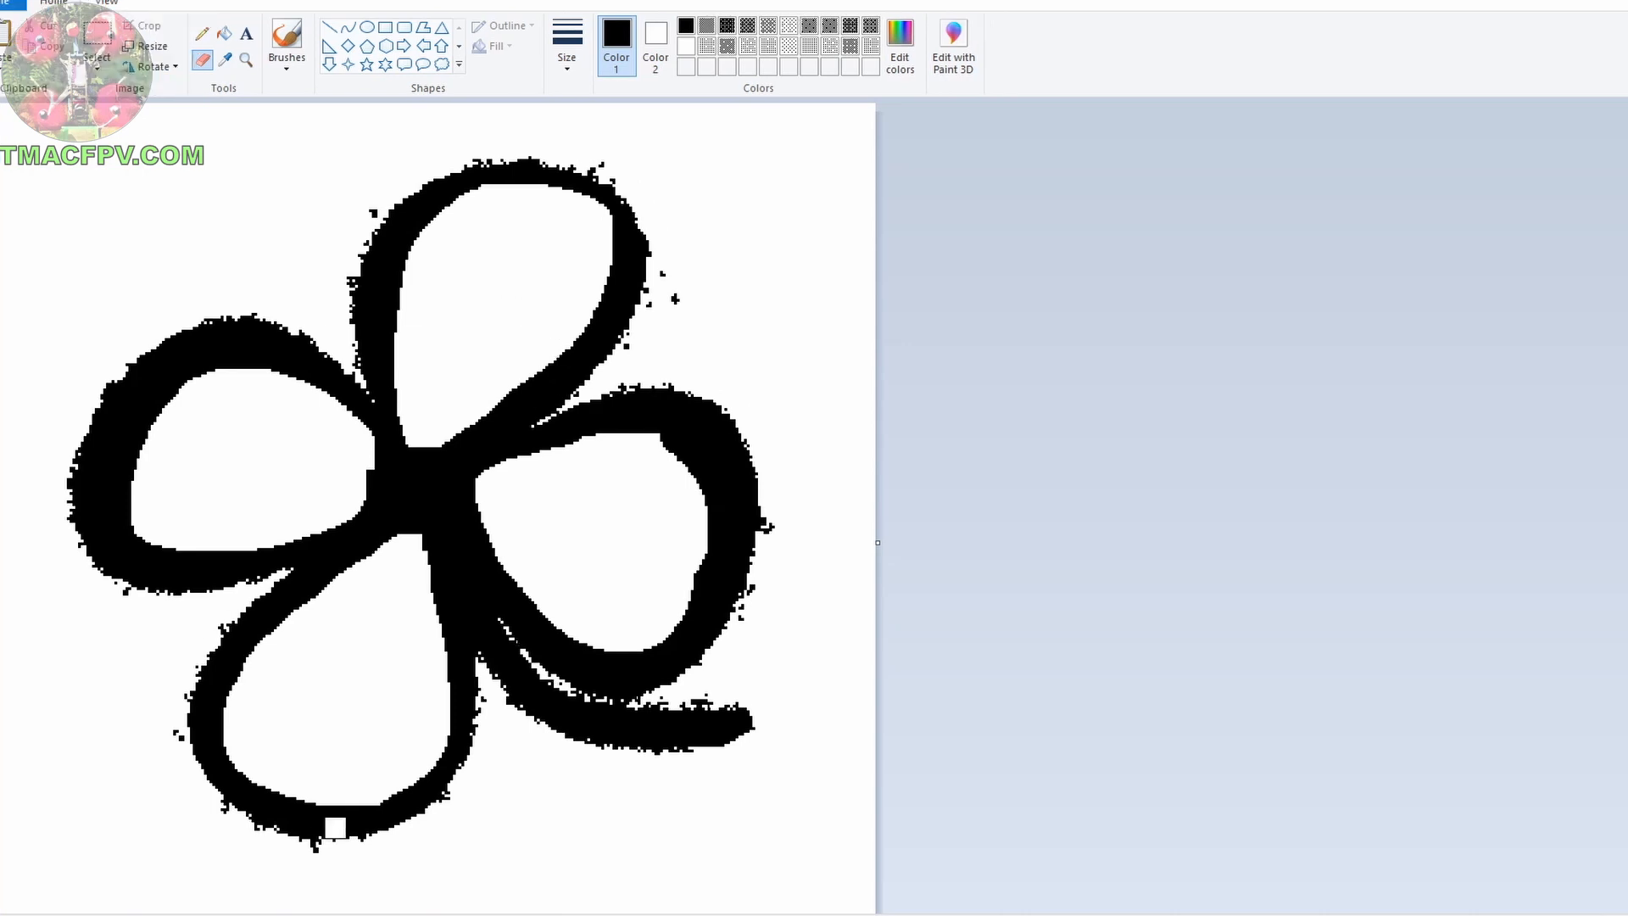
{"action": "mouse_move", "coordinate": [294, 524]}
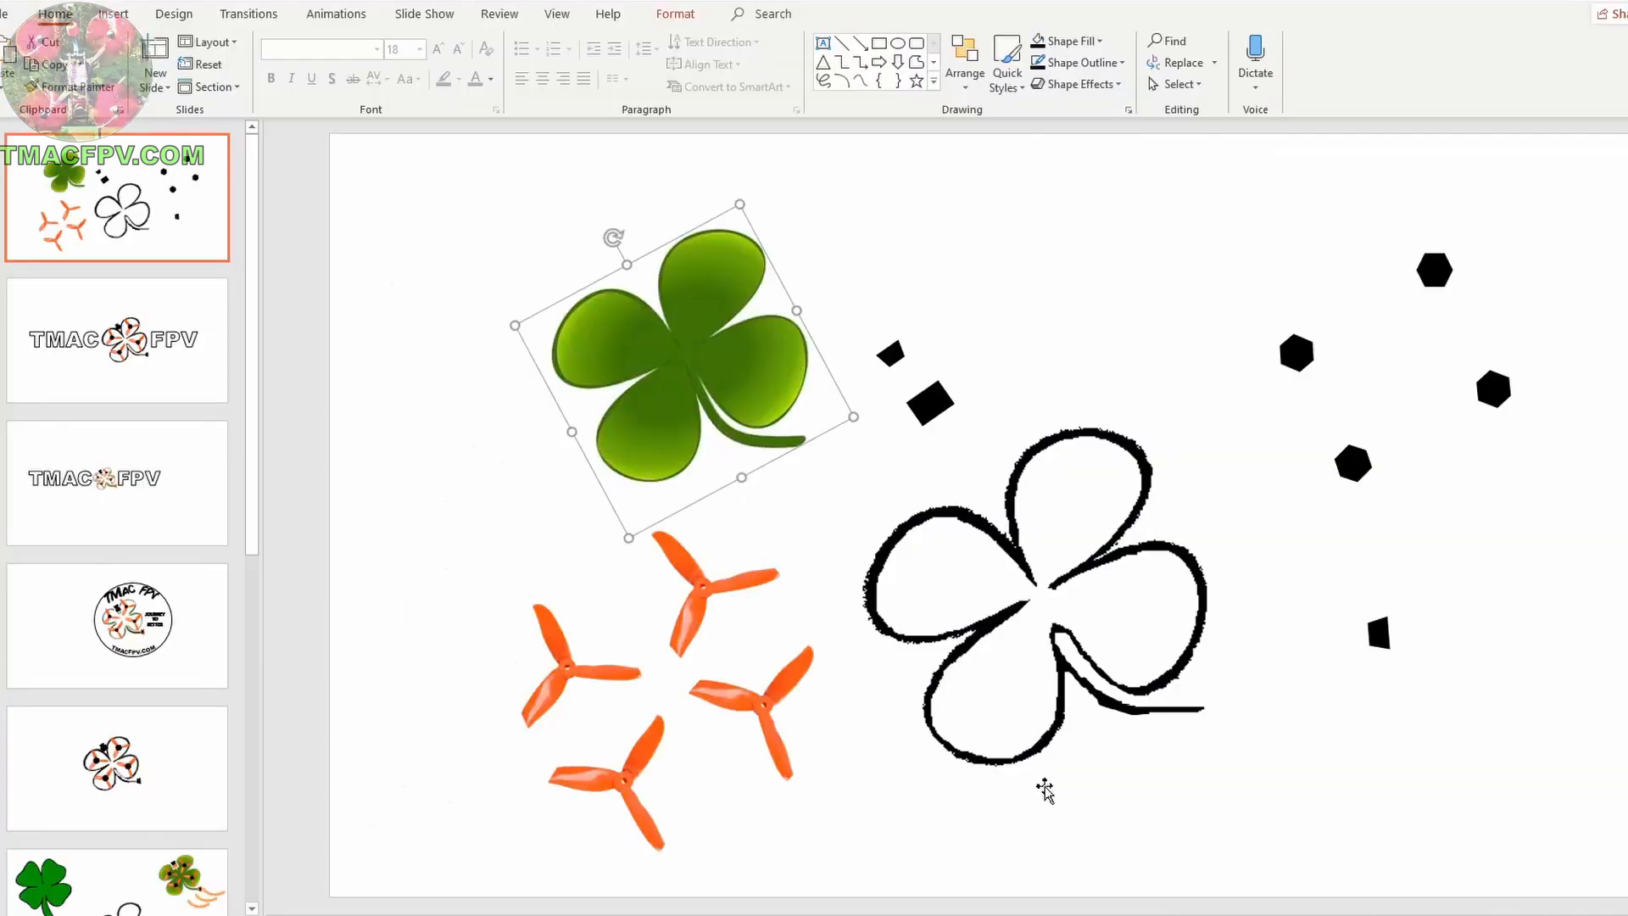
{"action": "mouse_move", "coordinate": [635, 320]}
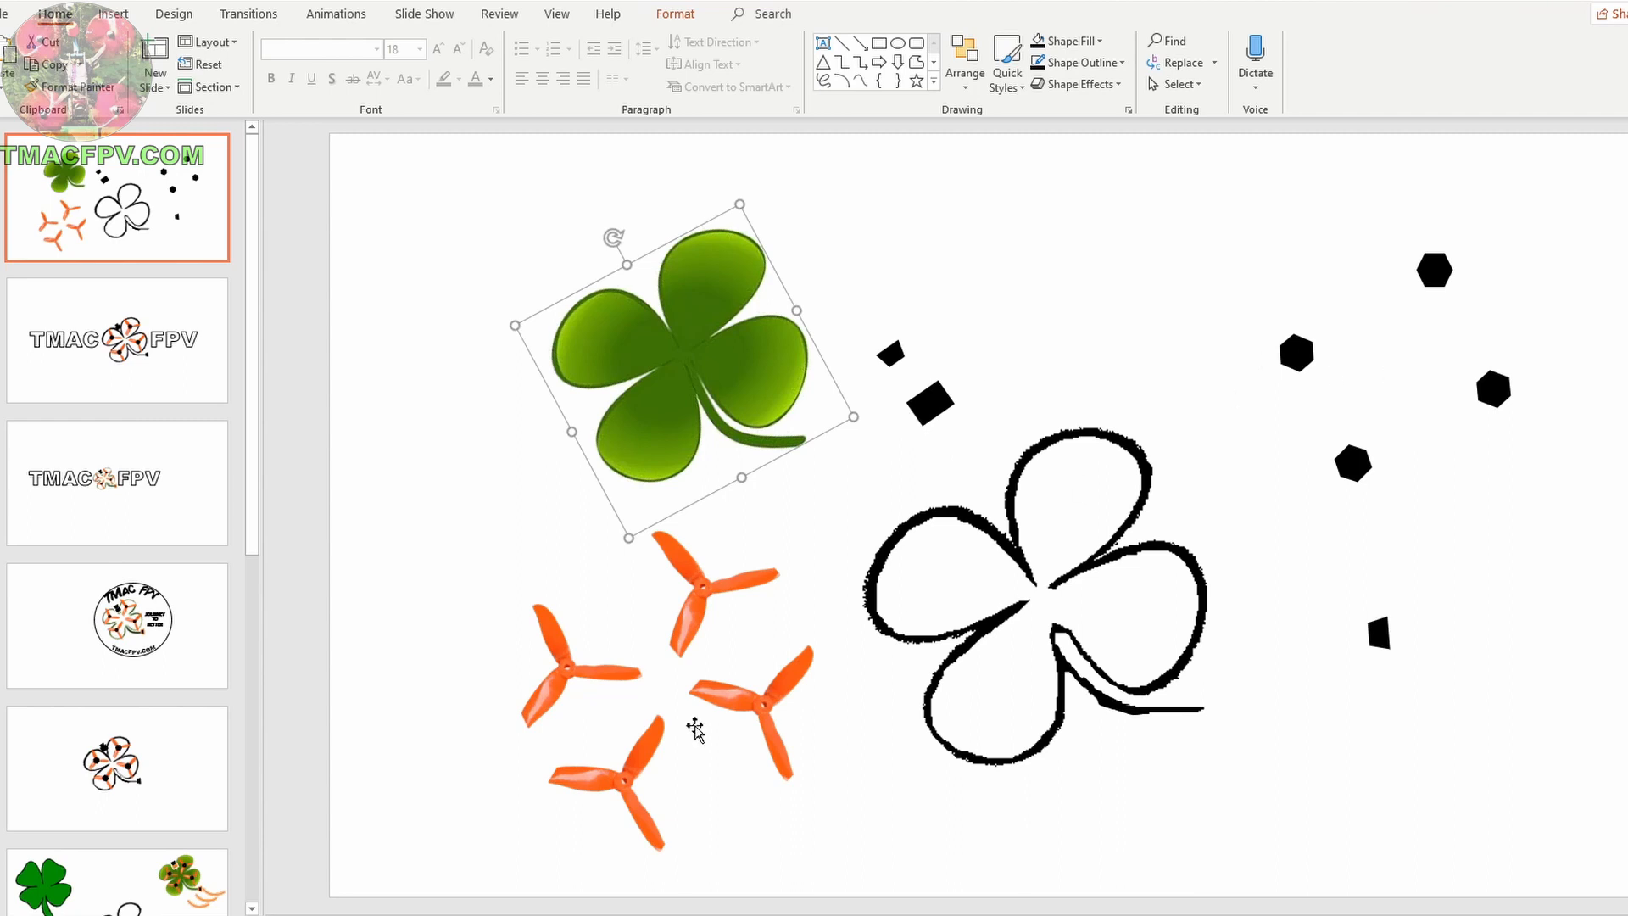
Give the TMAC and FPV WordArt lettering a thick 3 pt text outline beside the emblem.
{"action": "left_click", "coordinate": [334, 14]}
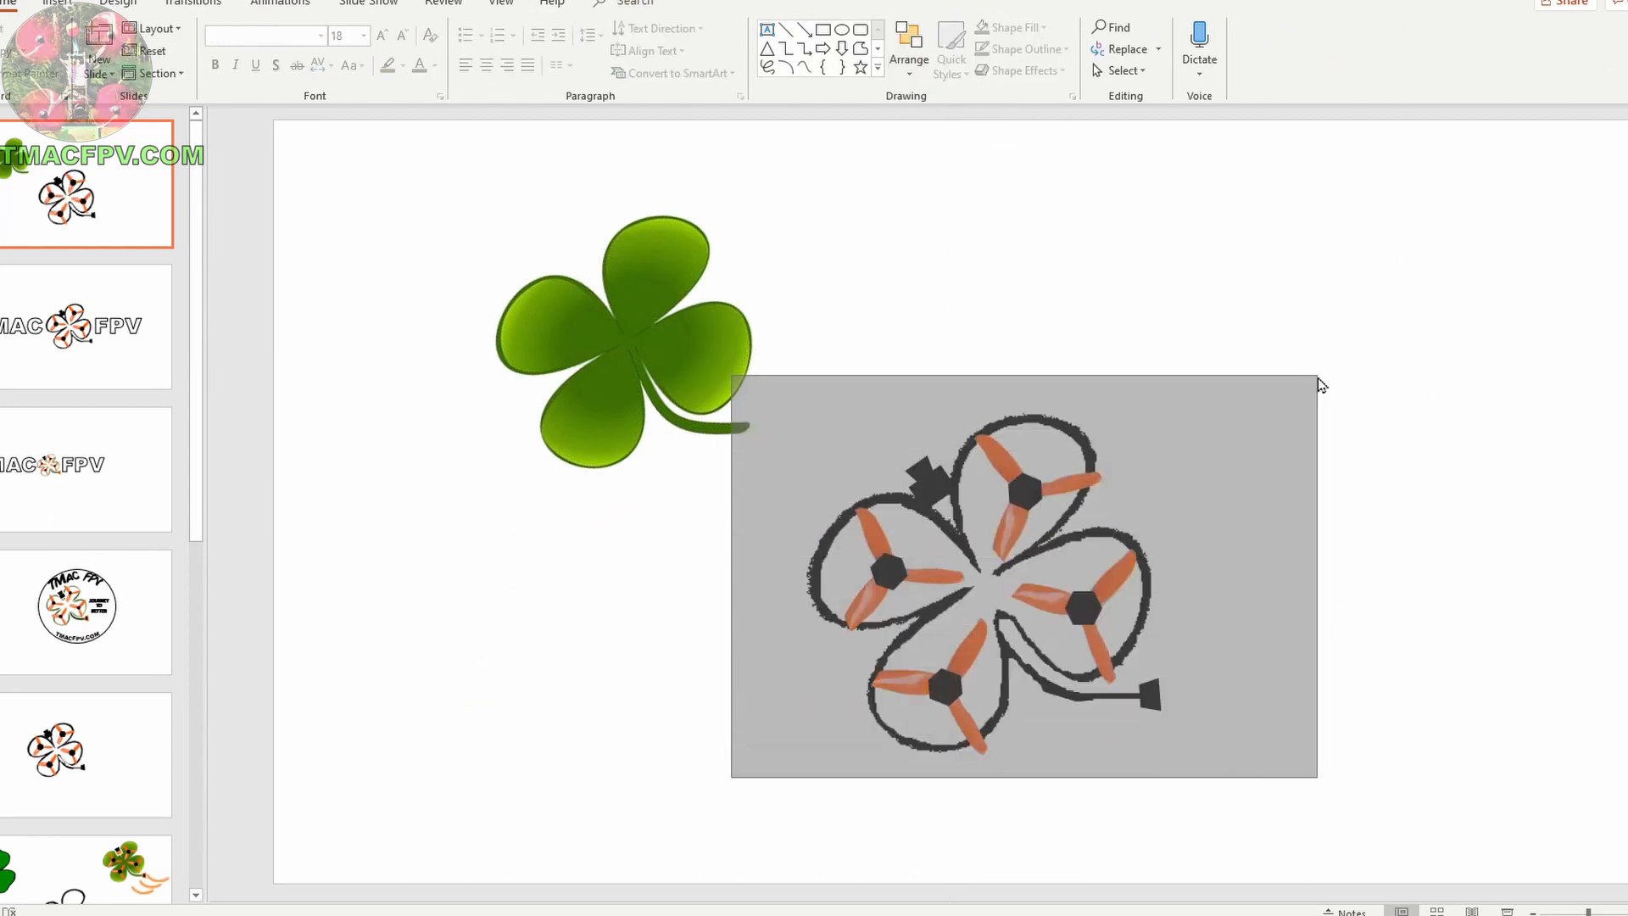
{"action": "left_click", "coordinate": [907, 53]}
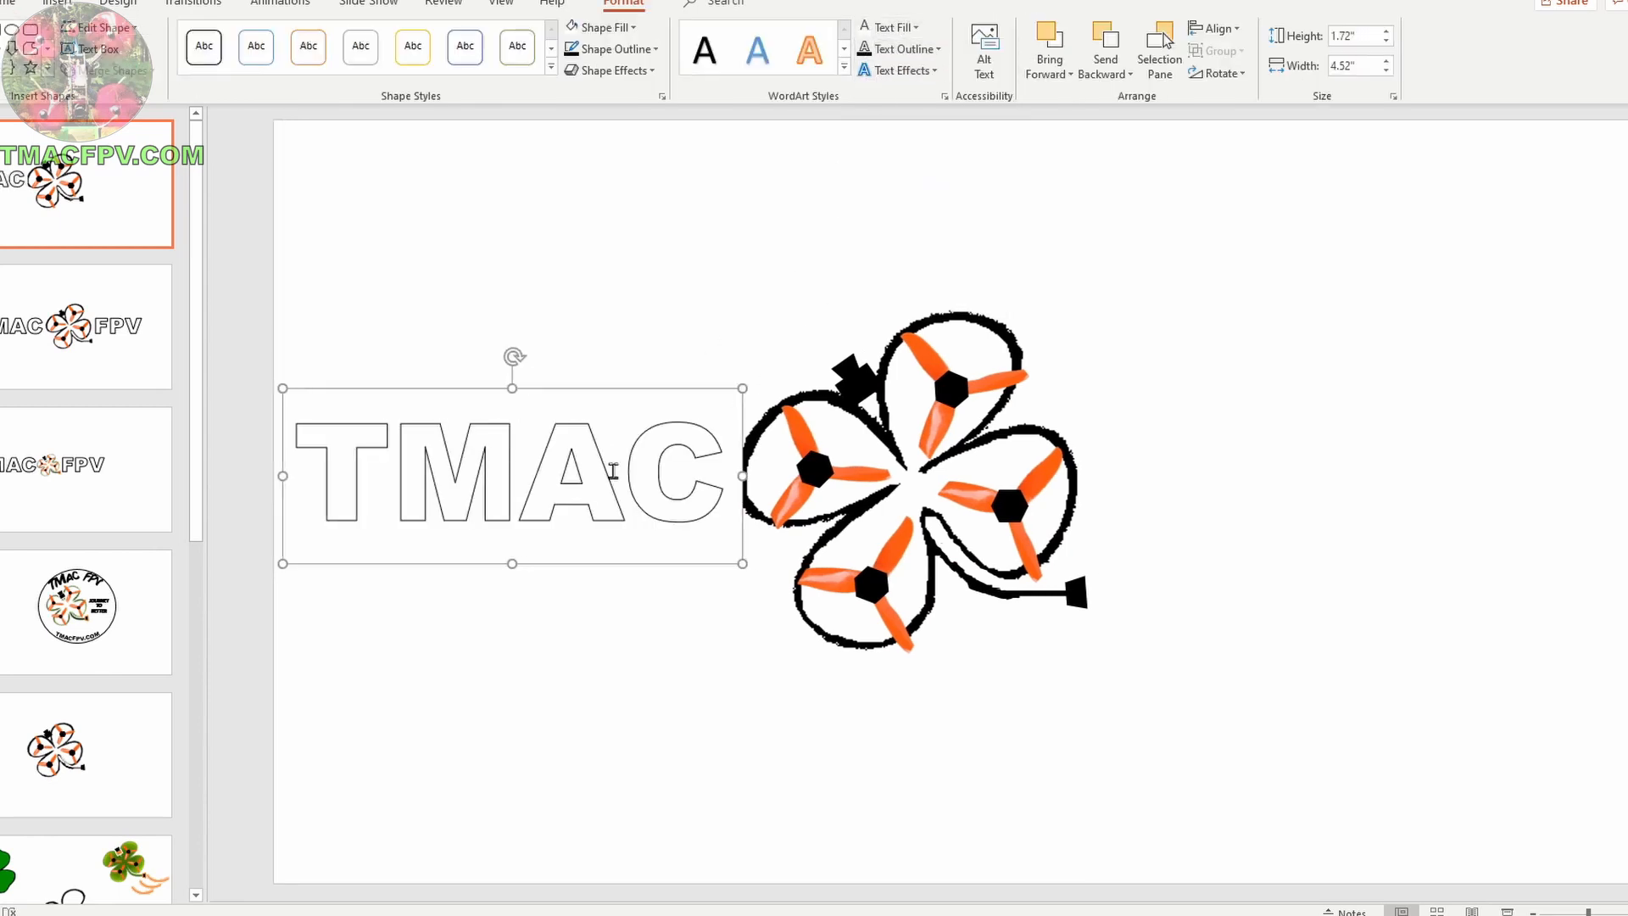
{"action": "left_click", "coordinate": [897, 49]}
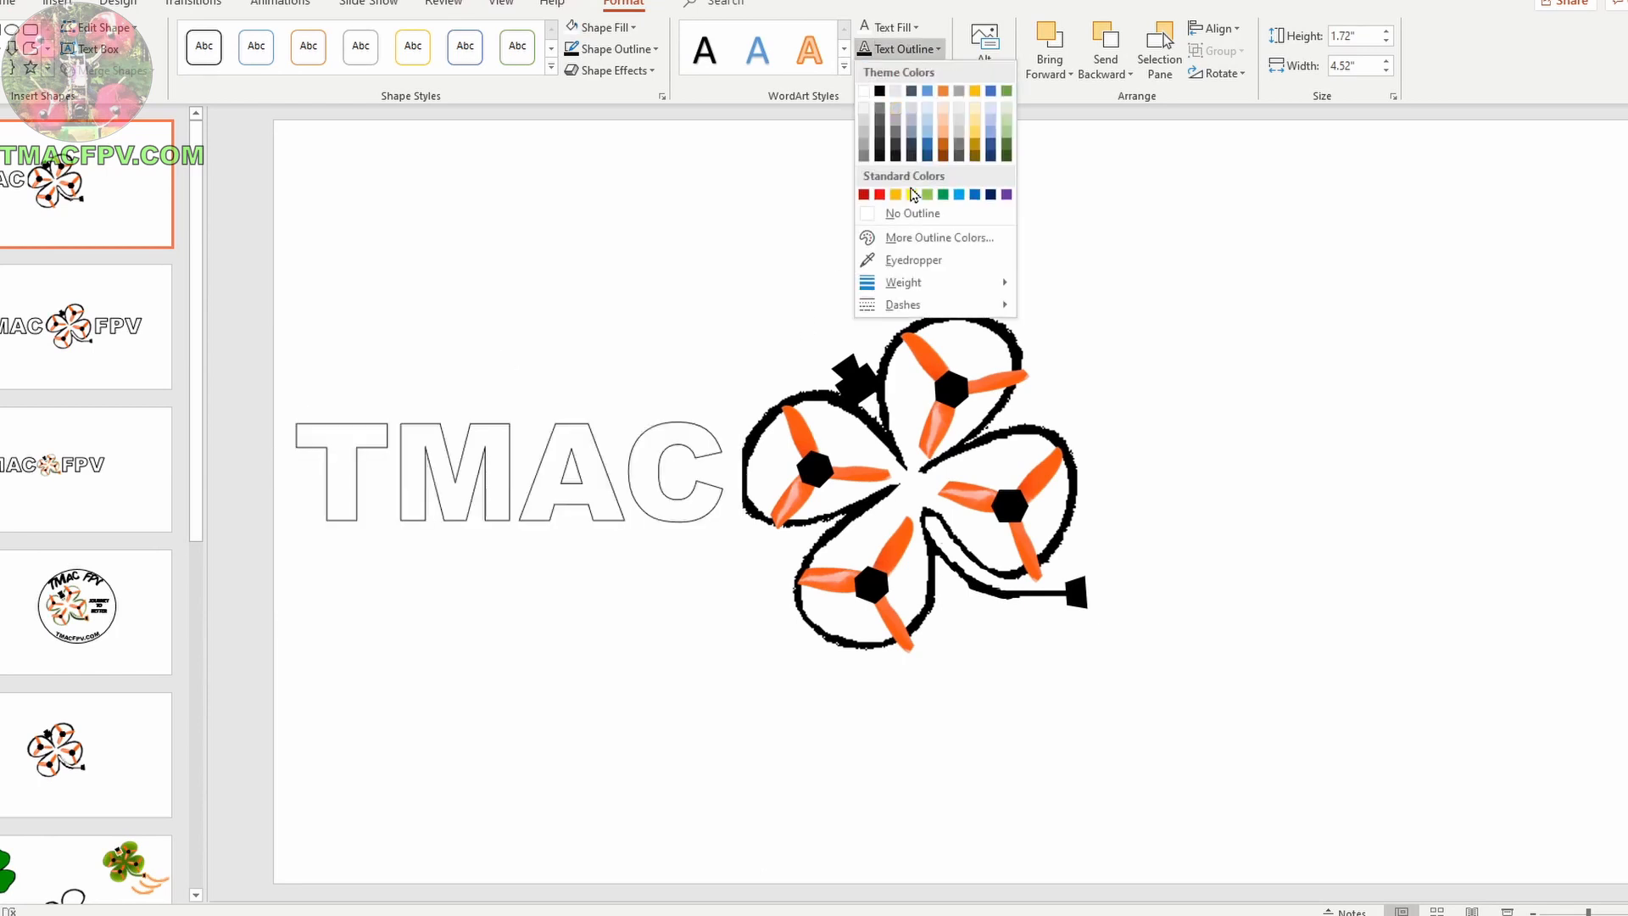
{"action": "left_click", "coordinate": [902, 281]}
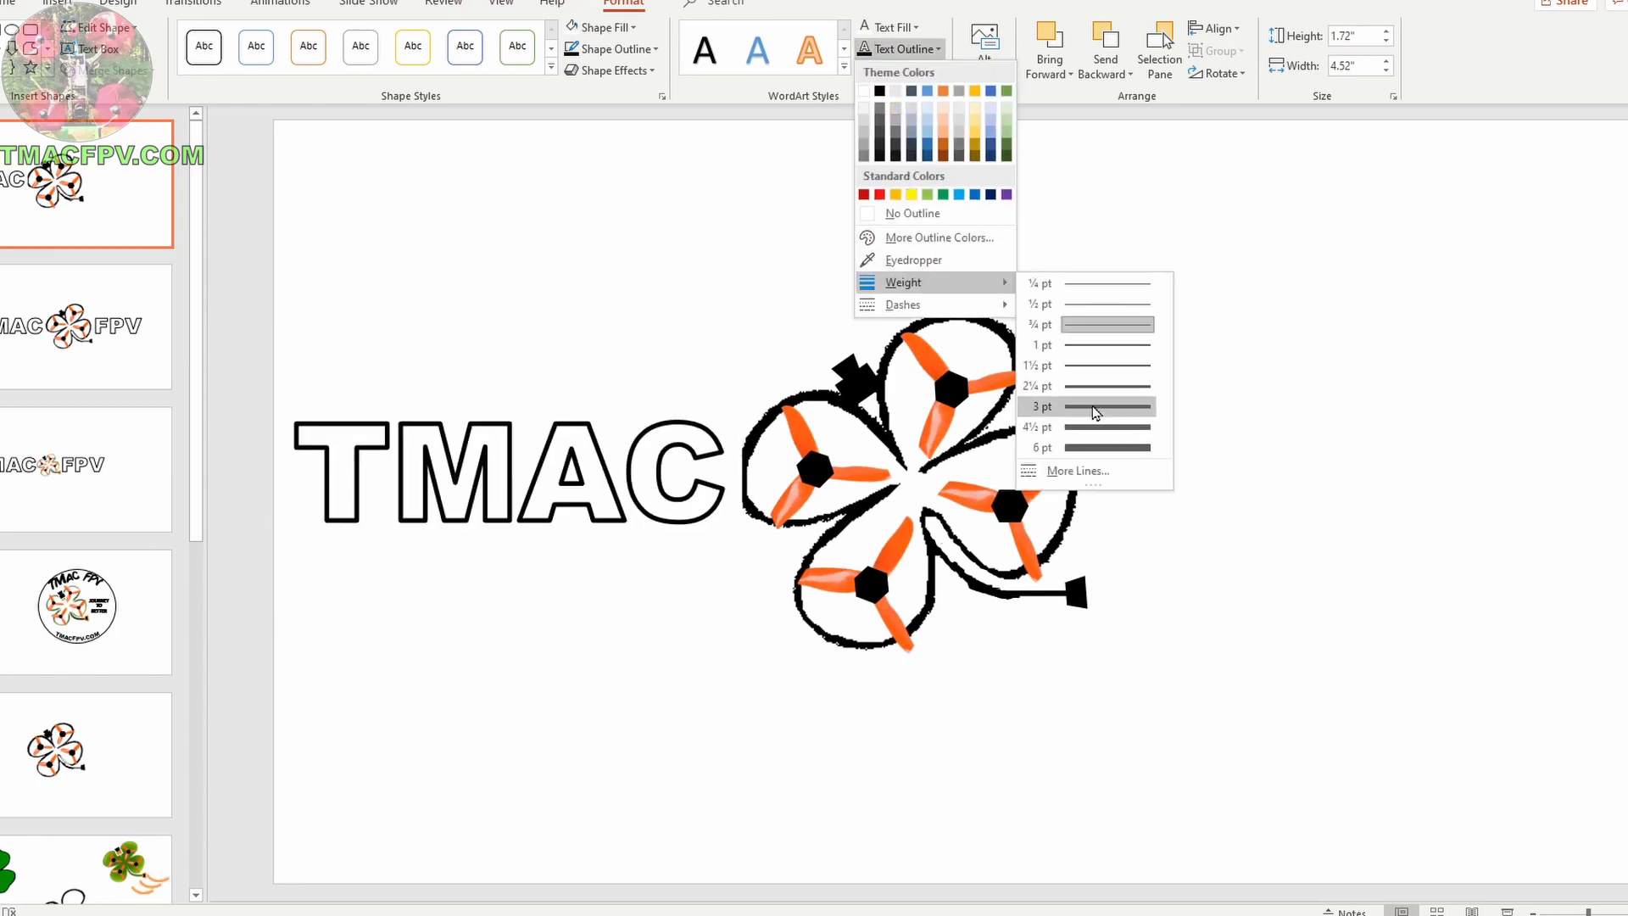
{"action": "left_click", "coordinate": [1039, 406]}
{"action": "type", "text": "FPV"}
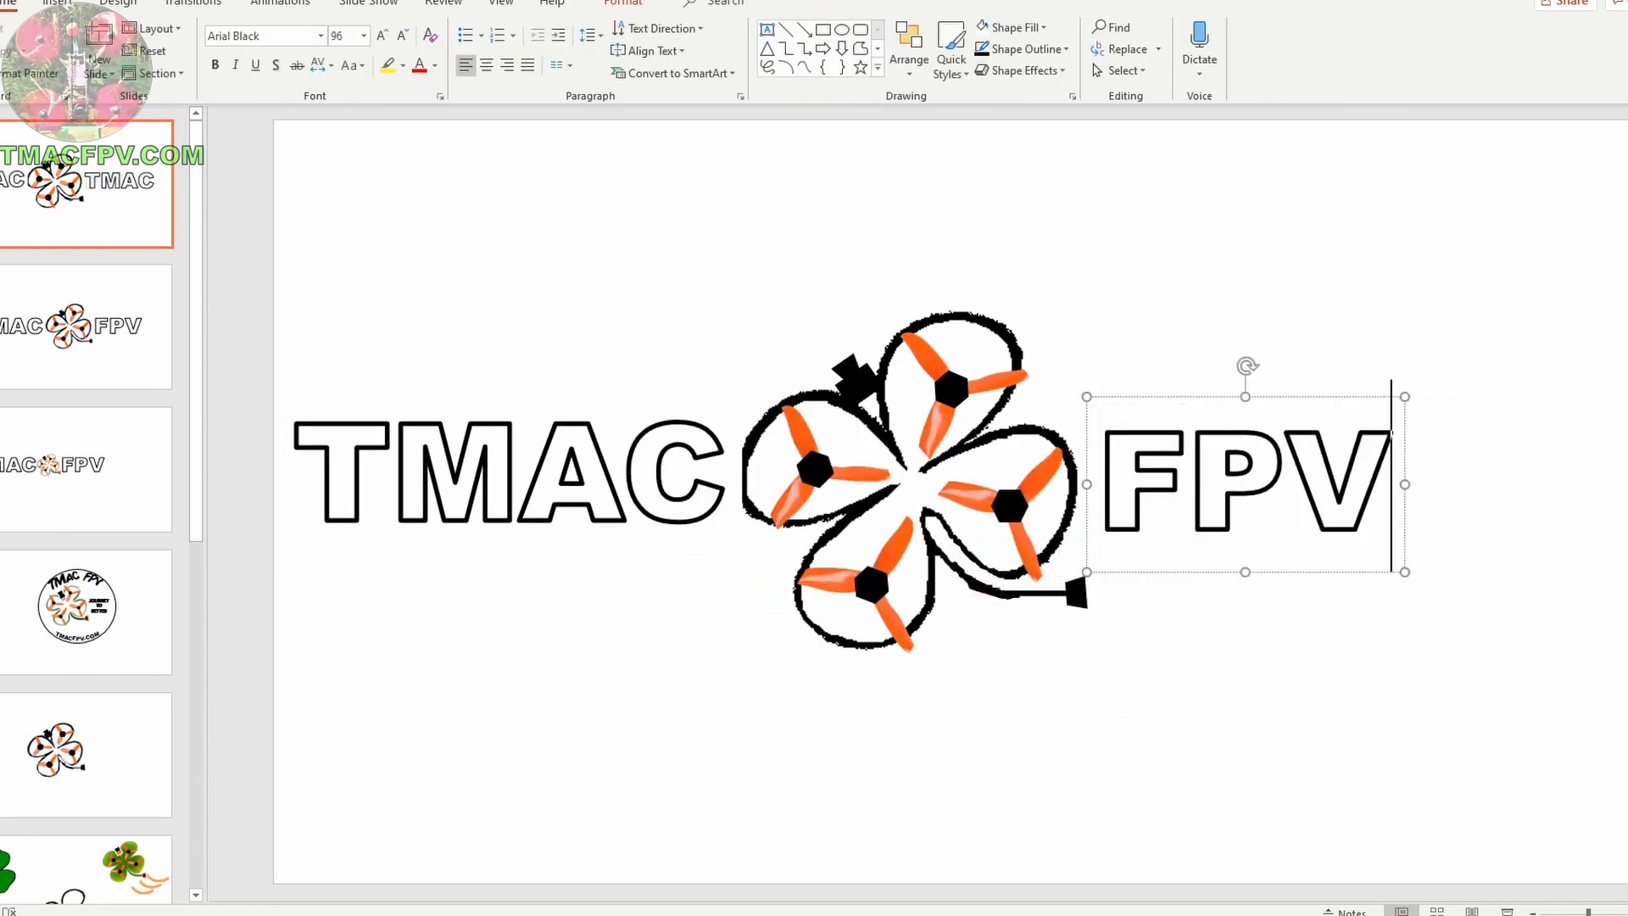
{"action": "left_click", "coordinate": [907, 49]}
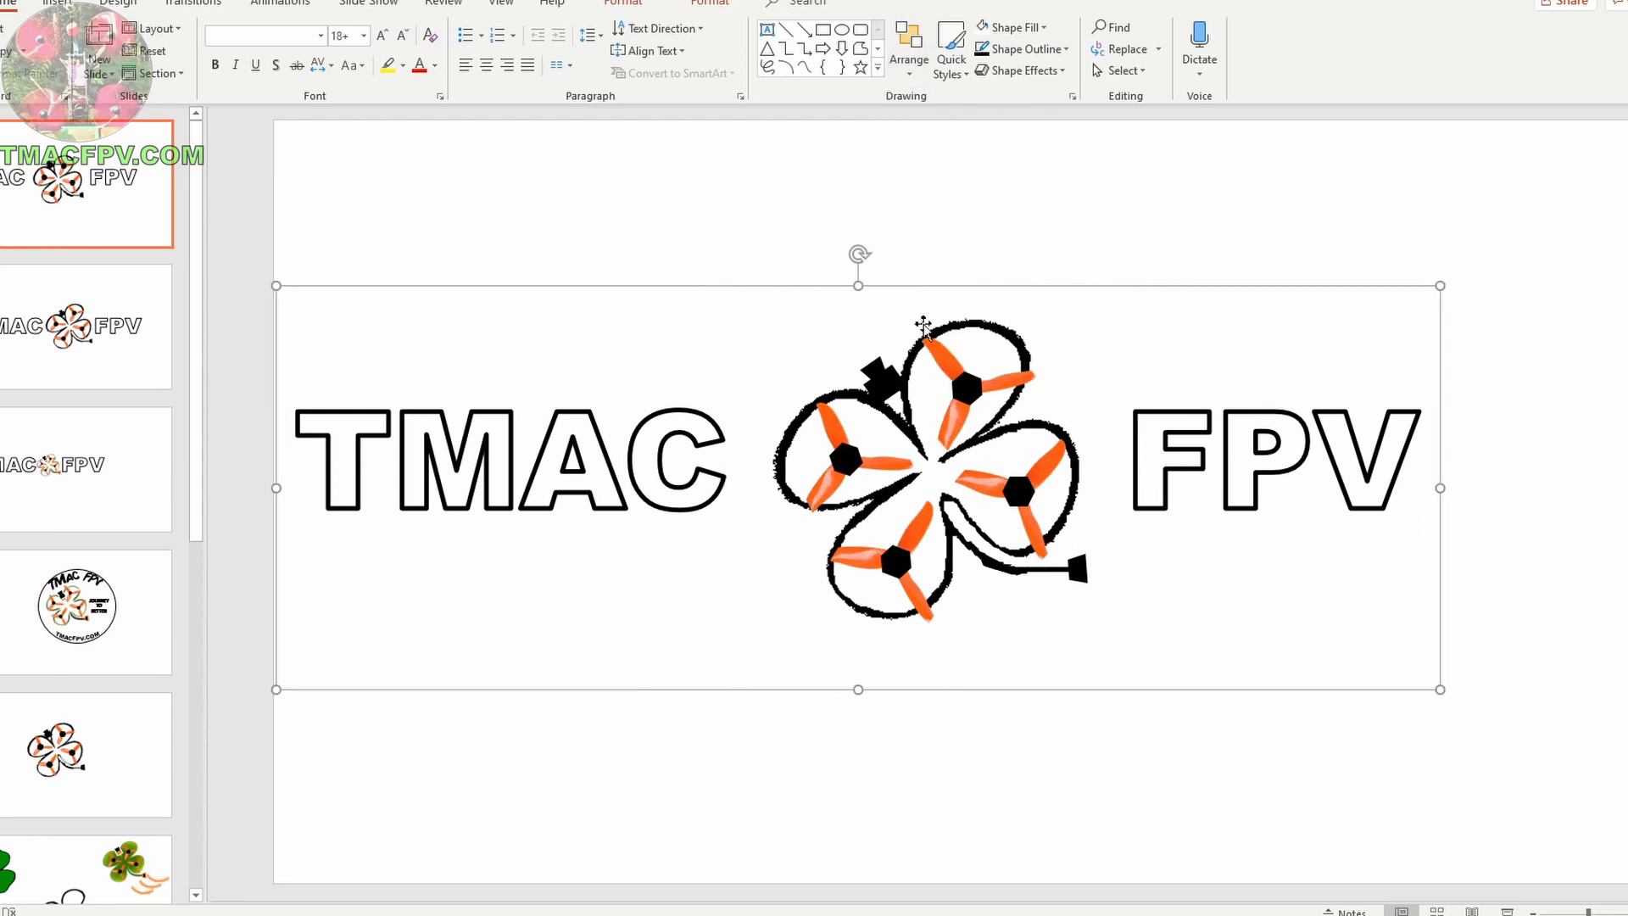
Save the combined logo as a PNG picture named BF OSD TMAC FPV LOGO, then view the next slide.
{"action": "right_click", "coordinate": [923, 327]}
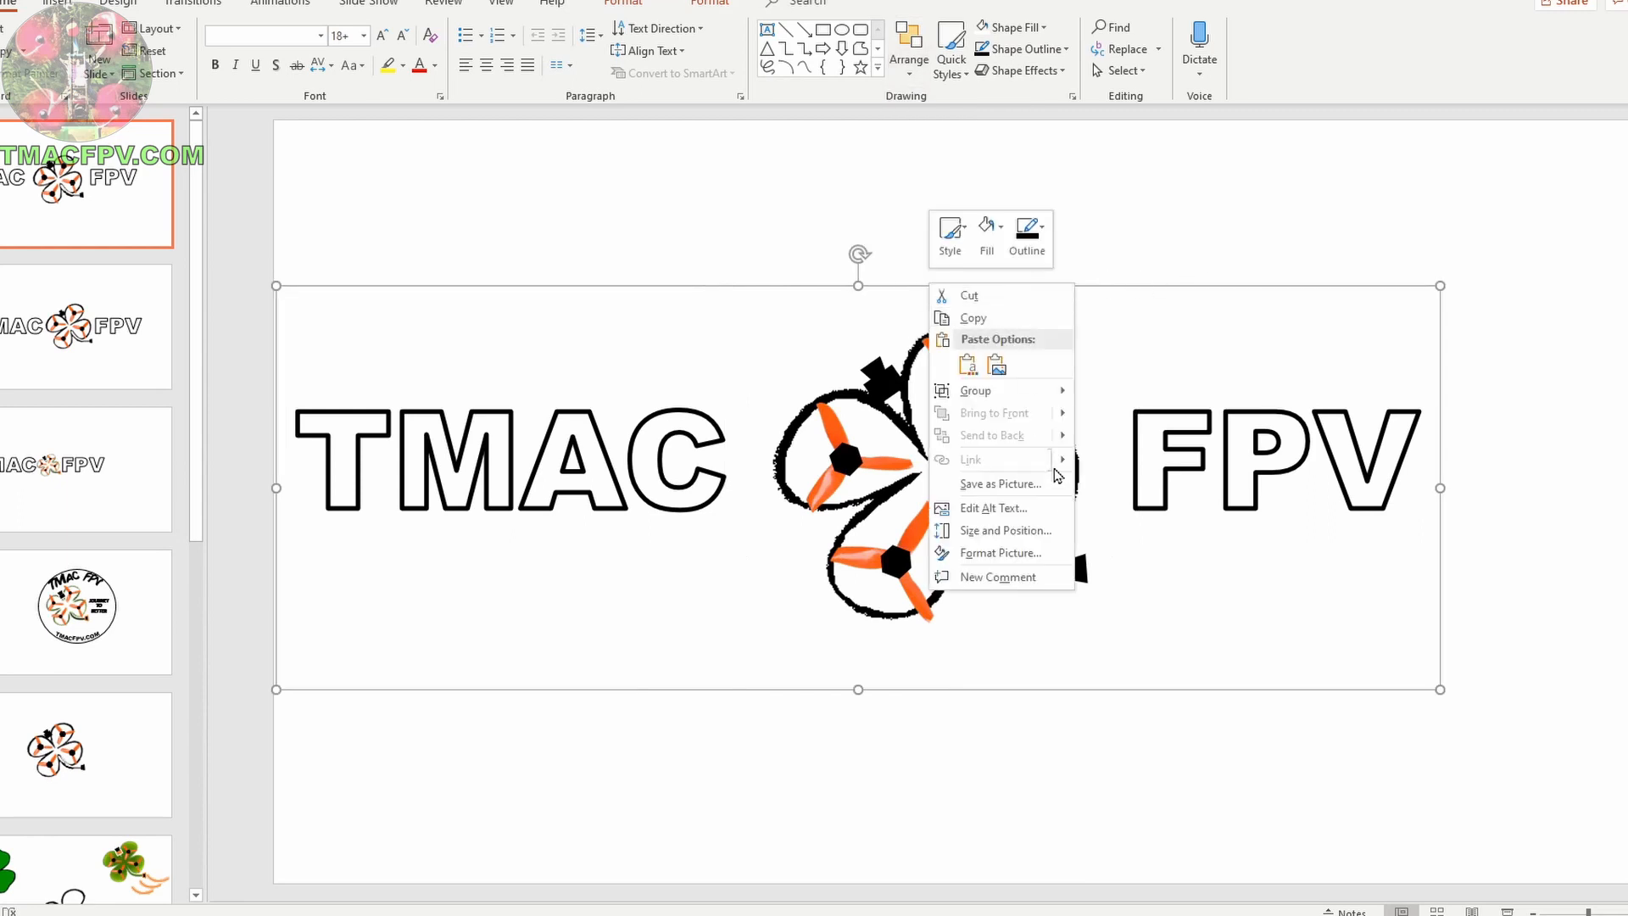
{"action": "left_click", "coordinate": [1000, 483]}
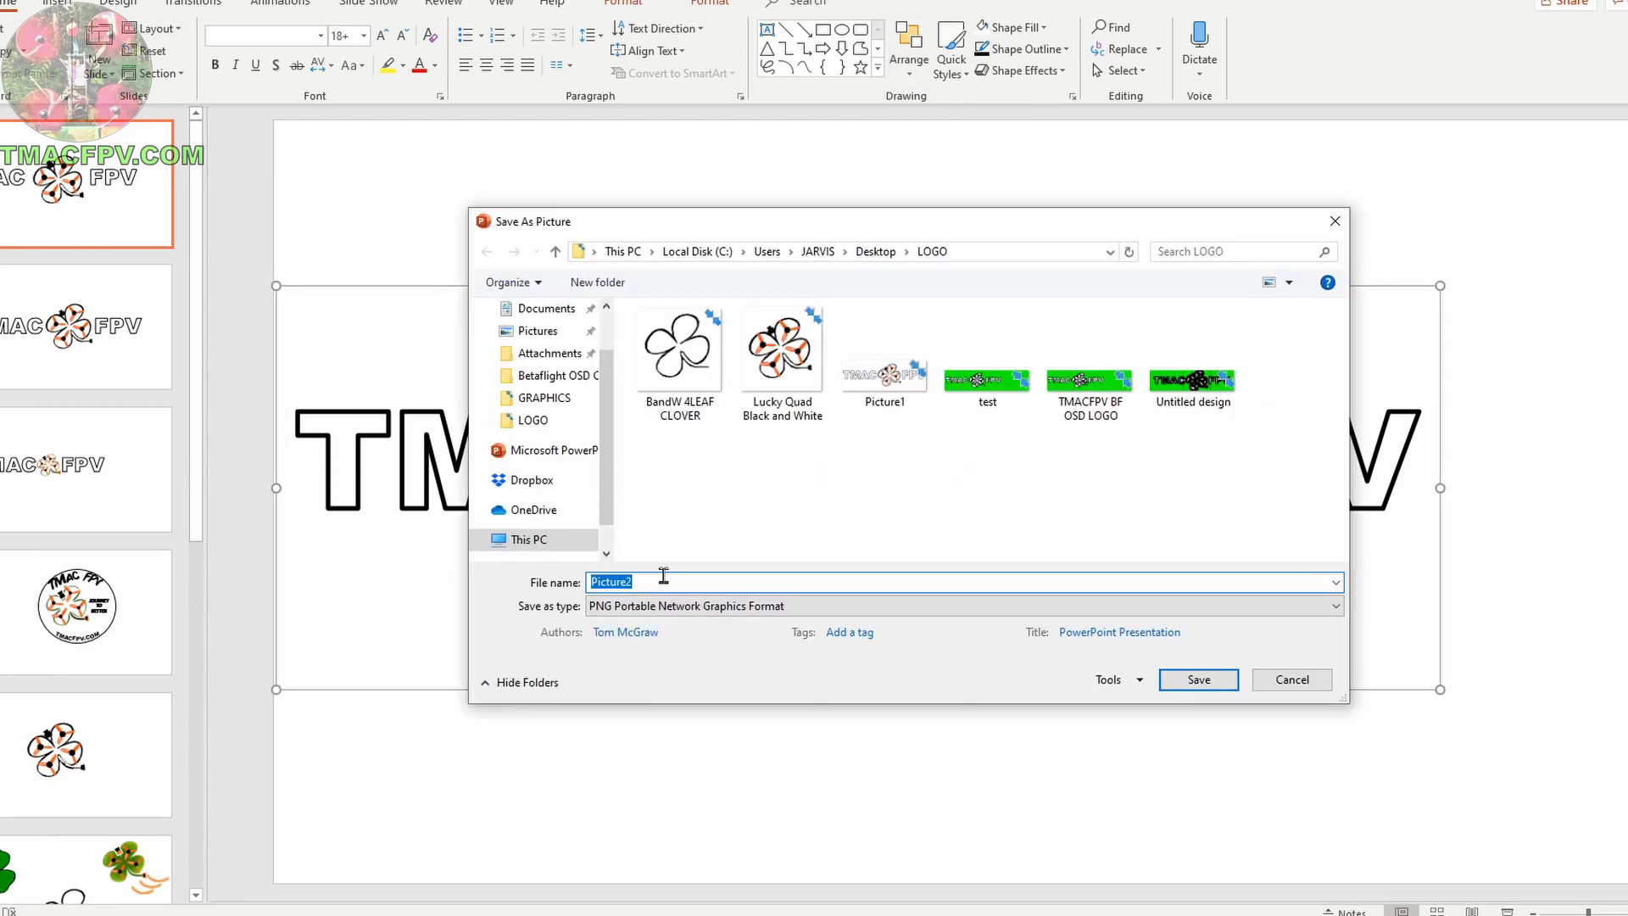
{"action": "type", "text": "BF OSD T"}
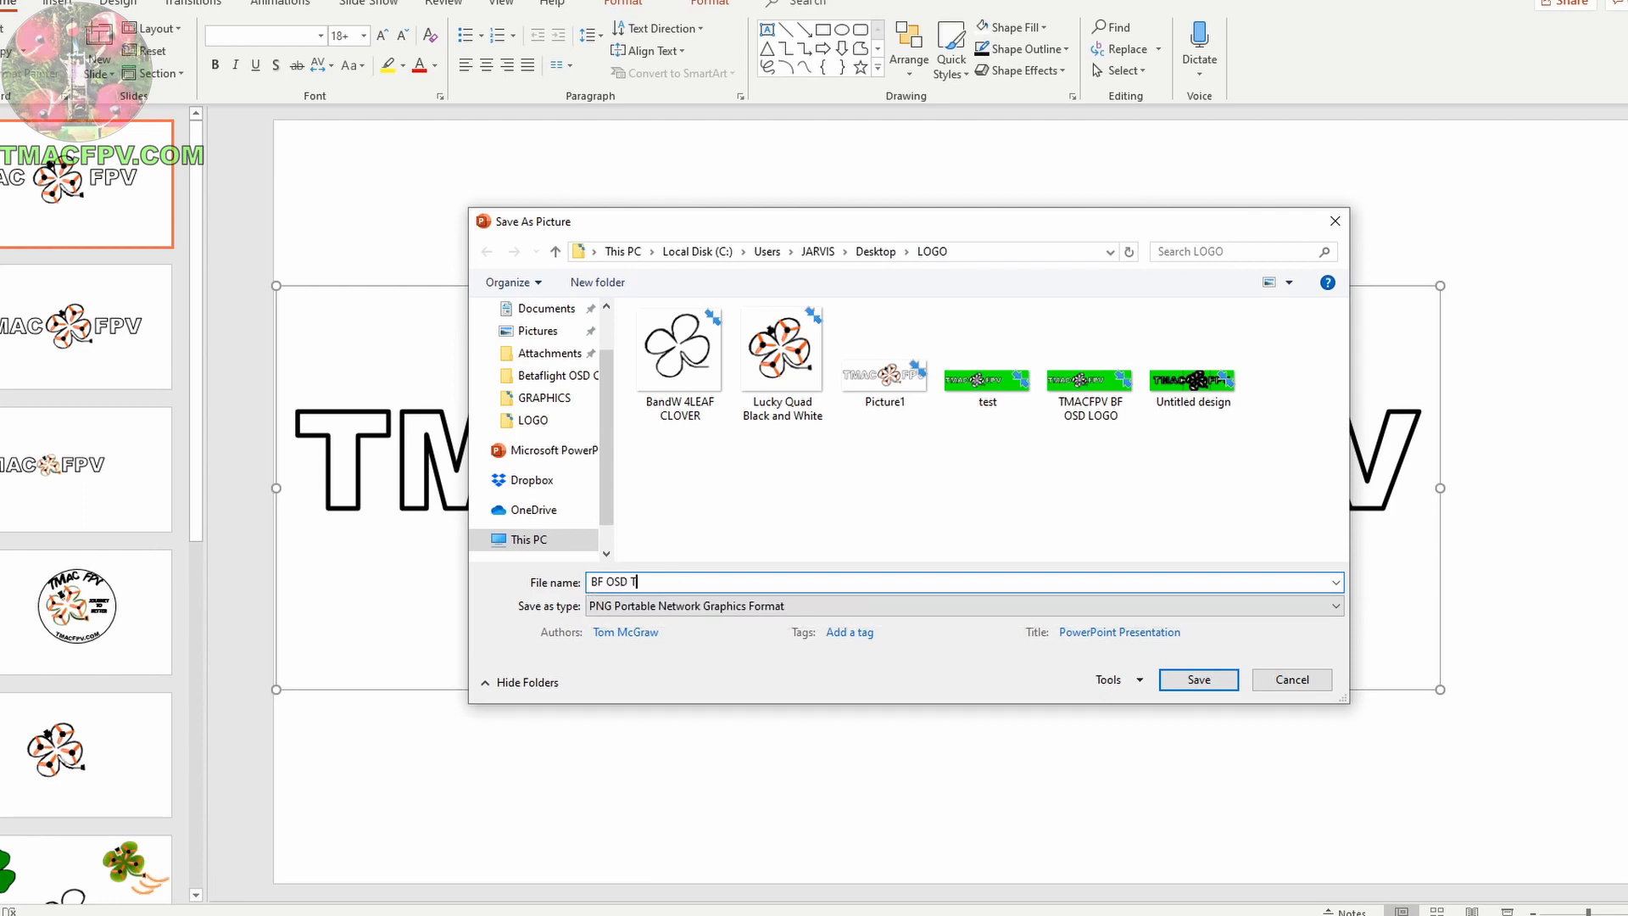
{"action": "type", "text": "MAC FPV LO"}
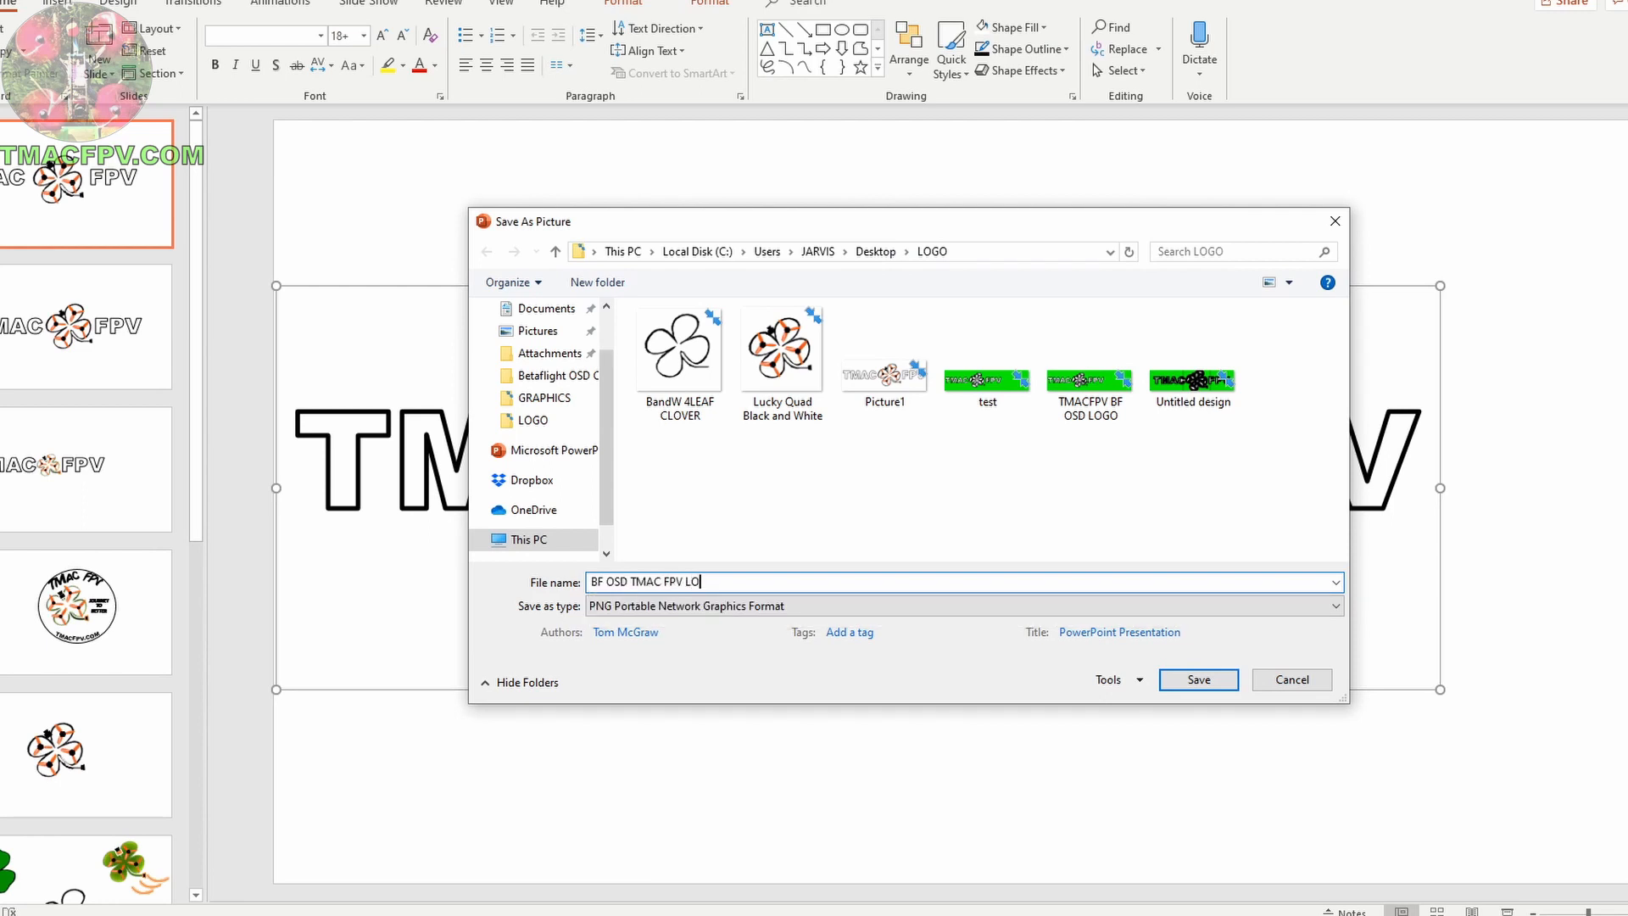
{"action": "left_click", "coordinate": [1197, 678]}
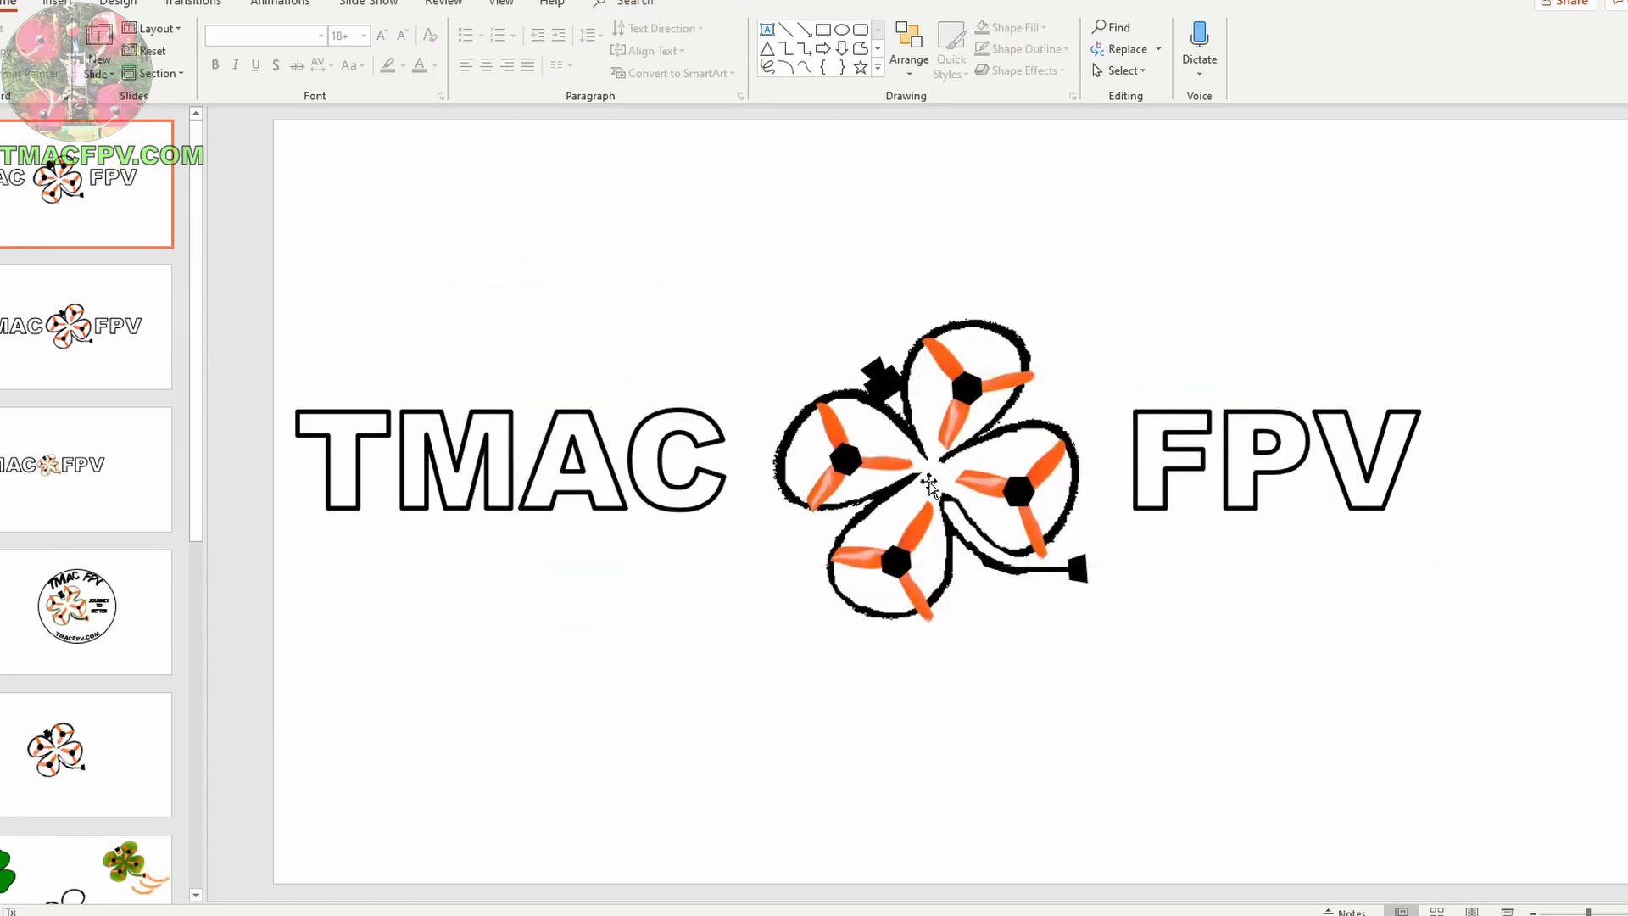
{"action": "left_click", "coordinate": [86, 326]}
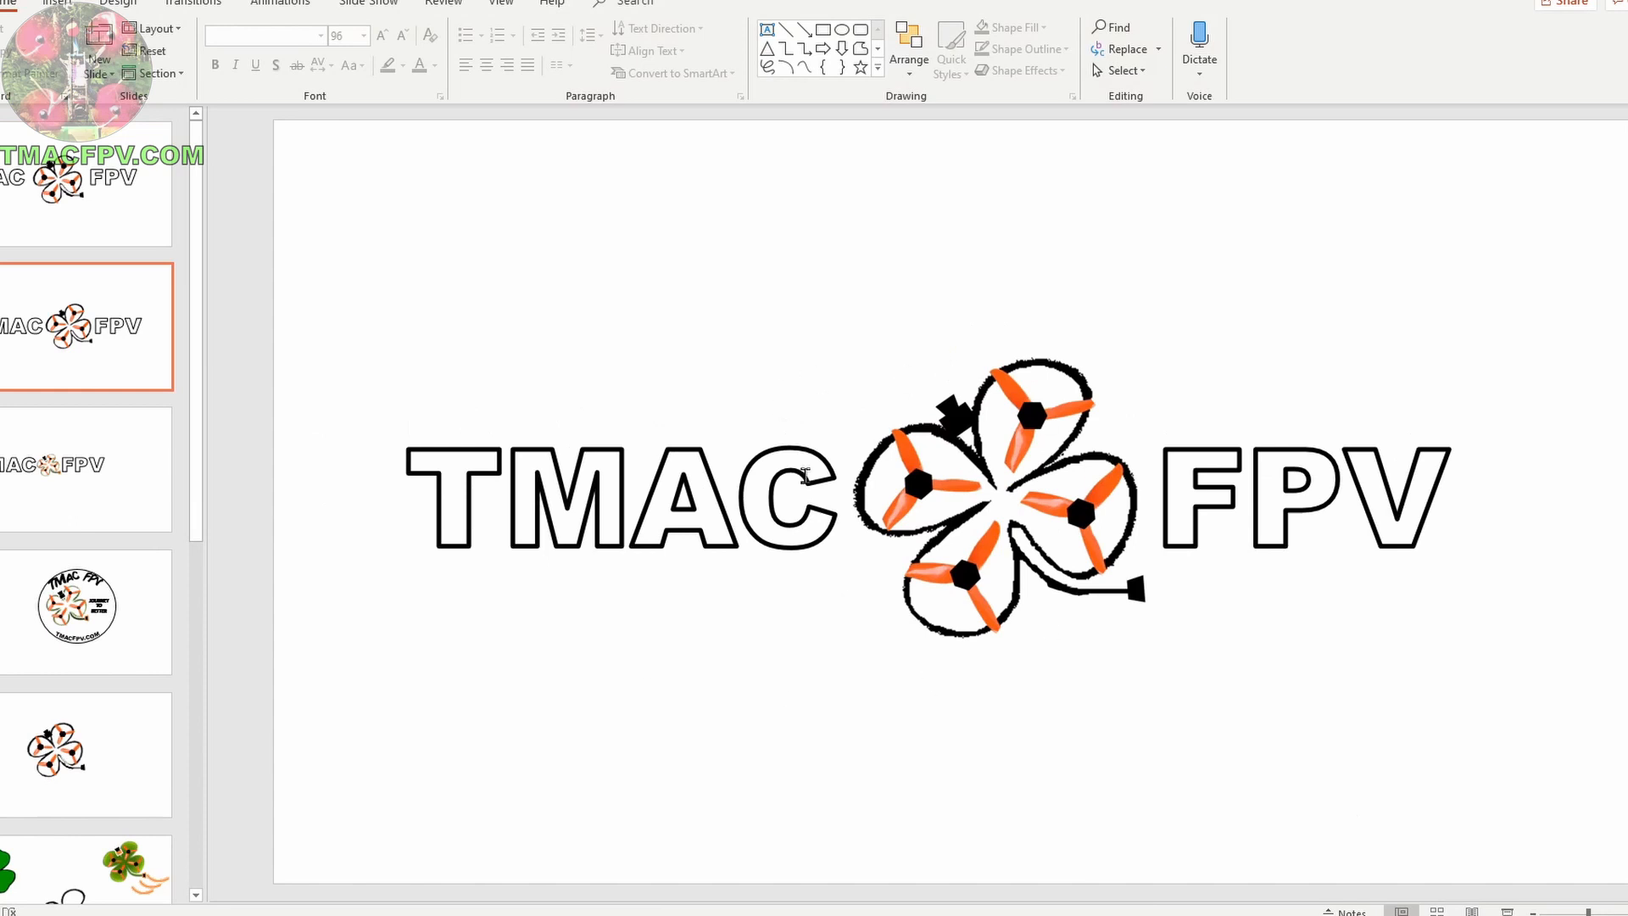
{"action": "mouse_move", "coordinate": [1009, 540]}
{"action": "type", "text": "pa"}
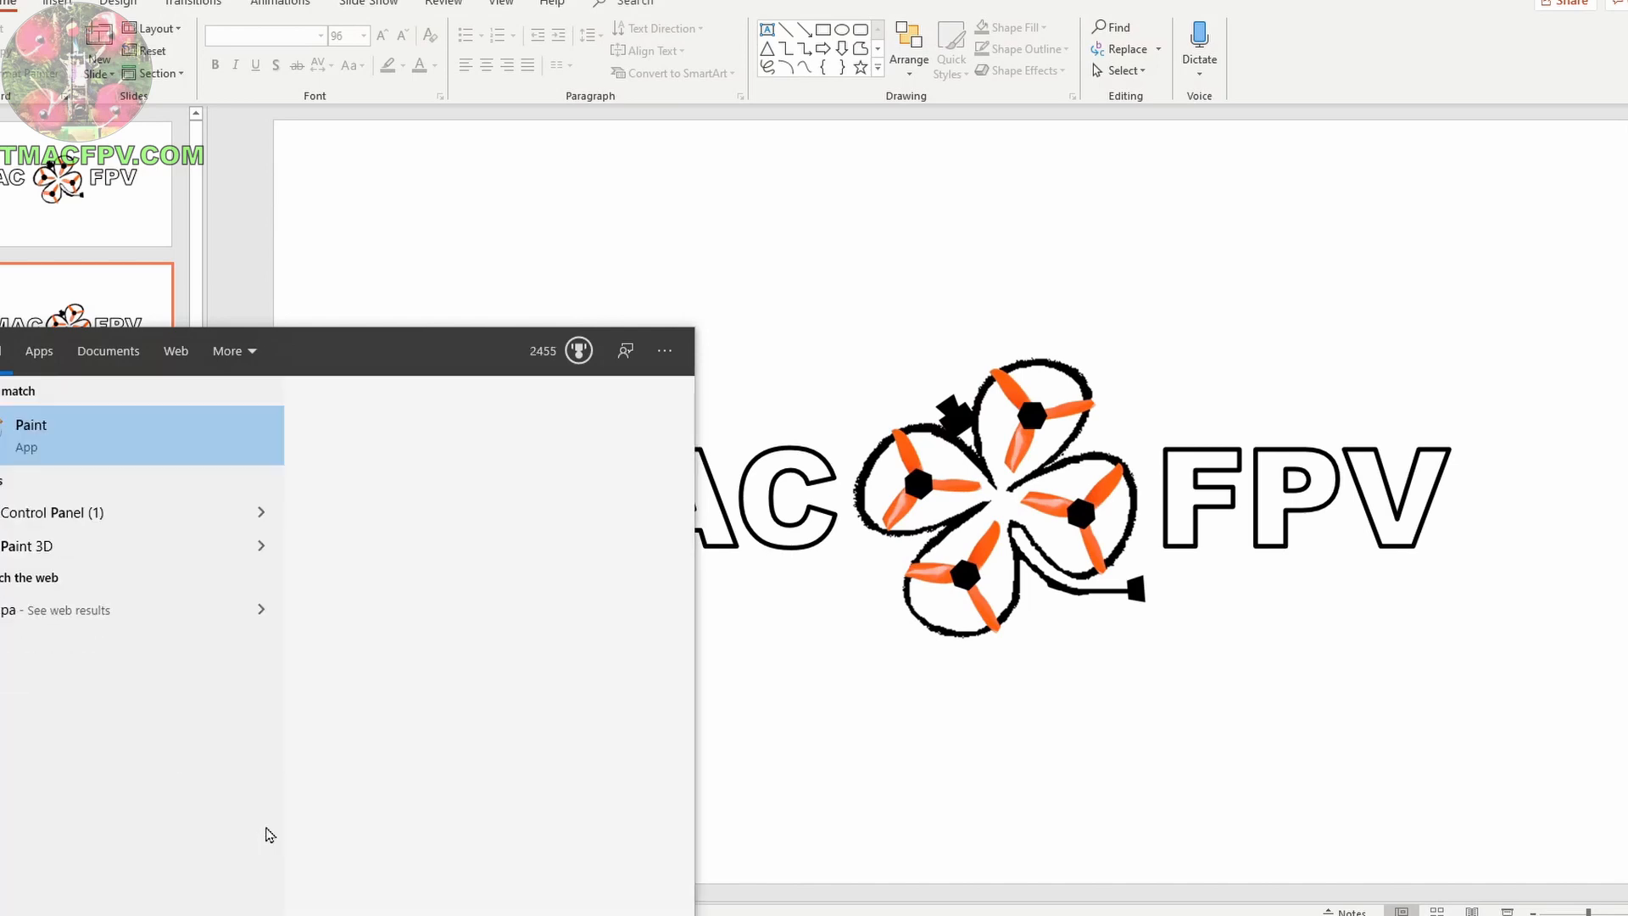
Launch Paint and load the BF OSD TMAC FPV LOGO picture.
{"action": "left_click", "coordinate": [31, 423]}
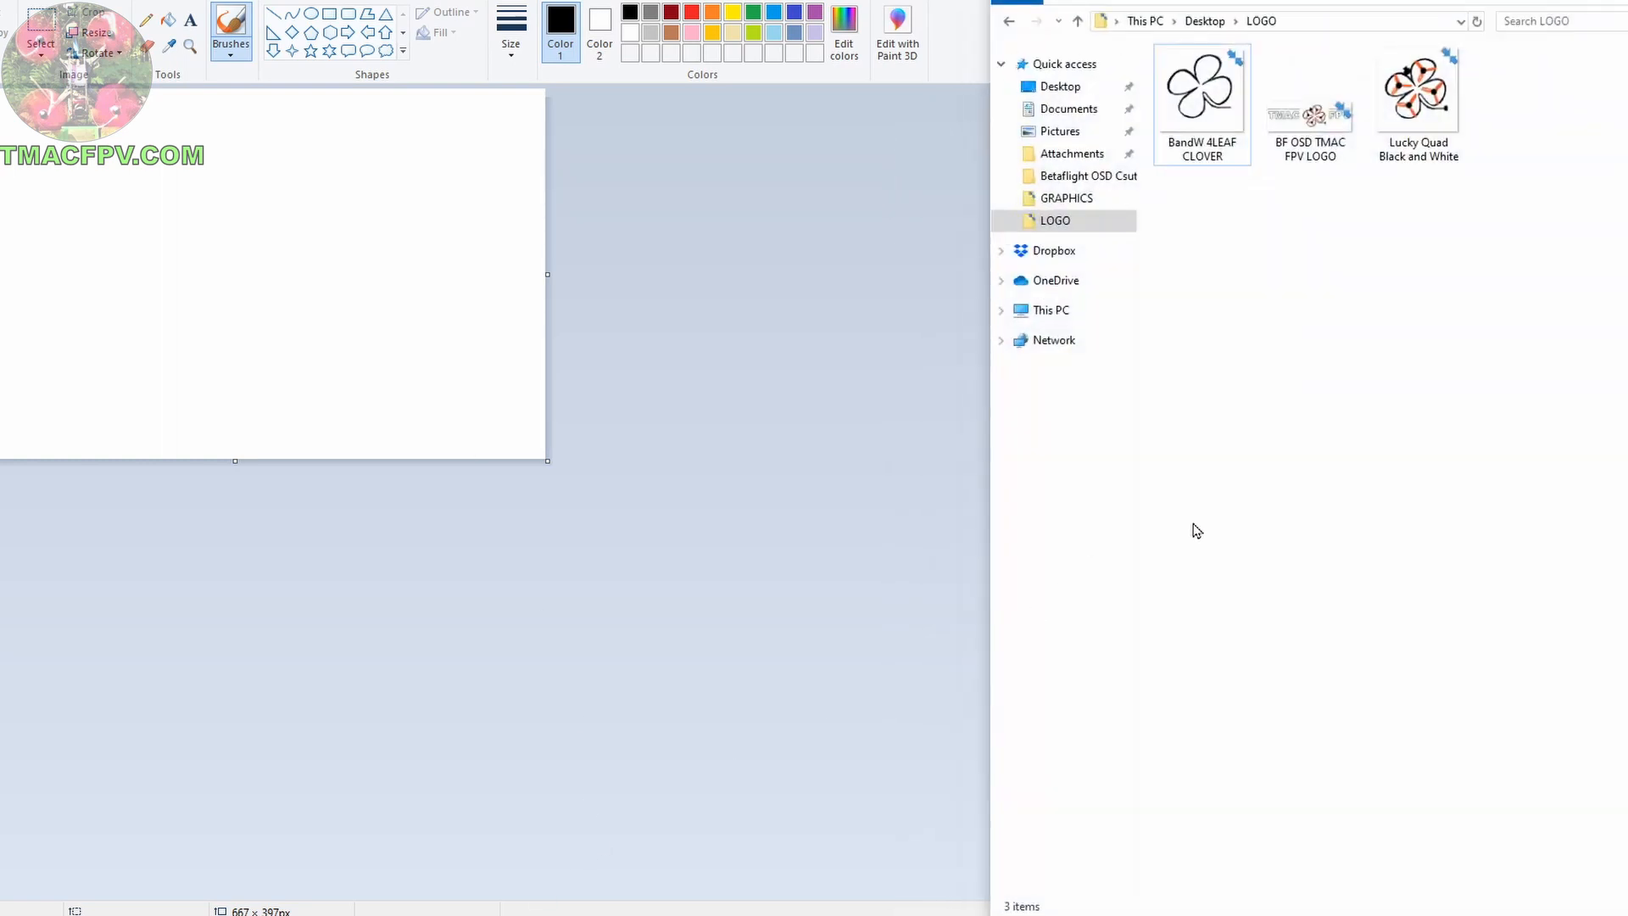
{"action": "left_click", "coordinate": [1307, 92]}
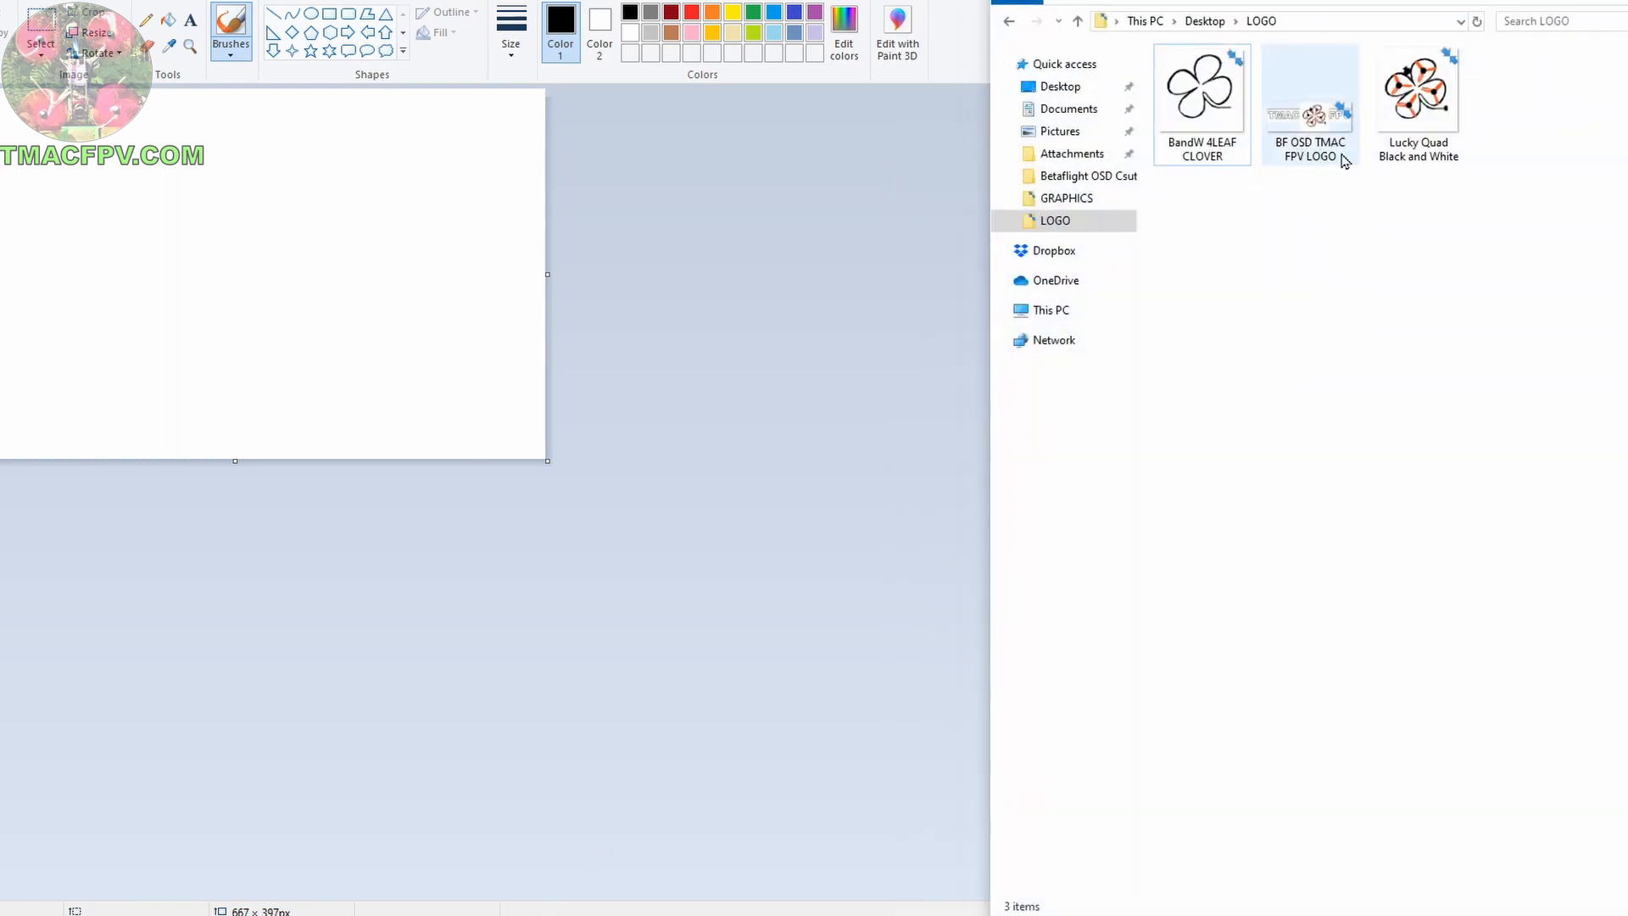
{"action": "left_click", "coordinate": [1309, 88]}
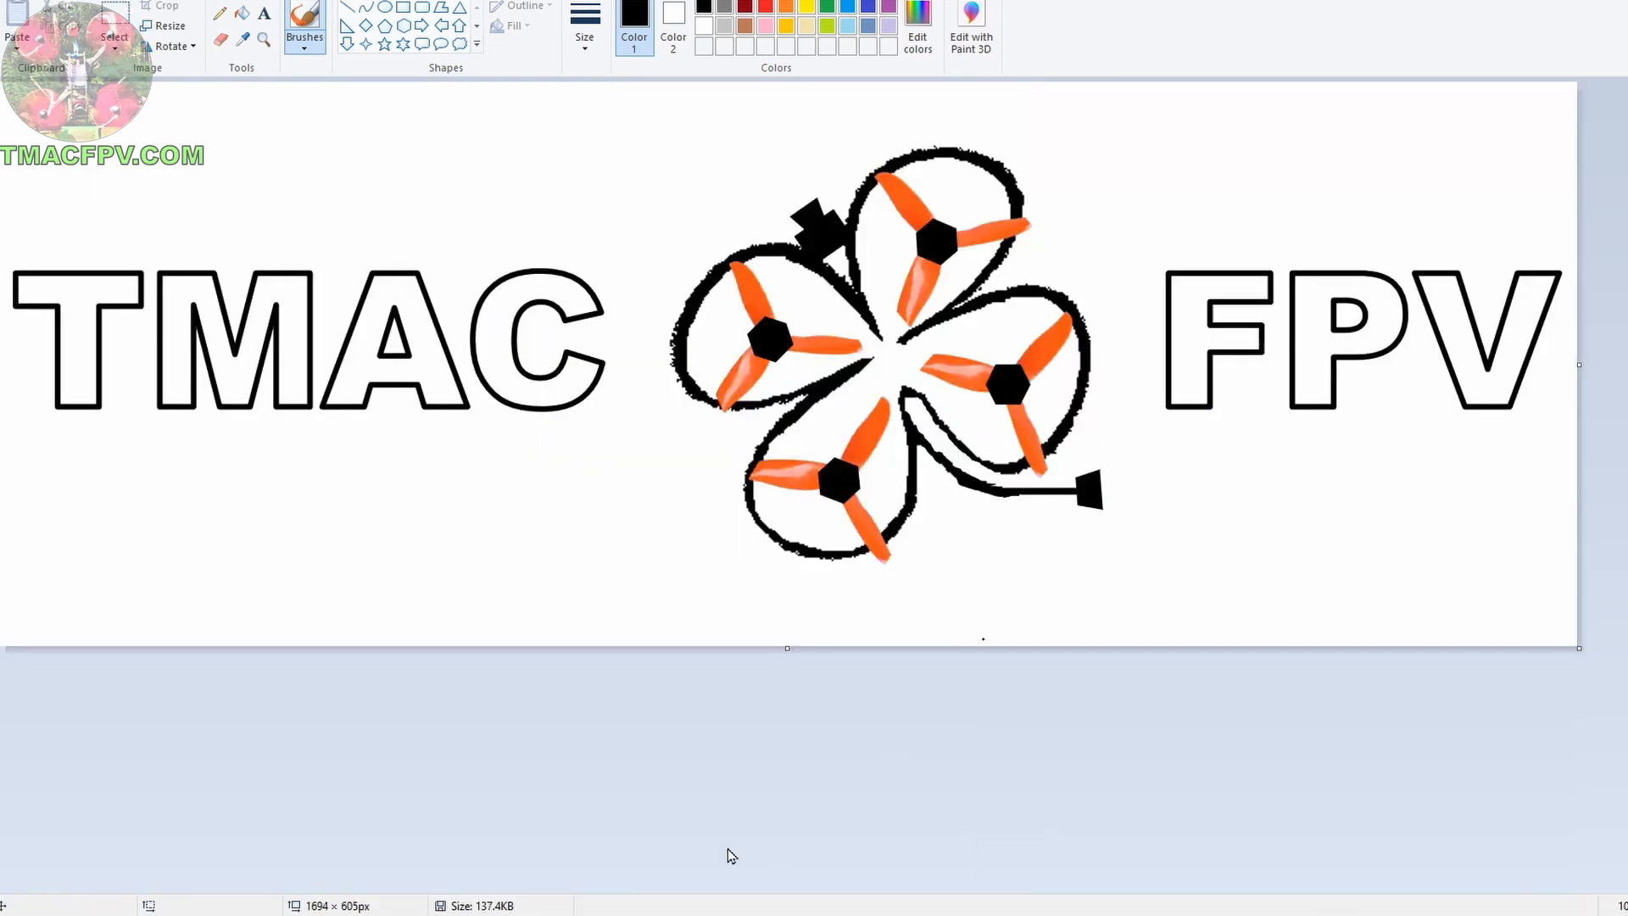
{"action": "mouse_move", "coordinate": [1012, 736]}
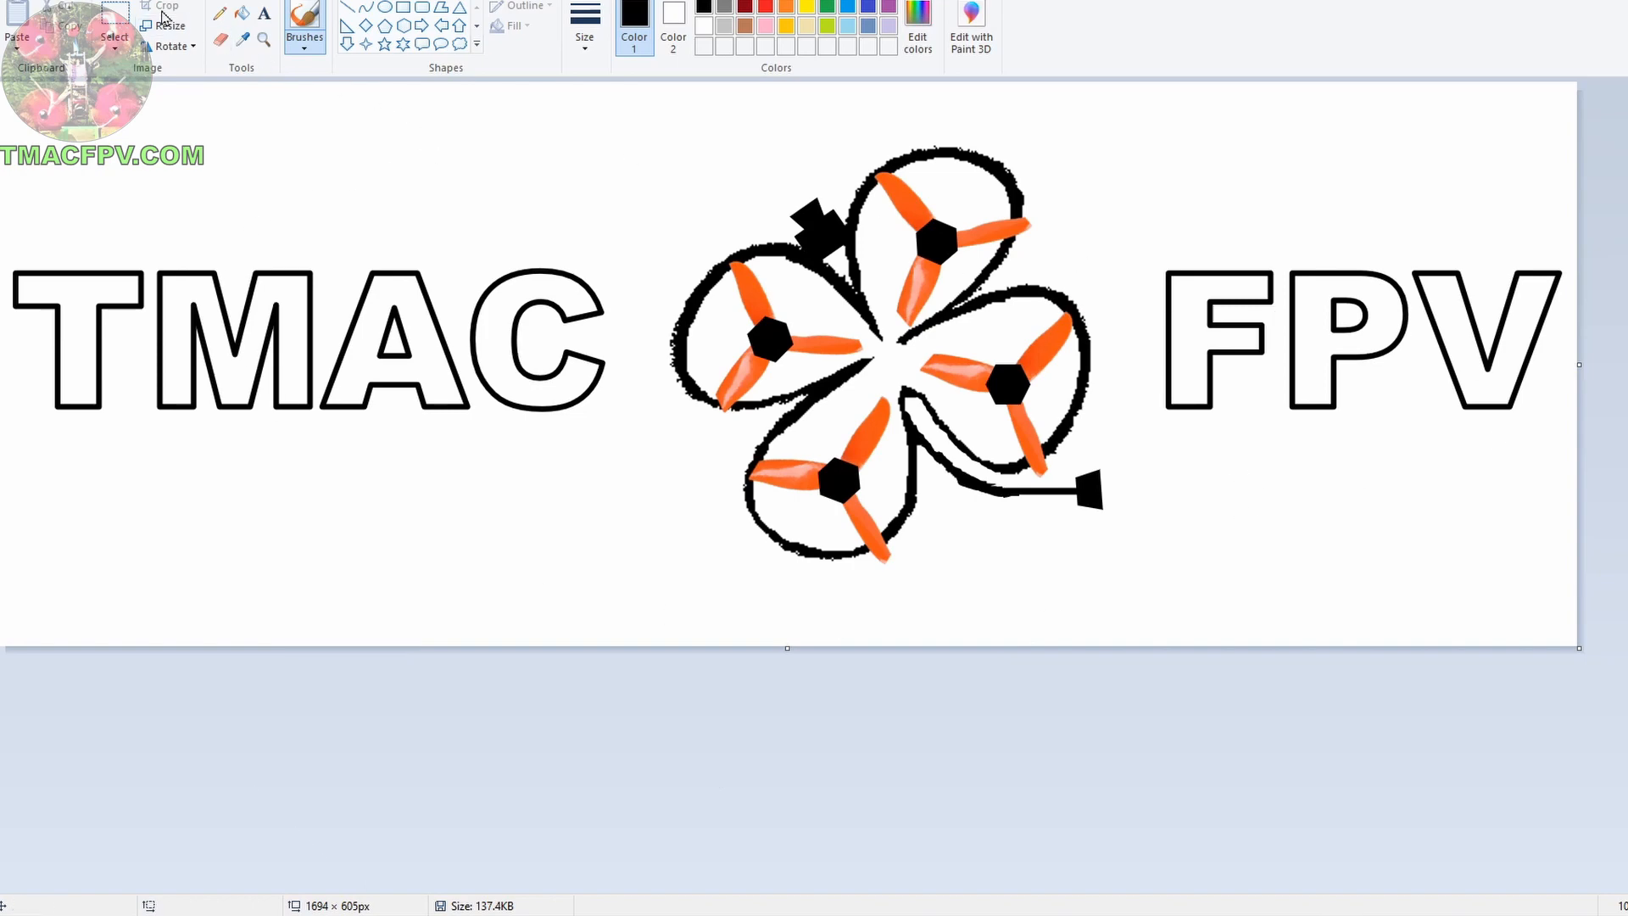
Resize the logo in pixels to 201×72 with aspect ratio kept.
{"action": "left_click", "coordinate": [167, 15]}
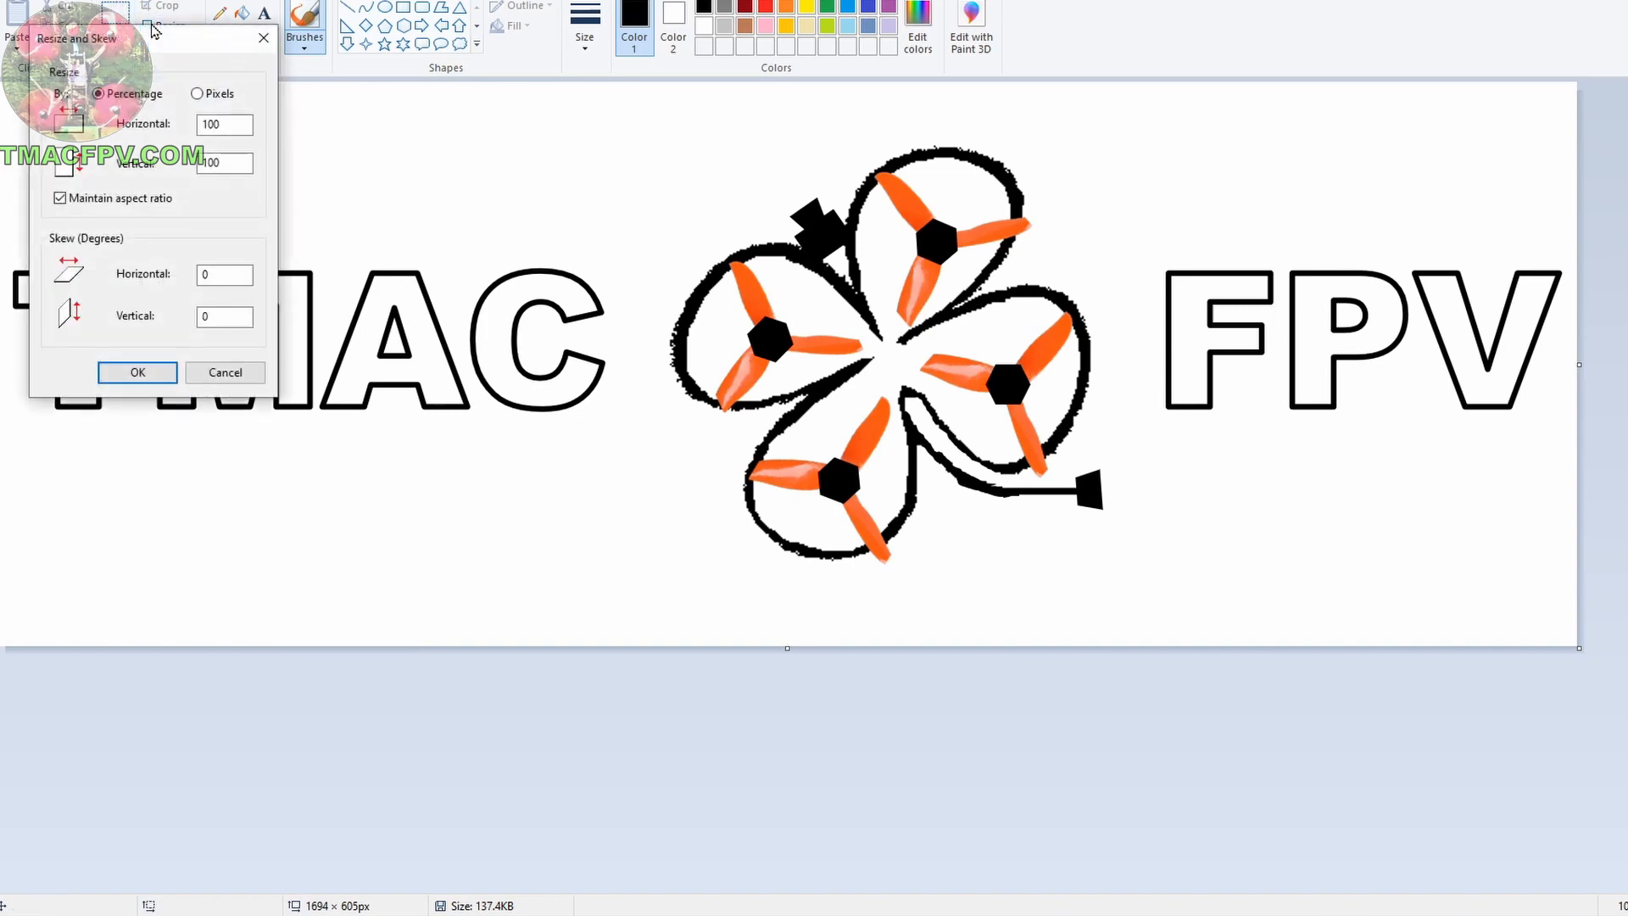
{"action": "left_click", "coordinate": [197, 93]}
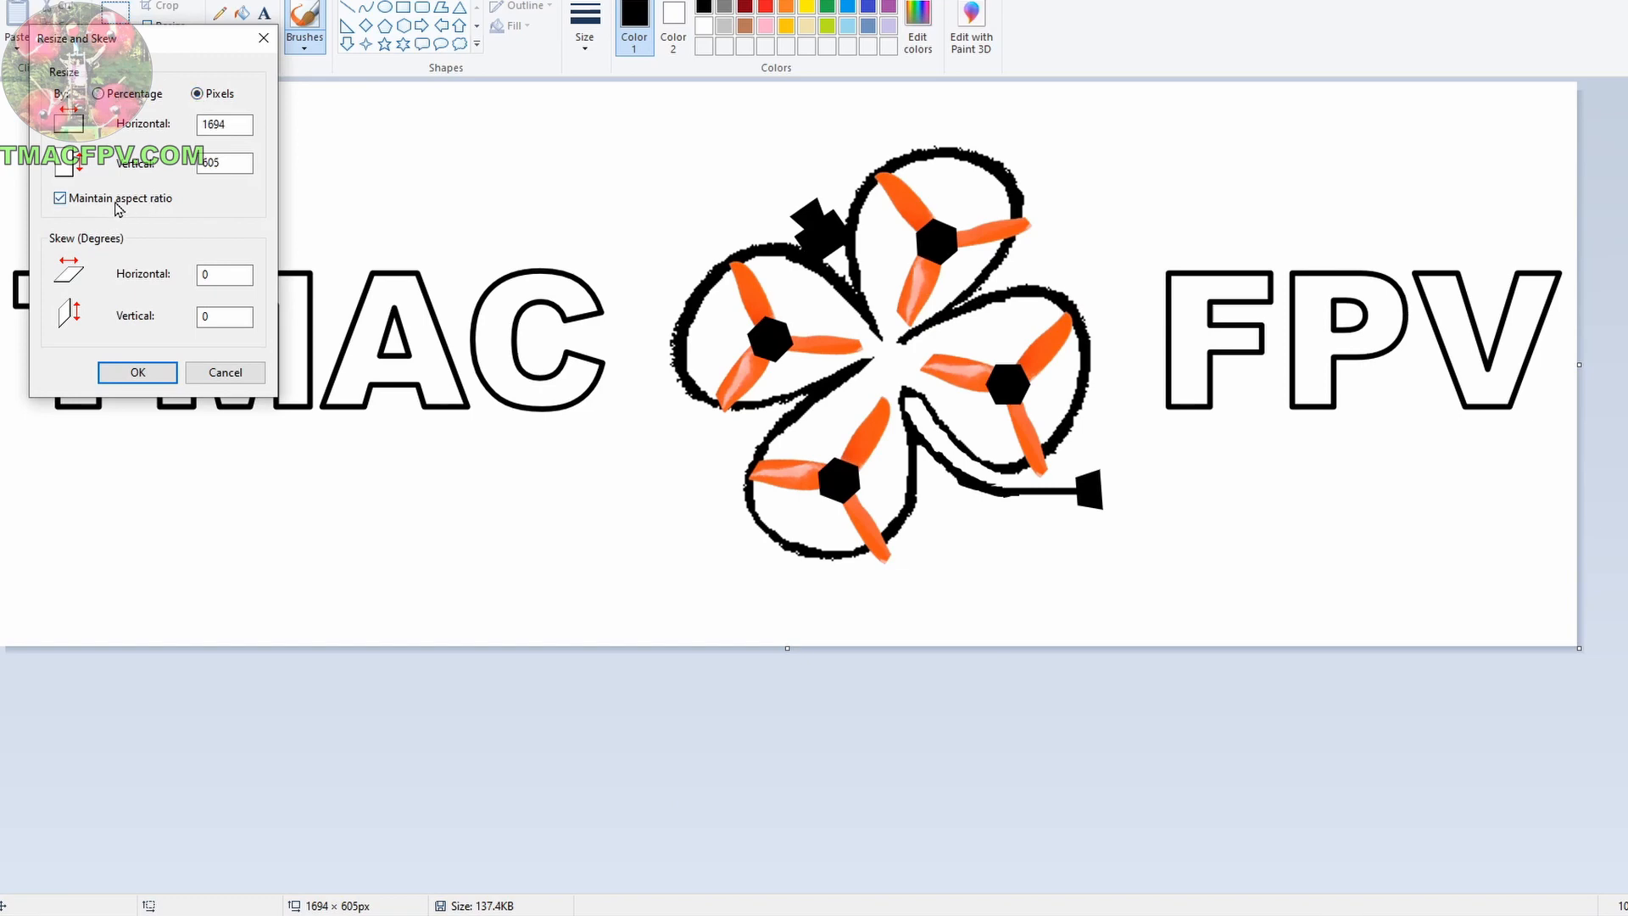
{"action": "left_click", "coordinate": [223, 124]}
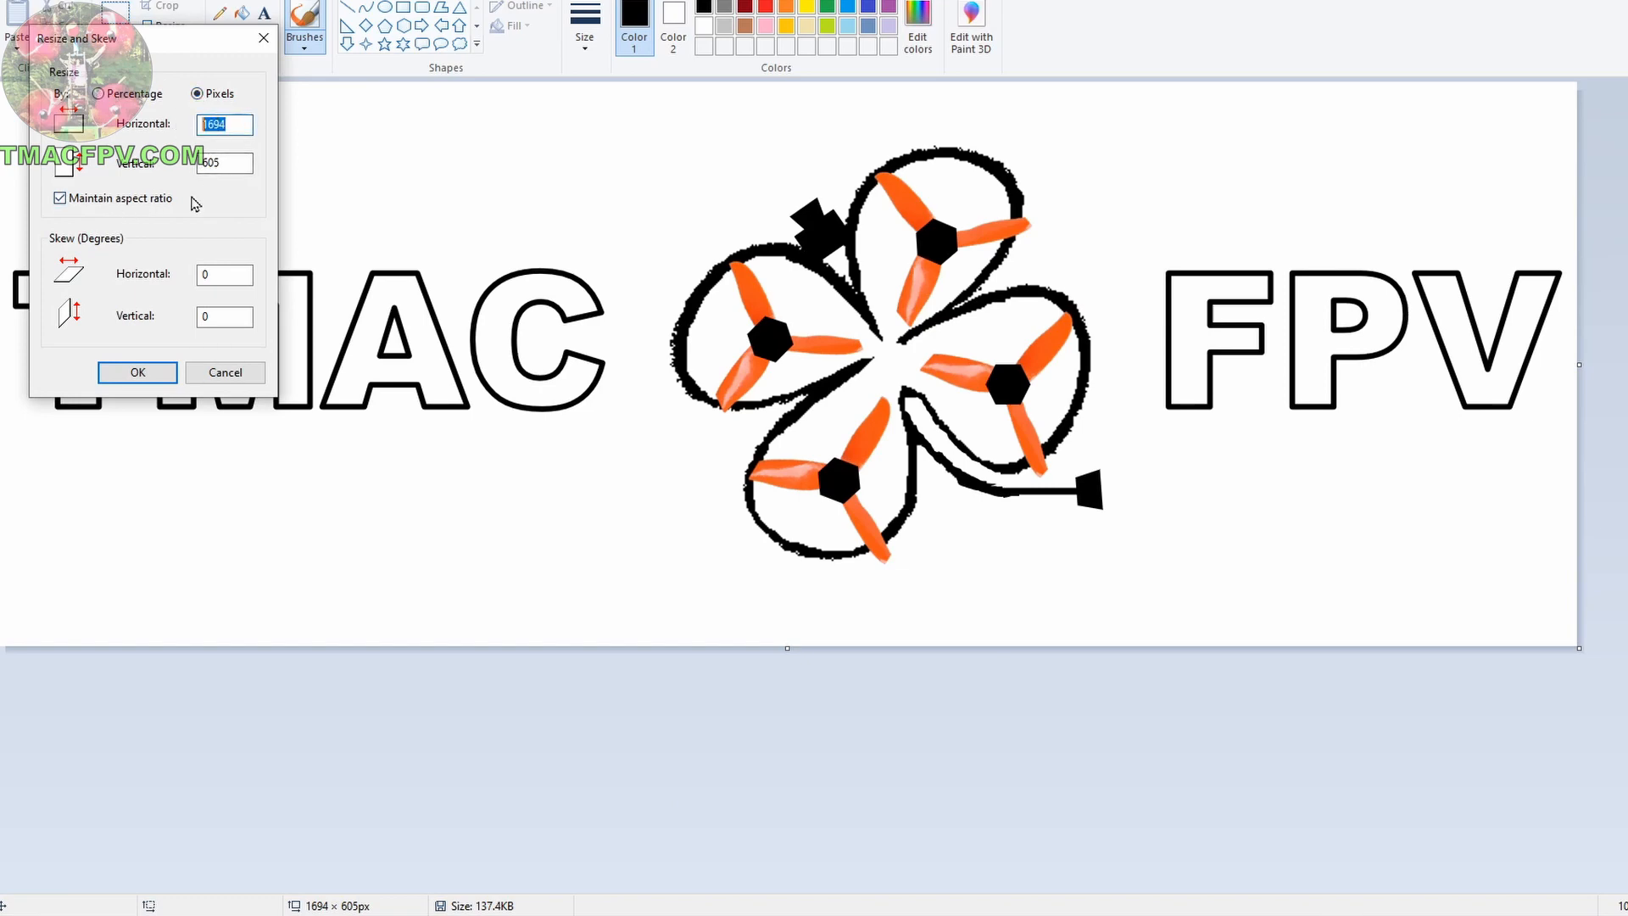
{"action": "type", "text": "288"}
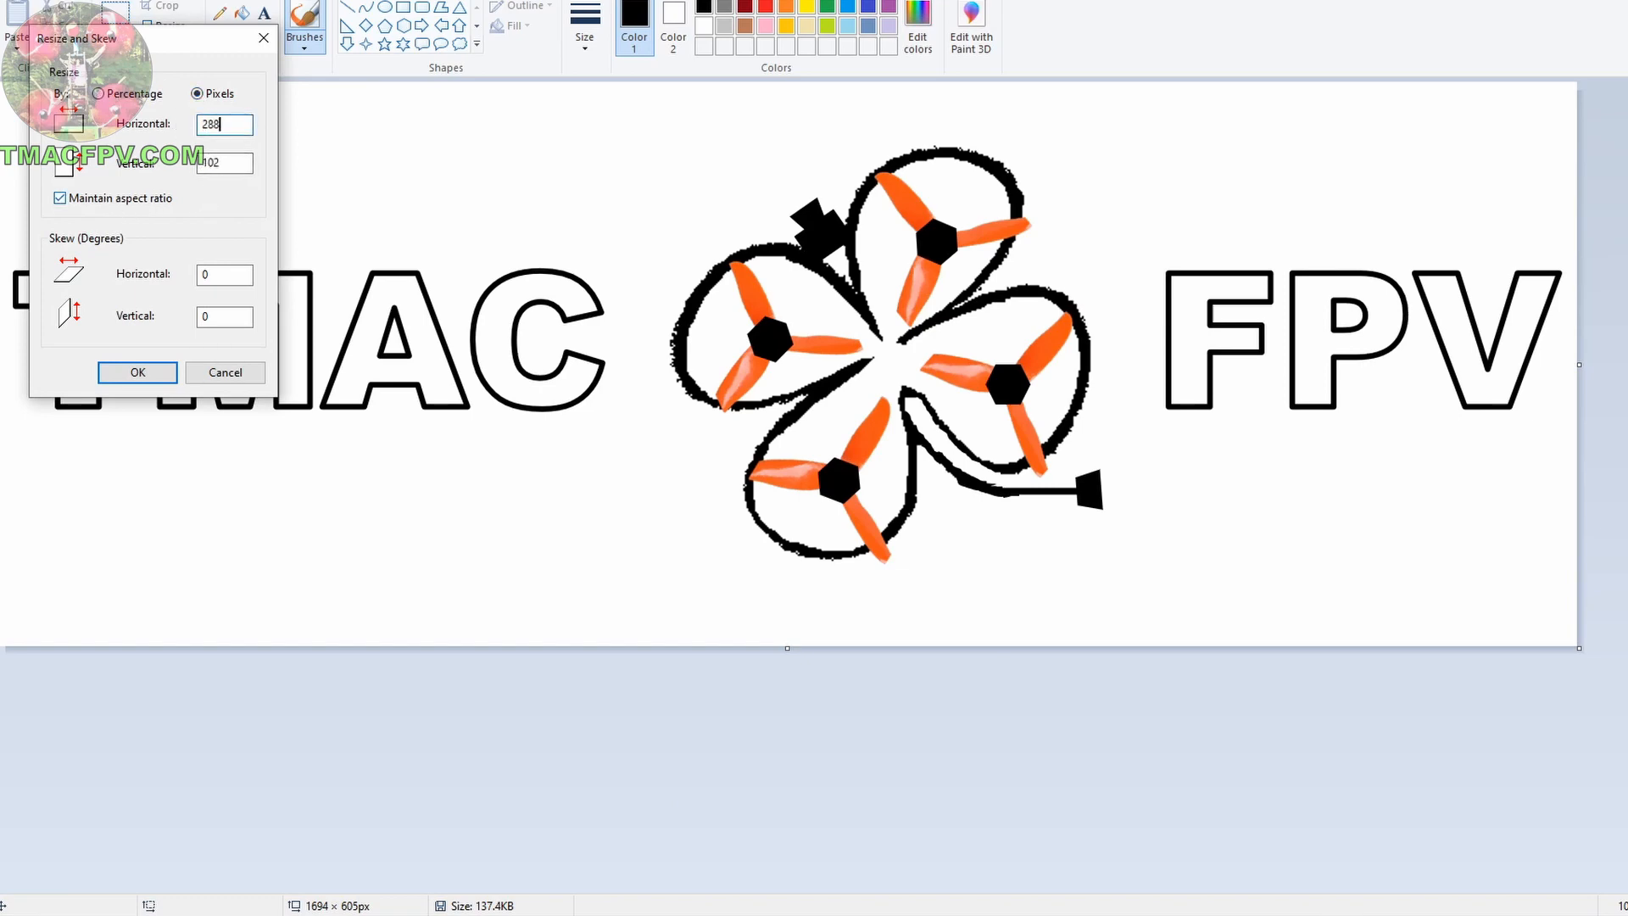
{"action": "left_click", "coordinate": [224, 163]}
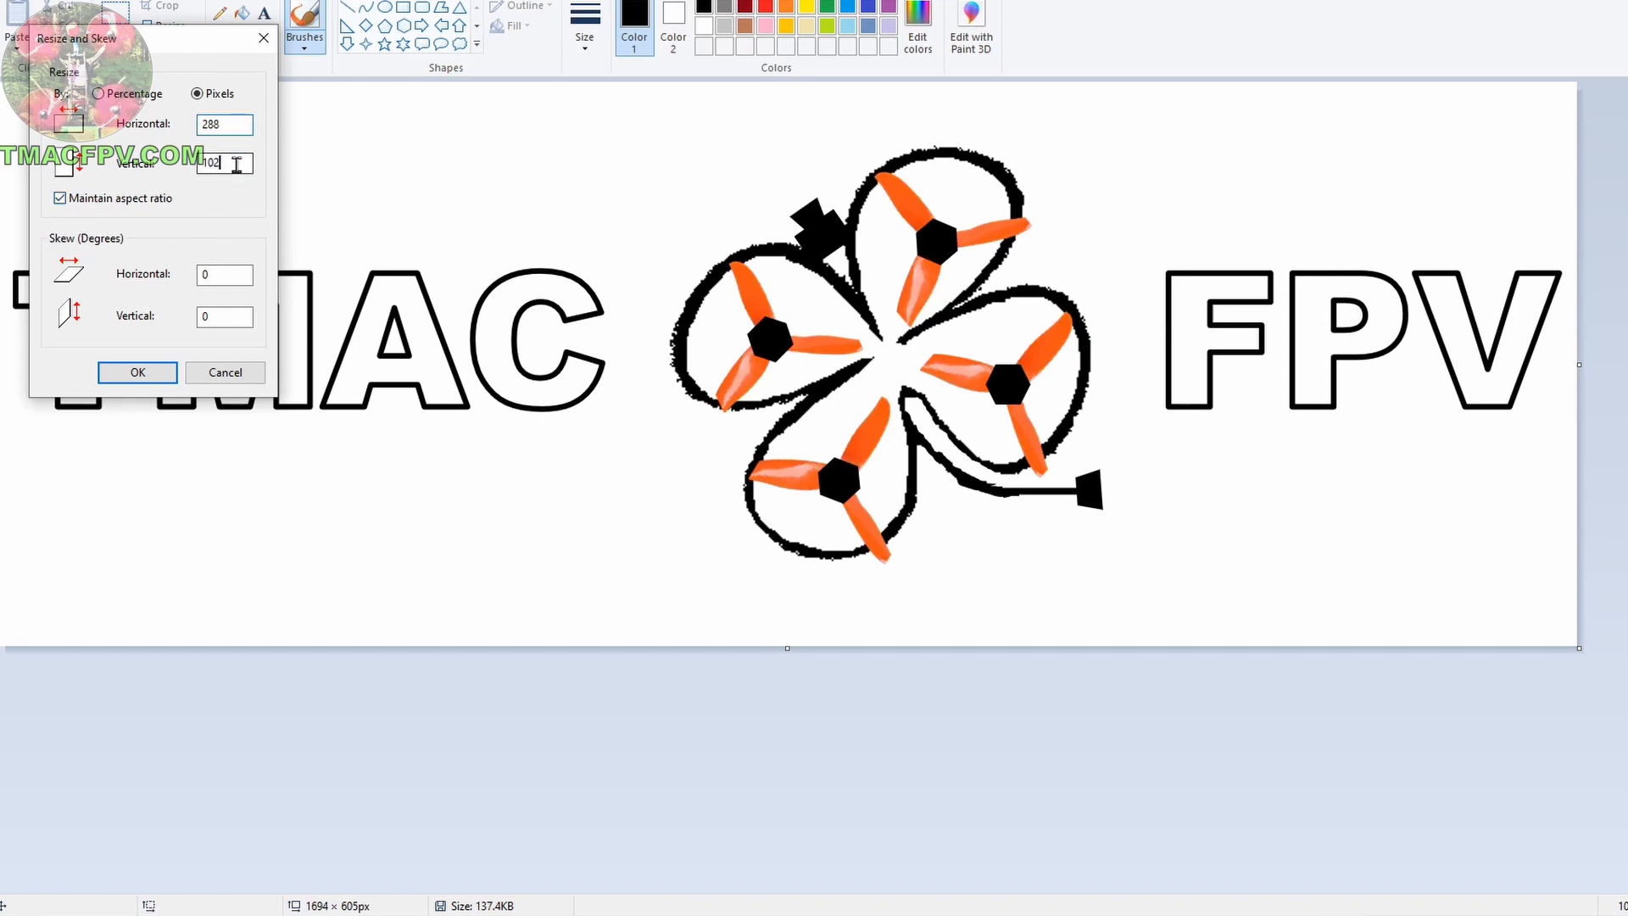
{"action": "type", "text": "19"}
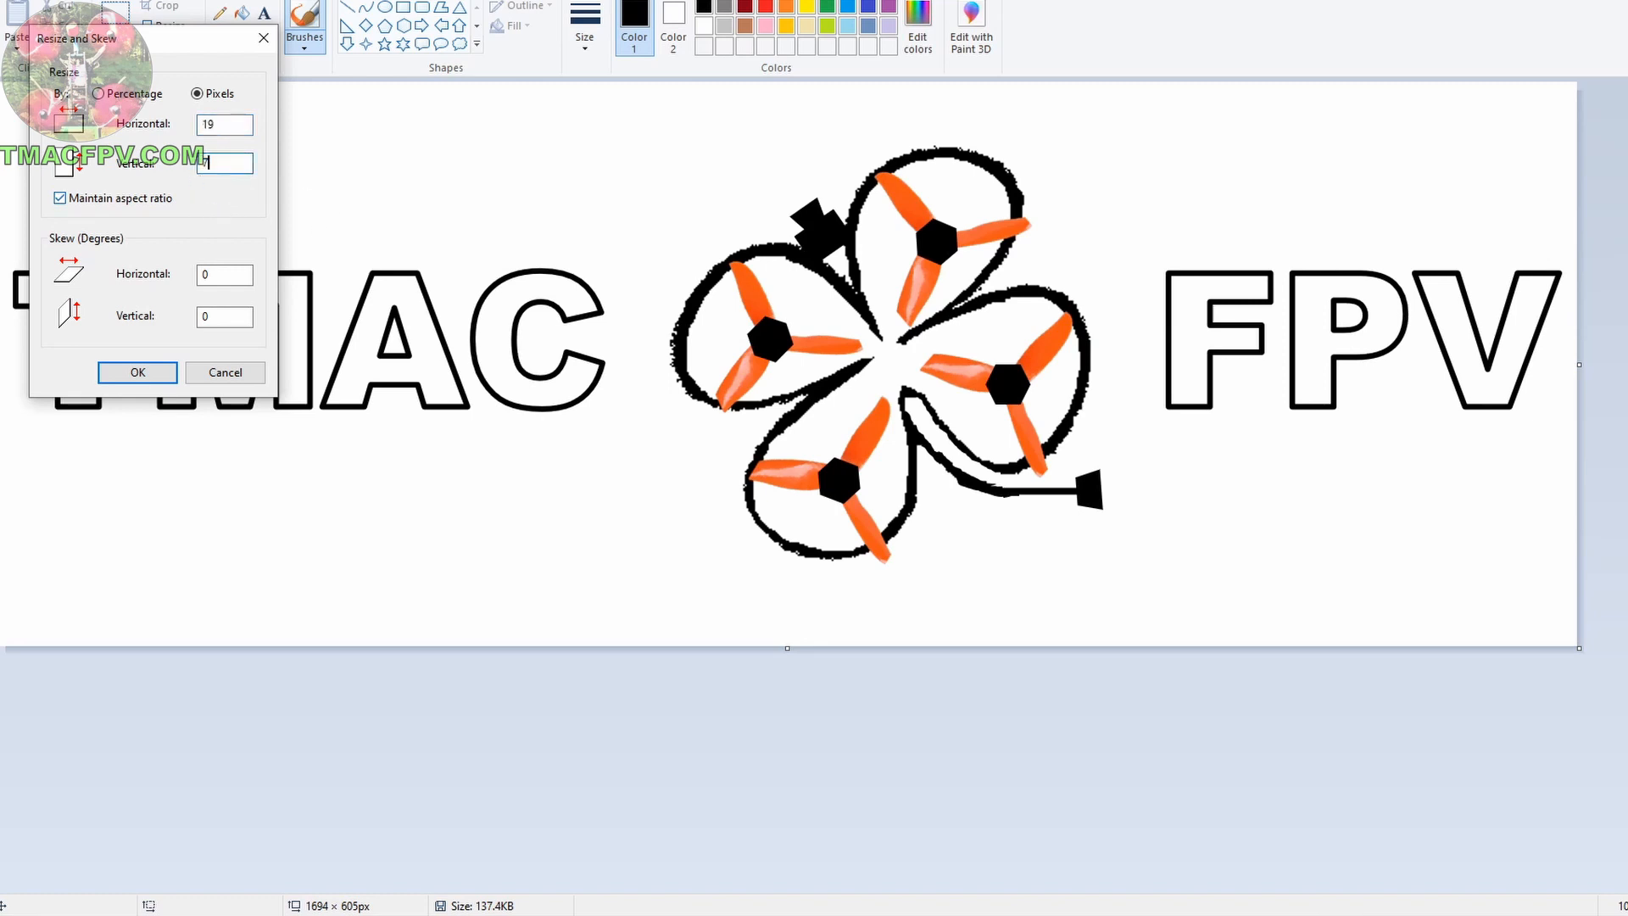
{"action": "type", "text": "201"}
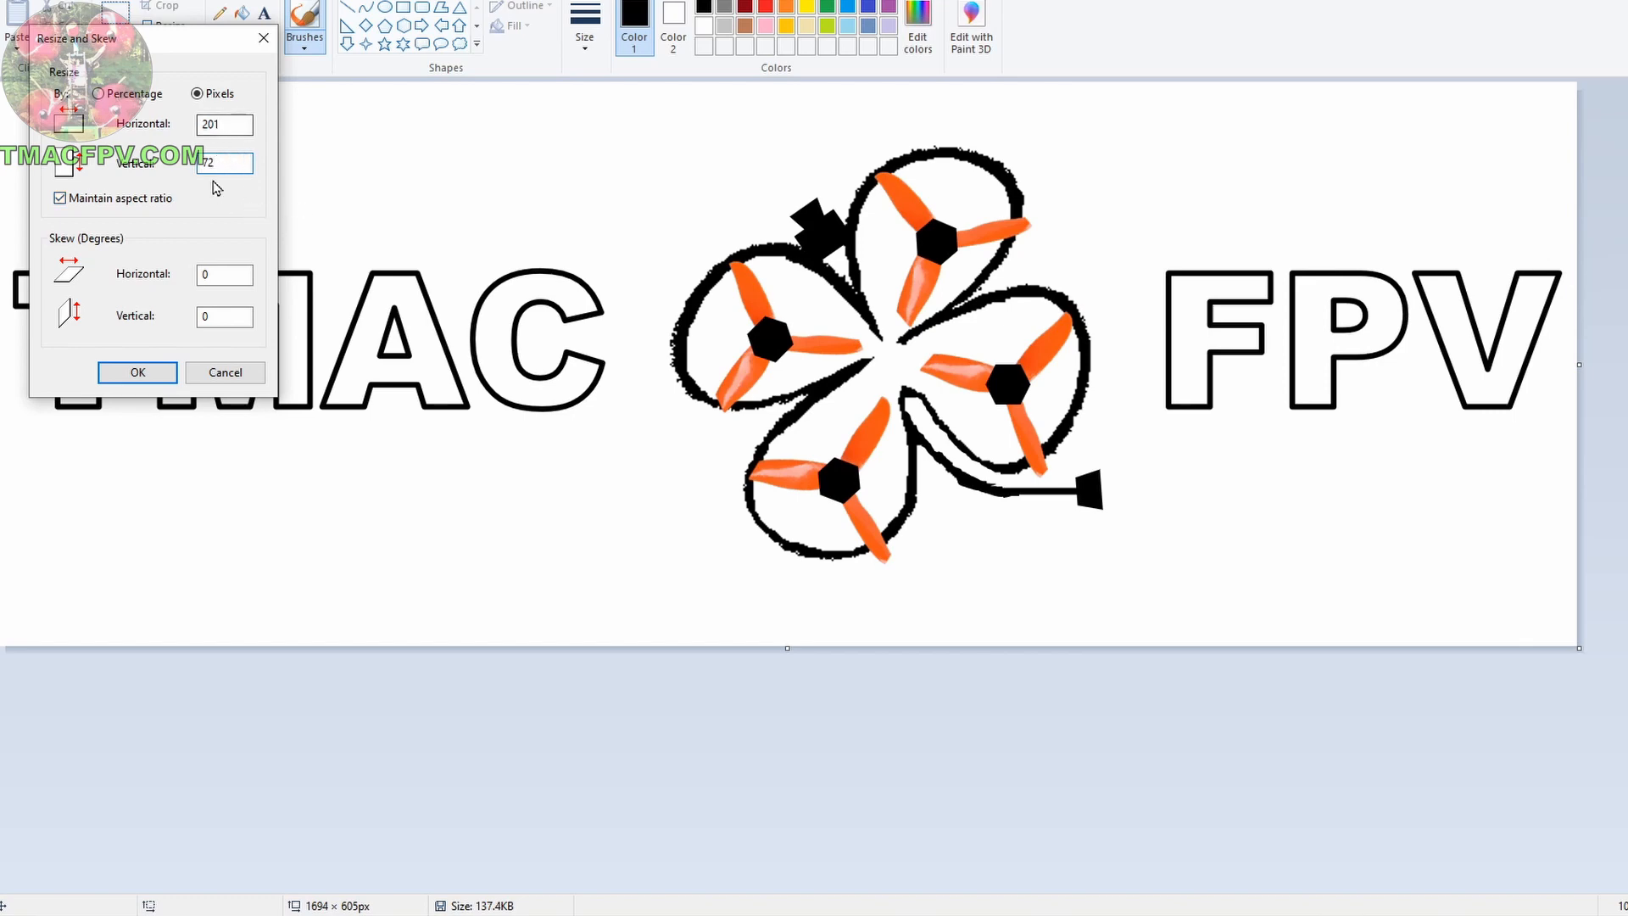
{"action": "left_click", "coordinate": [137, 371]}
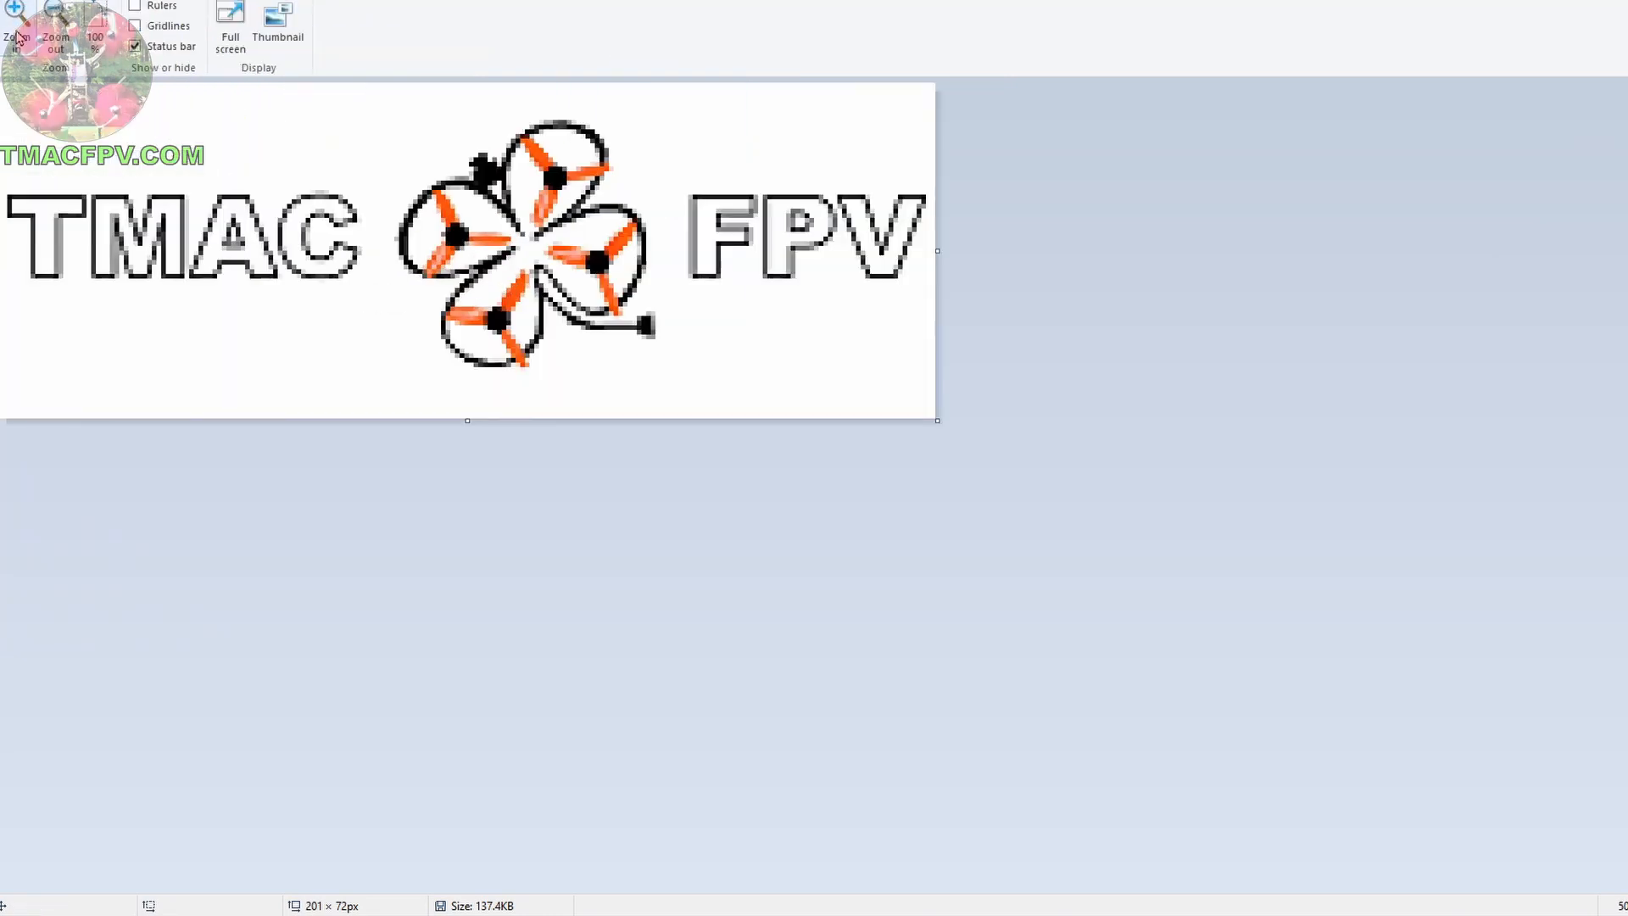
Zoom in and widen the canvas to 288 pixels with blank space on the right.
{"action": "left_click", "coordinate": [17, 8]}
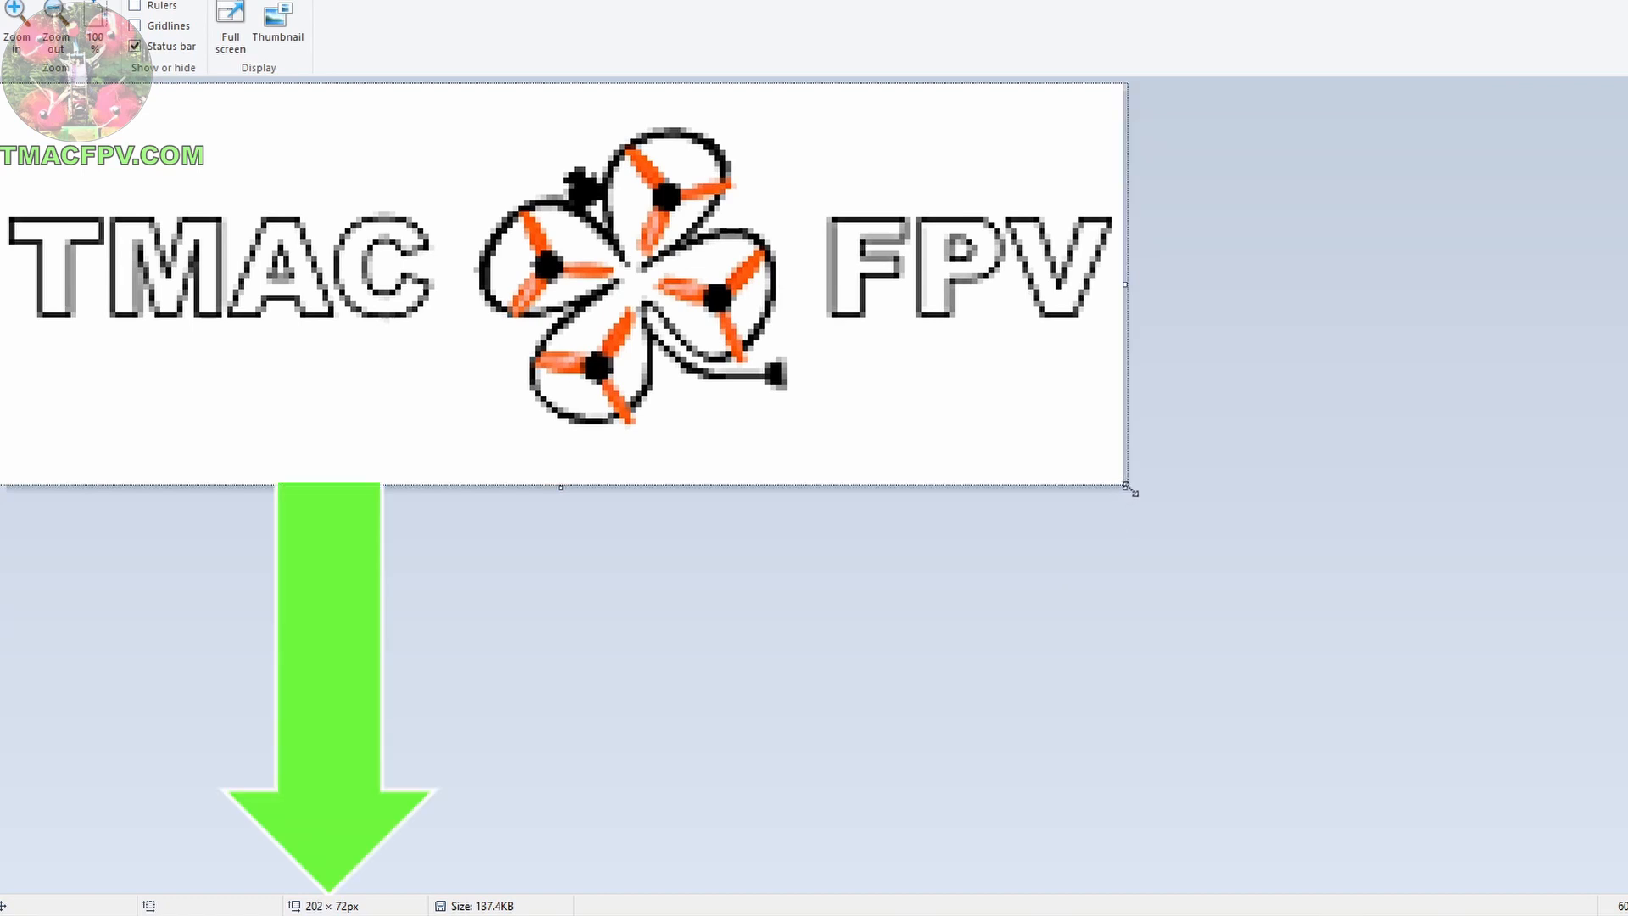
{"action": "left_click_drag", "start_coordinate": [1126, 495], "coordinate": [1184, 492]}
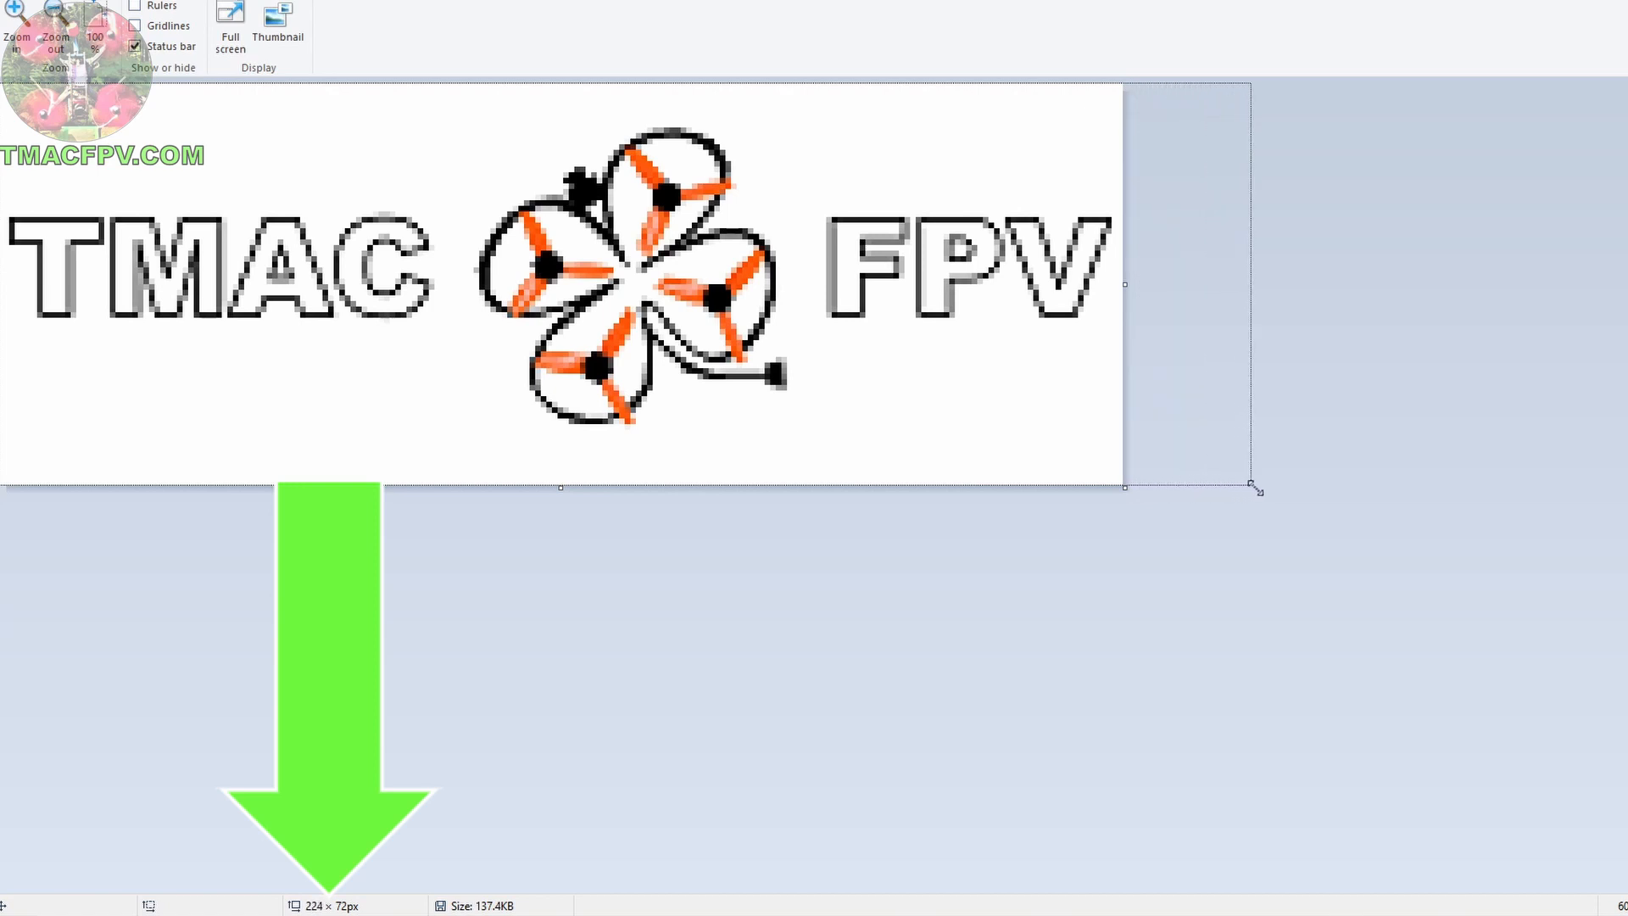
{"action": "left_click_drag", "start_coordinate": [1257, 488], "coordinate": [1522, 488]}
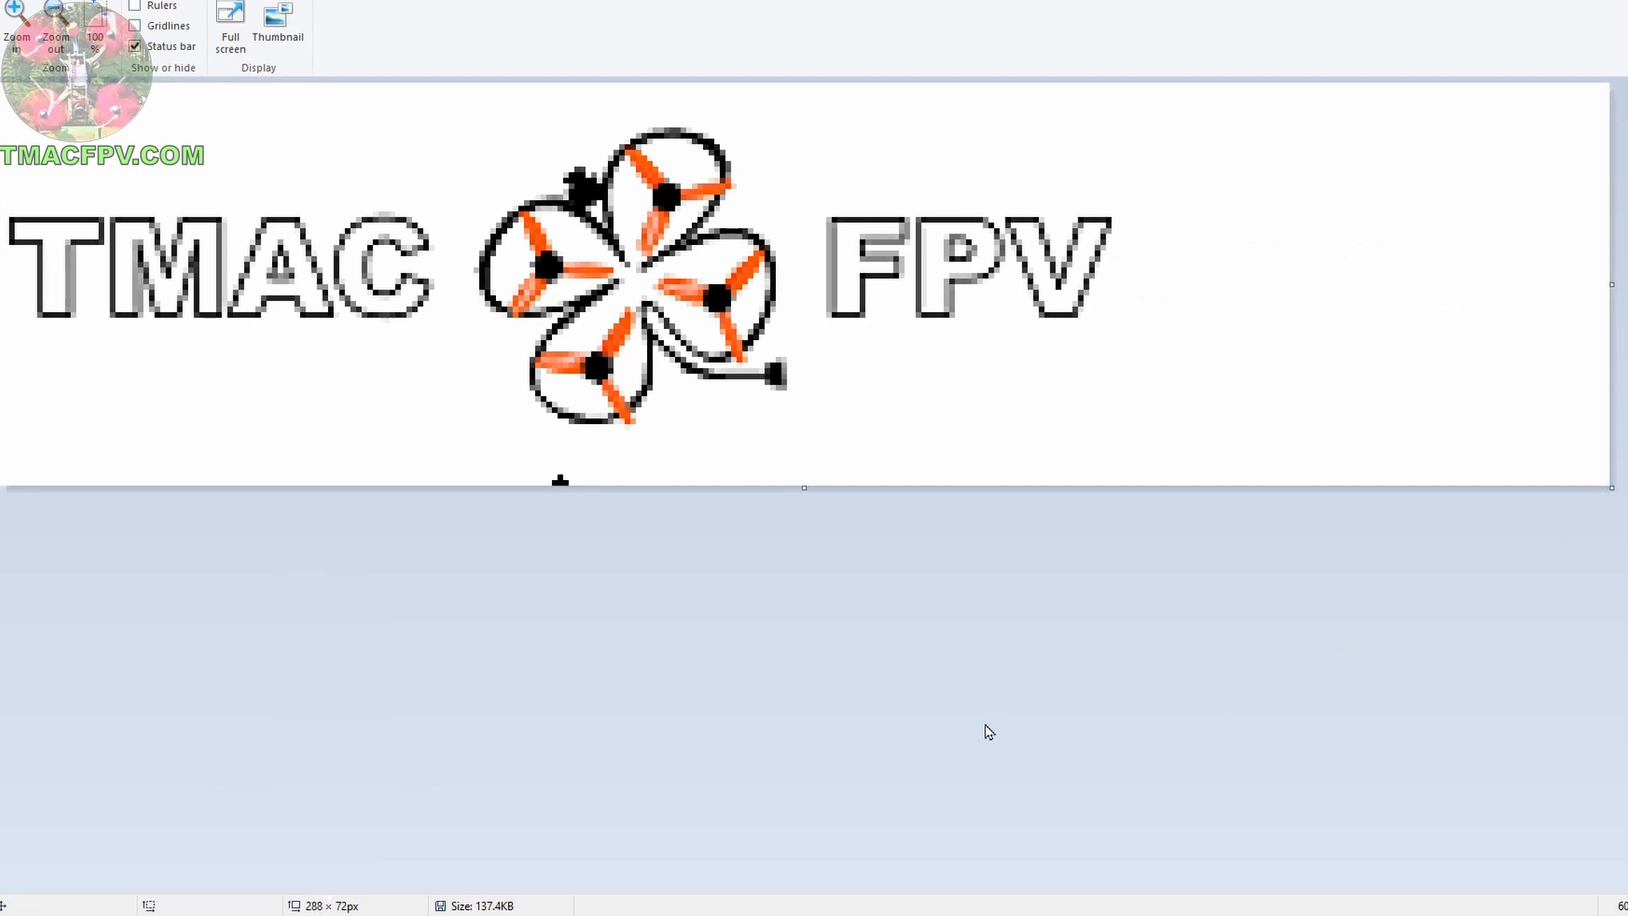
{"action": "mouse_move", "coordinate": [1257, 341]}
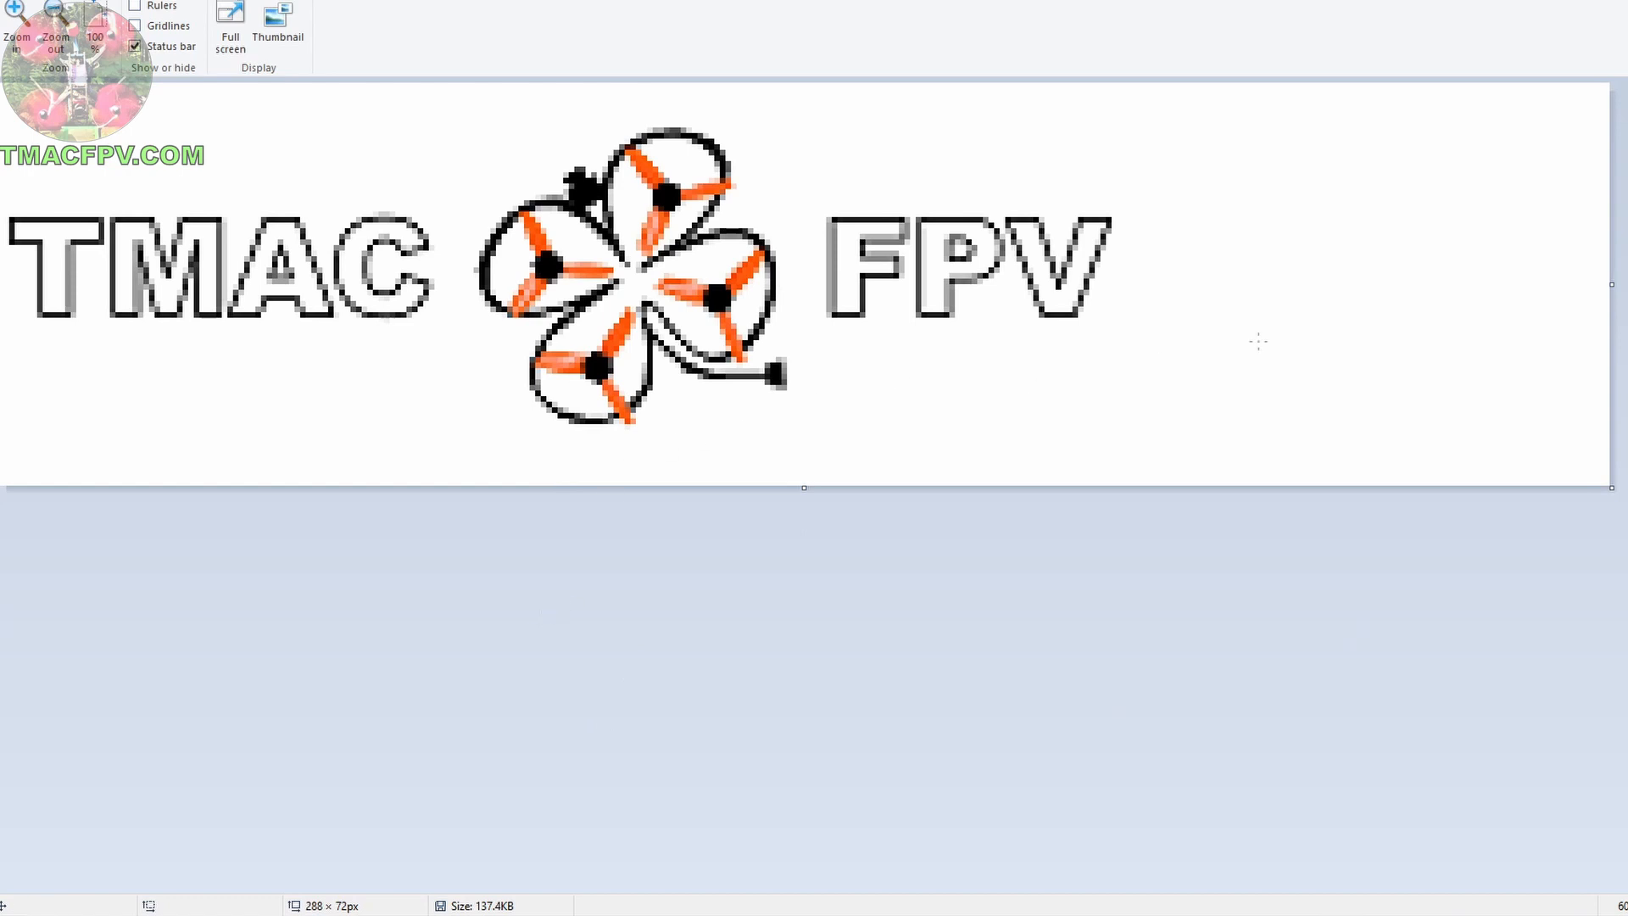
{"action": "mouse_move", "coordinate": [328, 763]}
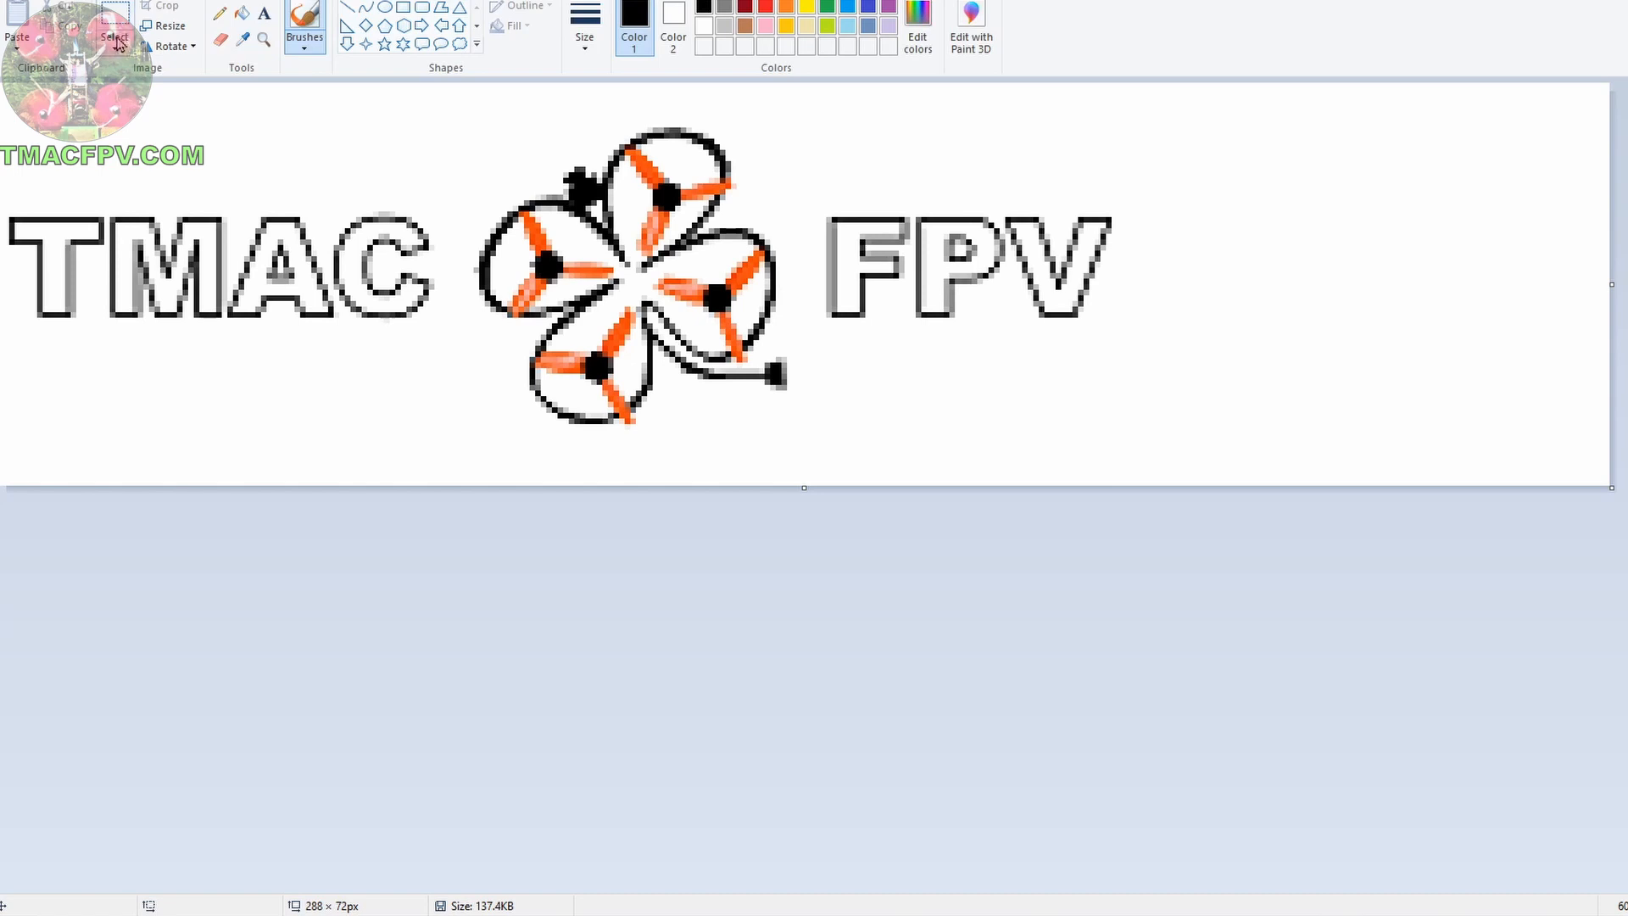
Select the logo so it can be dragged to the centre of the 288×72 canvas.
{"action": "left_click", "coordinate": [113, 26]}
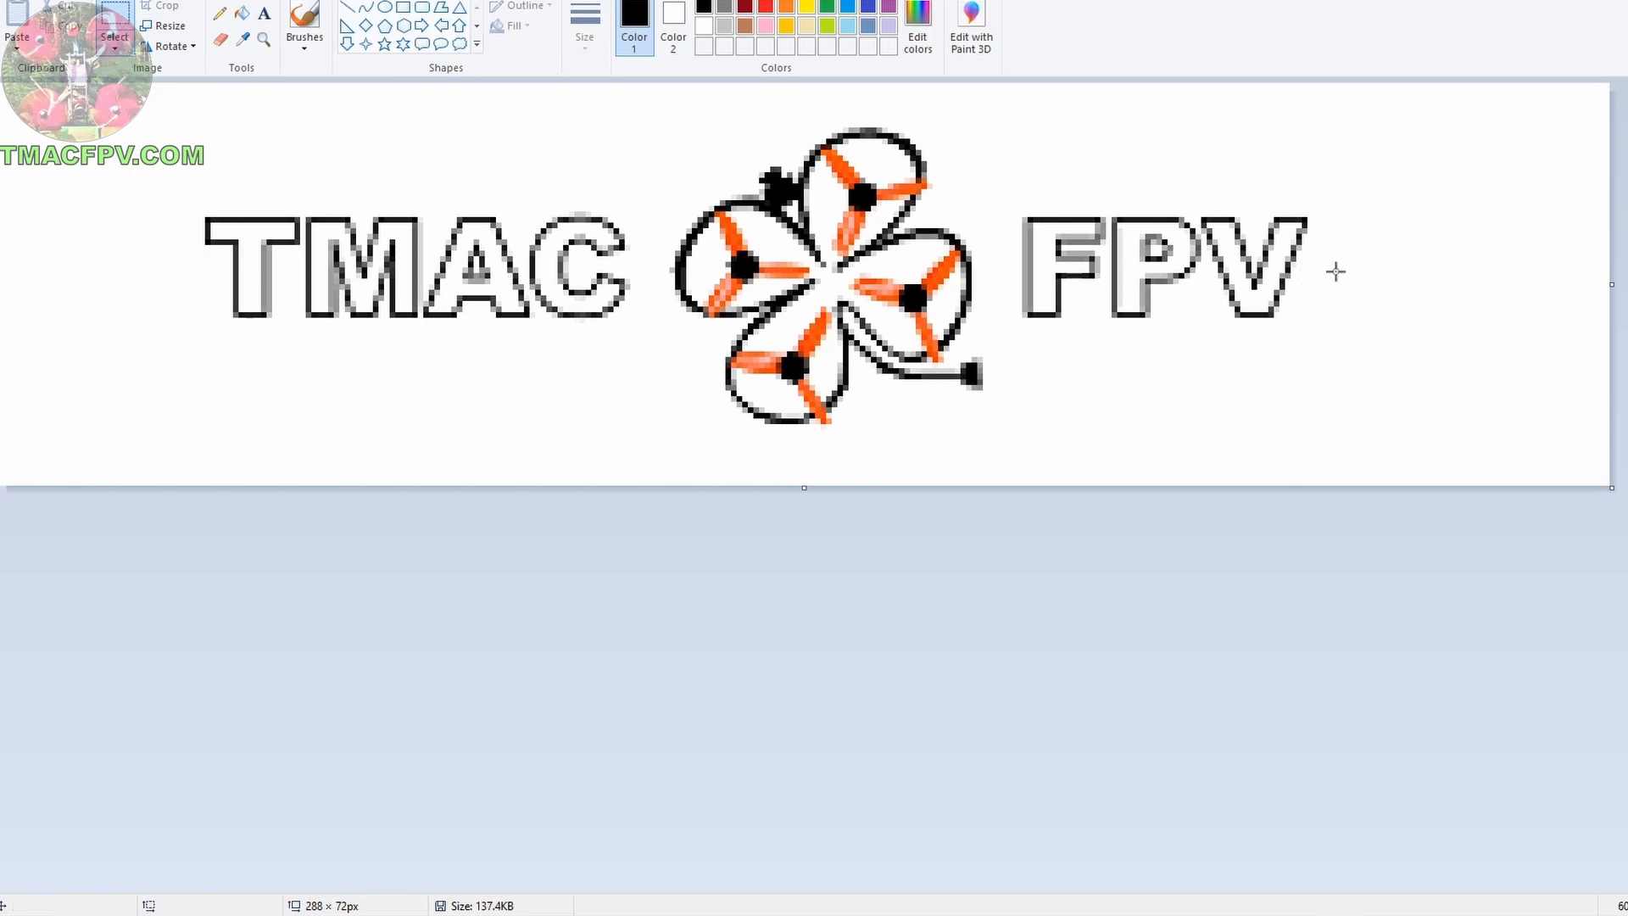
{"action": "mouse_move", "coordinate": [665, 380]}
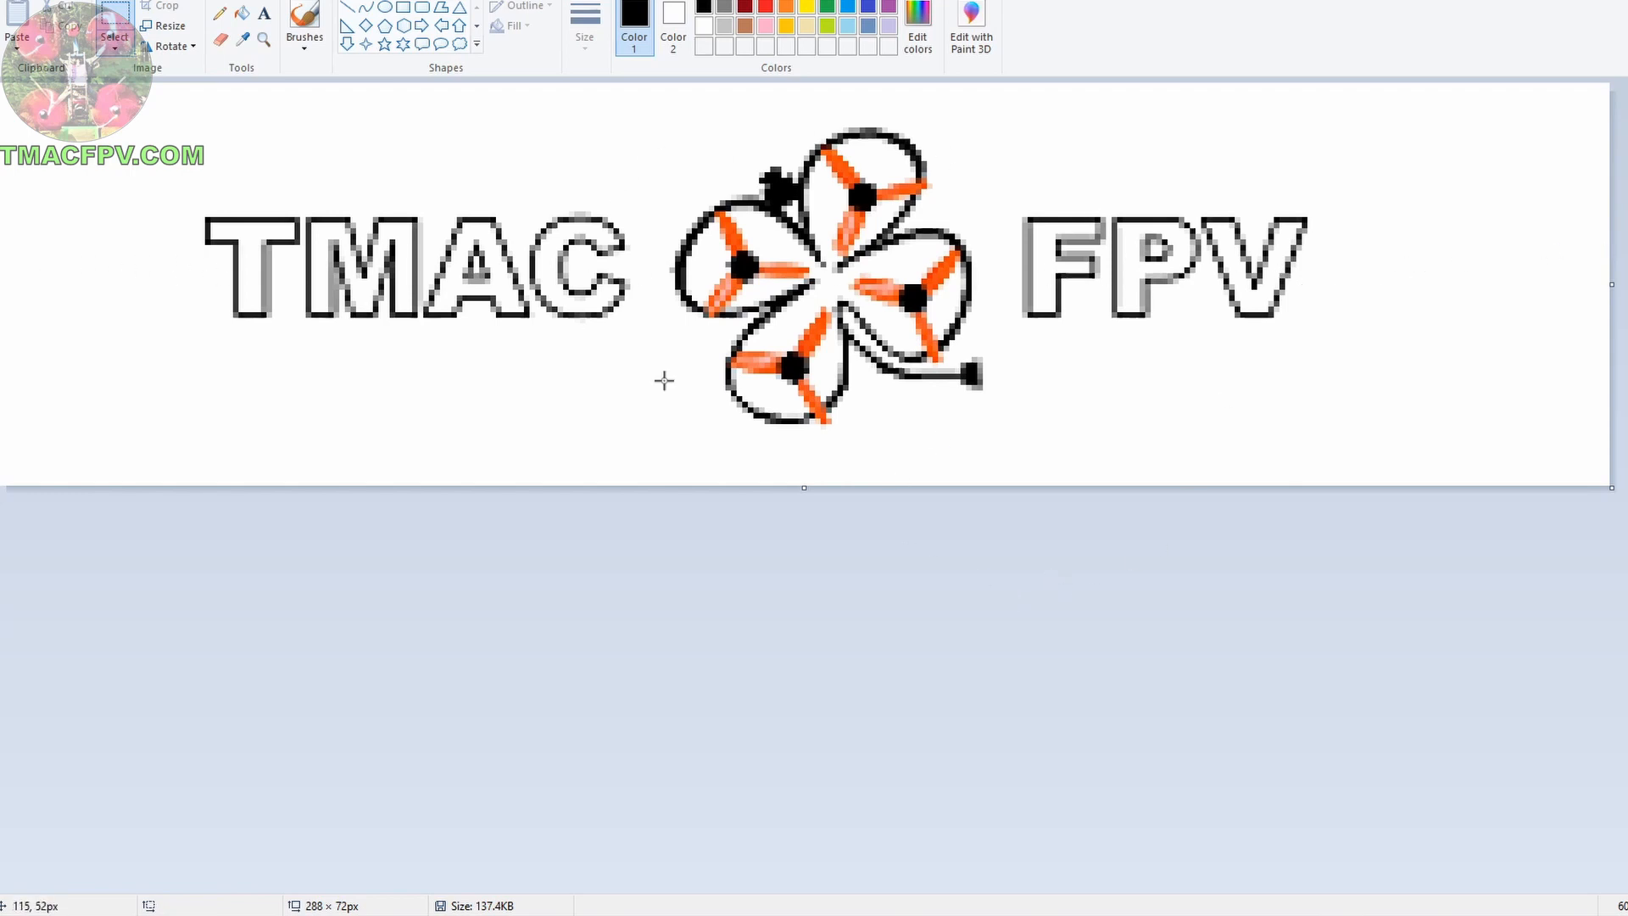
{"action": "mouse_move", "coordinate": [634, 330]}
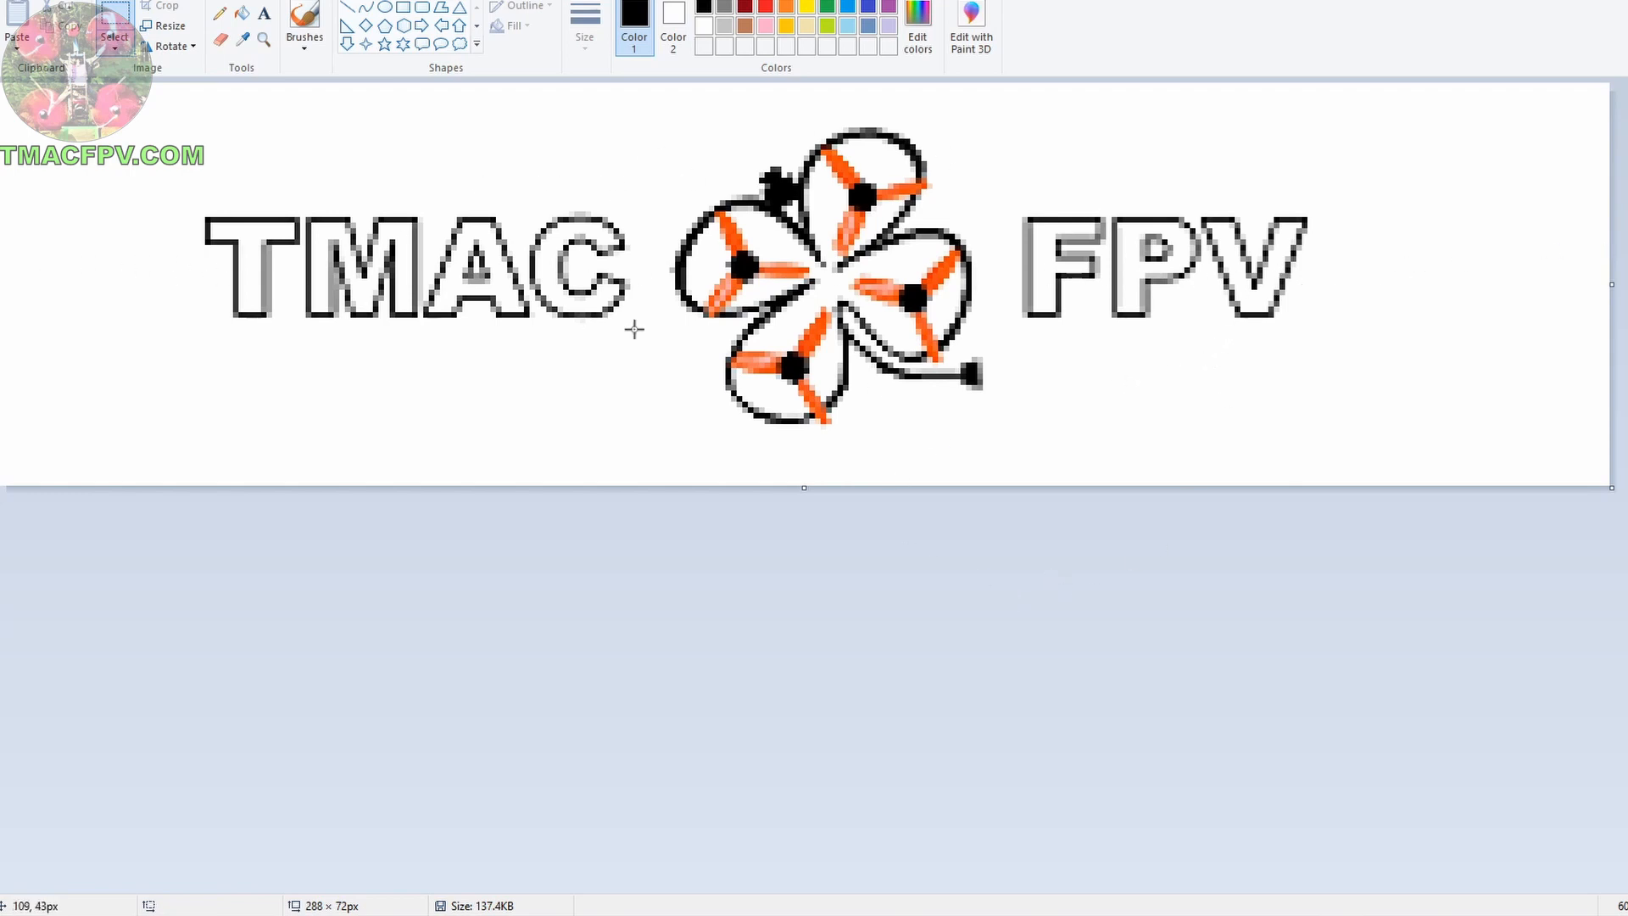
{"action": "mouse_move", "coordinate": [963, 289]}
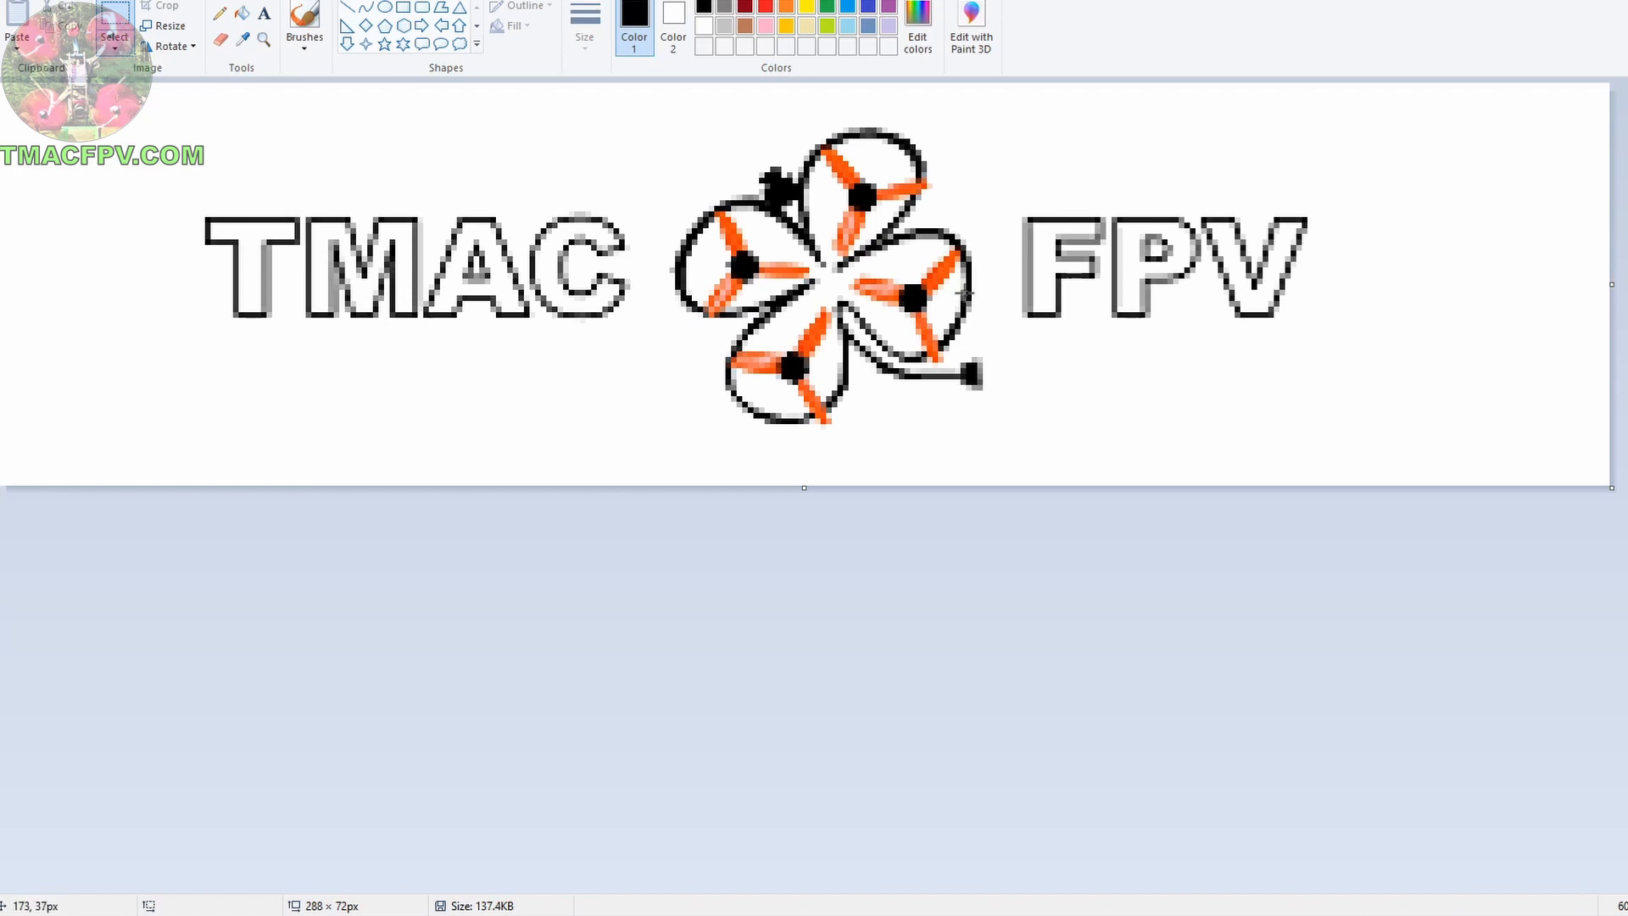
{"action": "mouse_move", "coordinate": [963, 291]}
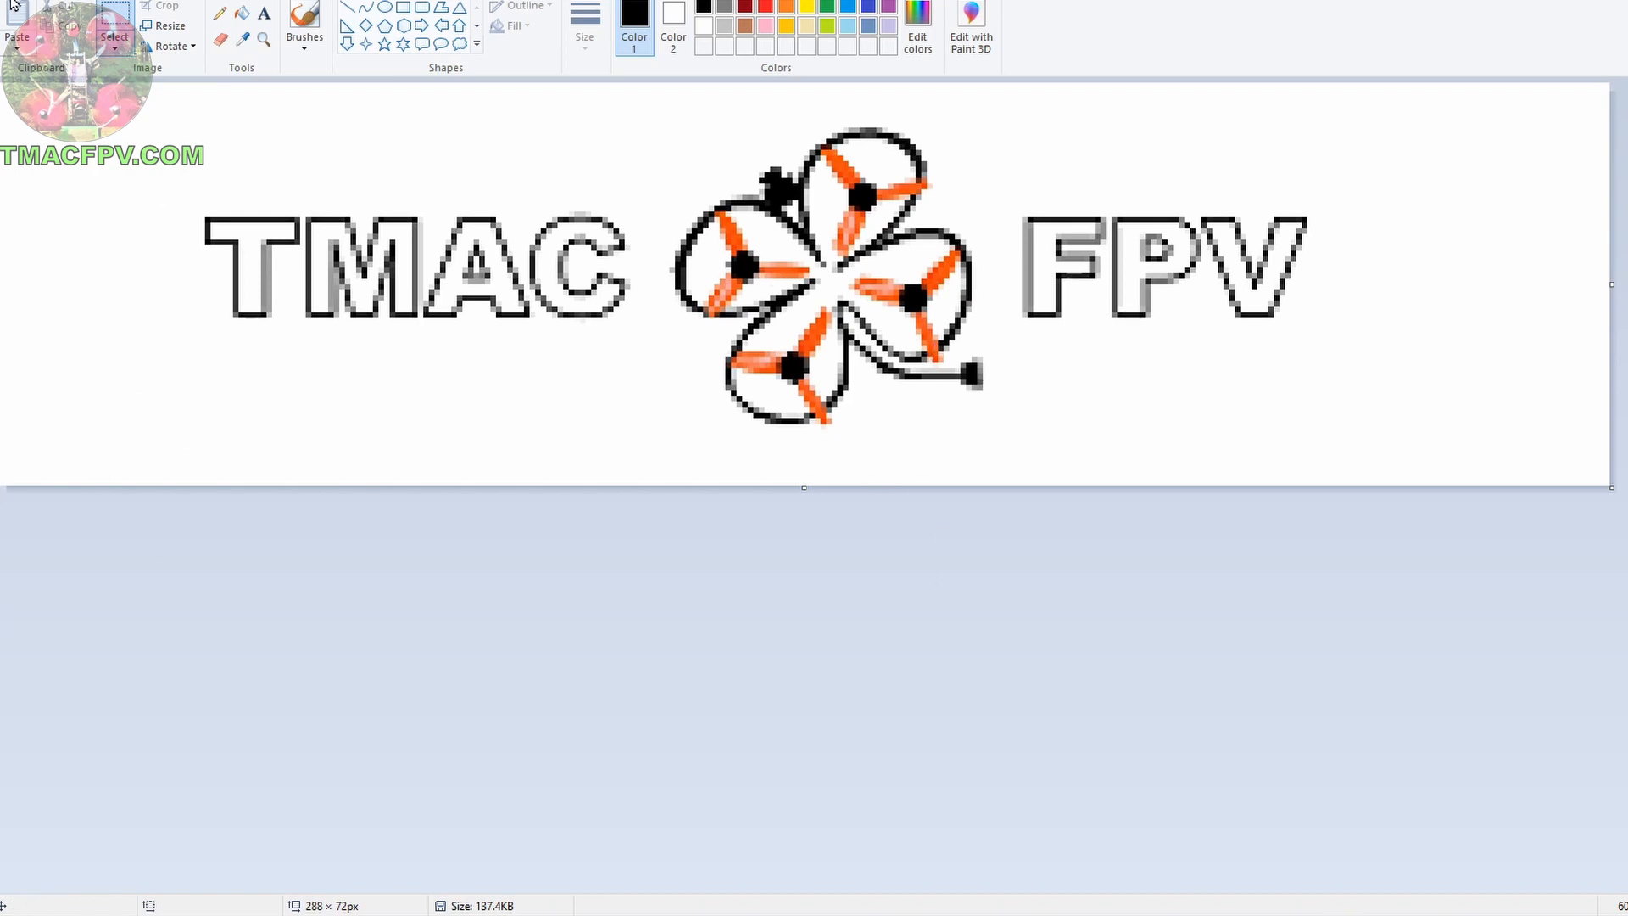
Convert the logo to black and white via Ctrl+E properties, then set it back to Color mode.
{"action": "key", "text": "ctrl+e"}
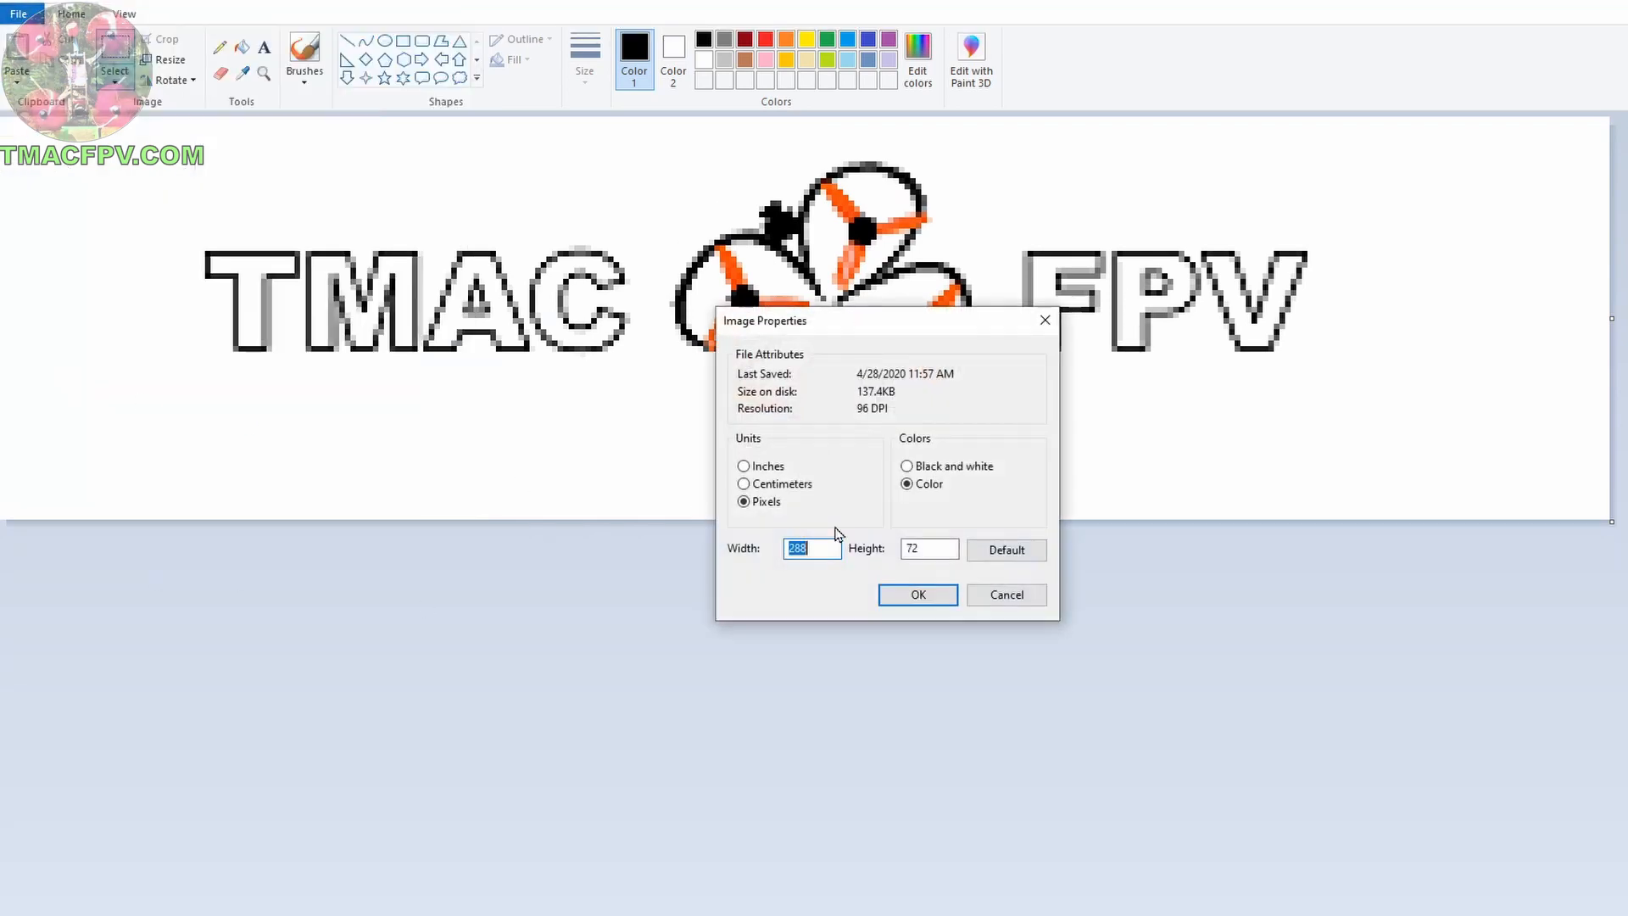
{"action": "mouse_move", "coordinate": [884, 485]}
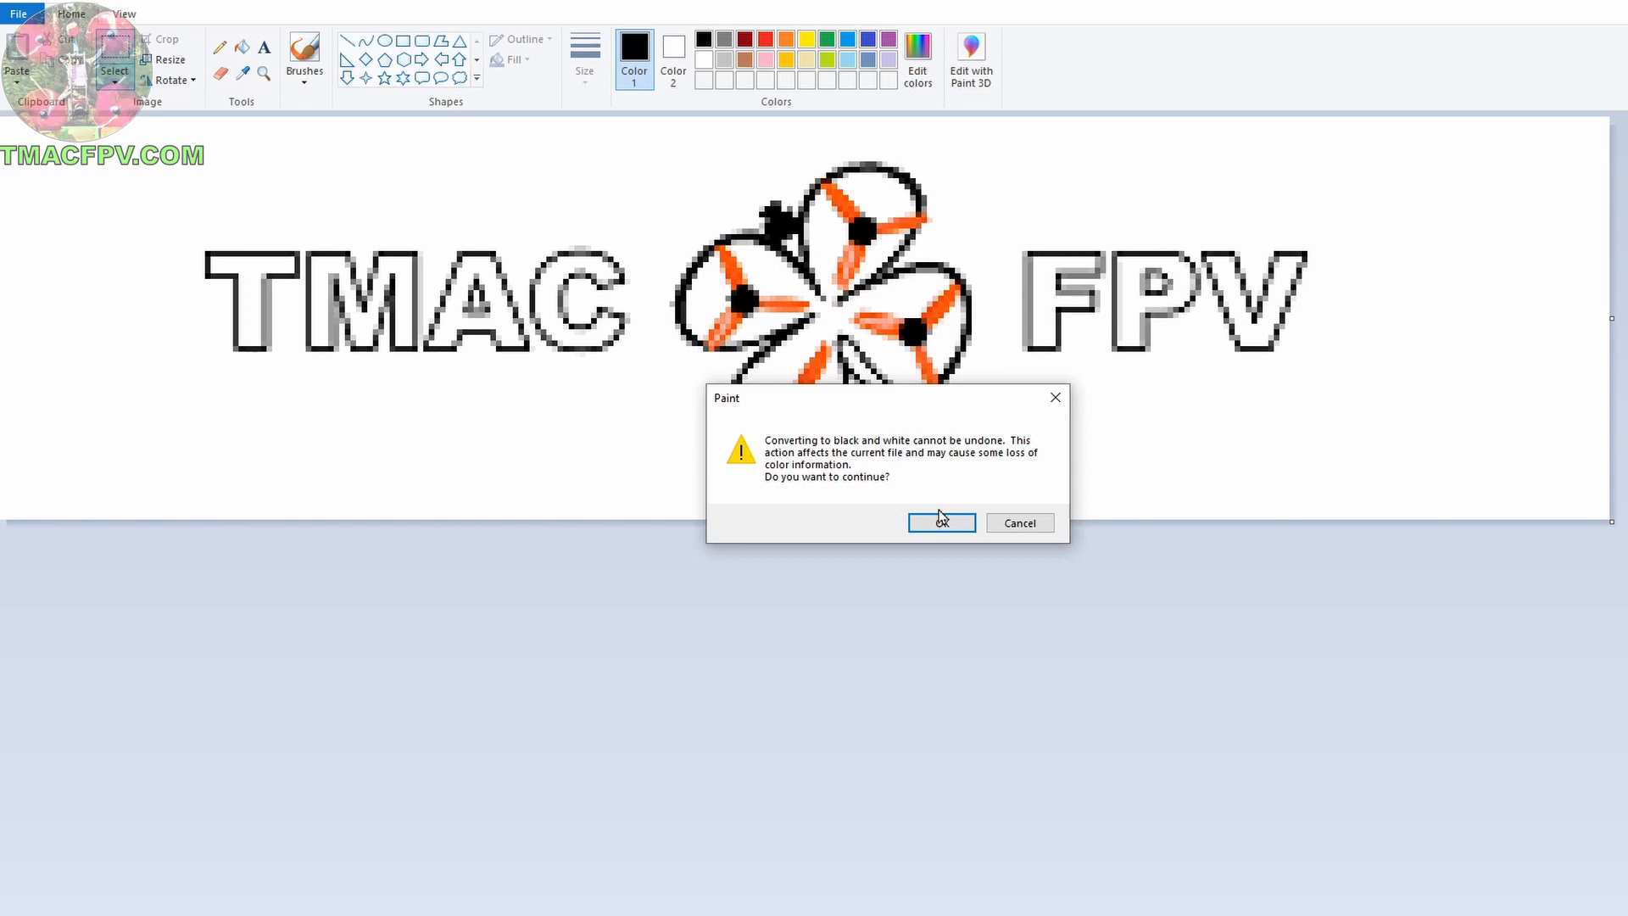
{"action": "left_click", "coordinate": [941, 522]}
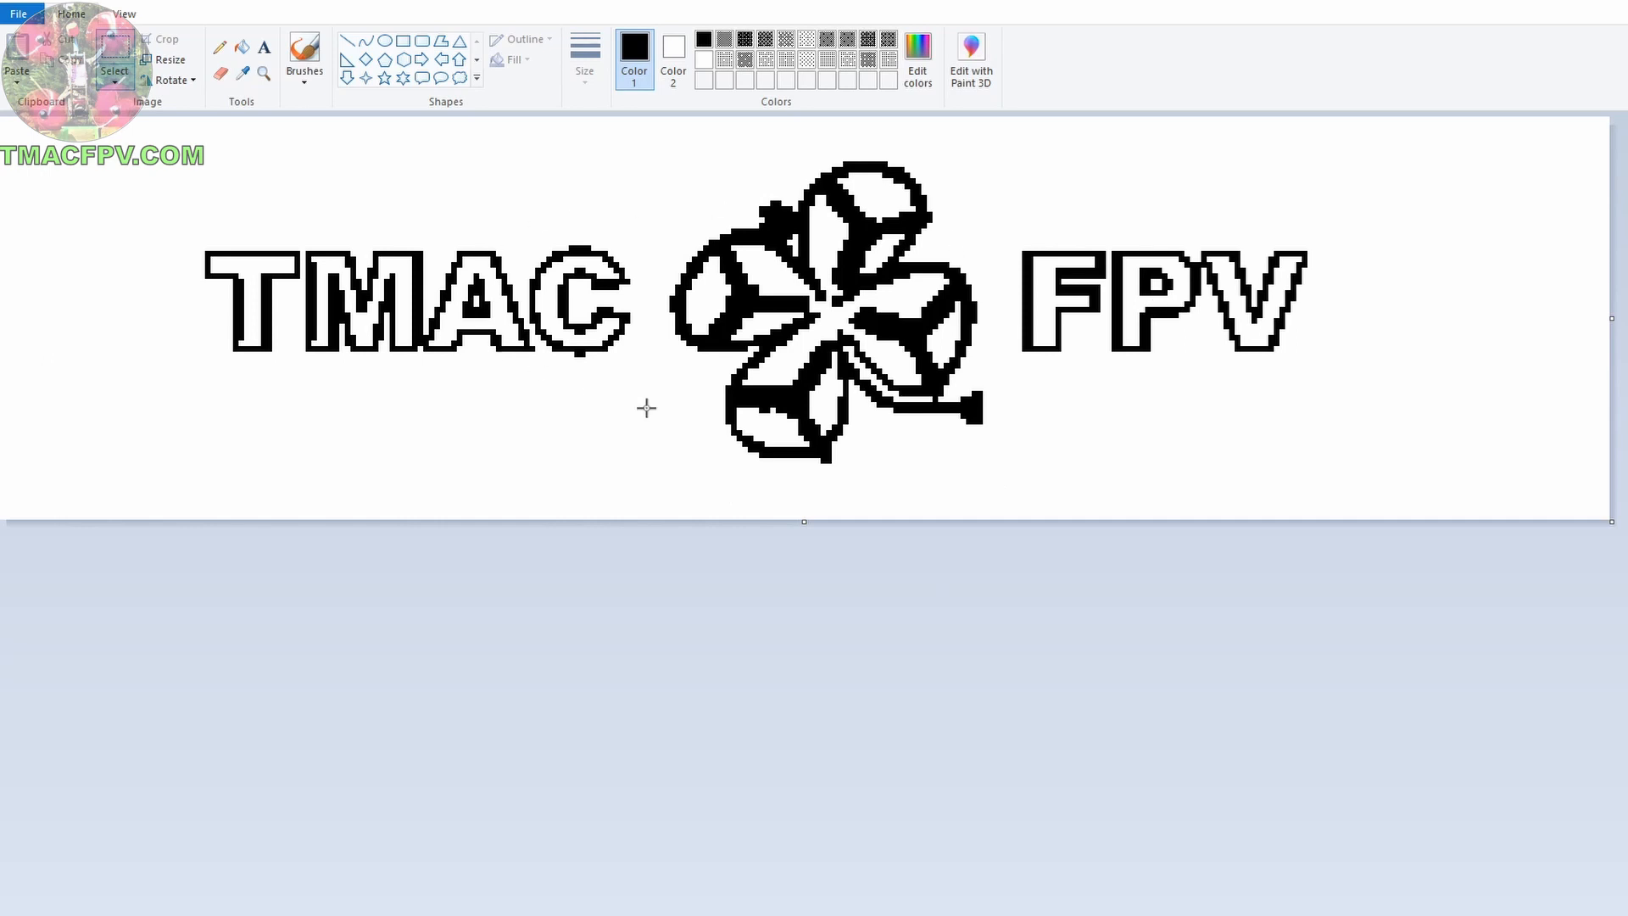
{"action": "mouse_move", "coordinate": [1049, 427]}
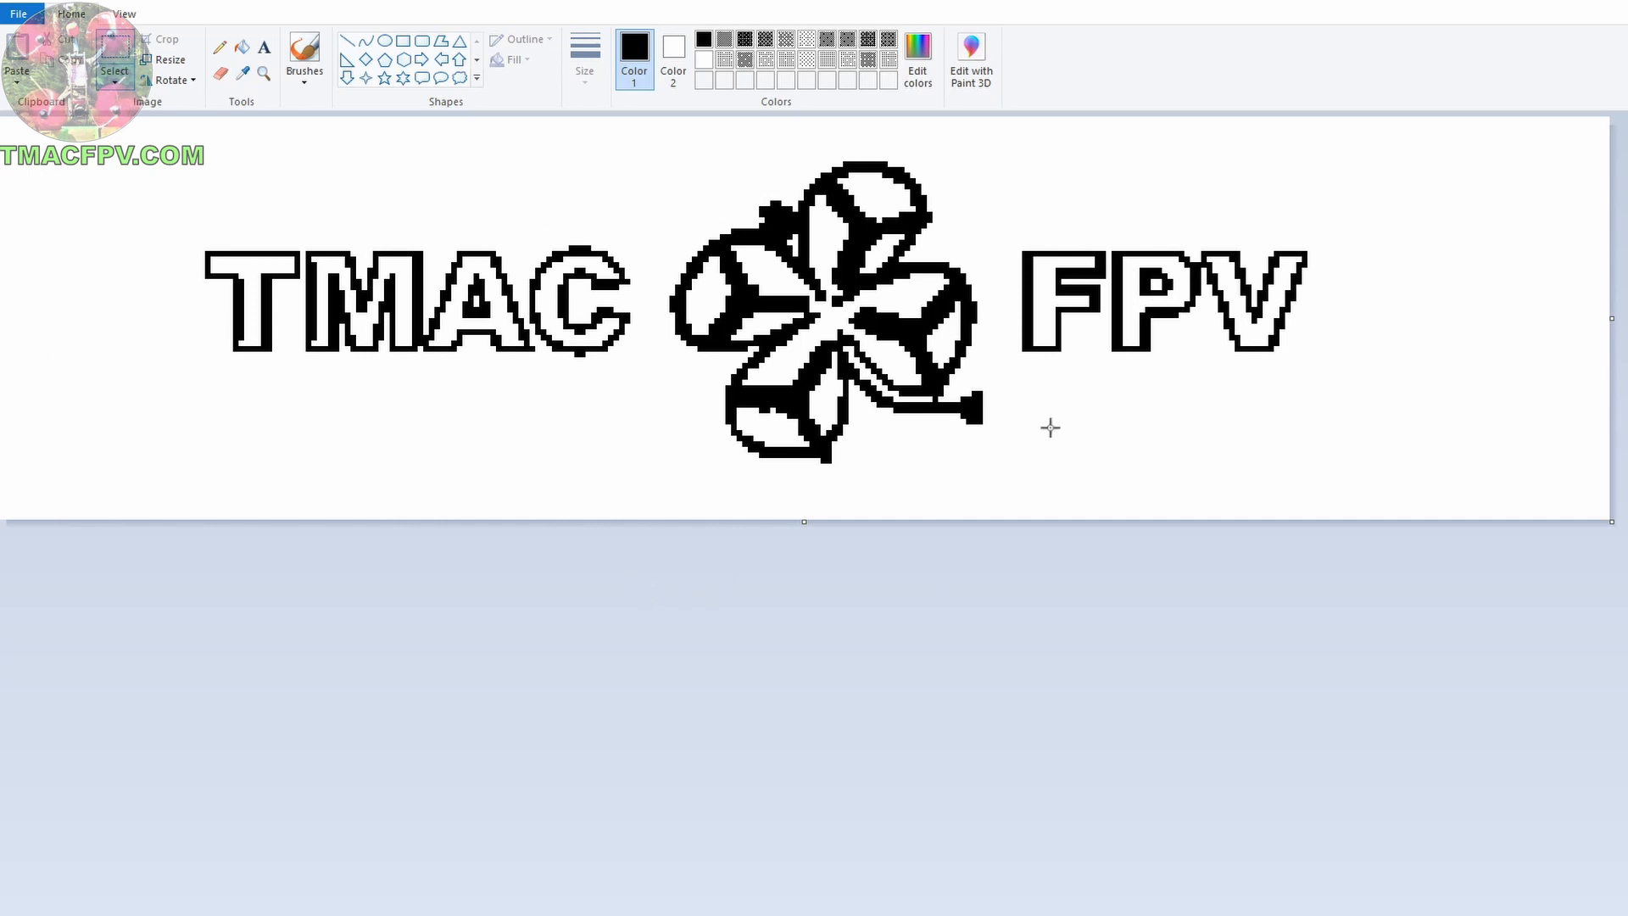
{"action": "mouse_move", "coordinate": [1205, 183]}
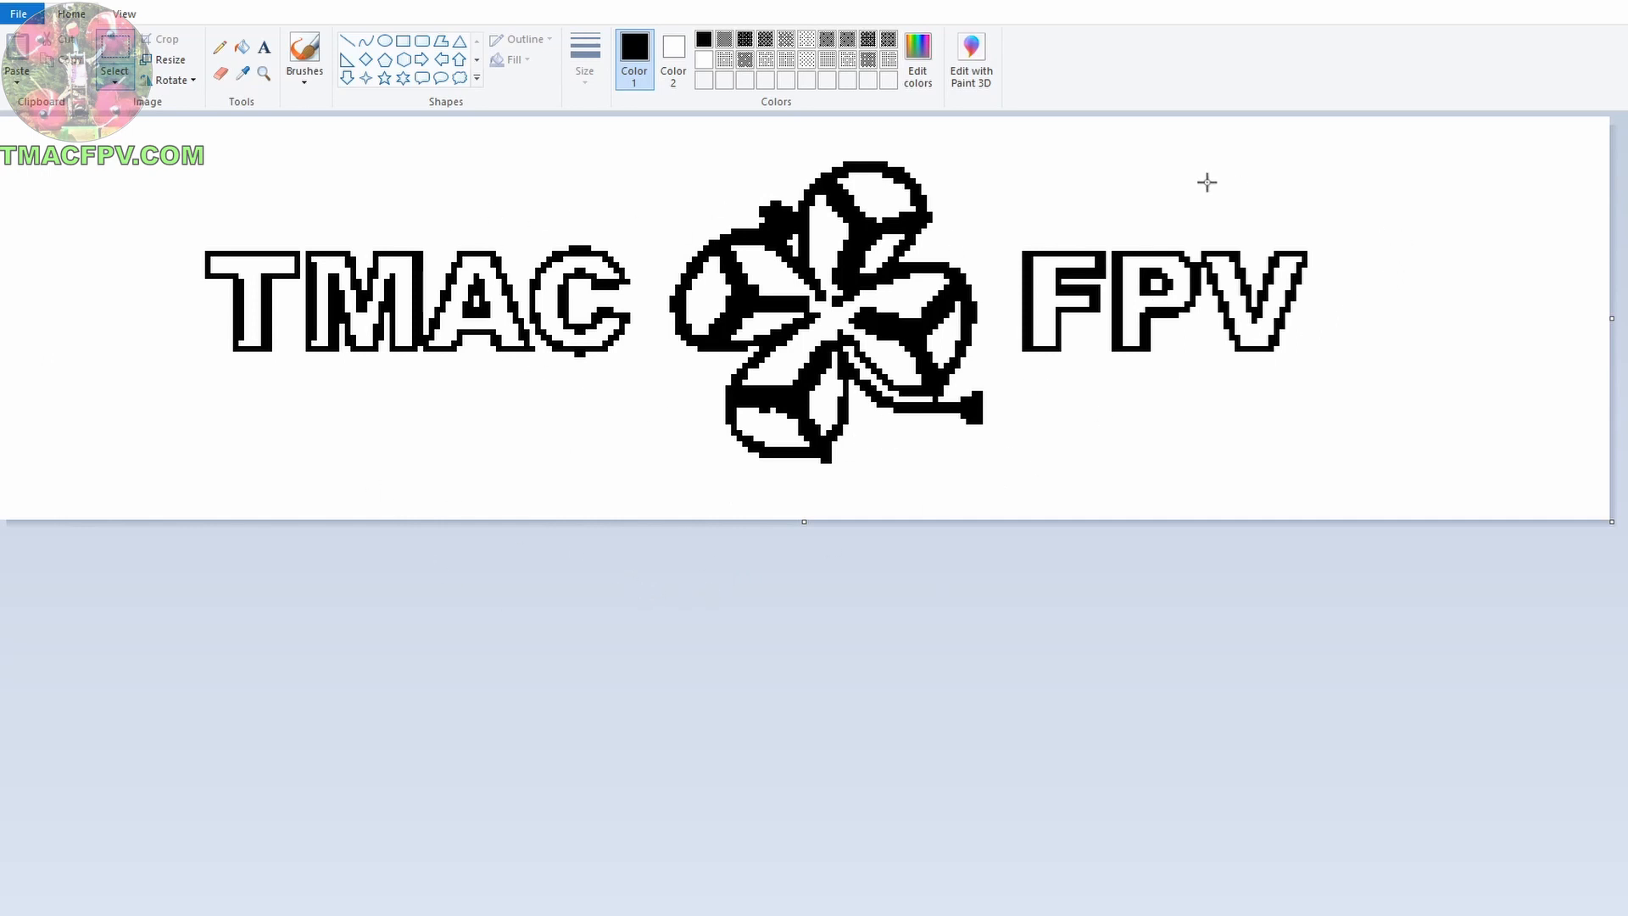
{"action": "mouse_move", "coordinate": [1450, 247]}
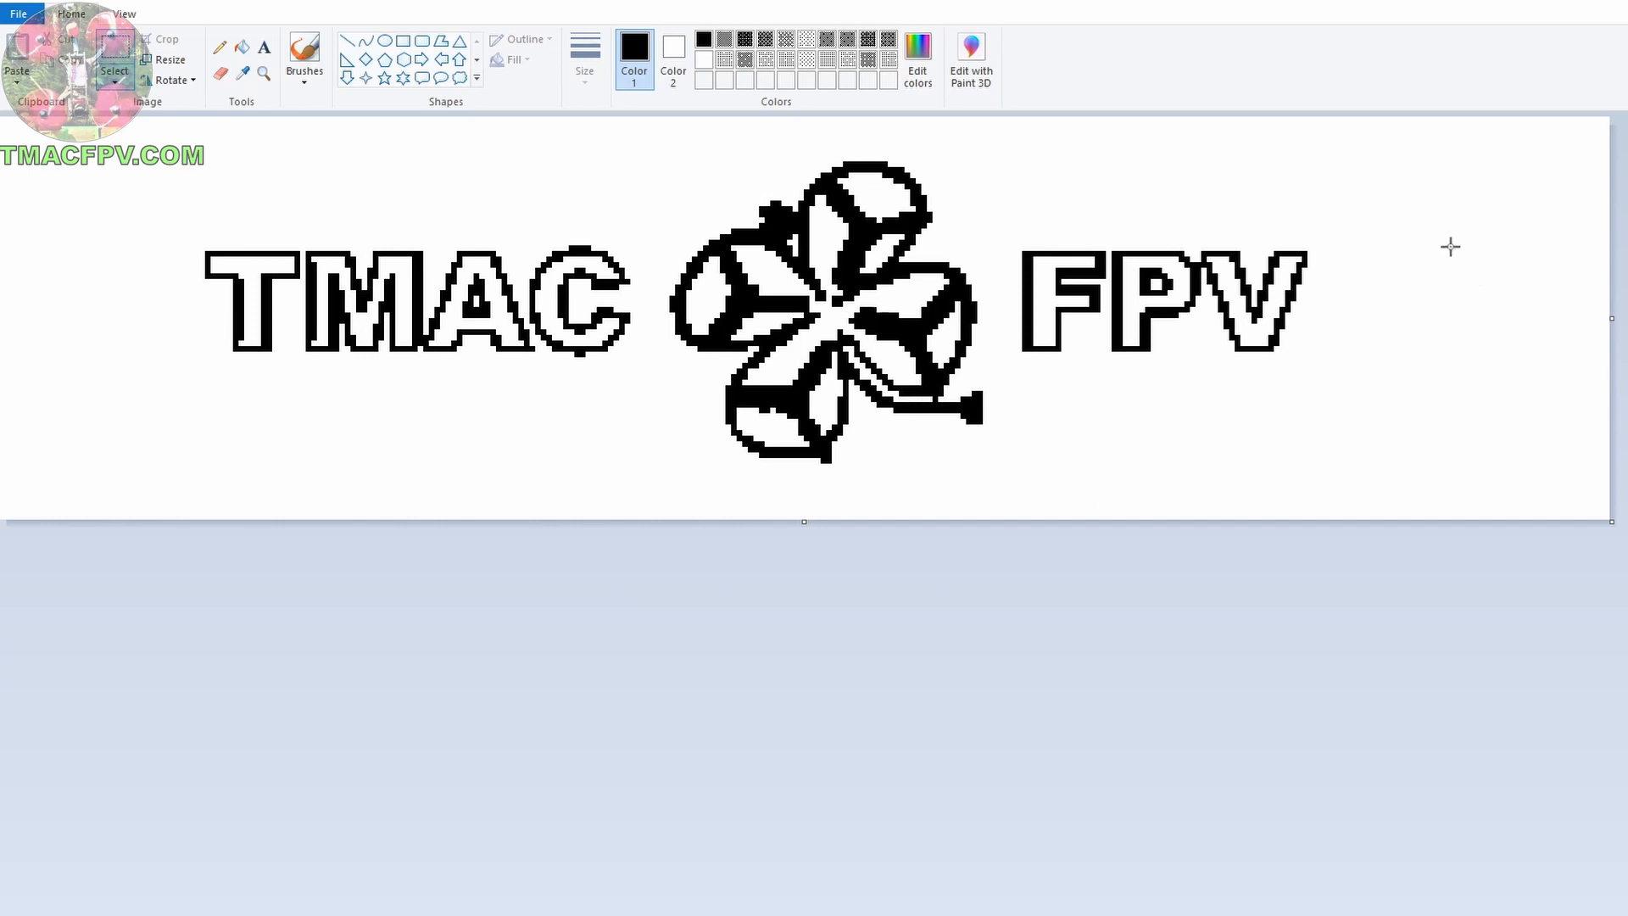
{"action": "mouse_move", "coordinate": [1179, 454]}
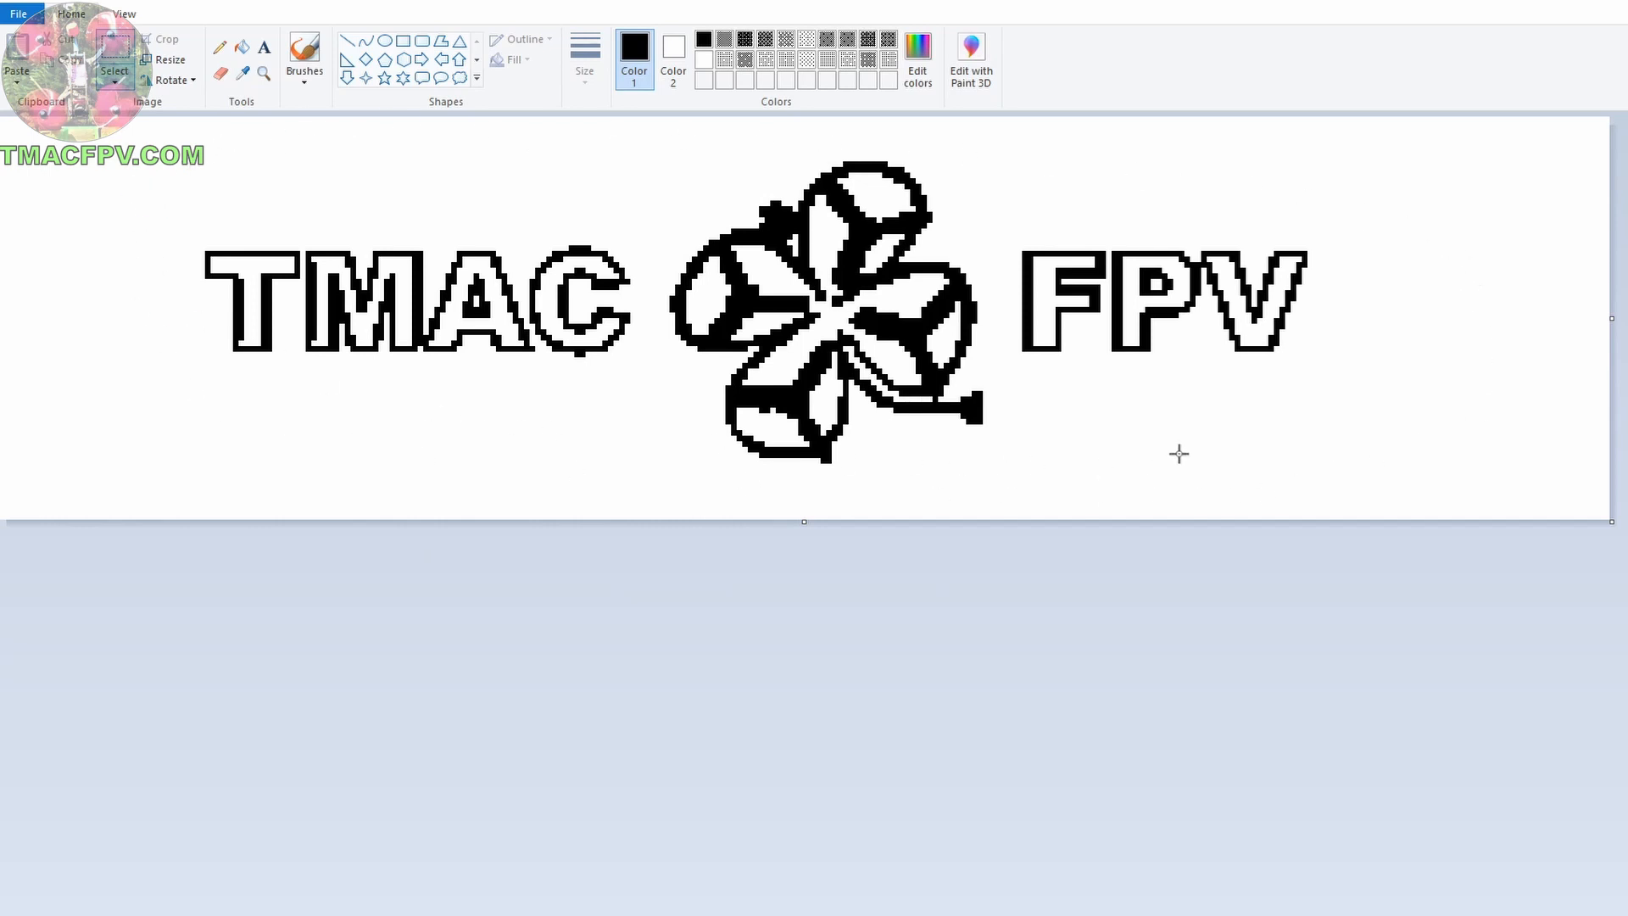
{"action": "mouse_move", "coordinate": [173, 326]}
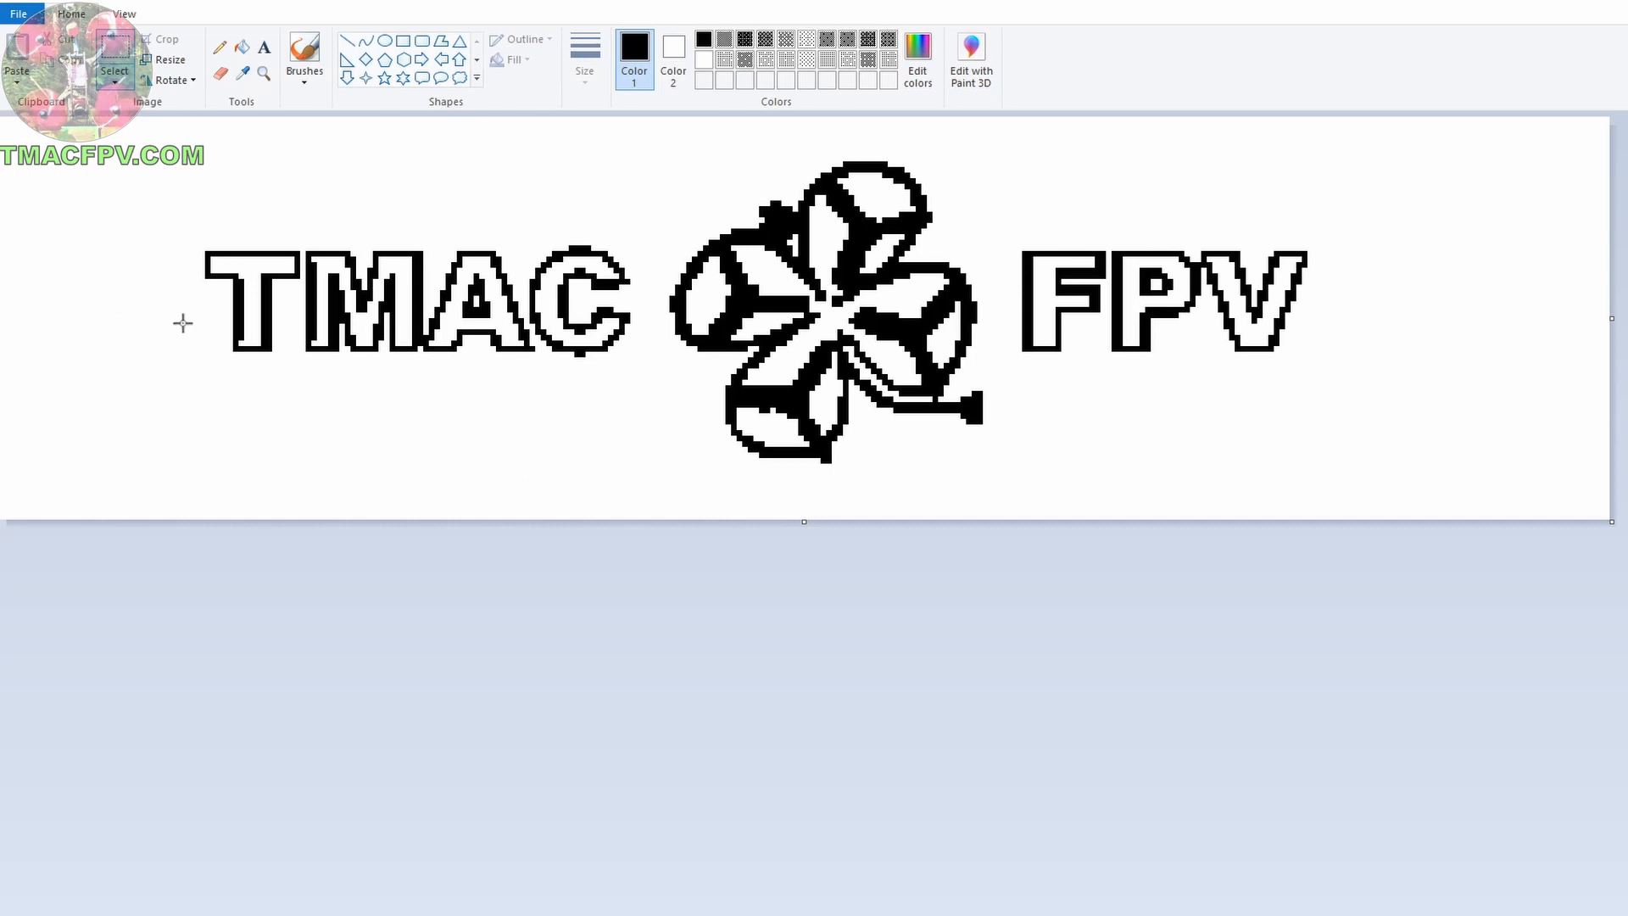
{"action": "left_click", "coordinate": [17, 14]}
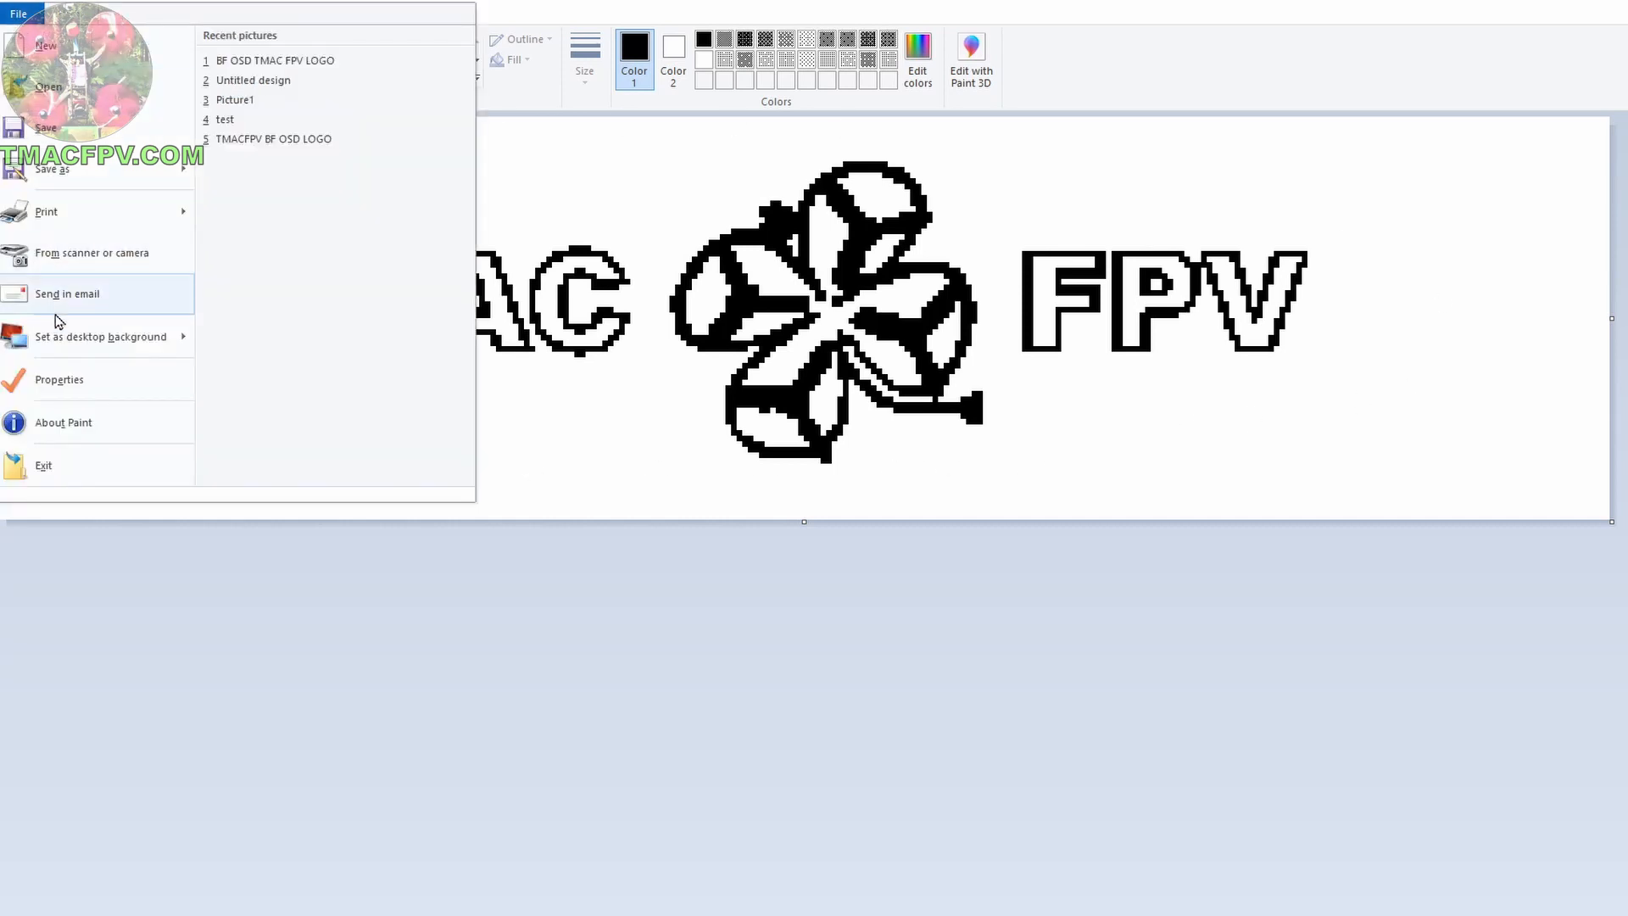
{"action": "left_click", "coordinate": [59, 378]}
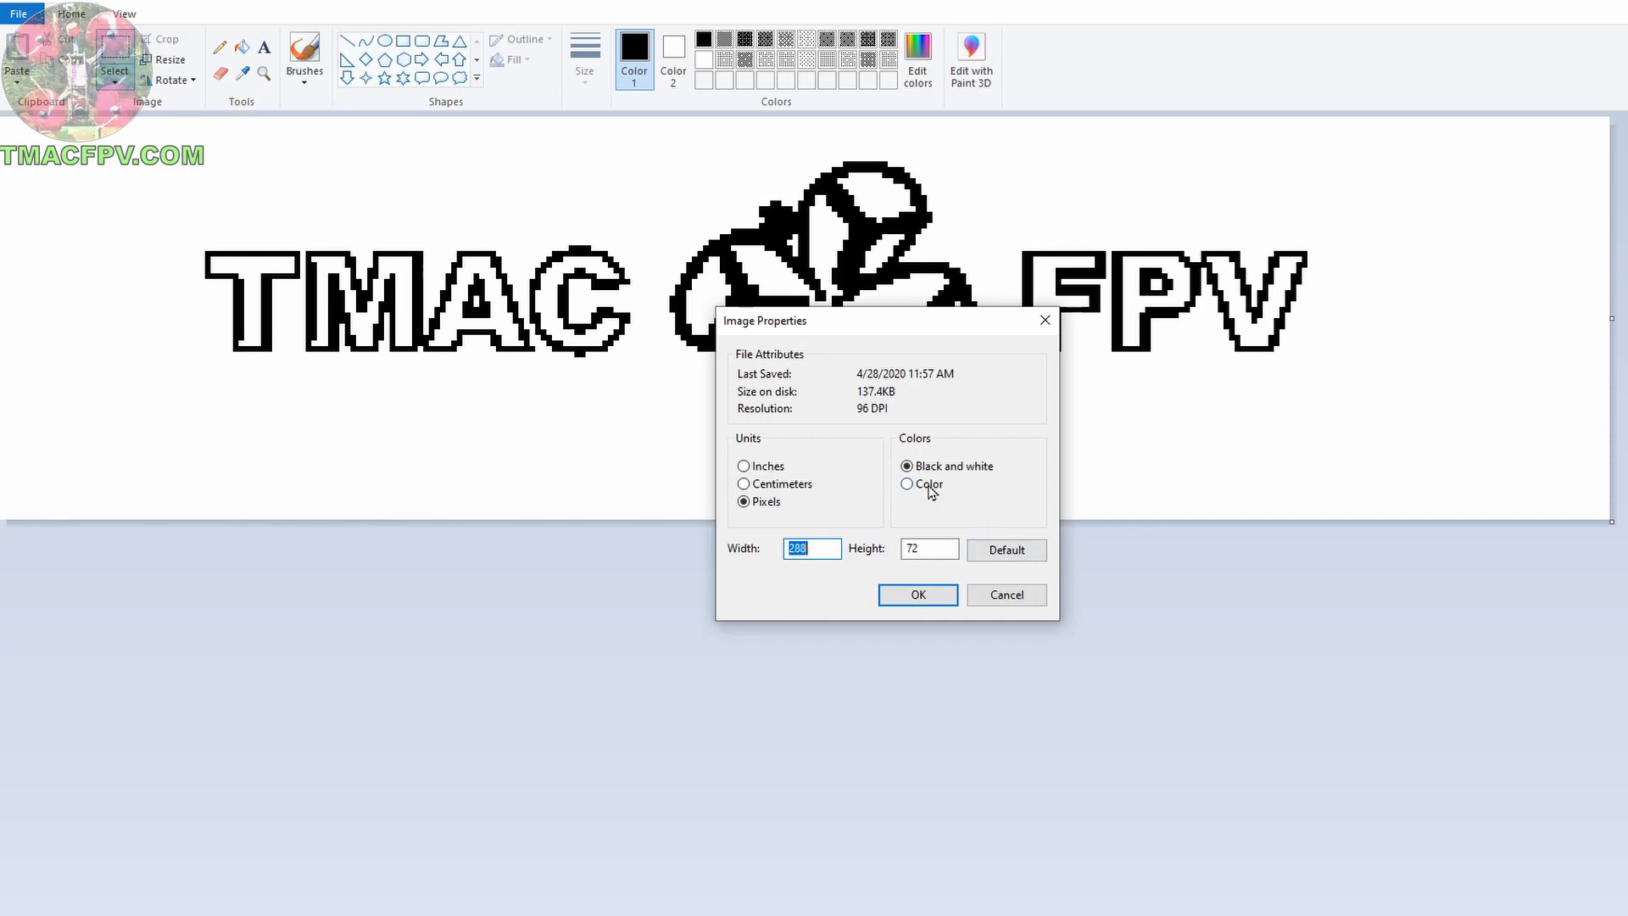
{"action": "left_click", "coordinate": [906, 483]}
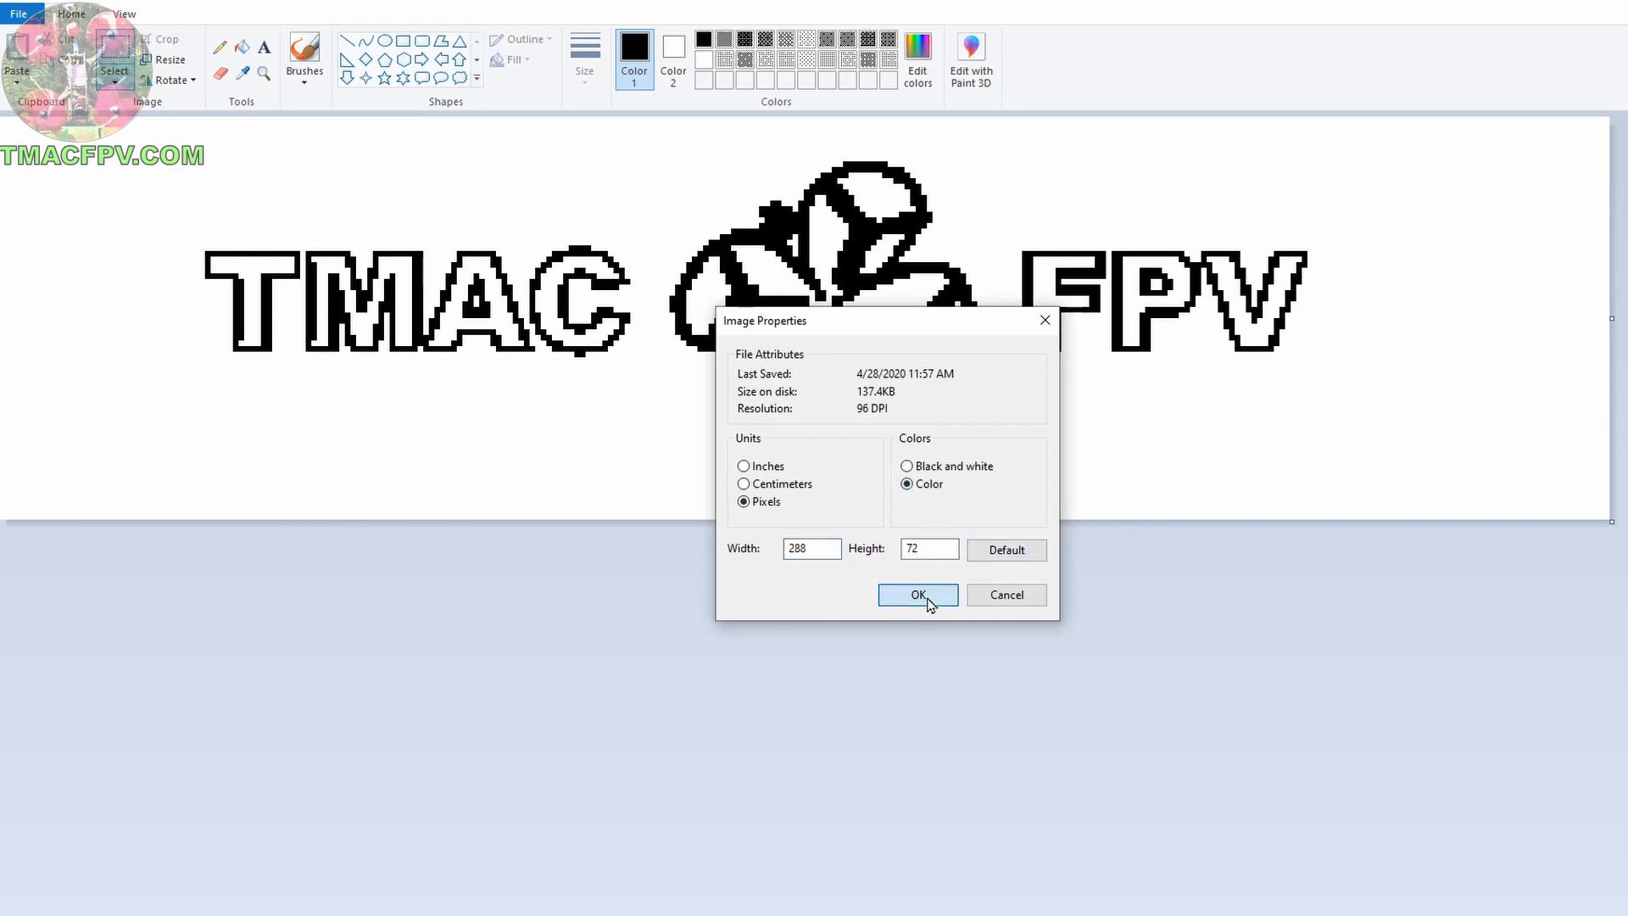
{"action": "left_click", "coordinate": [915, 594]}
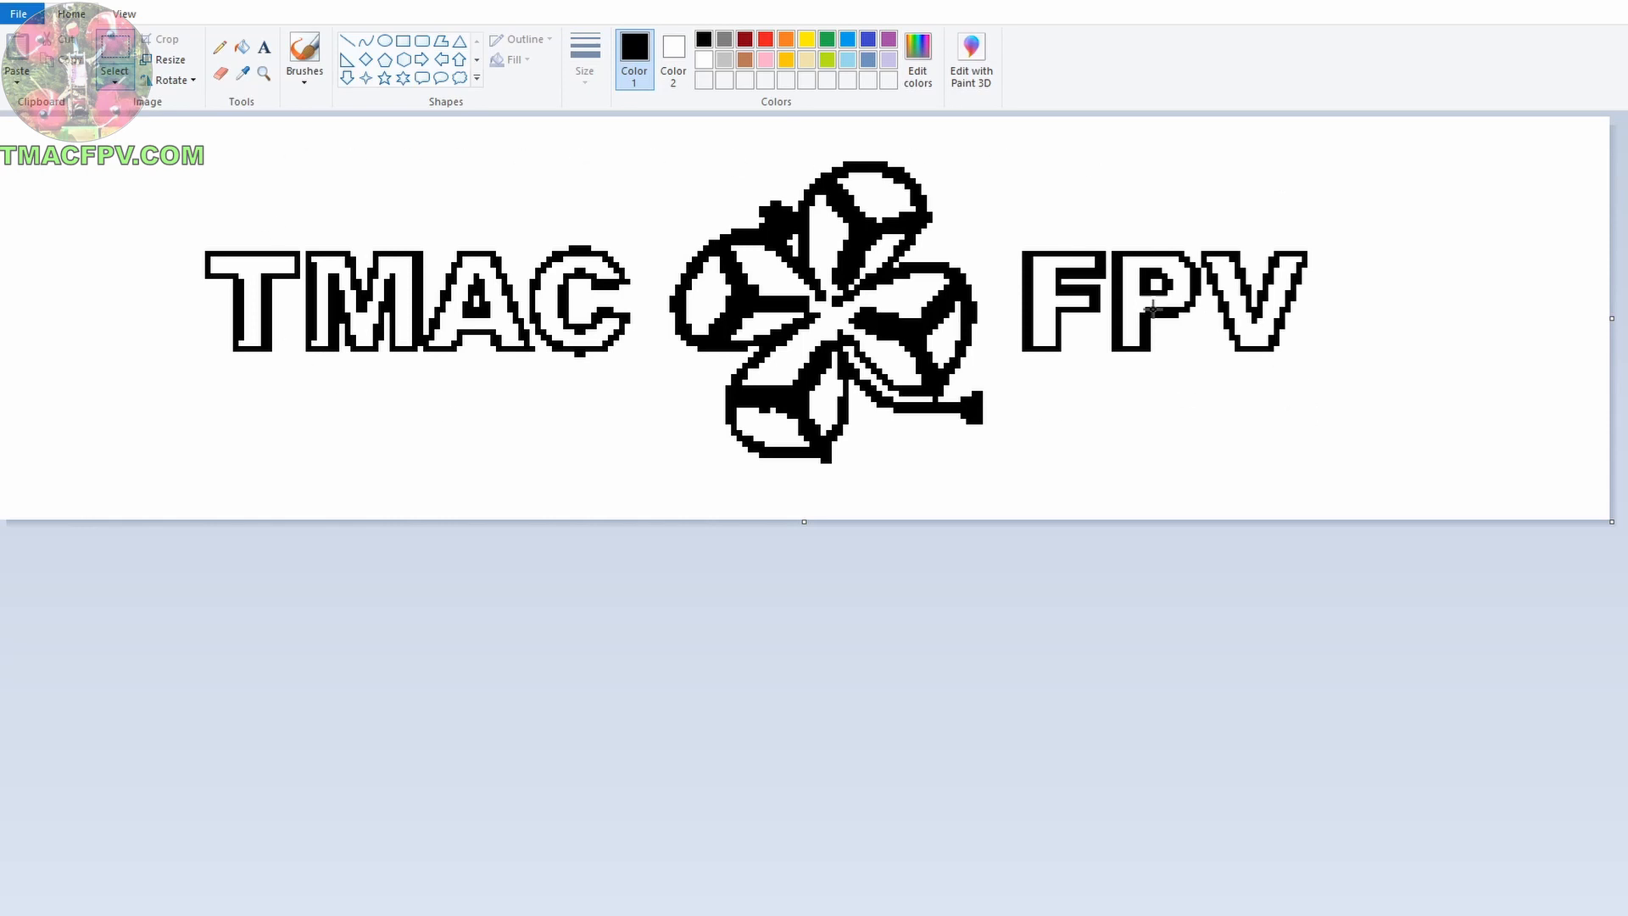
Pick pure green (0,255,0) in Edit colors and fill the white background with it.
{"action": "left_click", "coordinate": [917, 57]}
{"action": "type", "text": "255"}
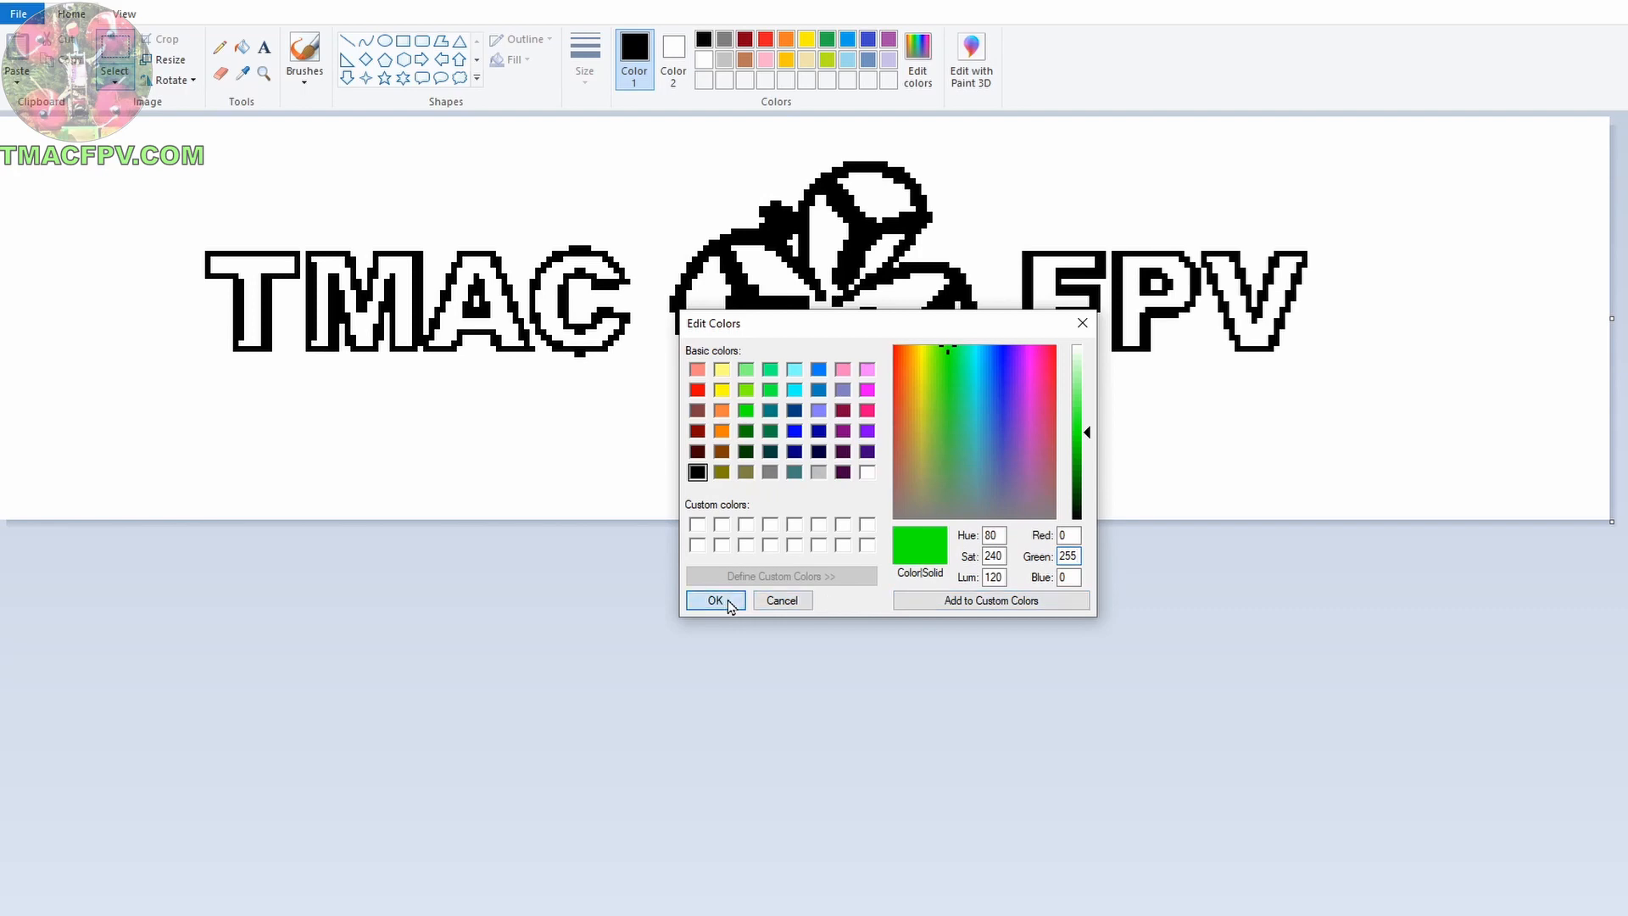
{"action": "left_click", "coordinate": [713, 600]}
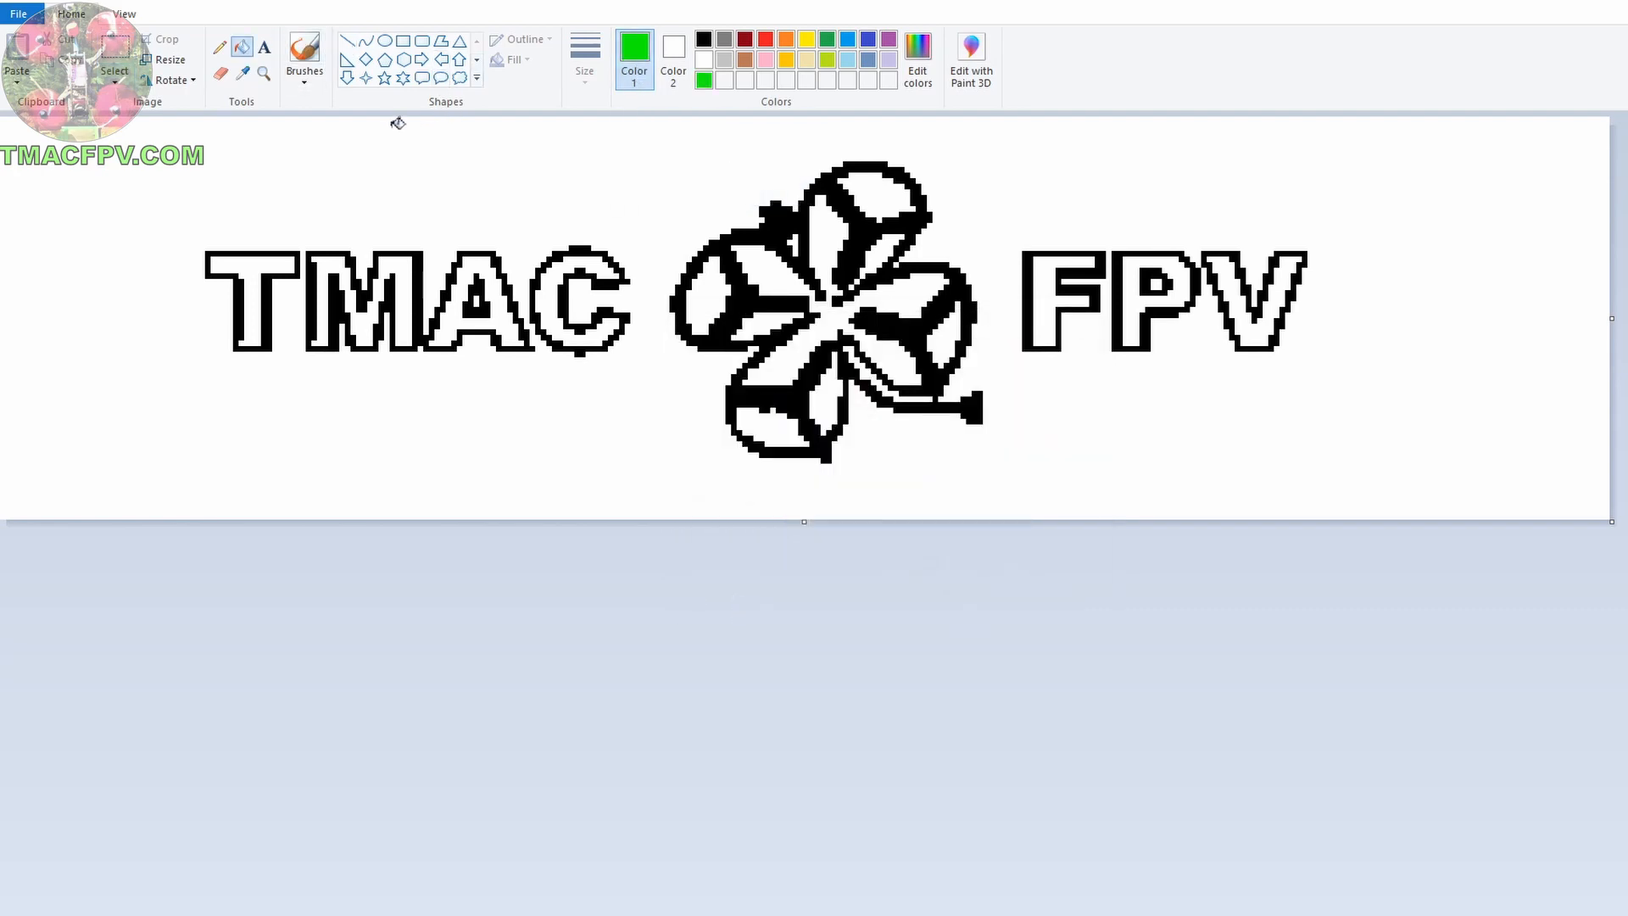
{"action": "left_click", "coordinate": [299, 176]}
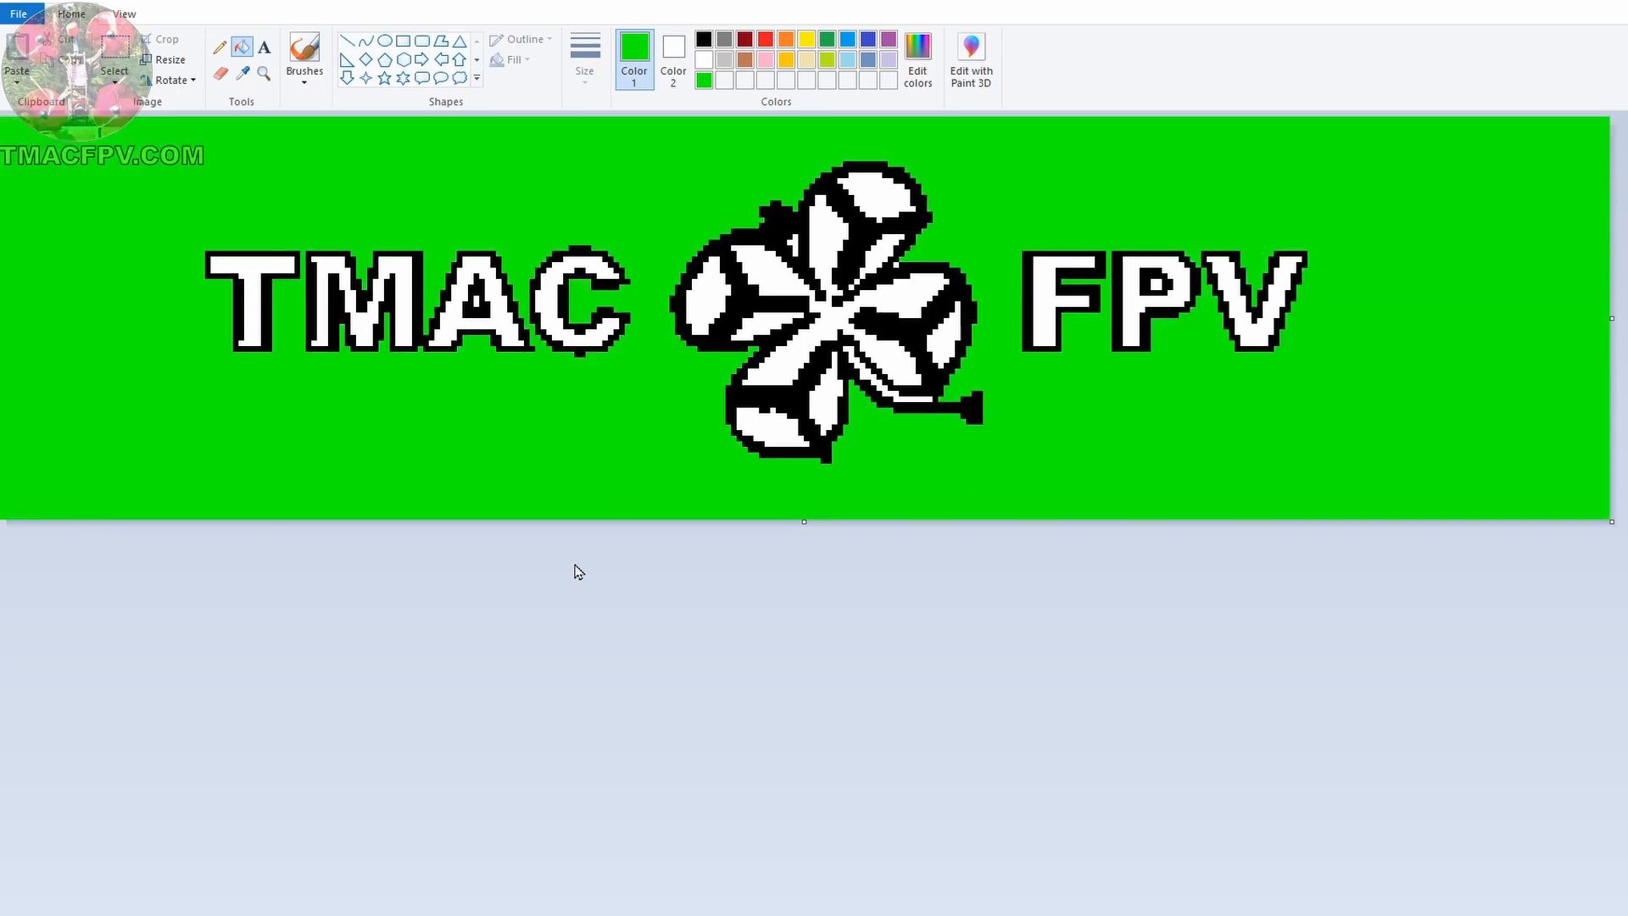
{"action": "mouse_move", "coordinate": [526, 135]}
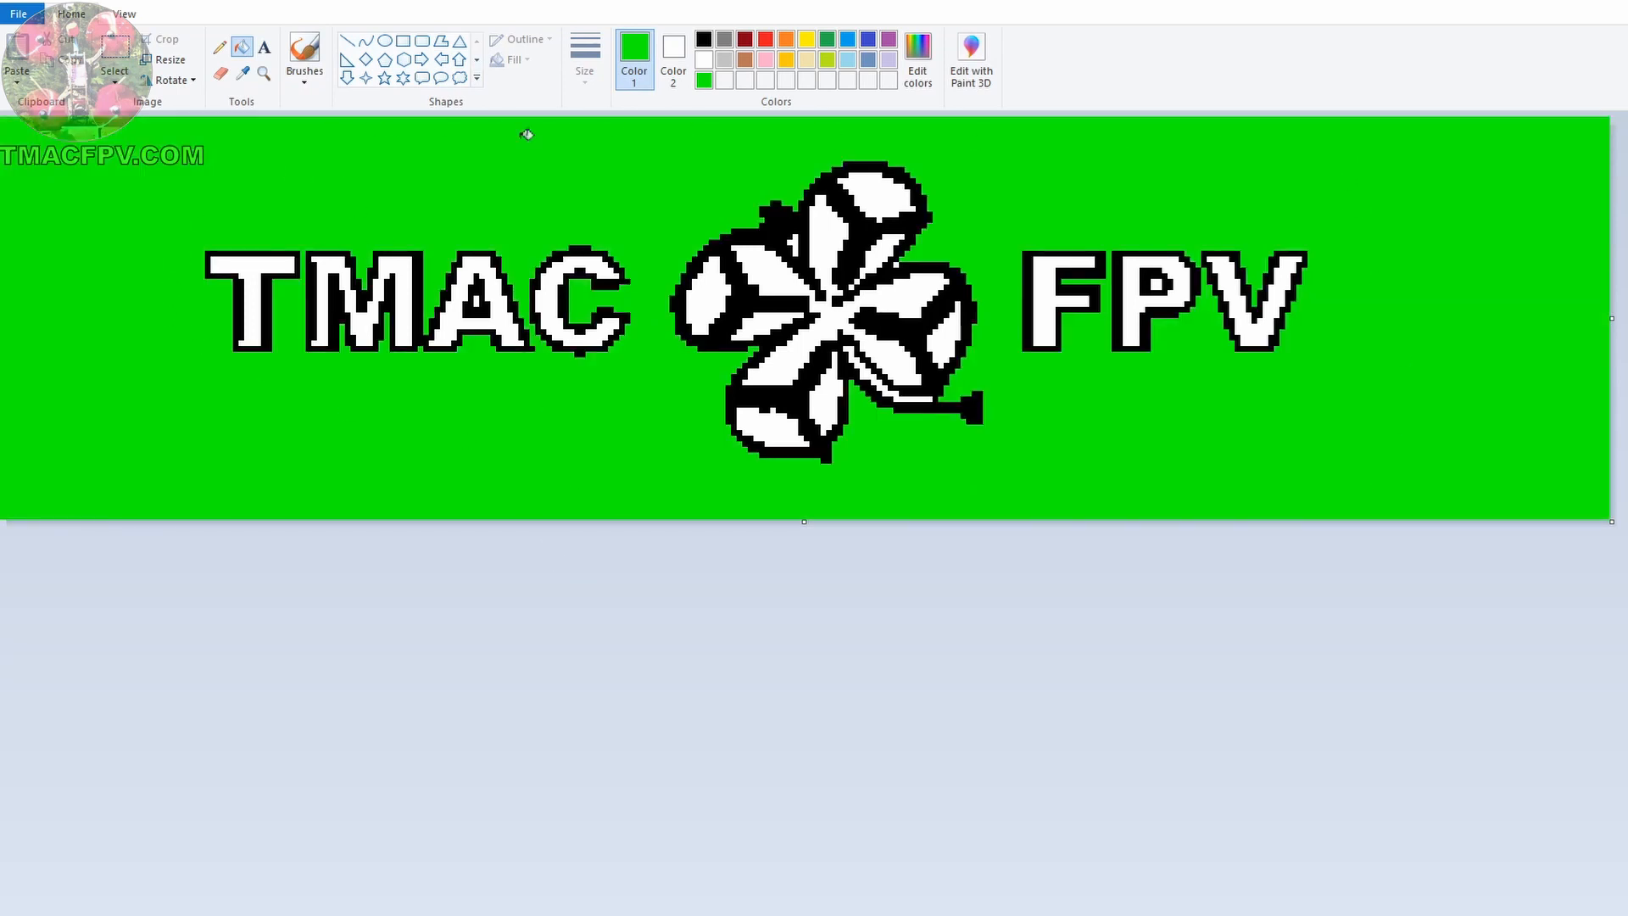
{"action": "mouse_move", "coordinate": [553, 391]}
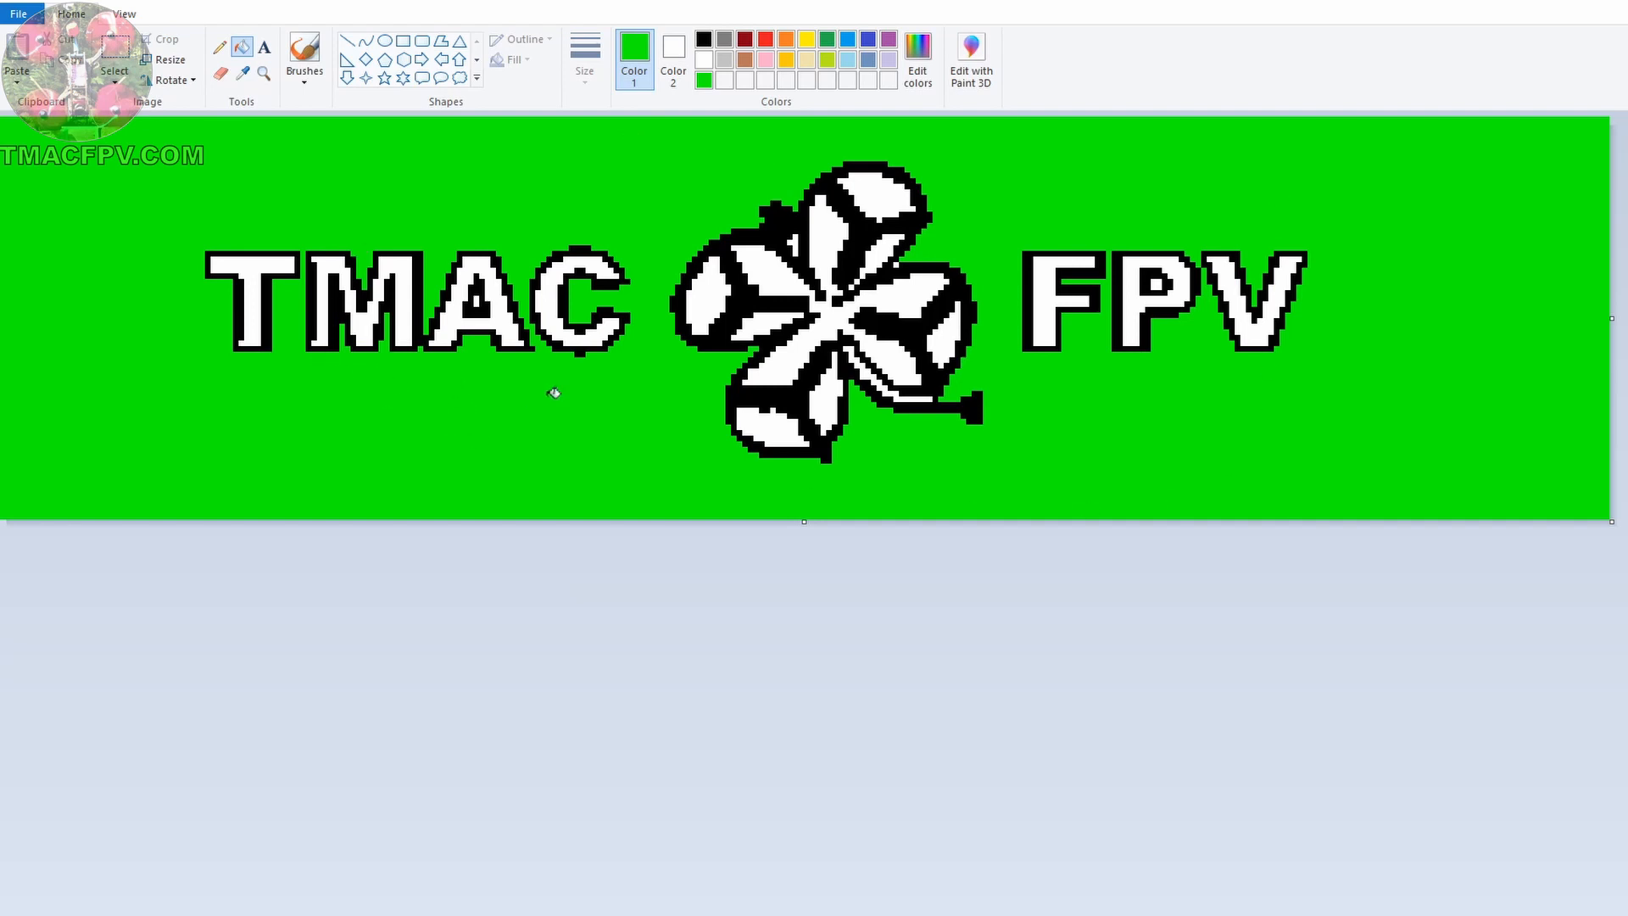
{"action": "left_click", "coordinate": [122, 13]}
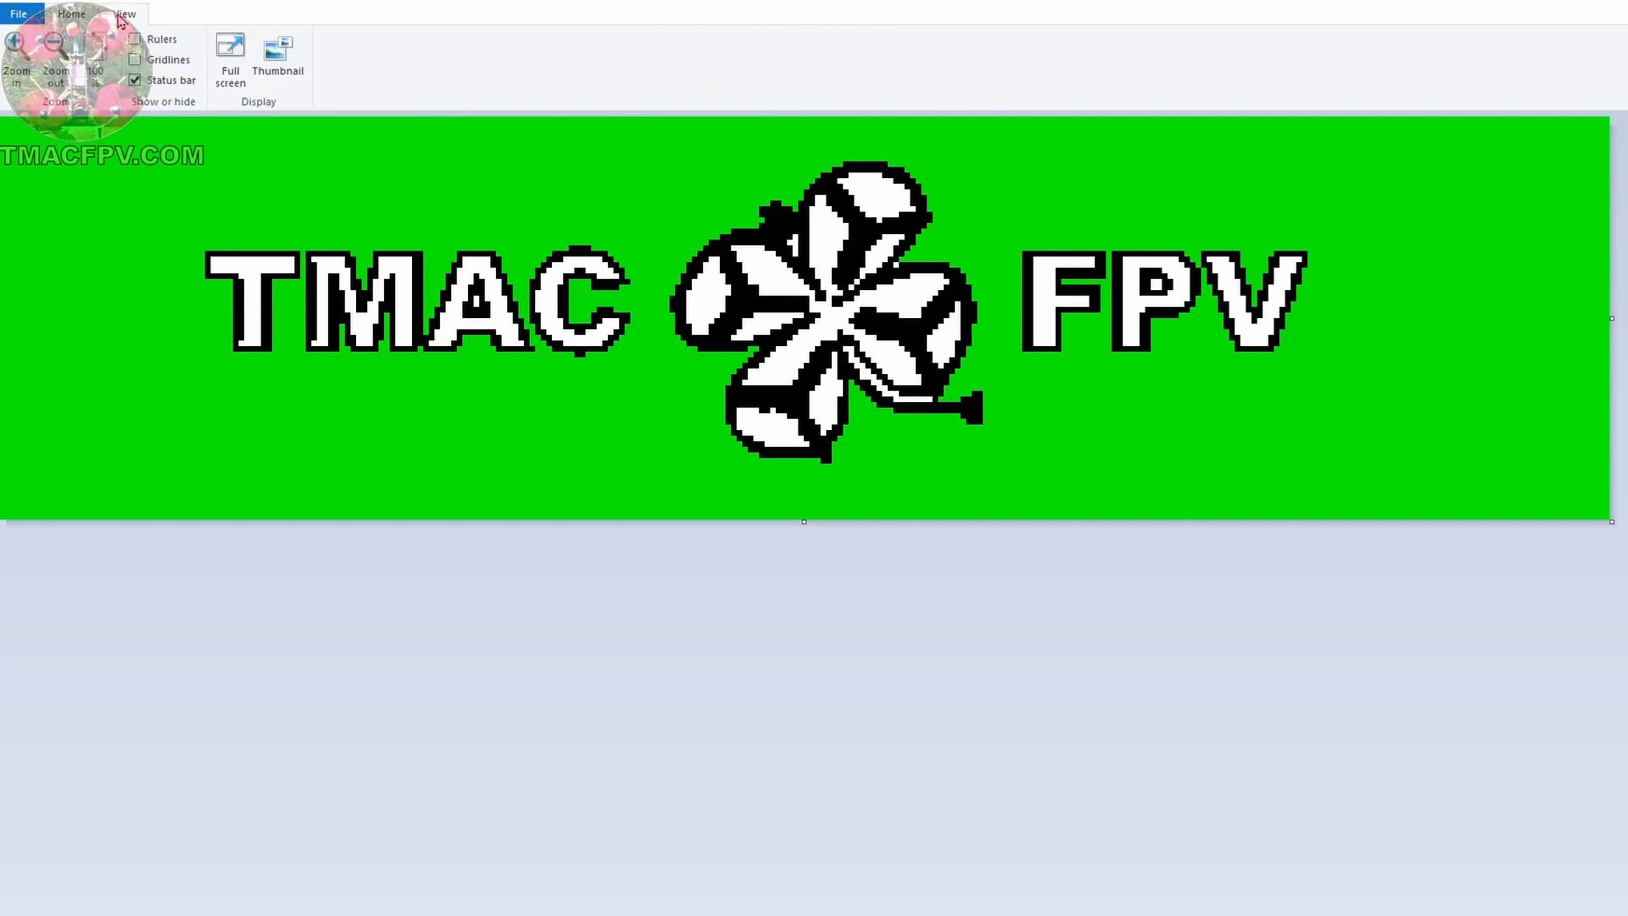
Save the green-backed logo as BF OSD TMAC FPV LOGO.png in the LOGO folder.
{"action": "left_click", "coordinate": [54, 63]}
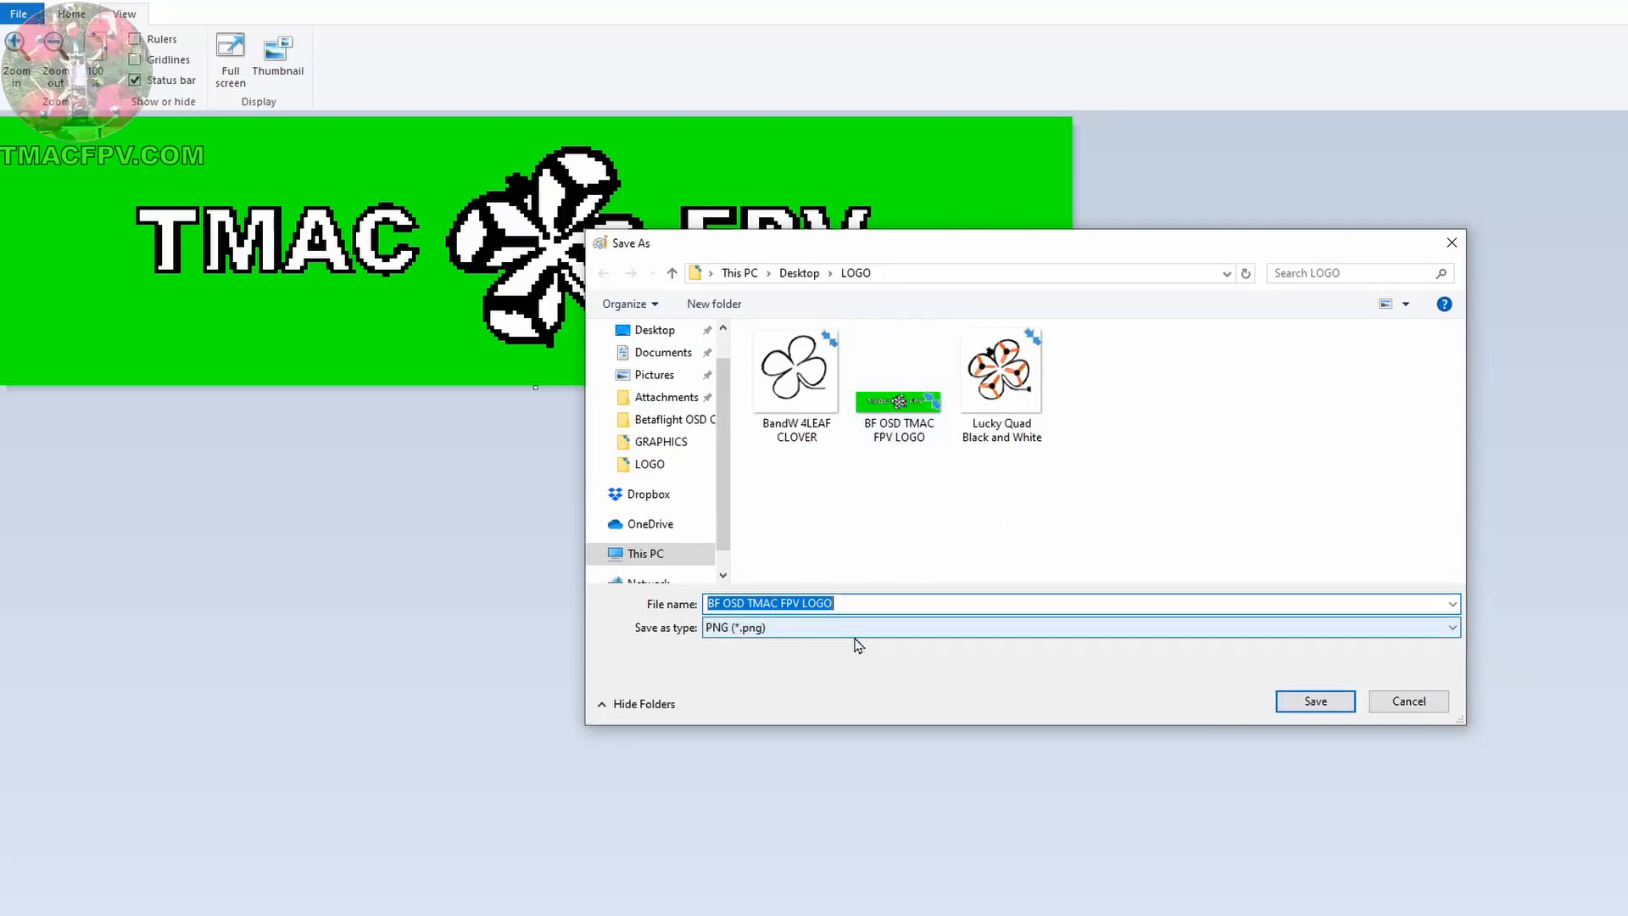
{"action": "left_click", "coordinate": [1312, 700]}
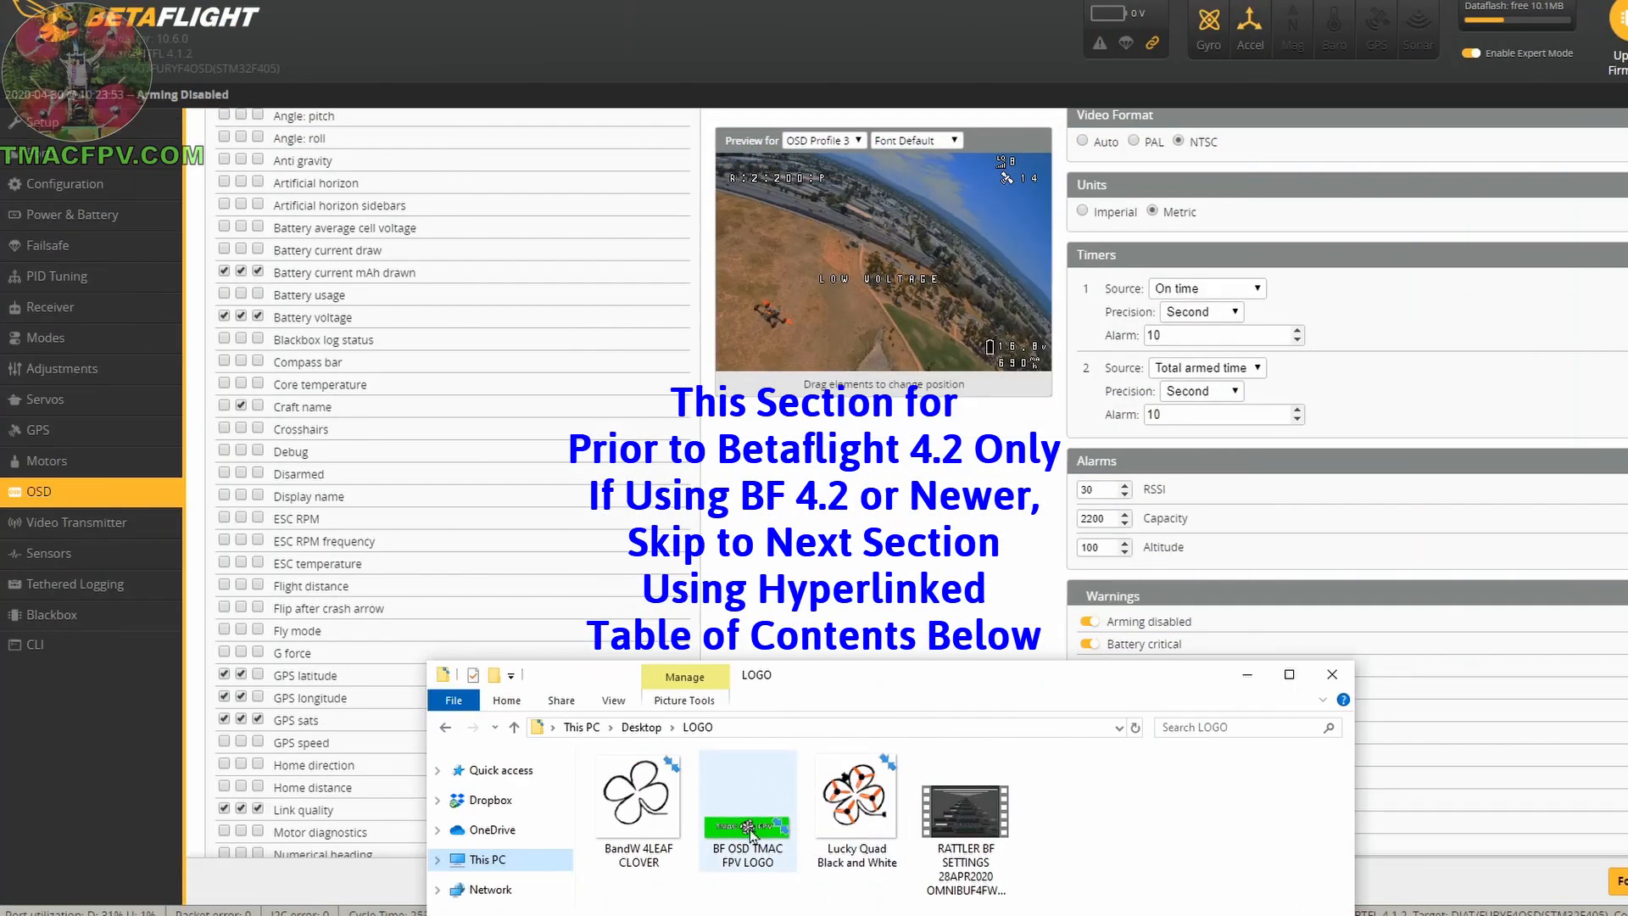
{"action": "mouse_move", "coordinate": [728, 804]}
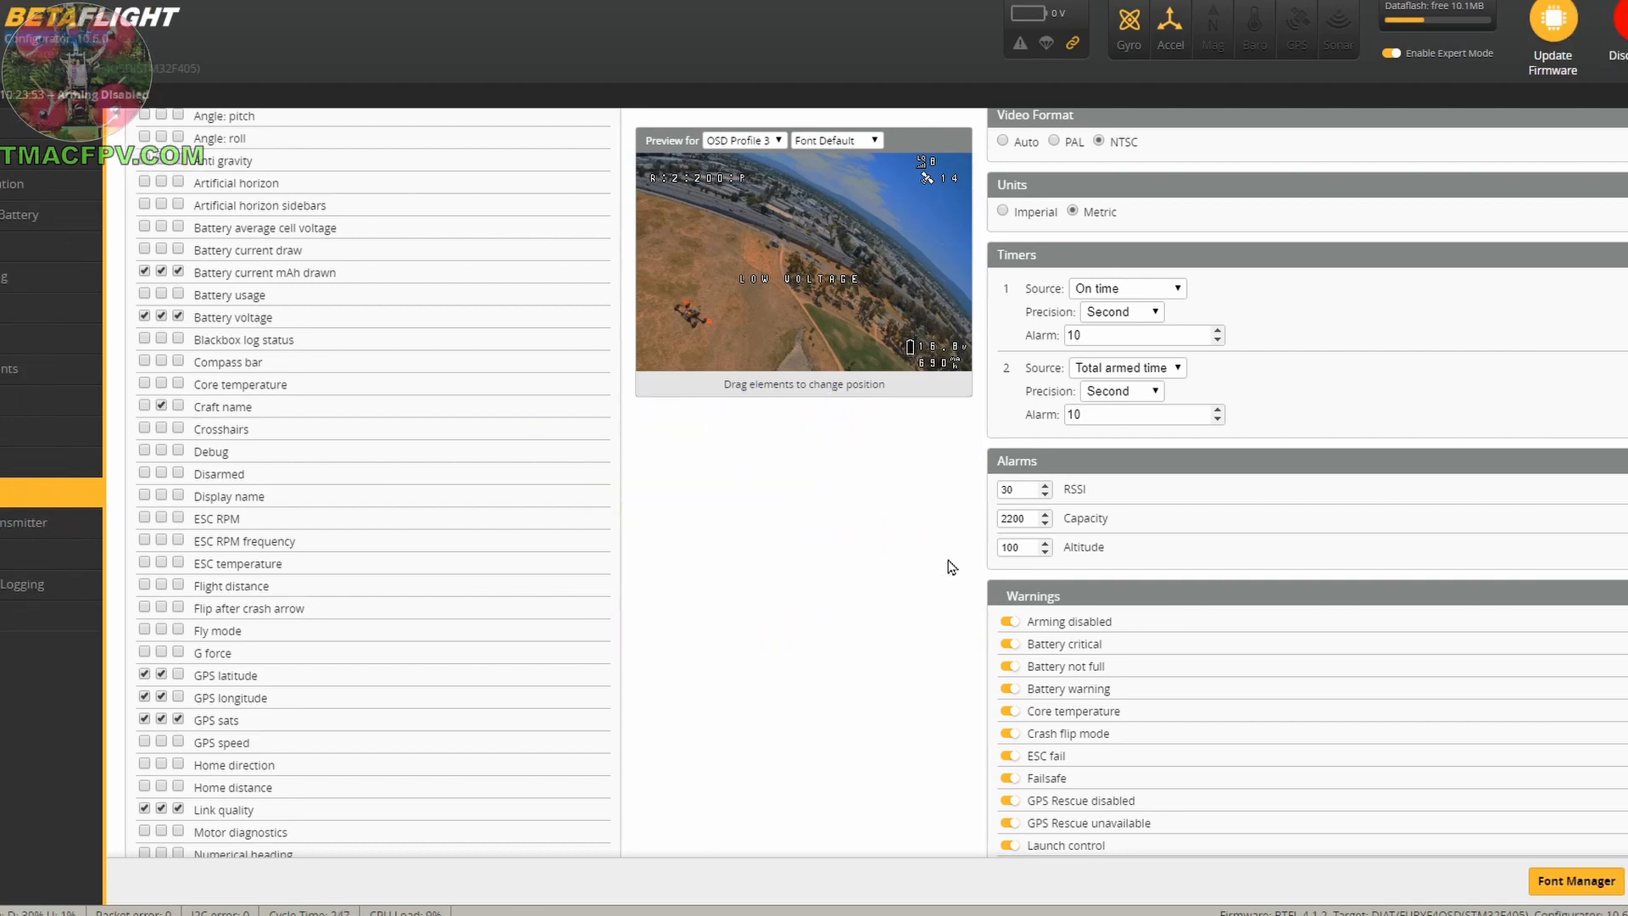
Load the BF OSD TMAC FPV LOGO image from the LOGO folder as the custom boot logo.
{"action": "left_click", "coordinate": [1573, 880]}
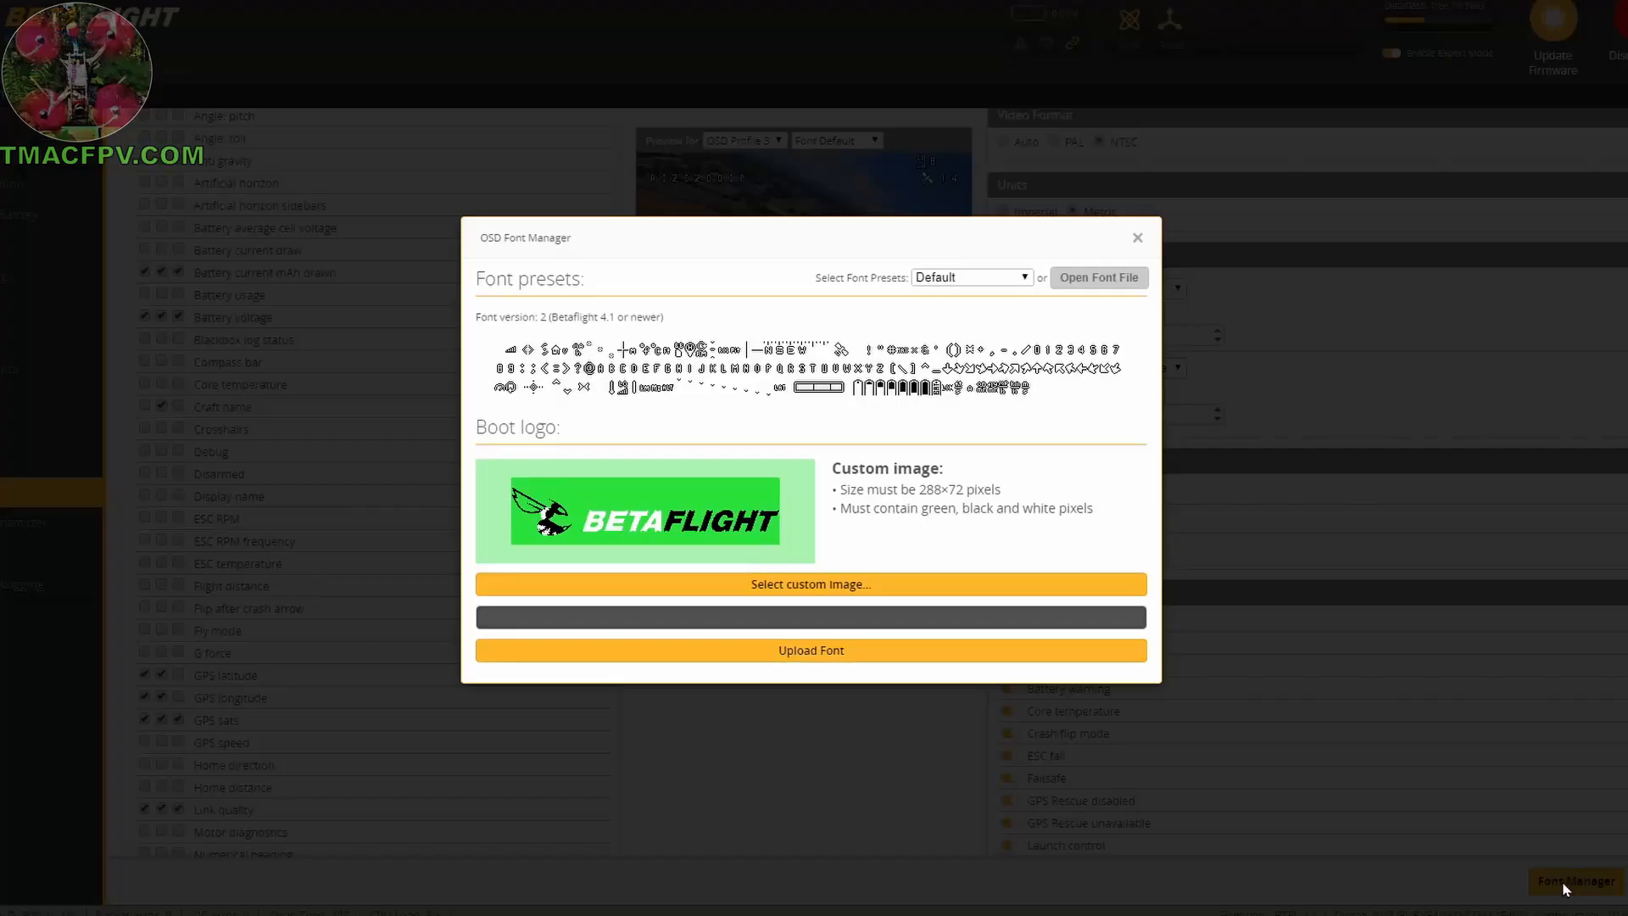
{"action": "mouse_move", "coordinate": [787, 483]}
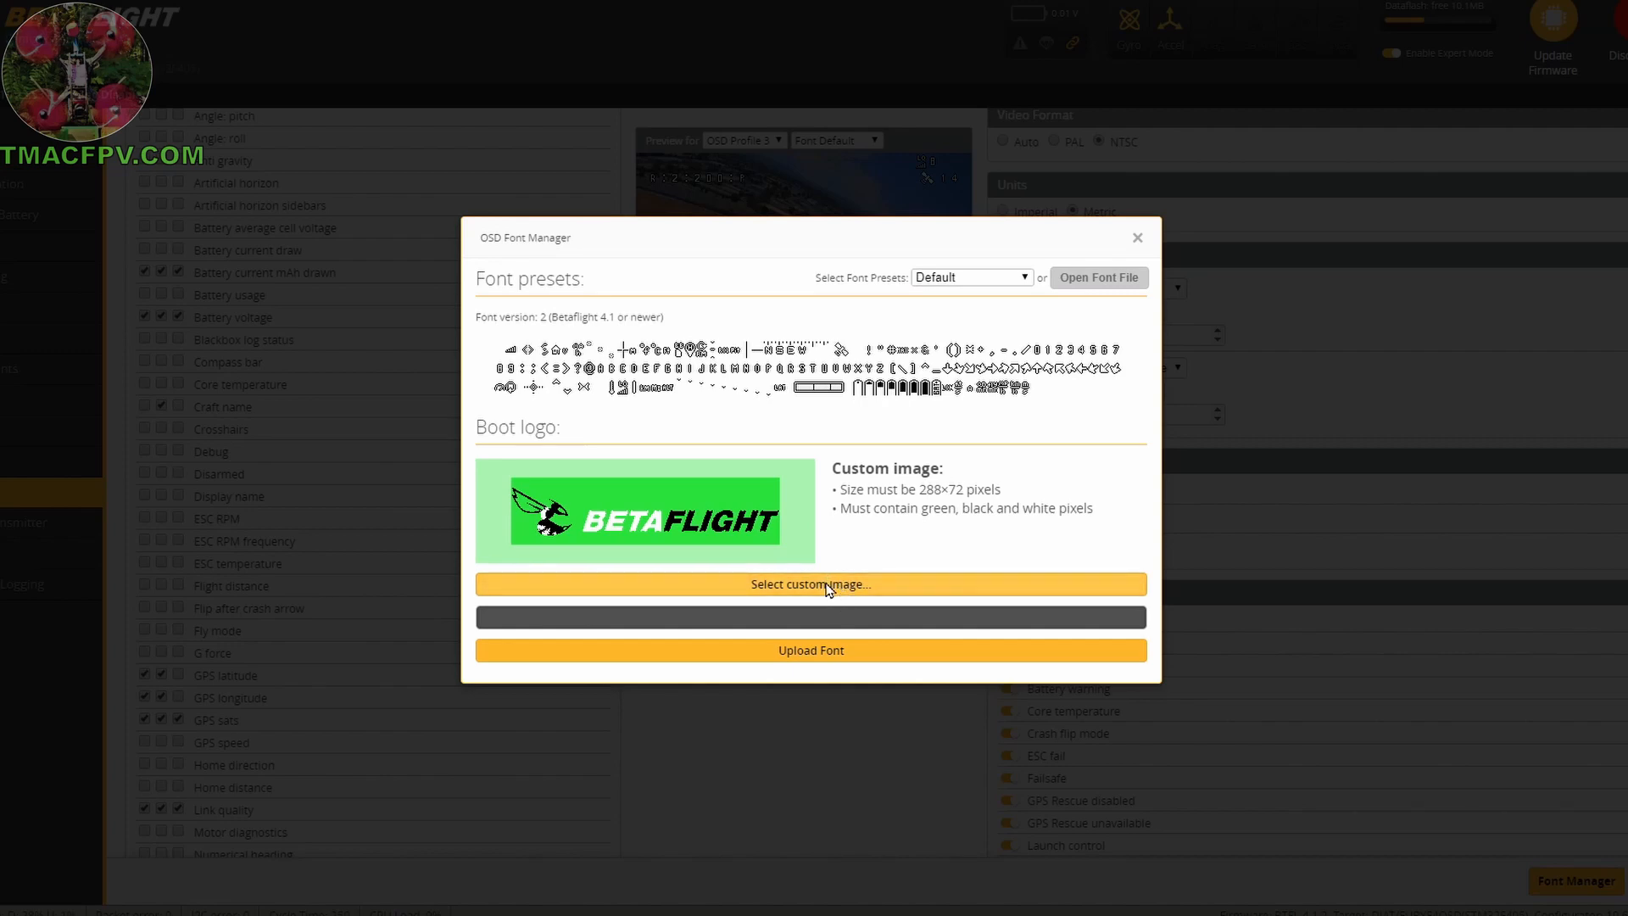
{"action": "left_click", "coordinate": [810, 583]}
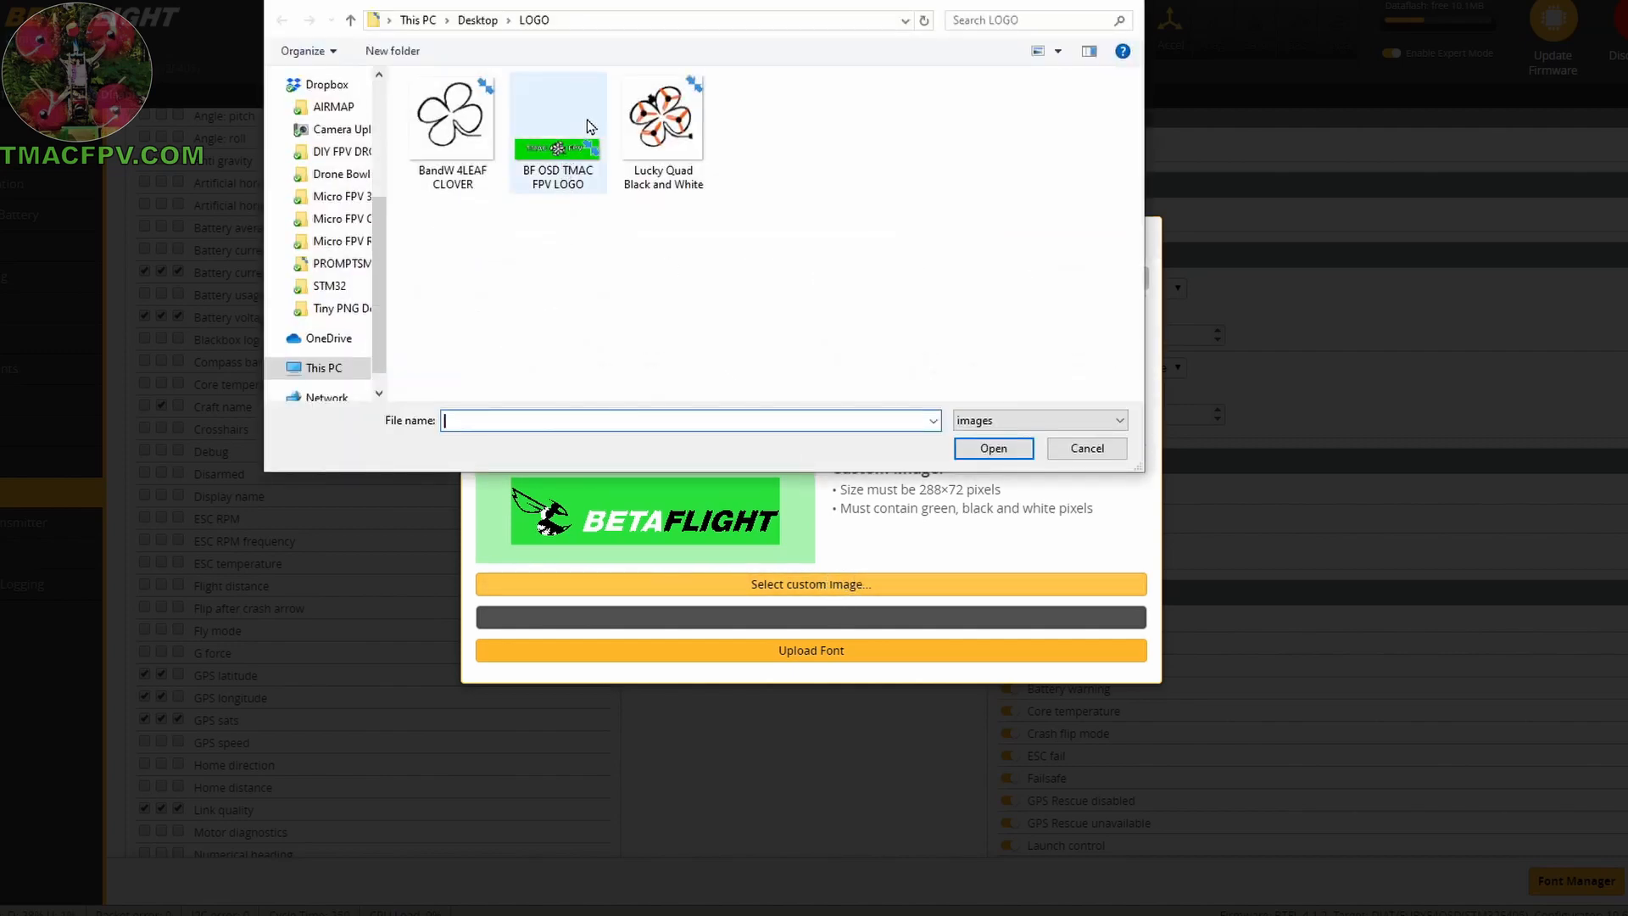
{"action": "mouse_move", "coordinate": [561, 156]}
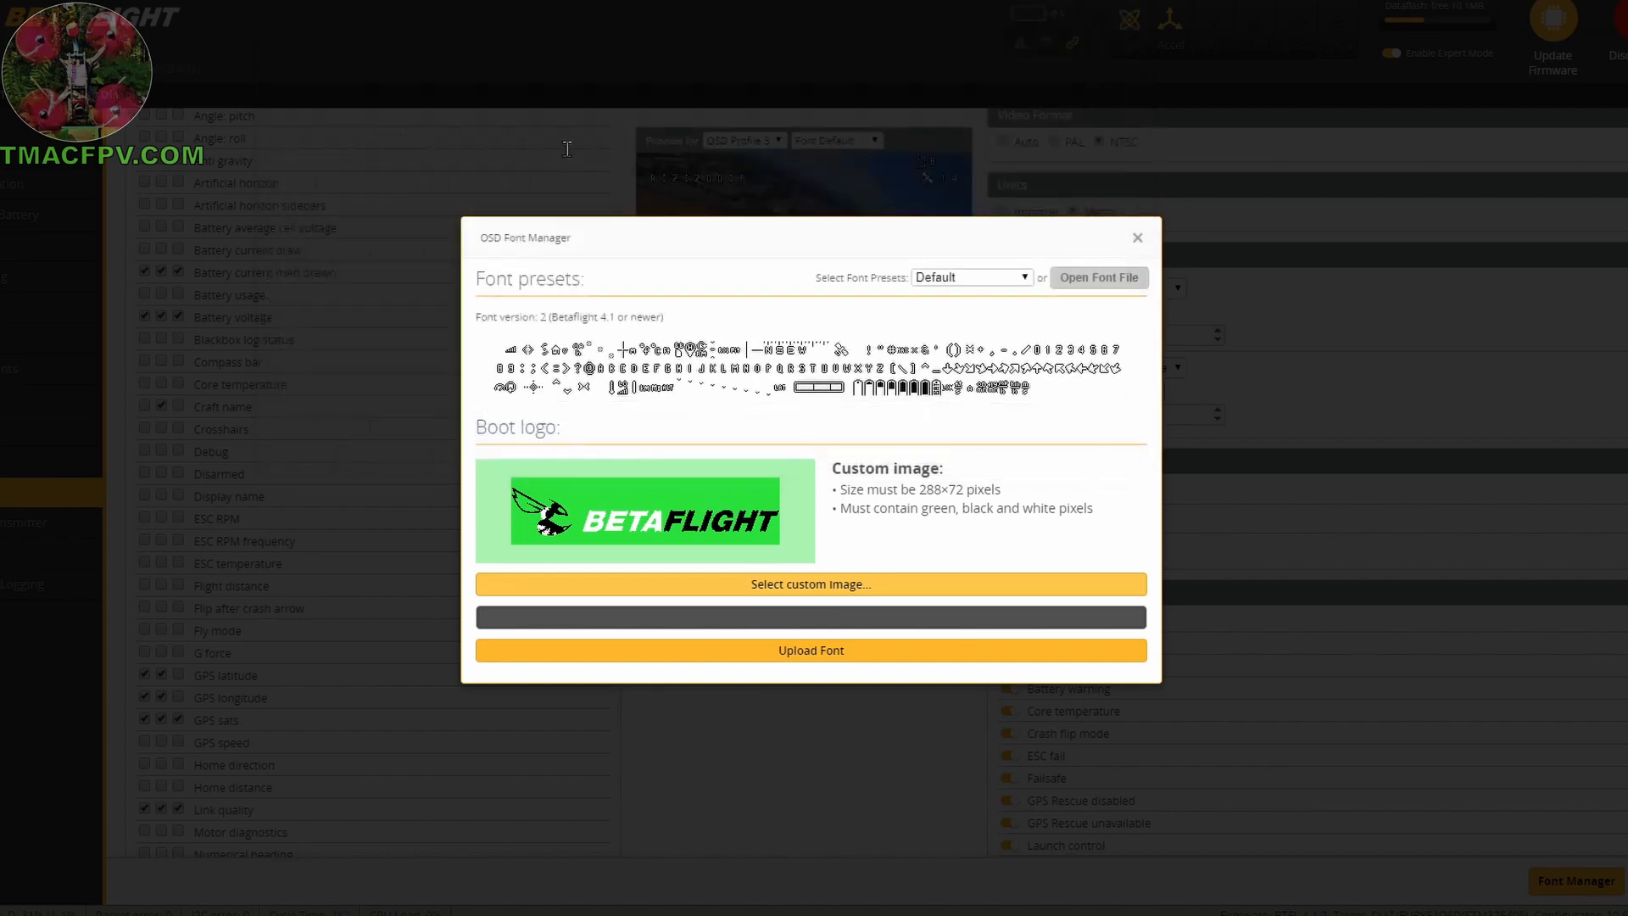
{"action": "left_click", "coordinate": [810, 583]}
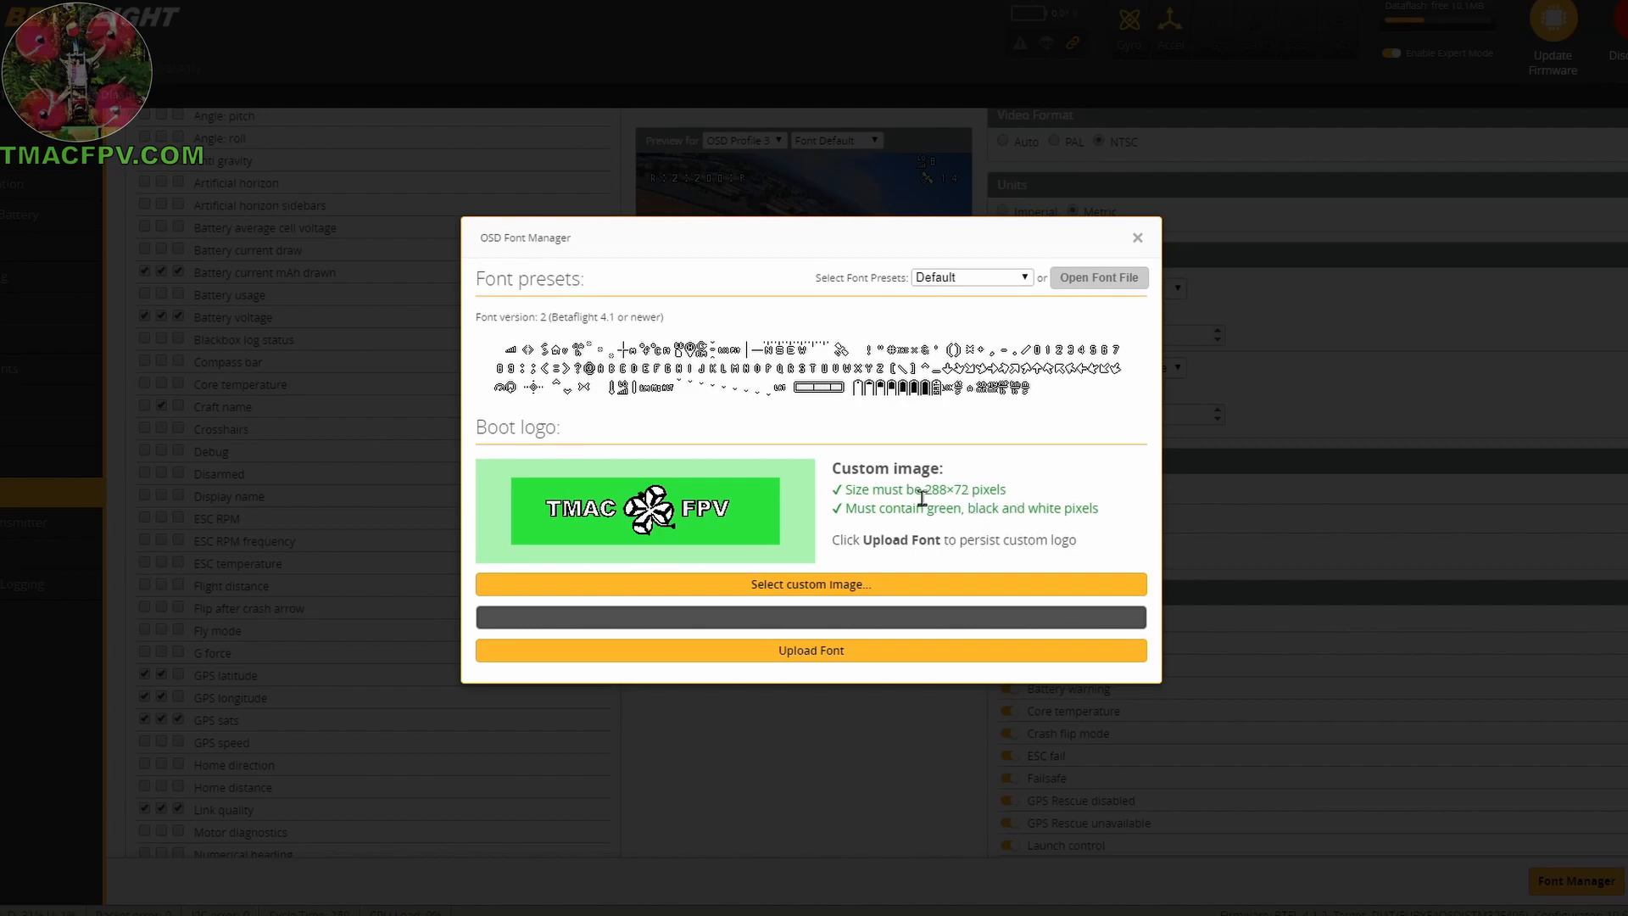
{"action": "mouse_move", "coordinate": [870, 531]}
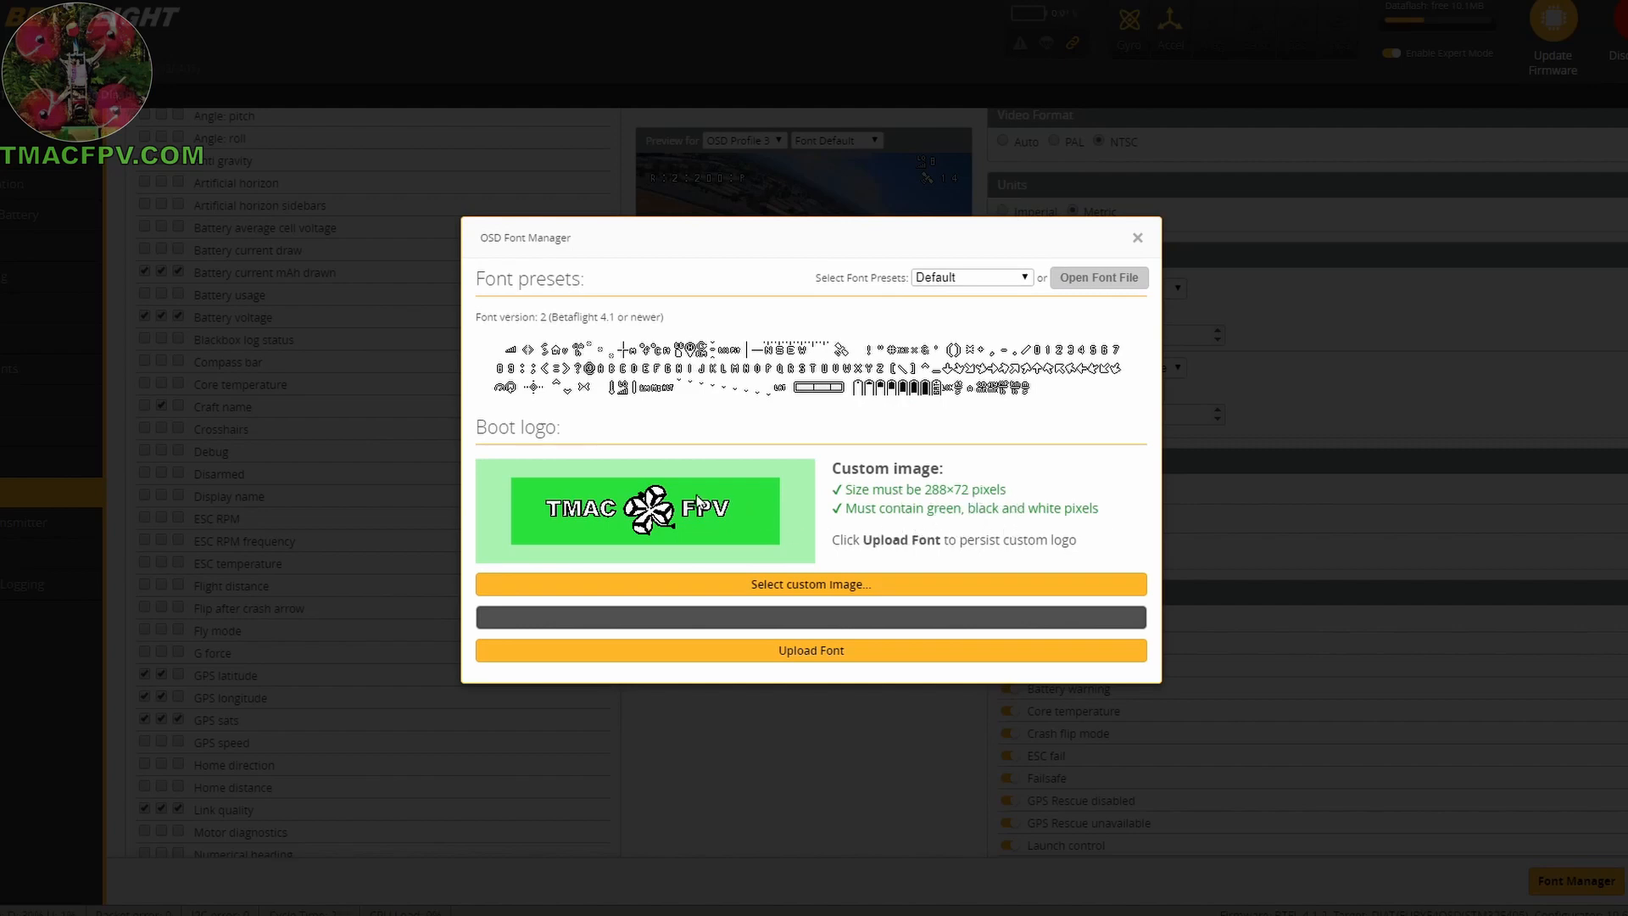
{"action": "mouse_move", "coordinate": [866, 494]}
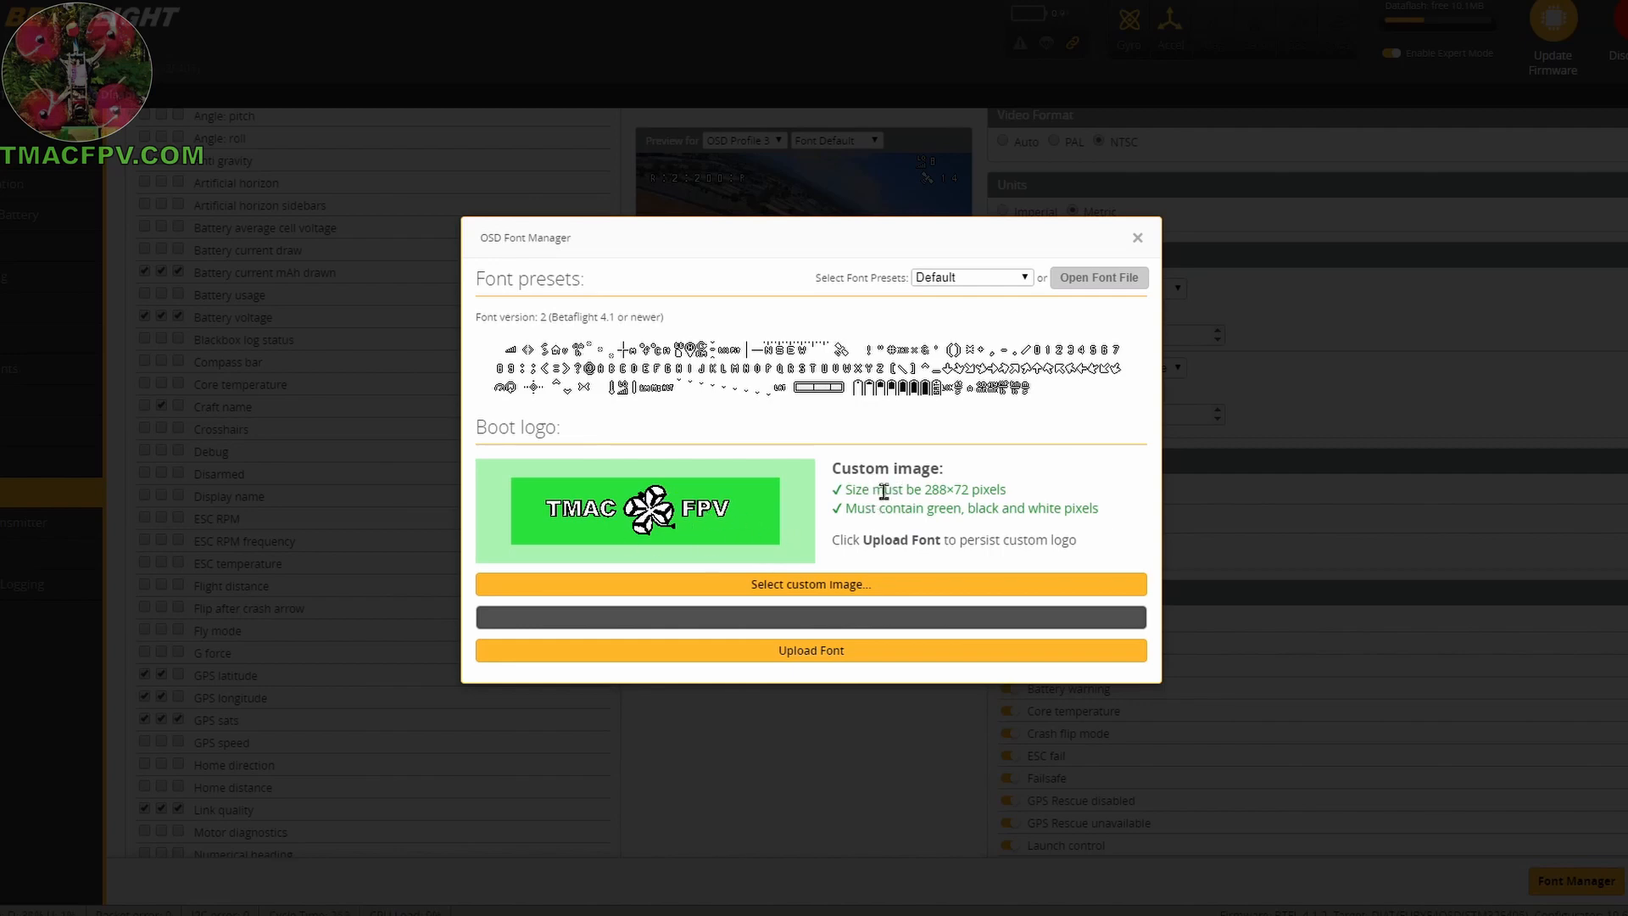
{"action": "mouse_move", "coordinate": [824, 486]}
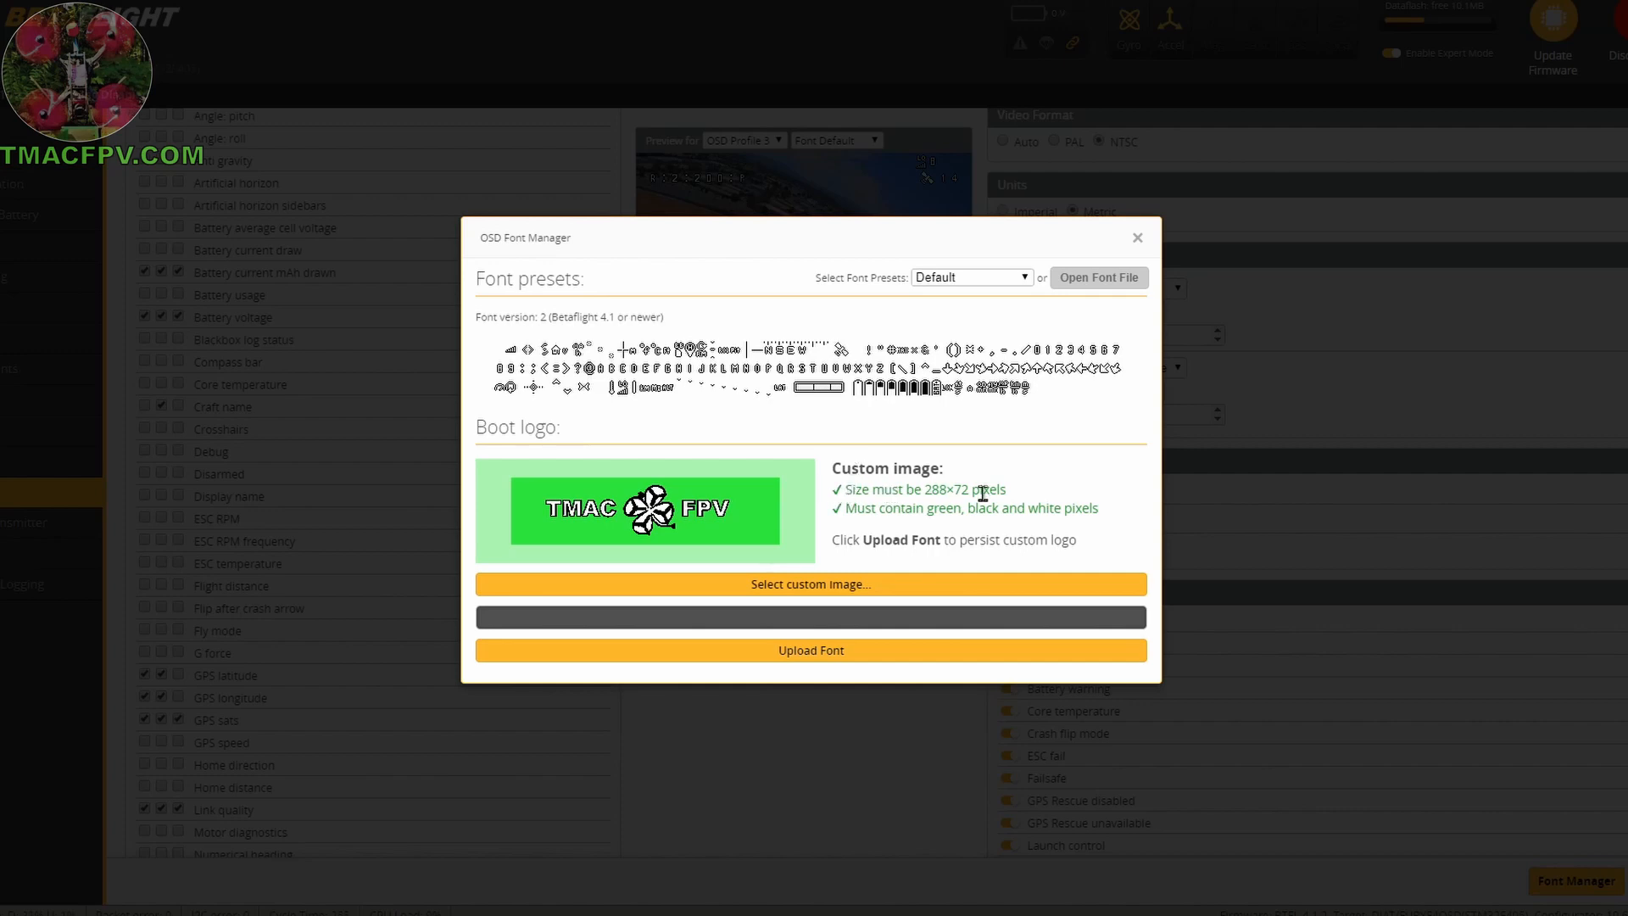
{"action": "mouse_move", "coordinate": [815, 467]}
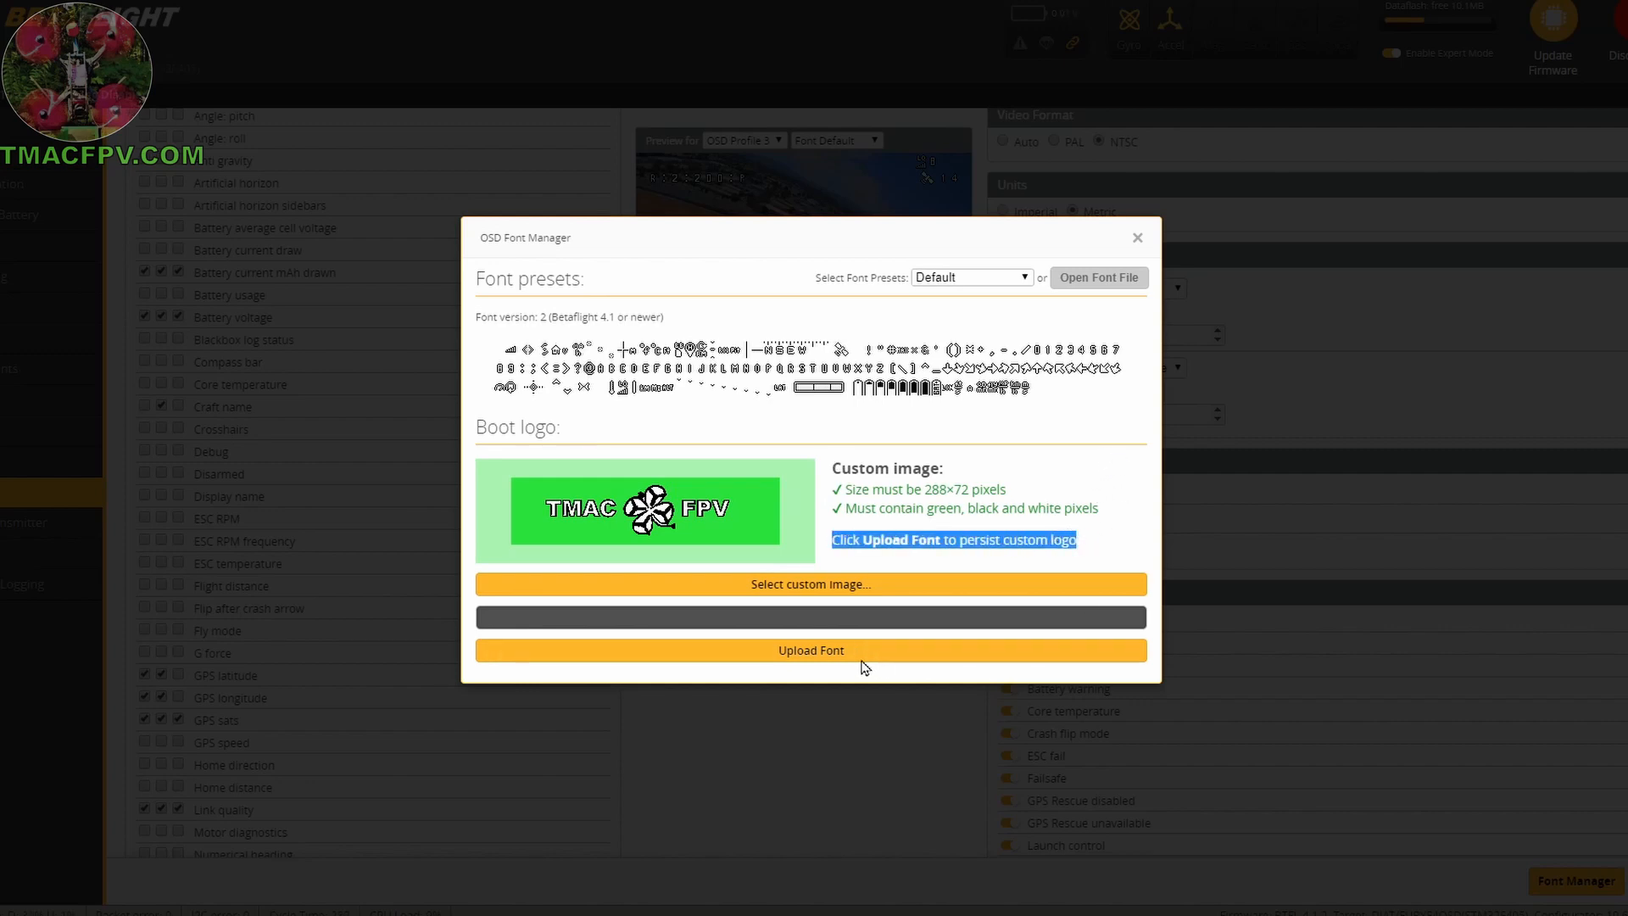
Upload the font with the TMAC FPV clover boot logo to the board and let it finish.
{"action": "left_click", "coordinate": [811, 649]}
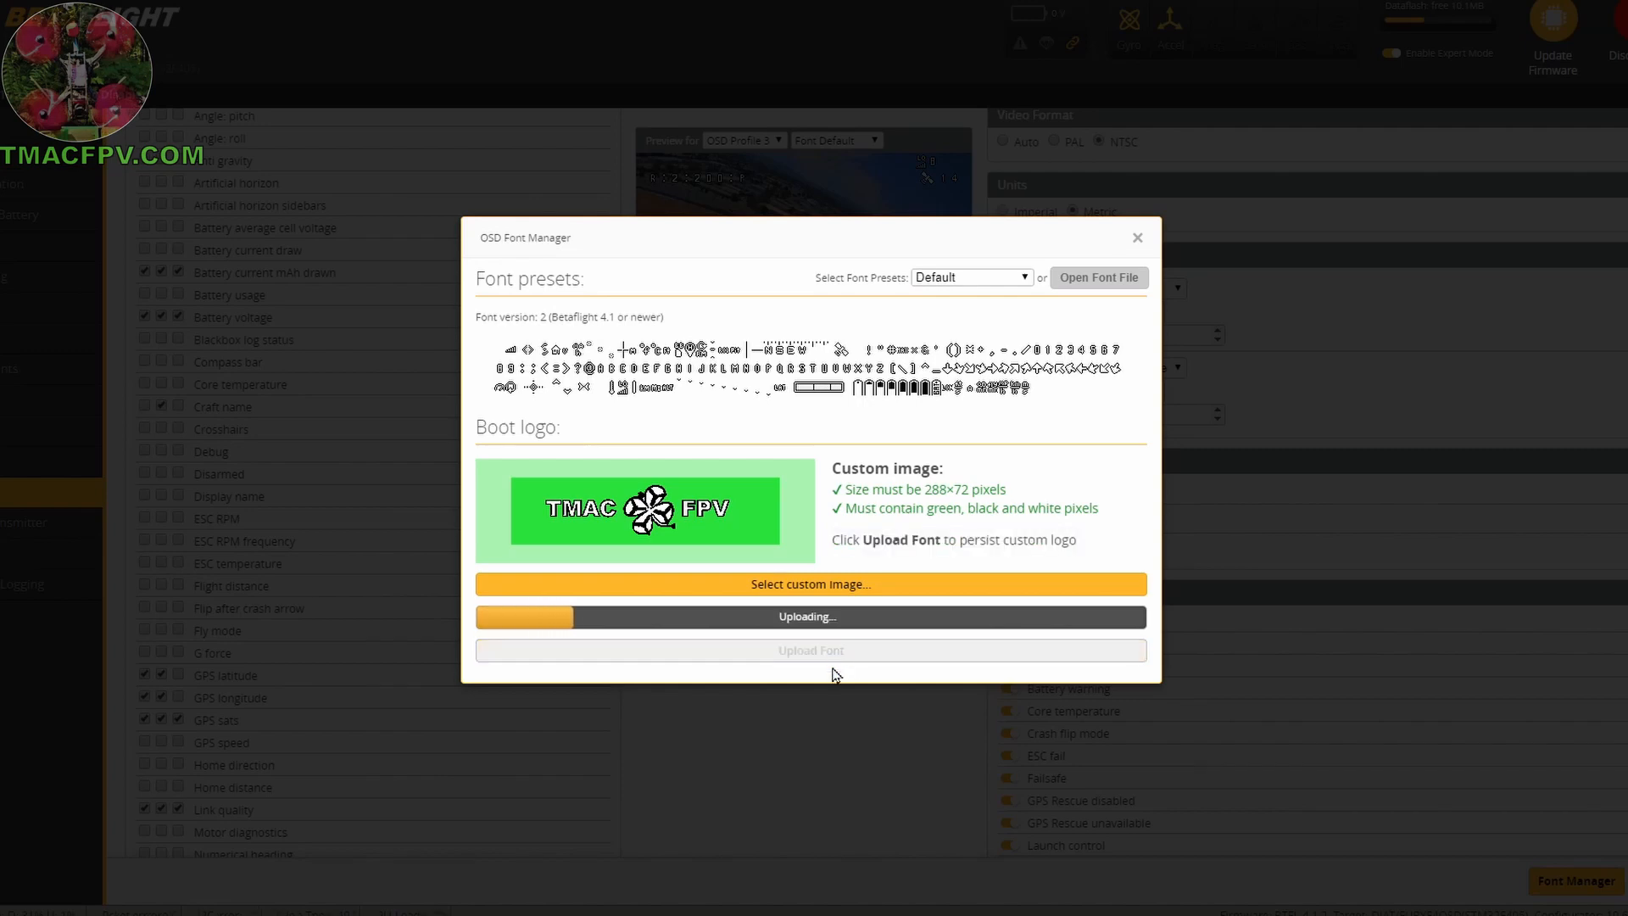
{"action": "left_click", "coordinate": [1136, 238]}
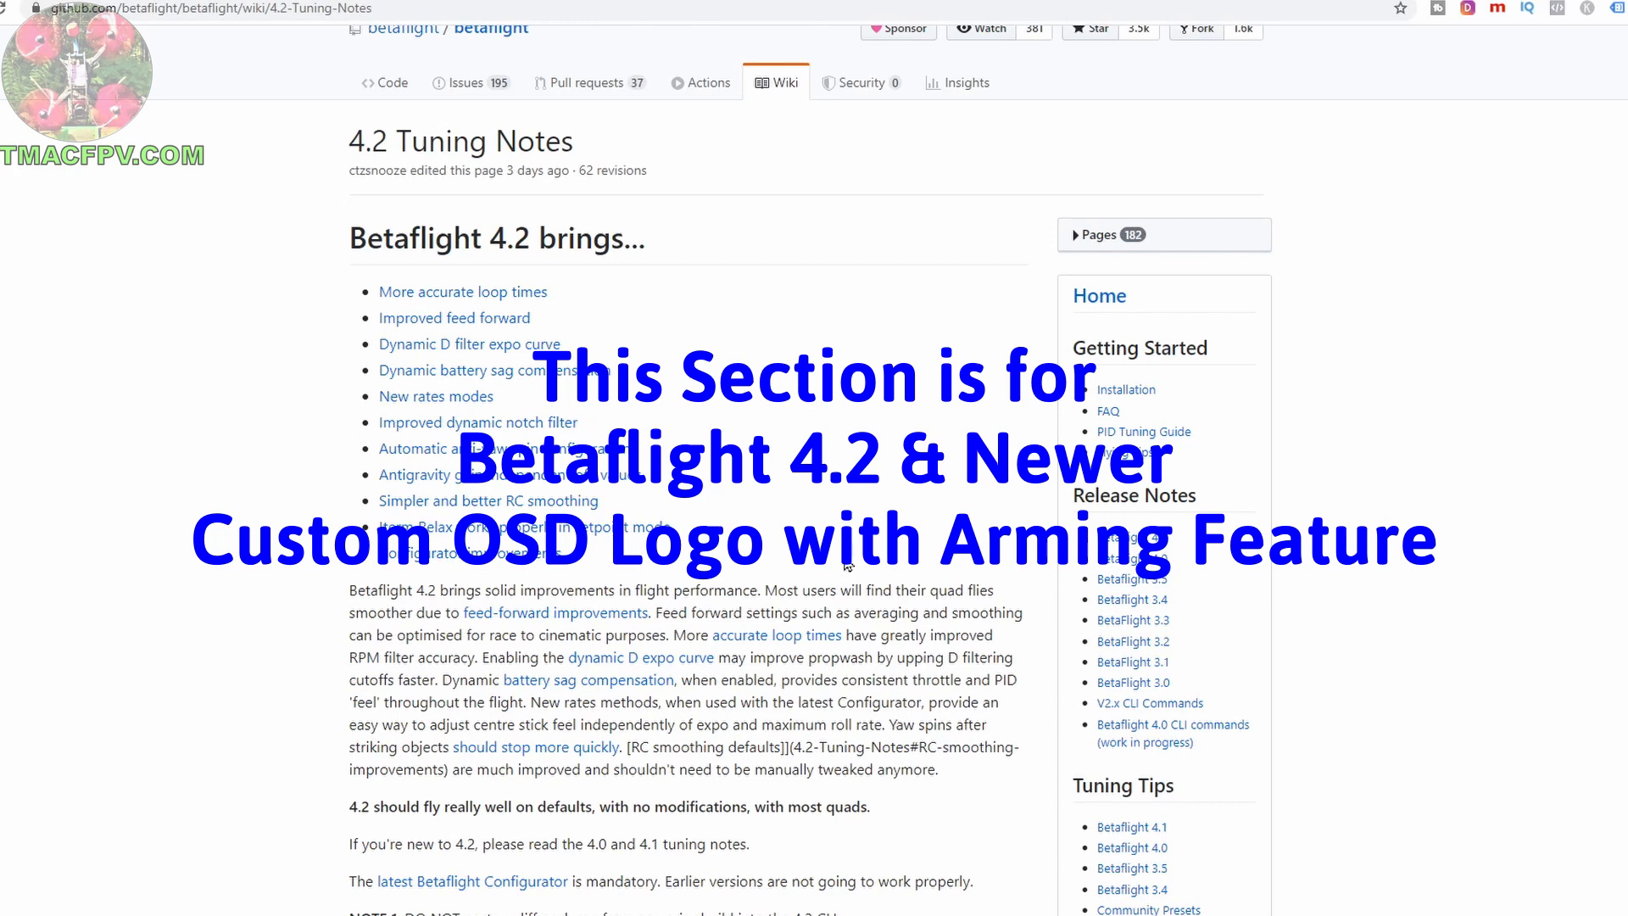
{"action": "mouse_move", "coordinate": [377, 177]}
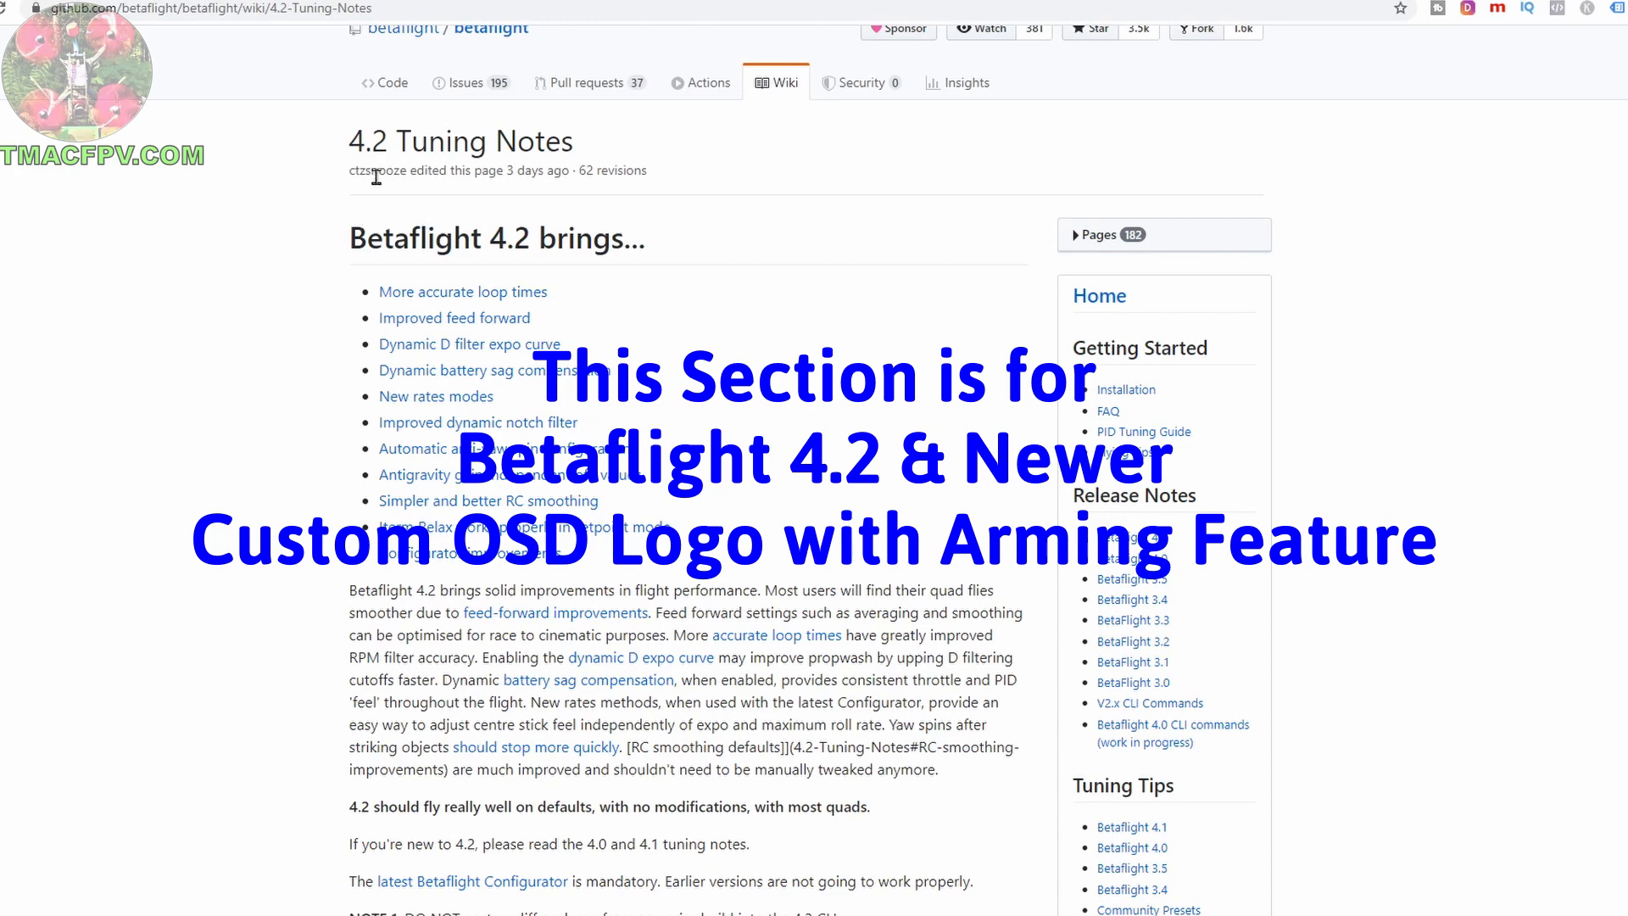
Follow the 'latest Betaflight Configurator' link from the 4.2 Tuning Notes wiki.
{"action": "scroll", "scroll_direction": "down", "scroll_amount": 3}
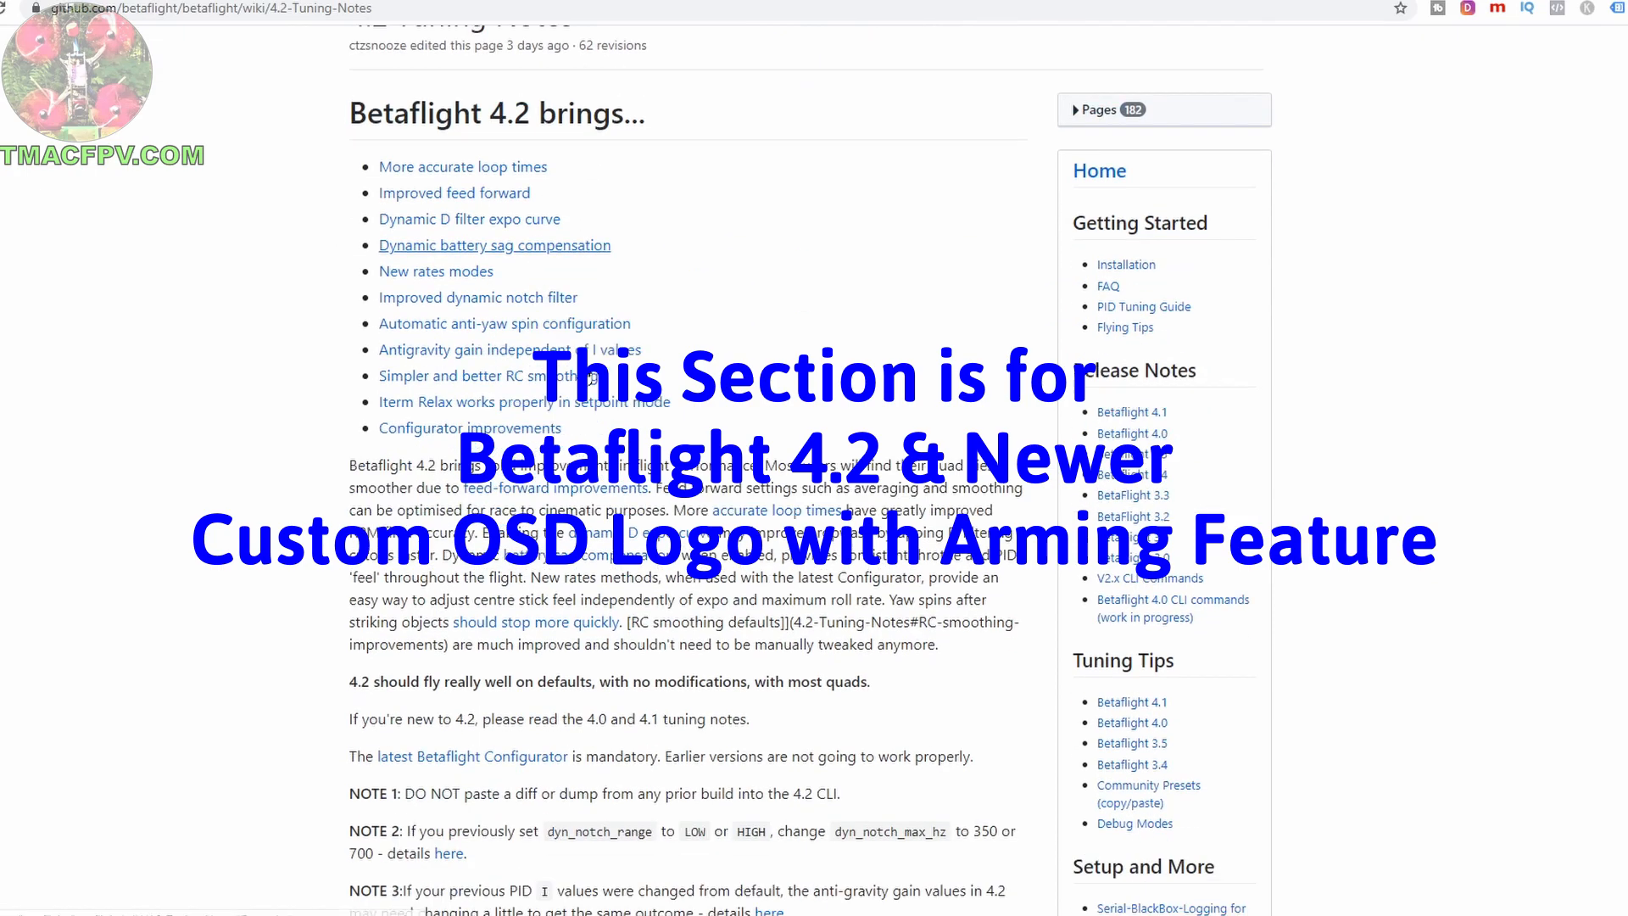
{"action": "scroll", "scroll_direction": "down", "scroll_amount": 3}
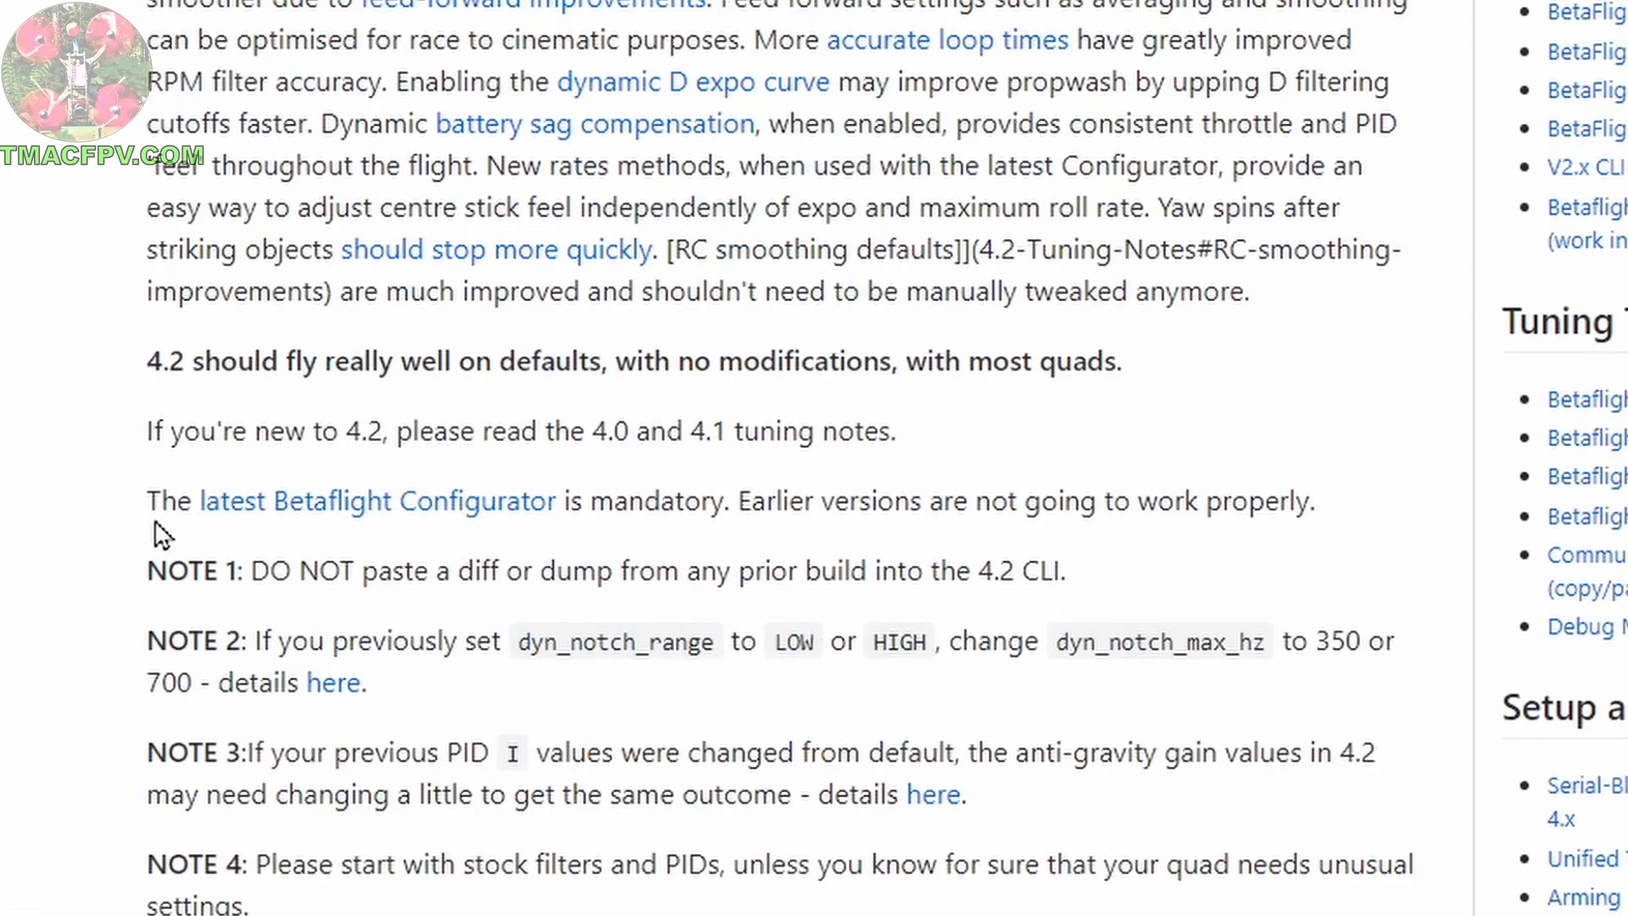
{"action": "left_click_drag", "start_coordinate": [149, 500], "coordinate": [1311, 500]}
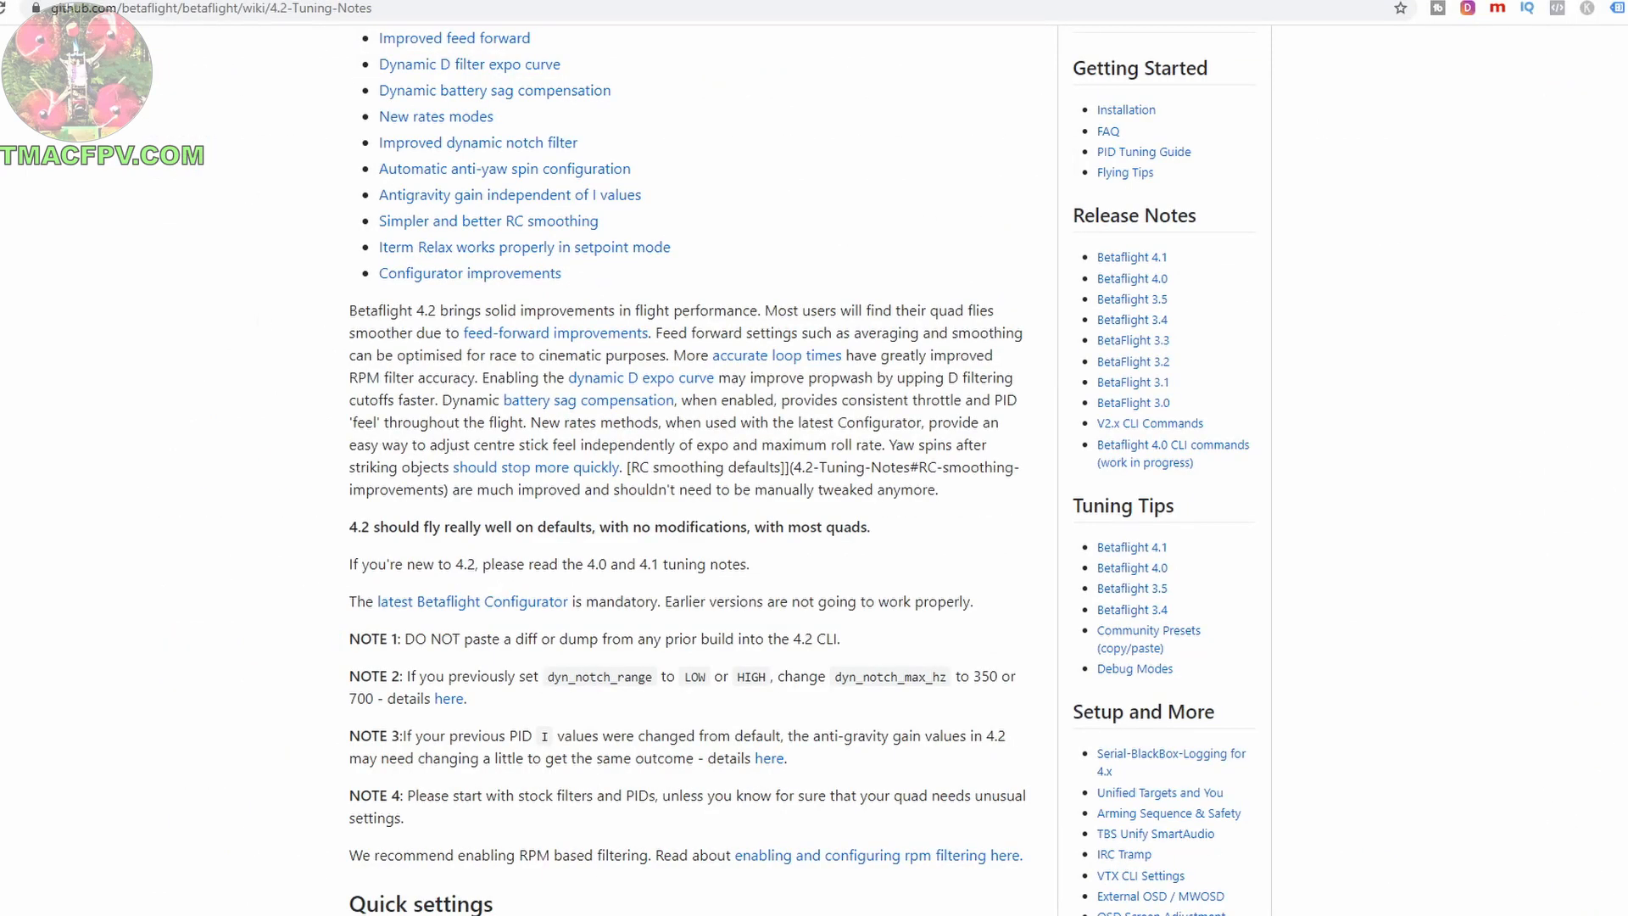
{"action": "mouse_move", "coordinate": [268, 271]}
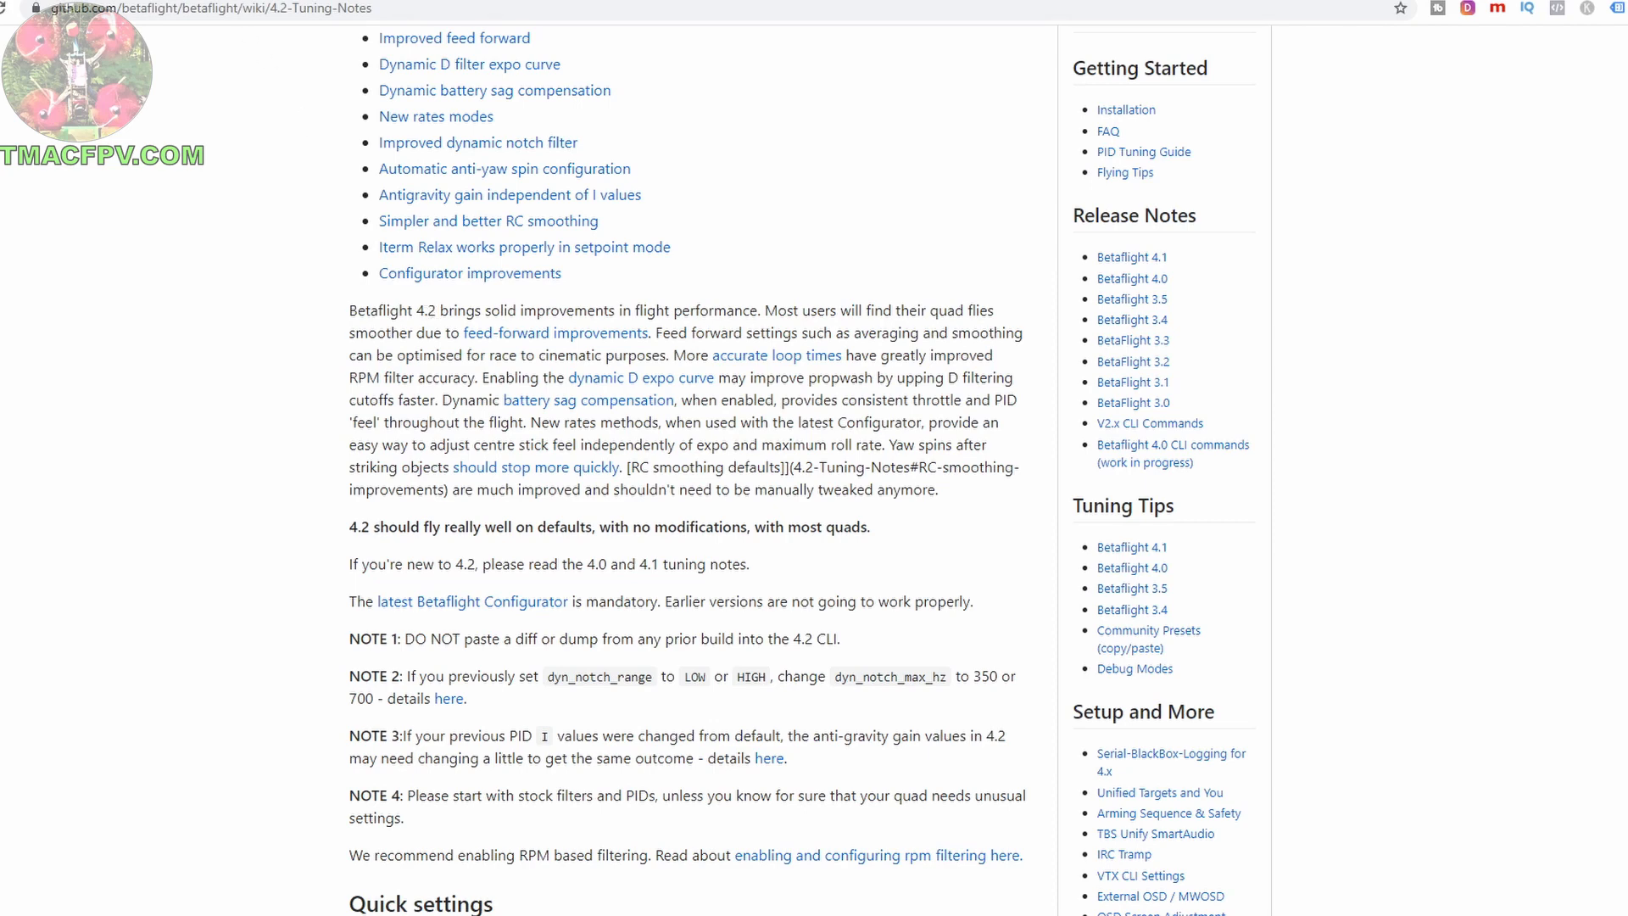
{"action": "left_click", "coordinate": [471, 600]}
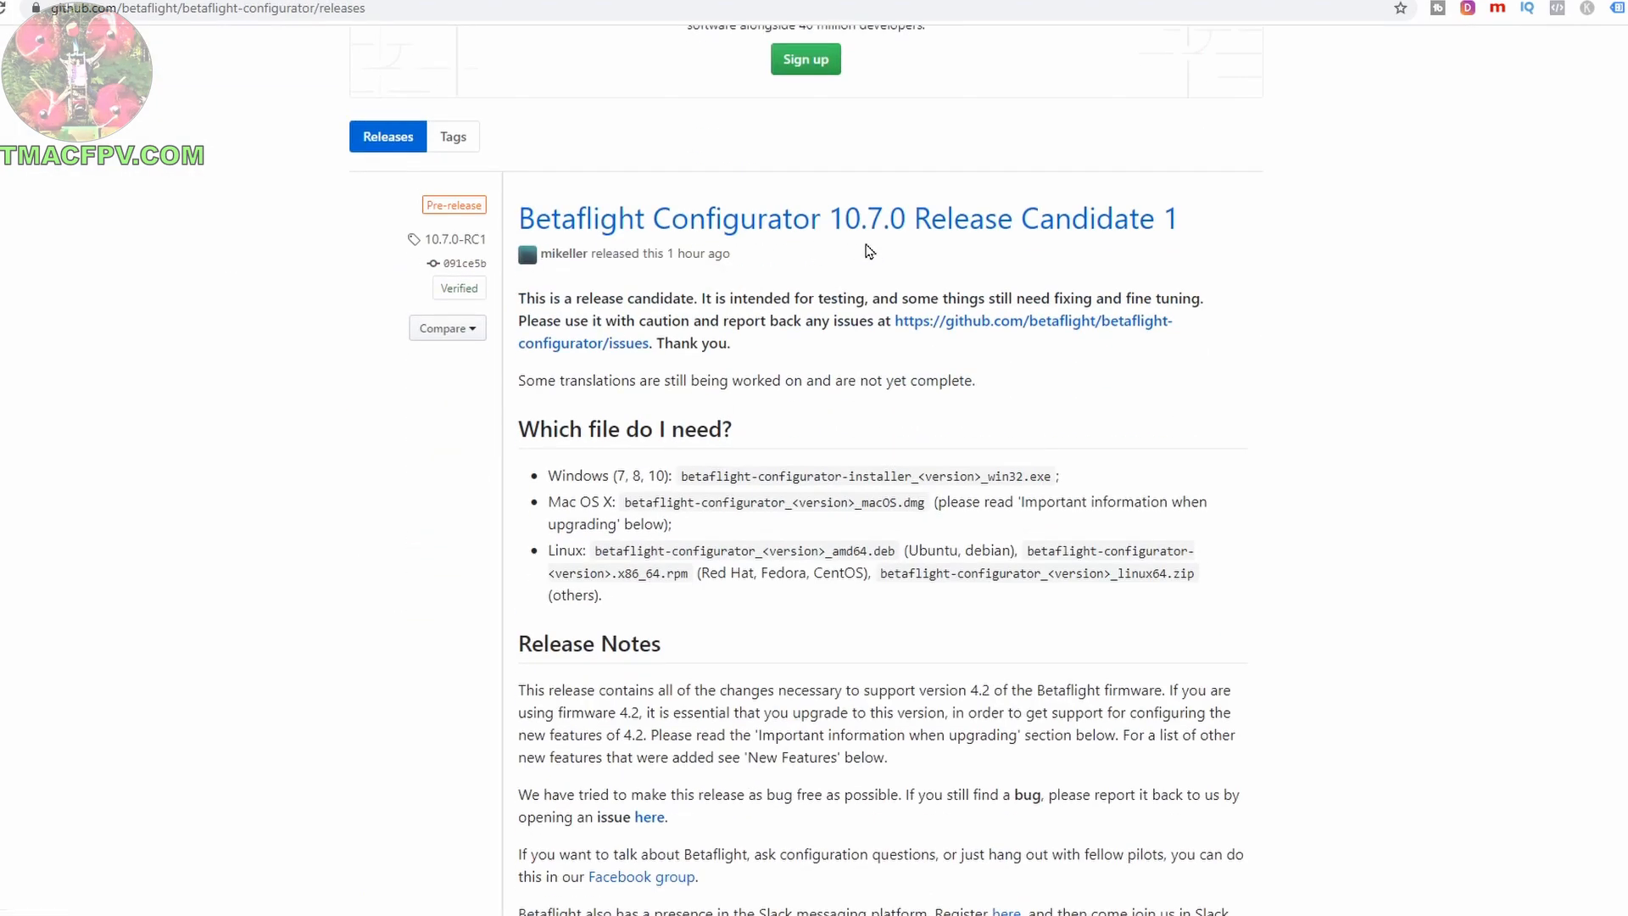
{"action": "mouse_move", "coordinate": [900, 144]}
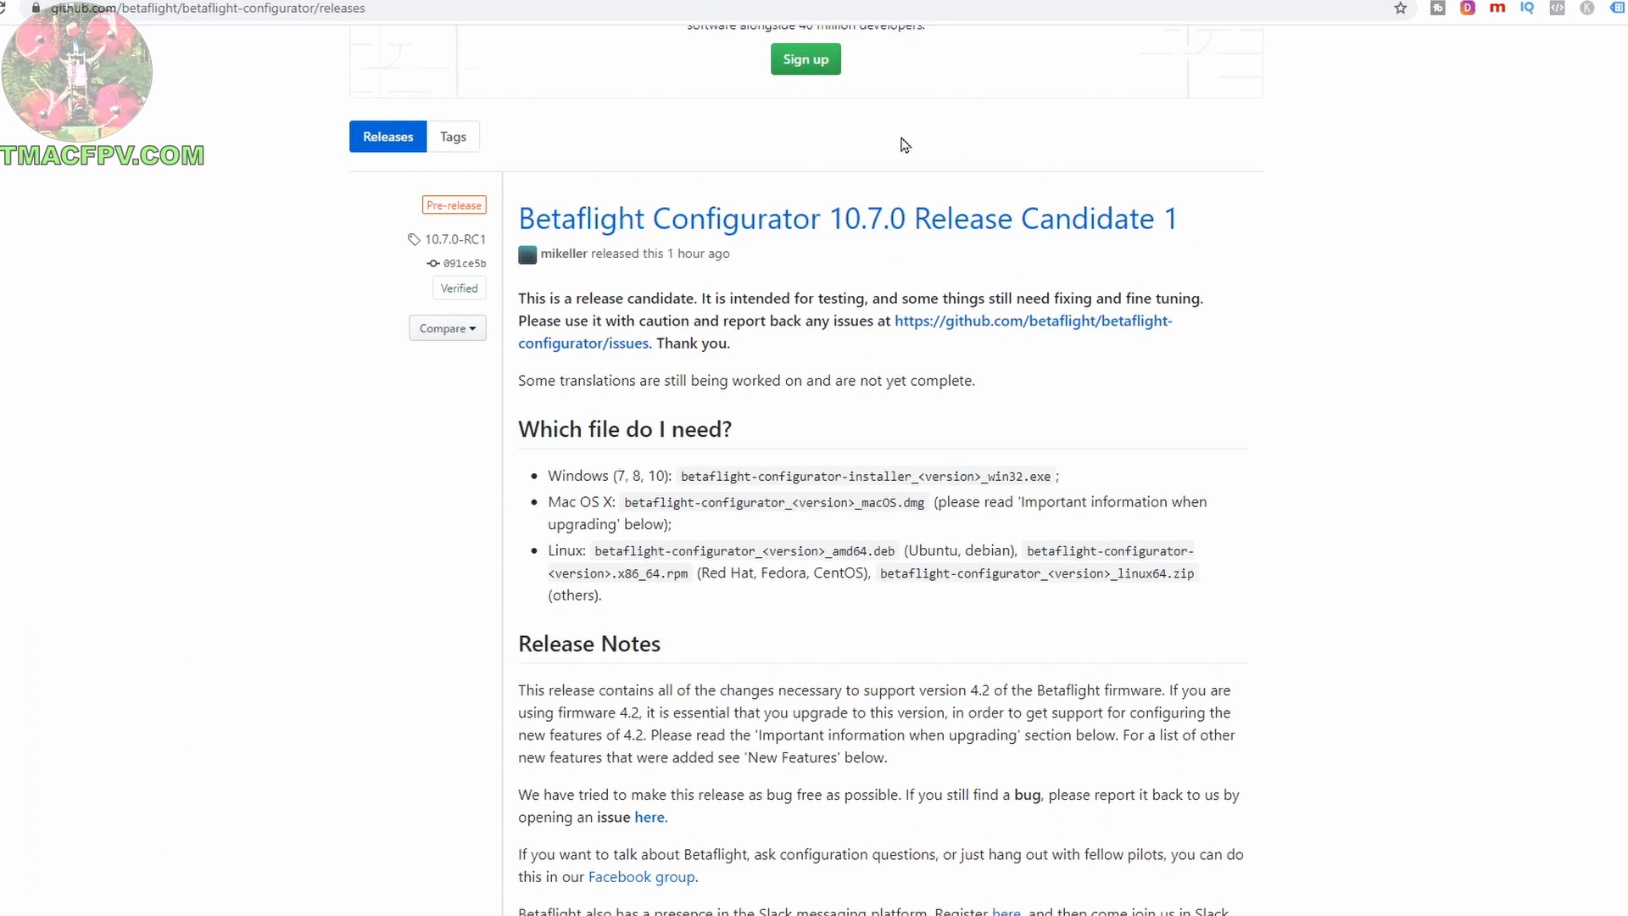
{"action": "mouse_move", "coordinate": [1180, 245]}
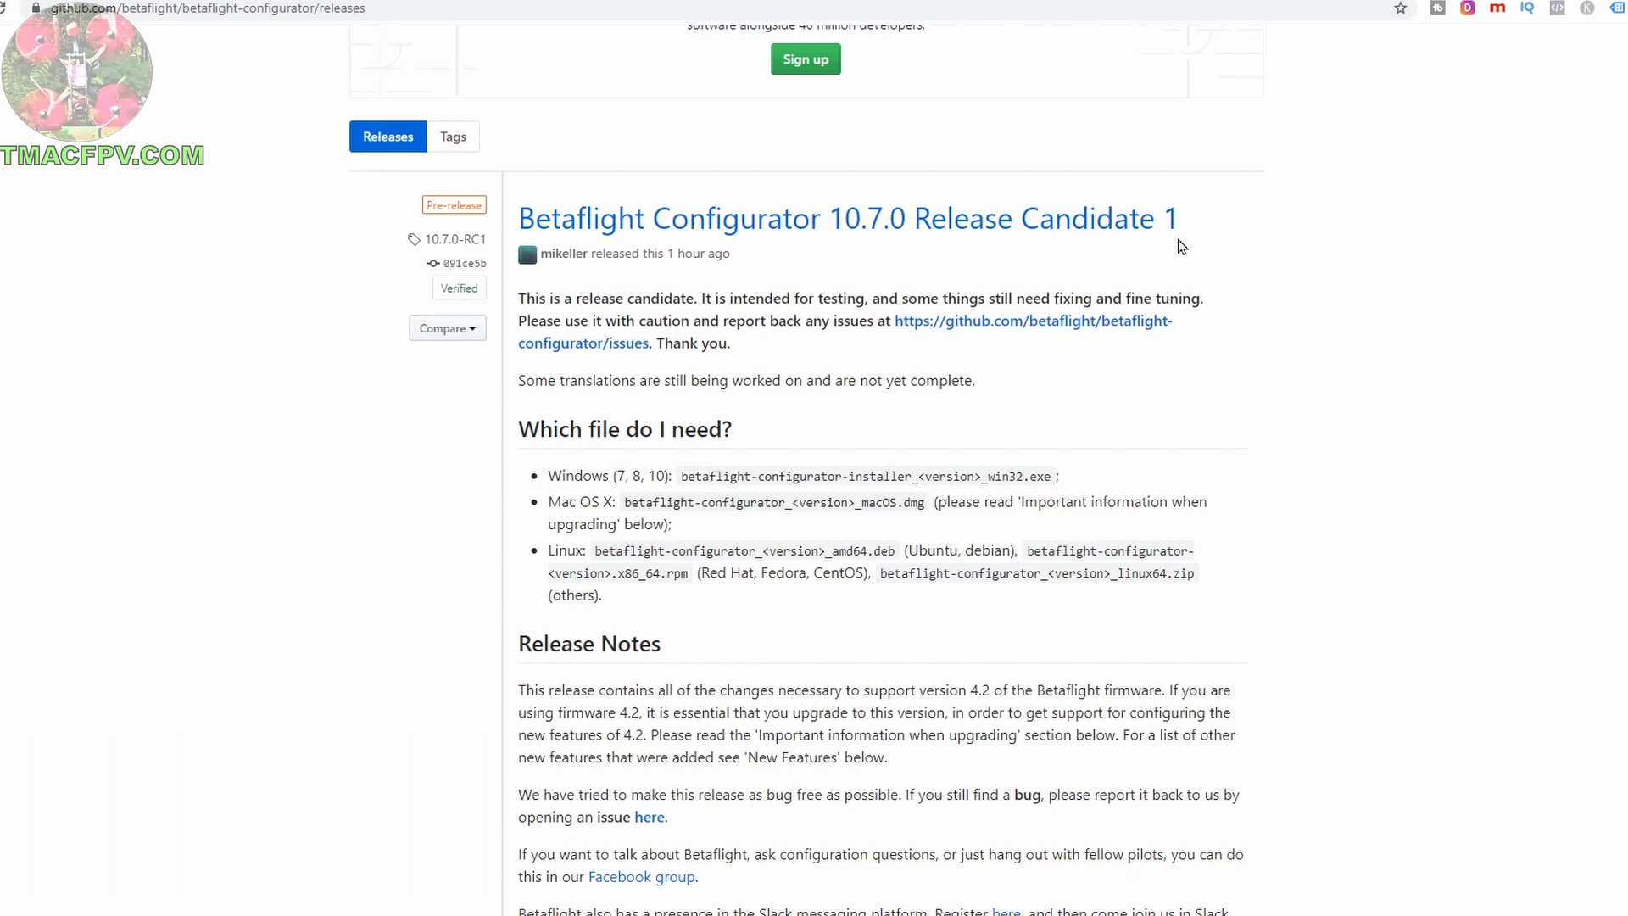
{"action": "mouse_move", "coordinate": [895, 253]}
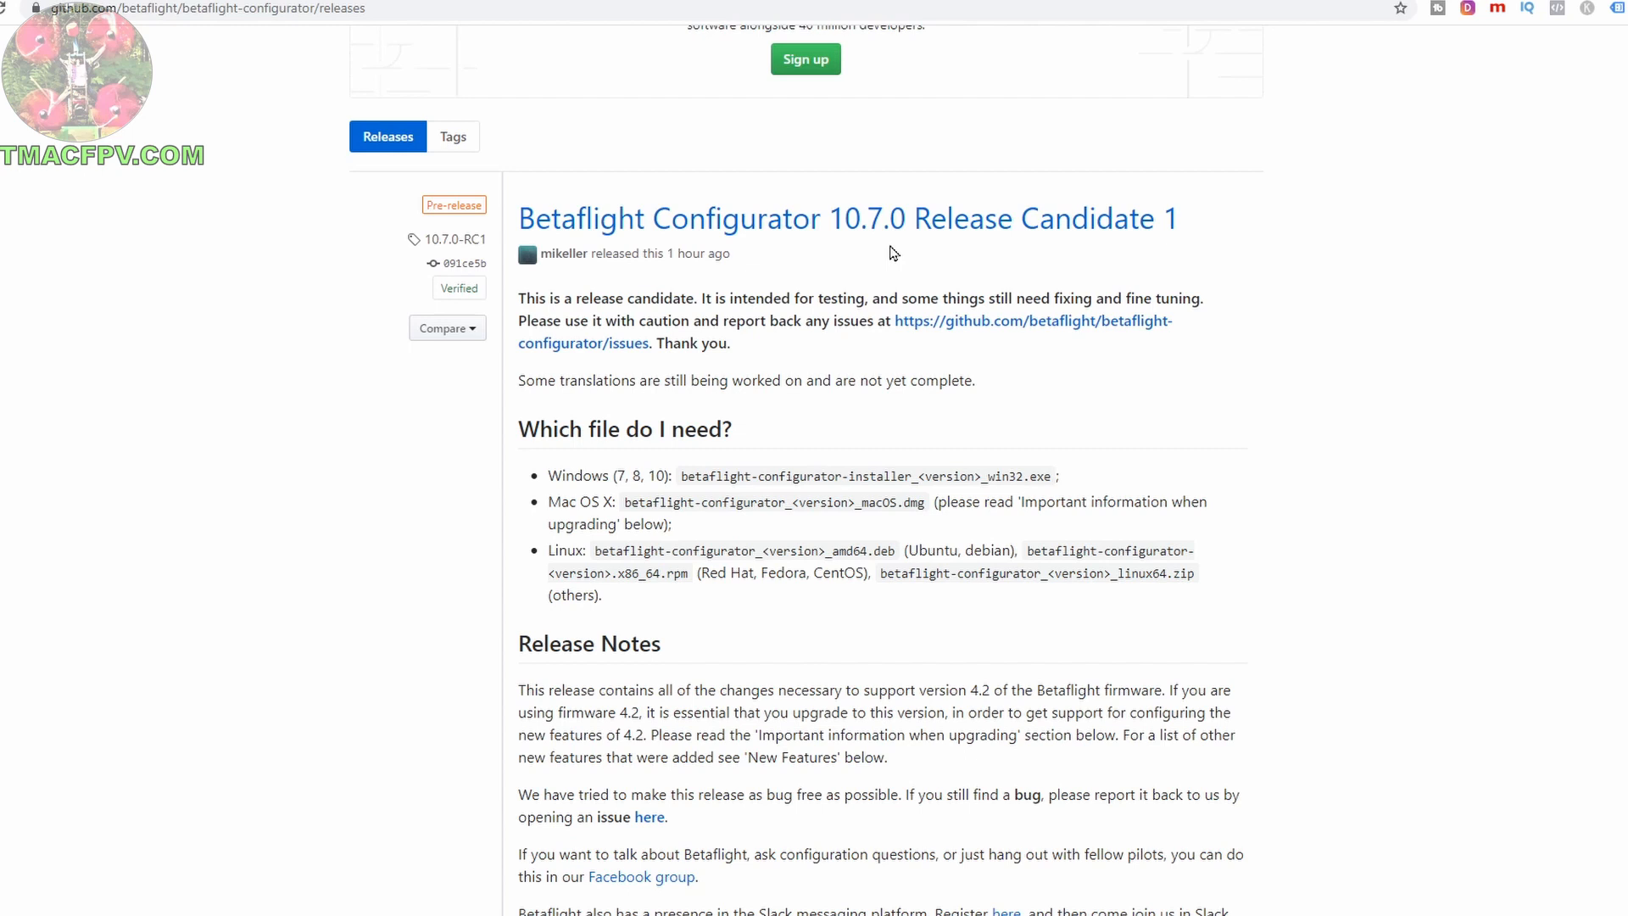
{"action": "mouse_move", "coordinate": [580, 251]}
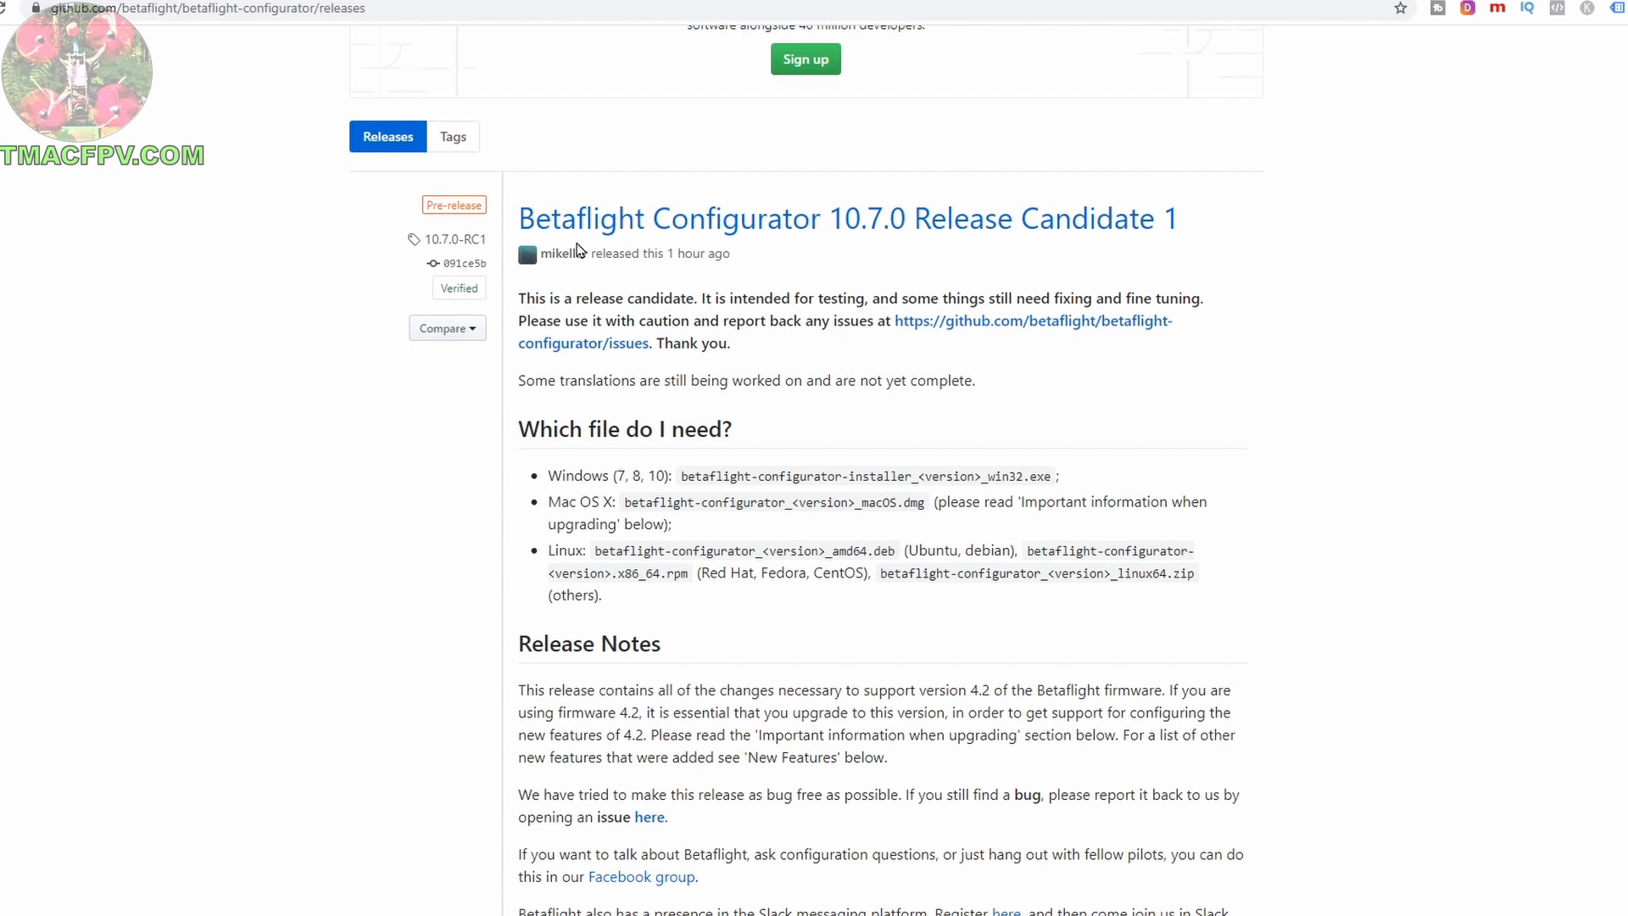
{"action": "mouse_move", "coordinate": [893, 249]}
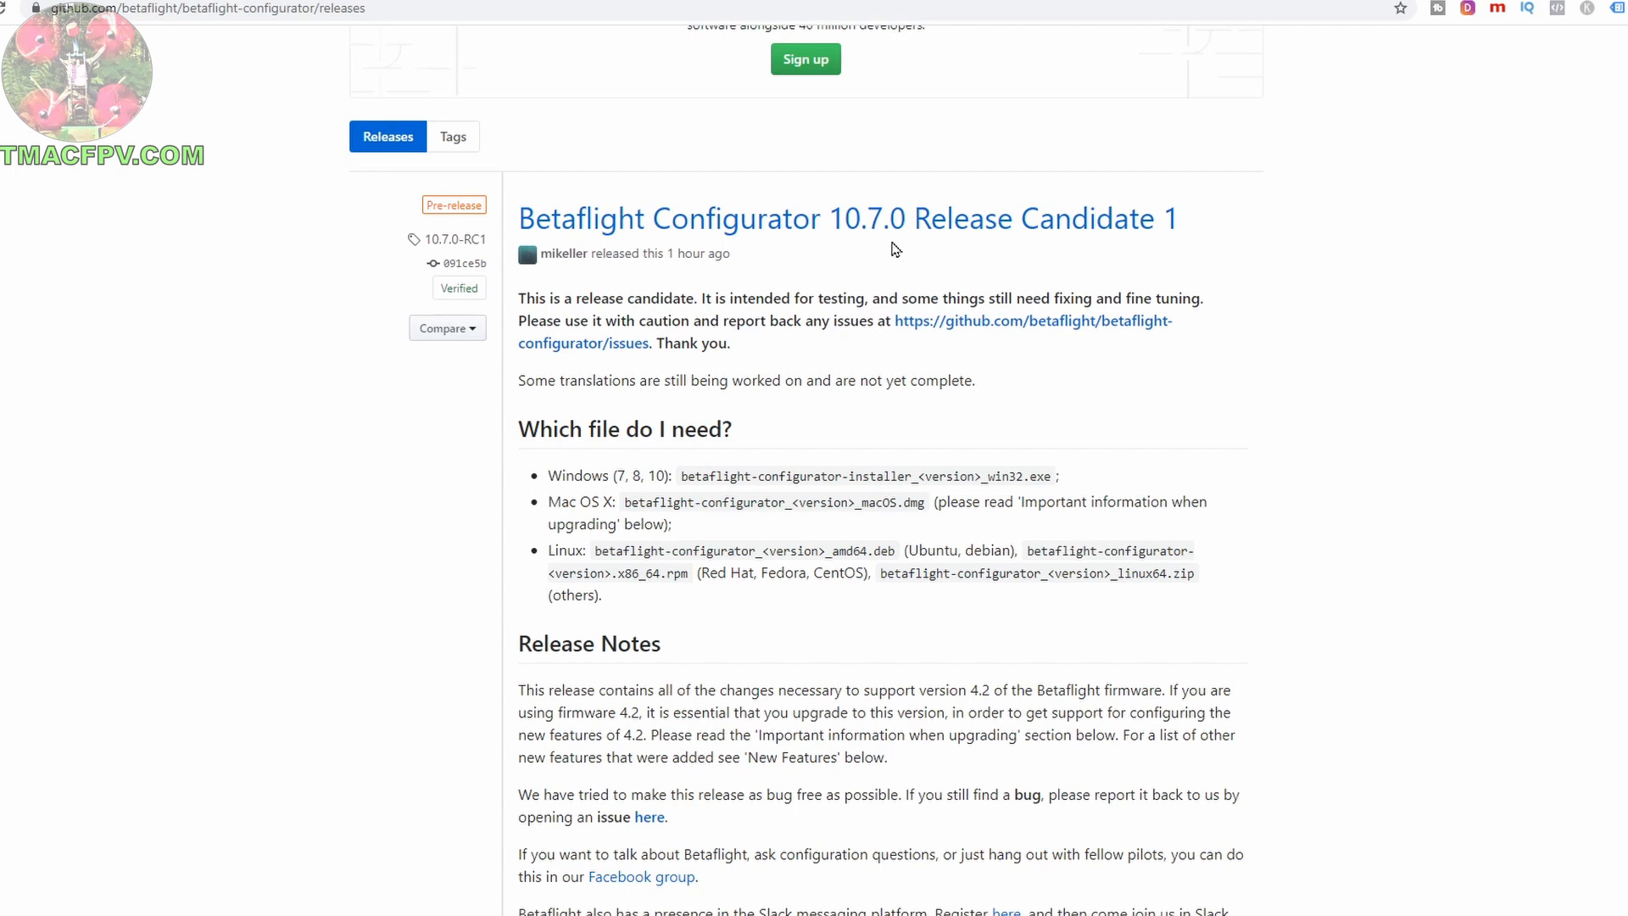
{"action": "mouse_move", "coordinate": [1090, 246]}
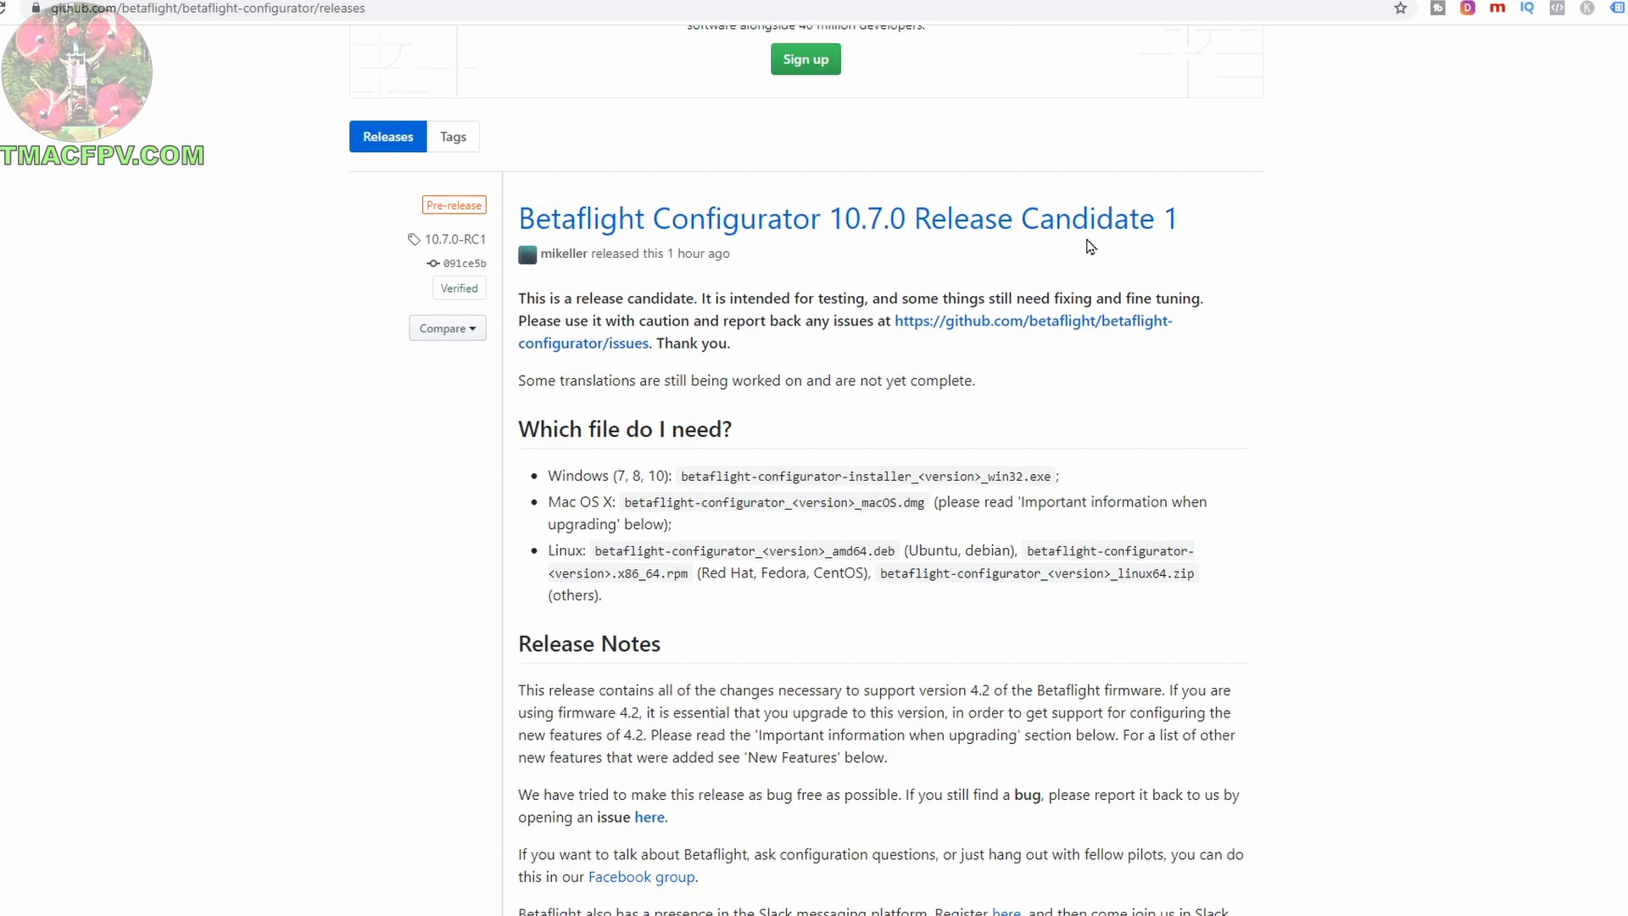
Download the 10.7.0-RC1 win32.exe installer from the release Assets list.
{"action": "scroll", "scroll_direction": "up", "scroll_amount": 3}
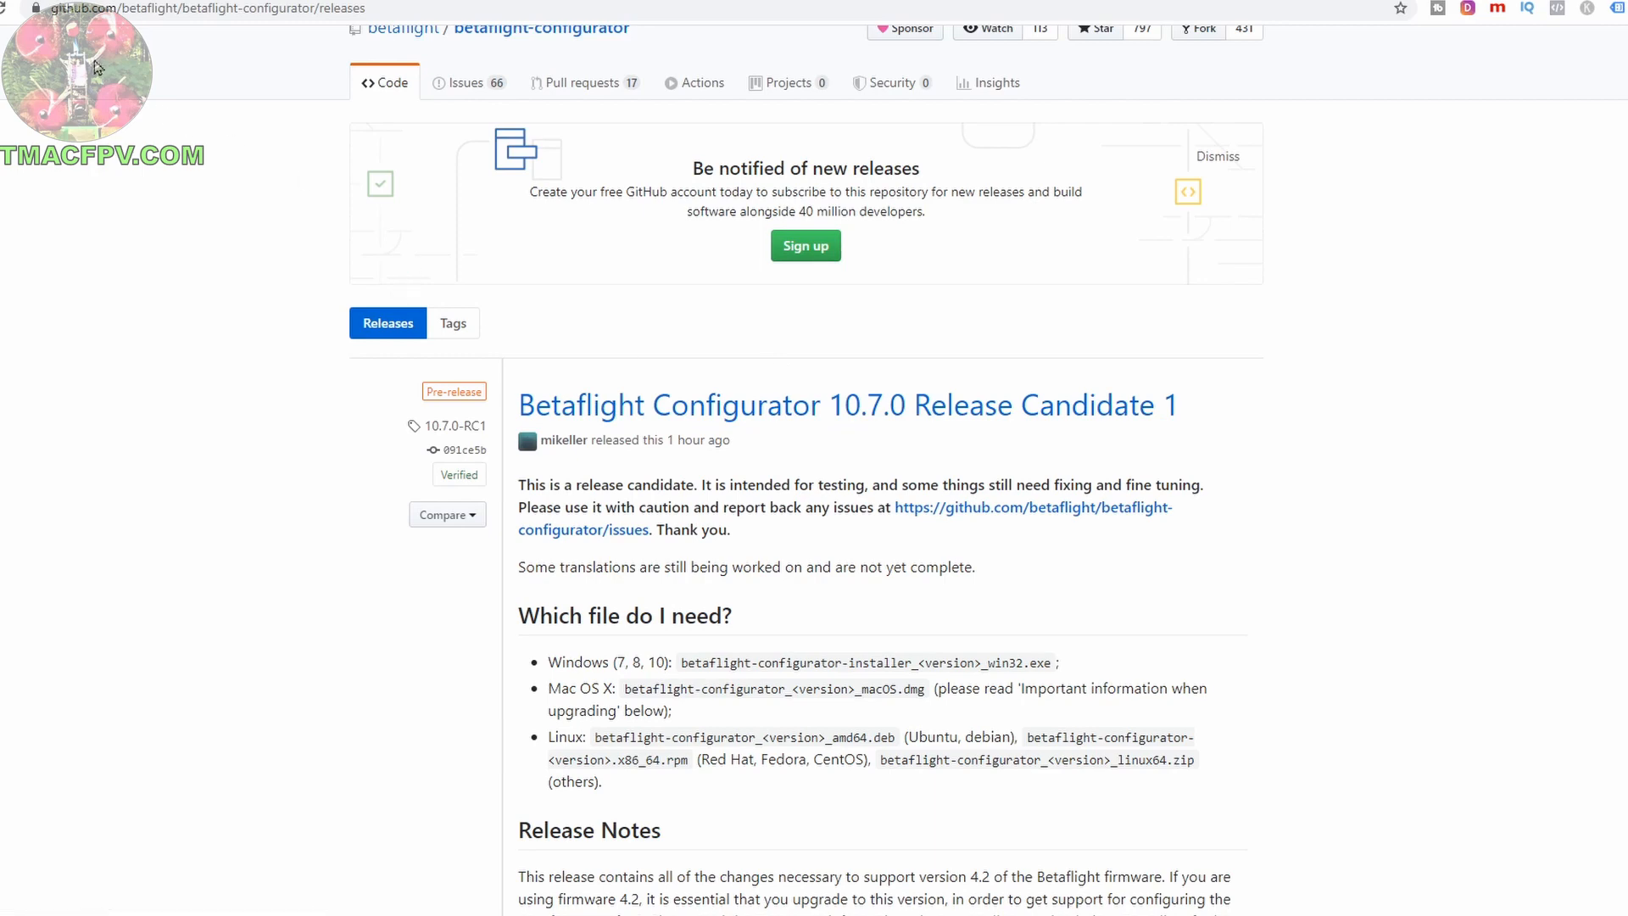
{"action": "mouse_move", "coordinate": [344, 35]}
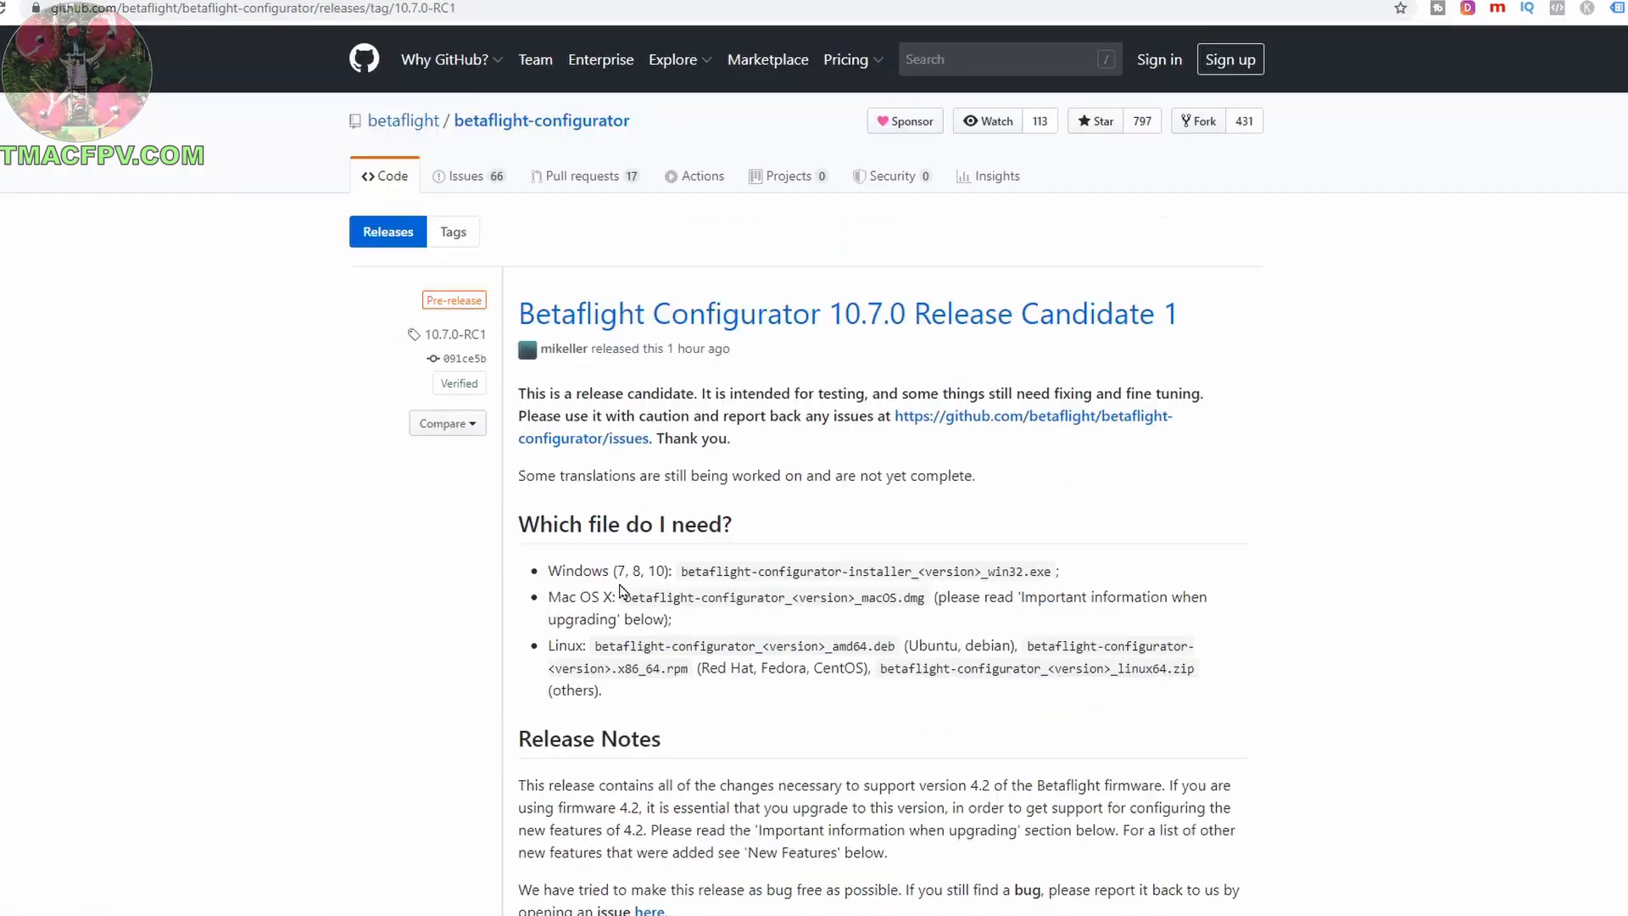
{"action": "mouse_move", "coordinate": [696, 585]}
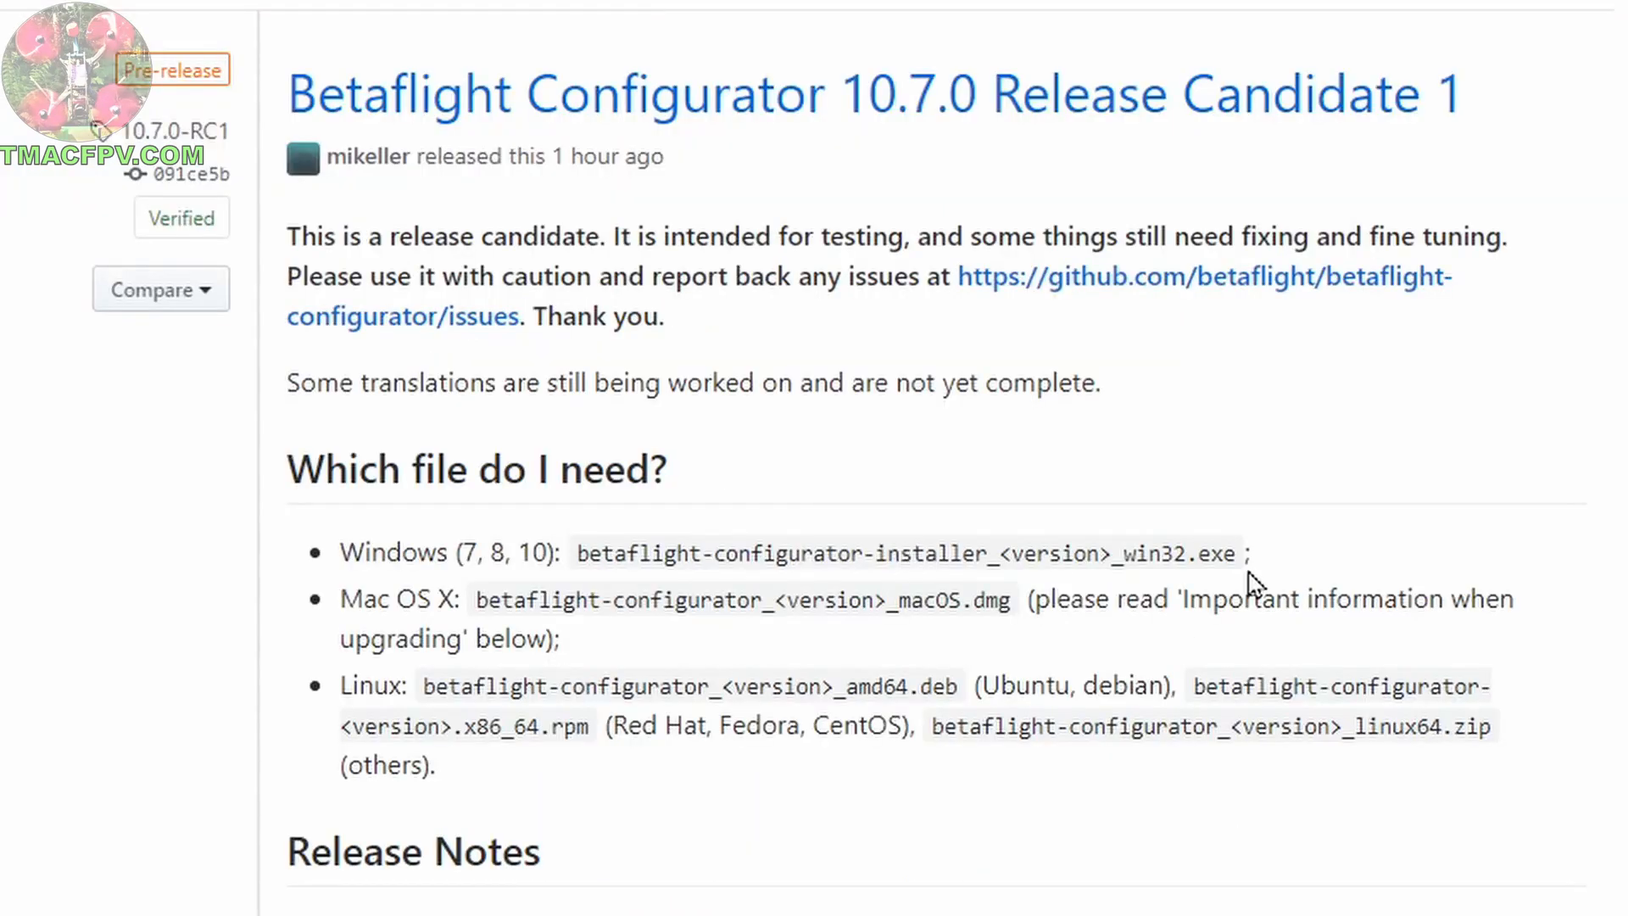
{"action": "scroll", "scroll_direction": "down", "scroll_amount": 3}
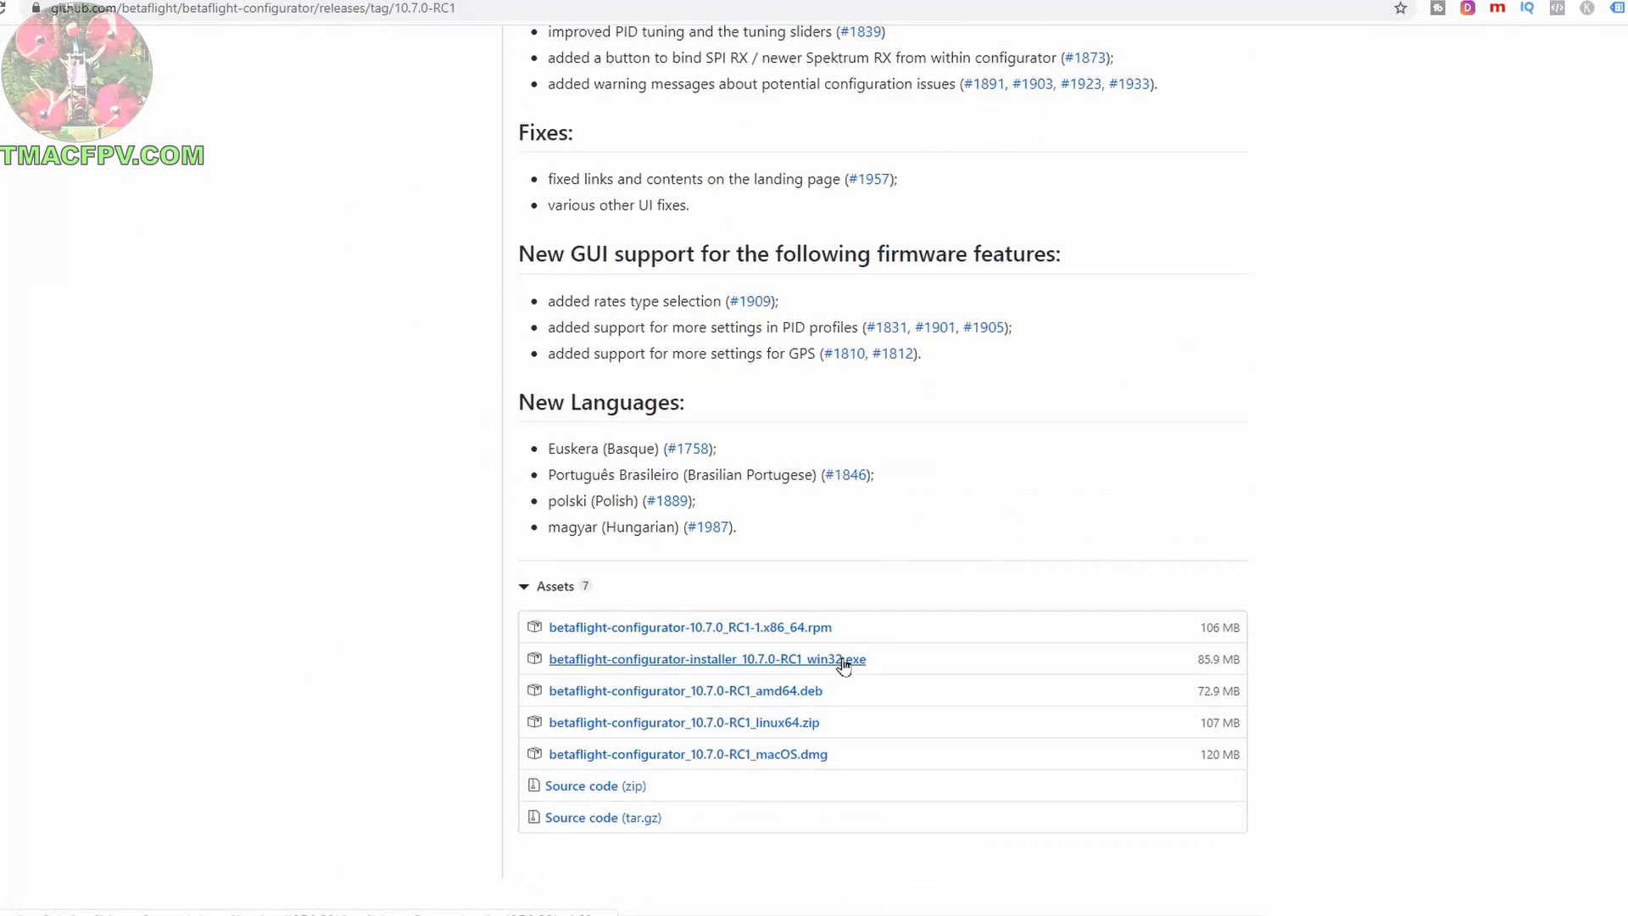
{"action": "left_click", "coordinate": [707, 657]}
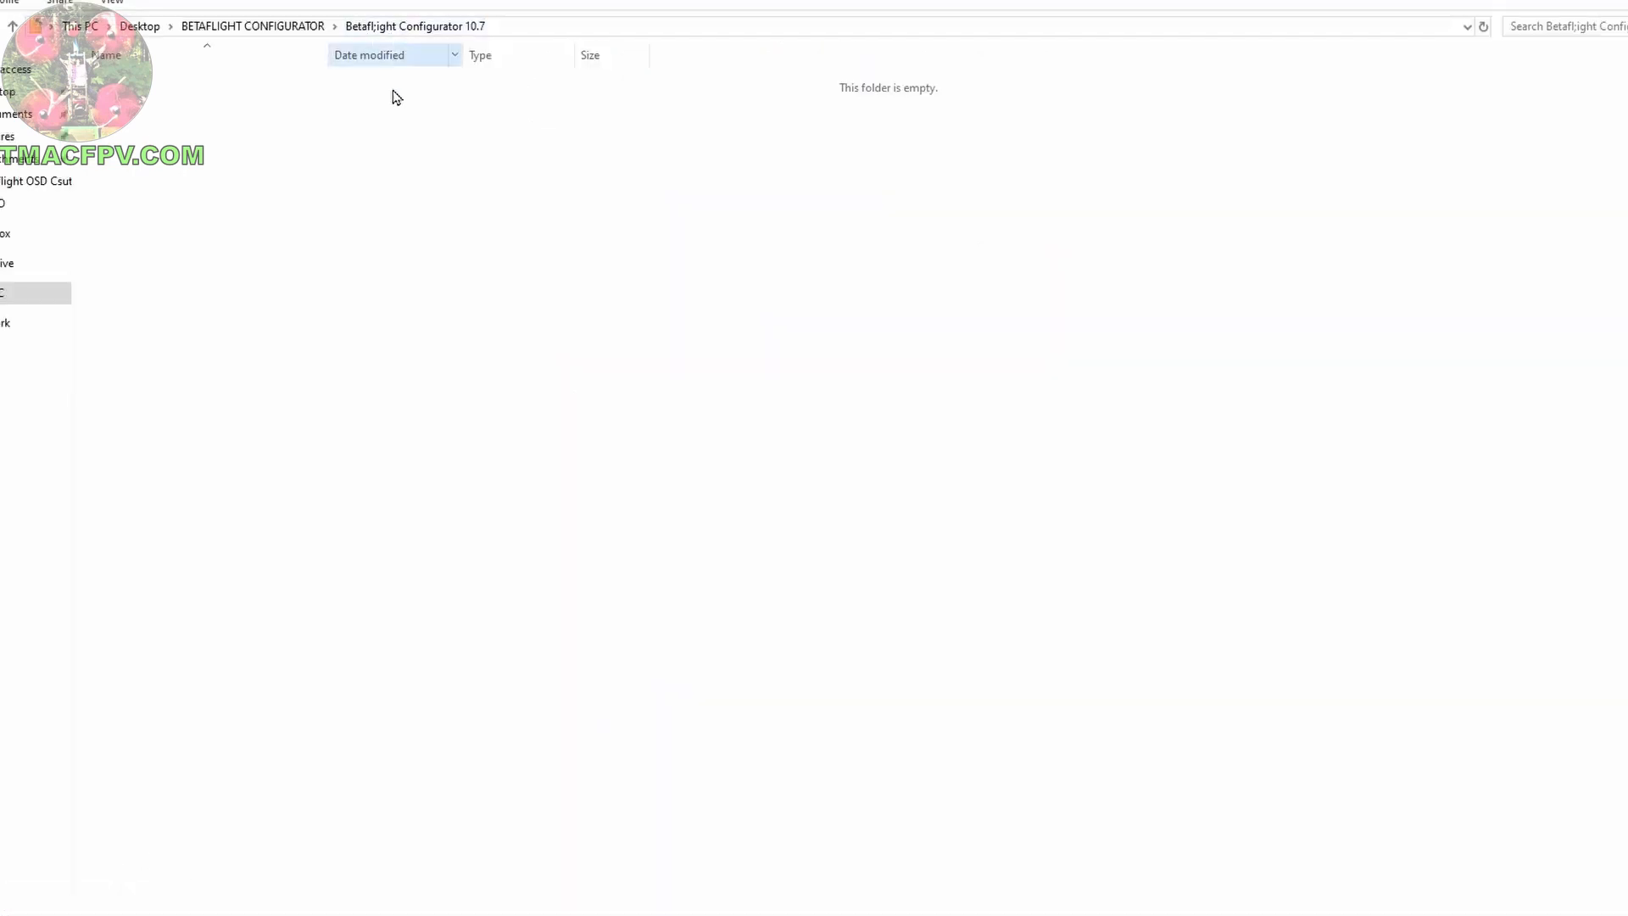
Run the downloaded installer and finish setup with 'Run Betaflight Configurator' checked.
{"action": "double_click", "coordinate": [215, 179]}
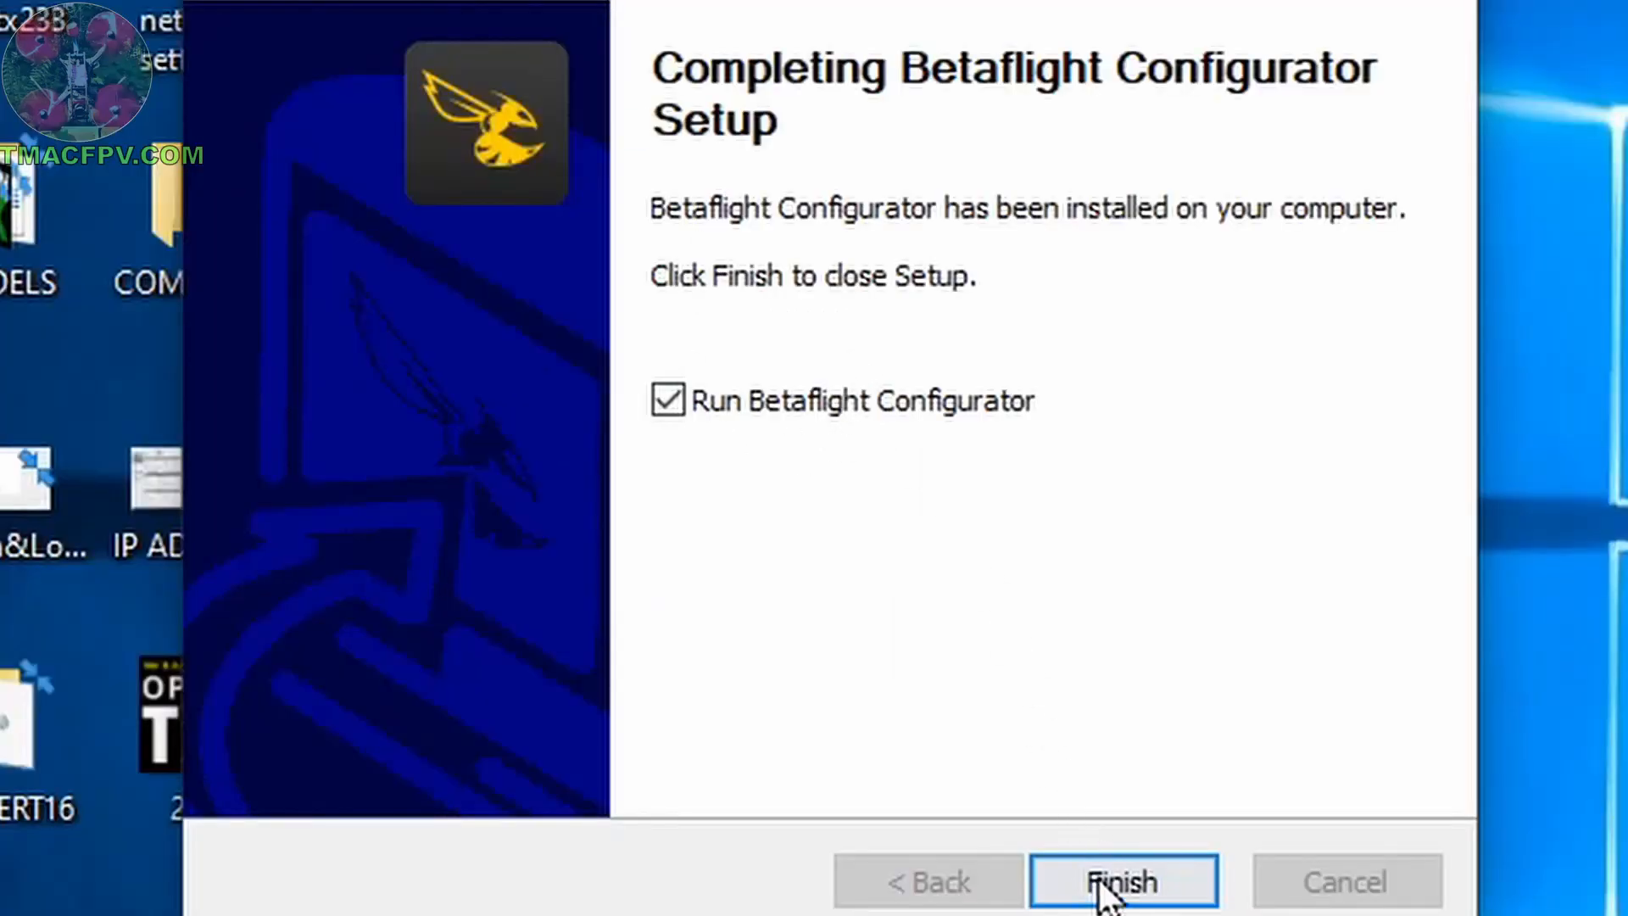
{"action": "left_click", "coordinate": [1123, 880]}
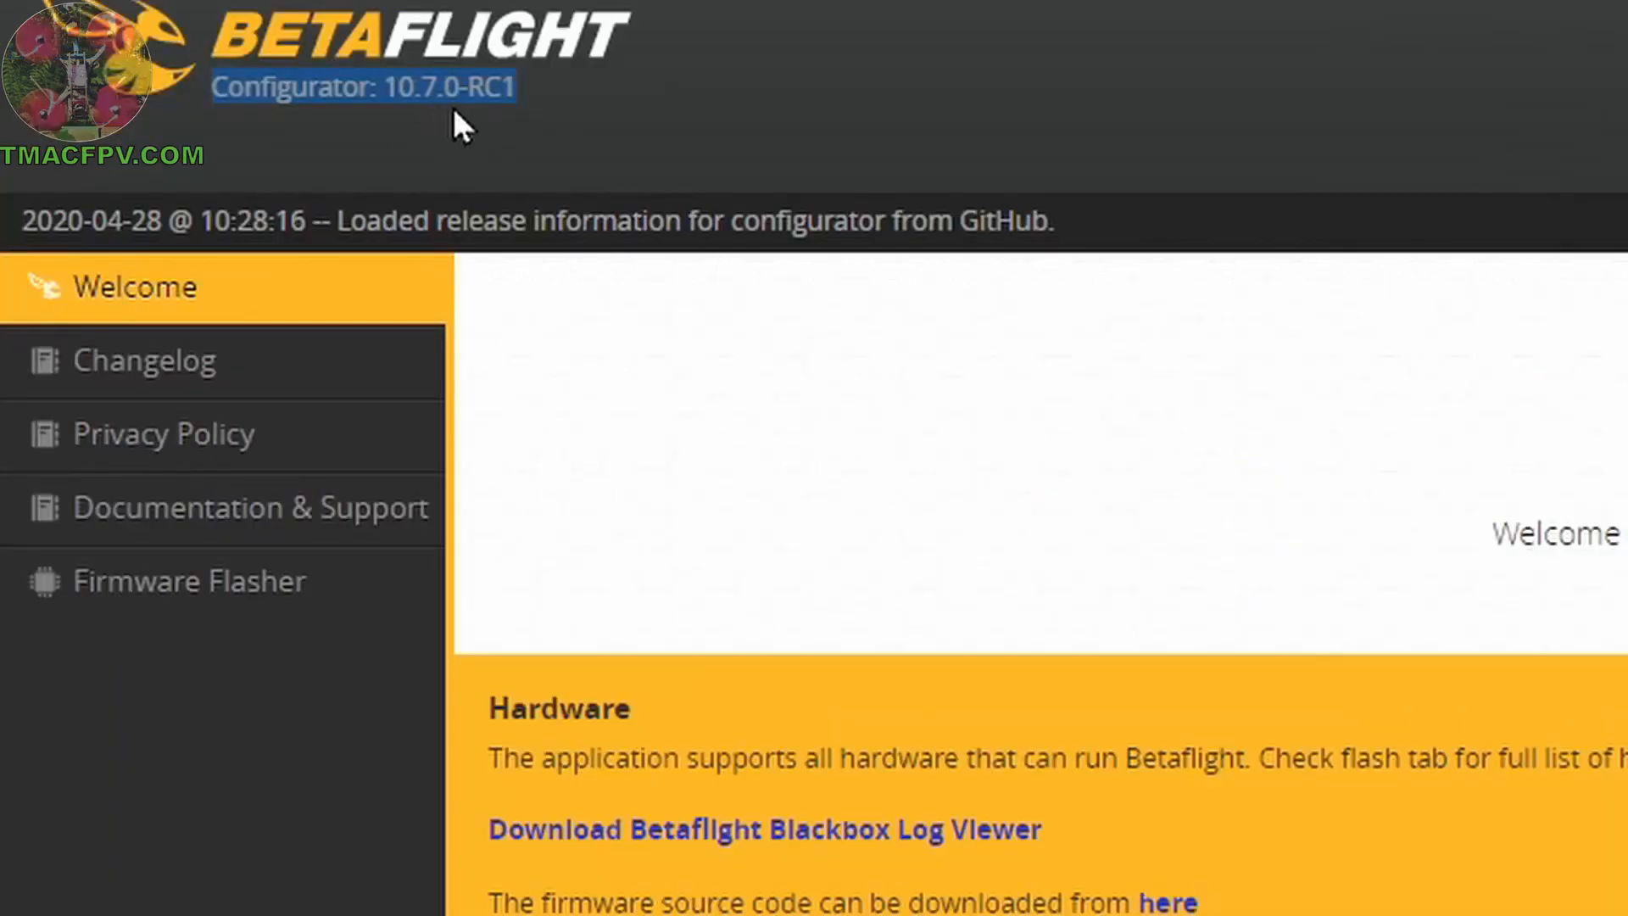
{"action": "mouse_move", "coordinate": [511, 129]}
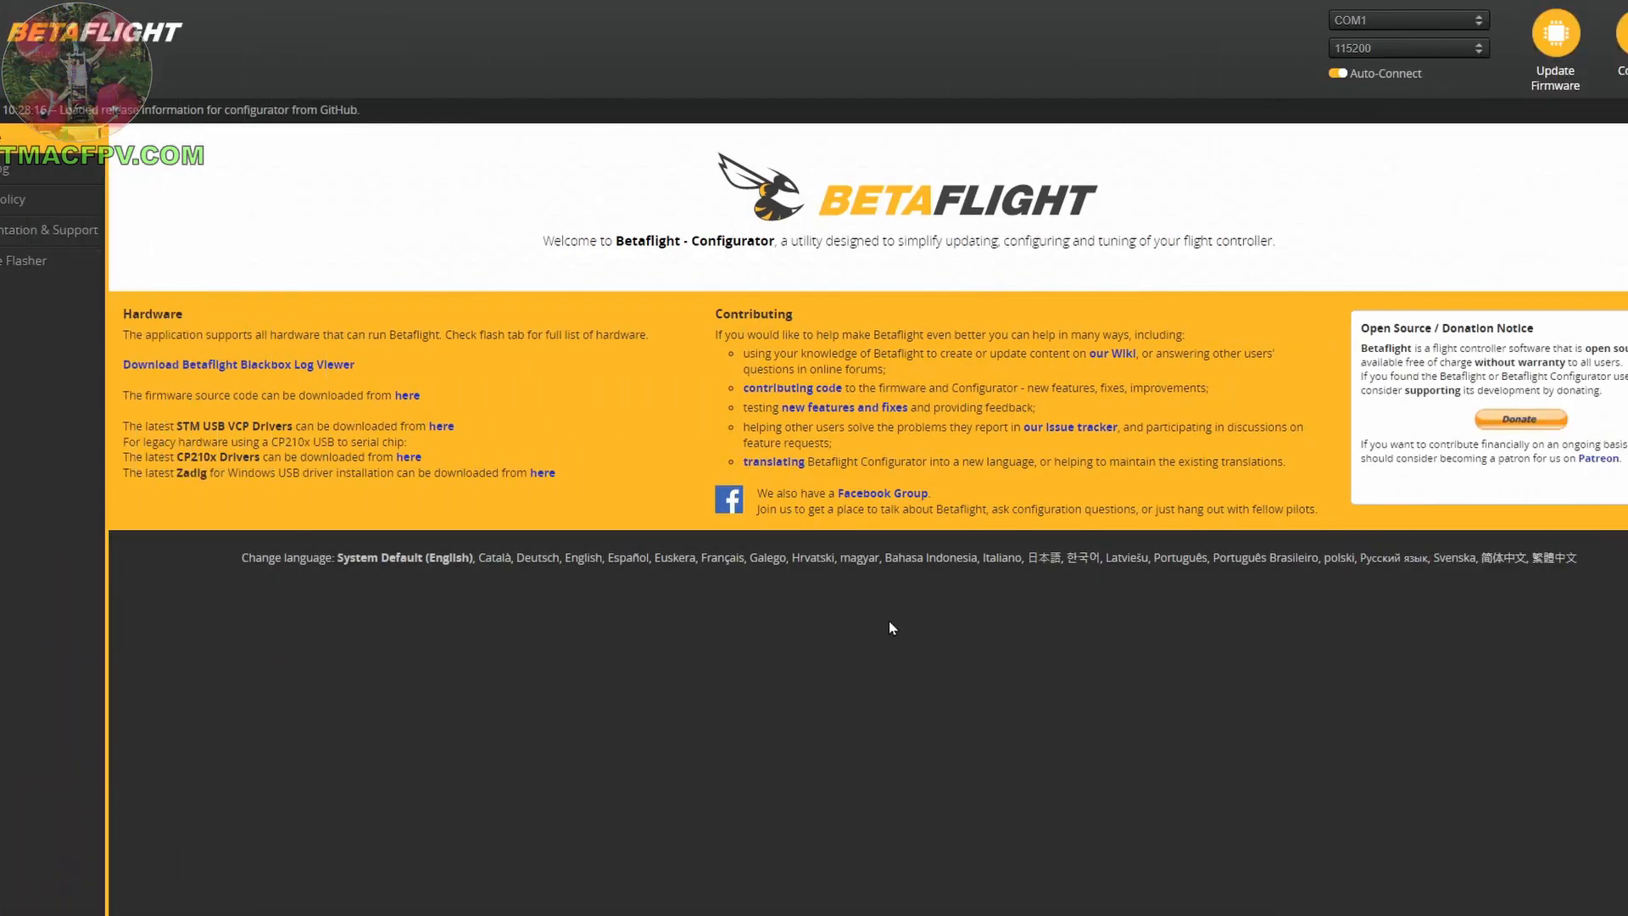
{"action": "mouse_move", "coordinate": [839, 700]}
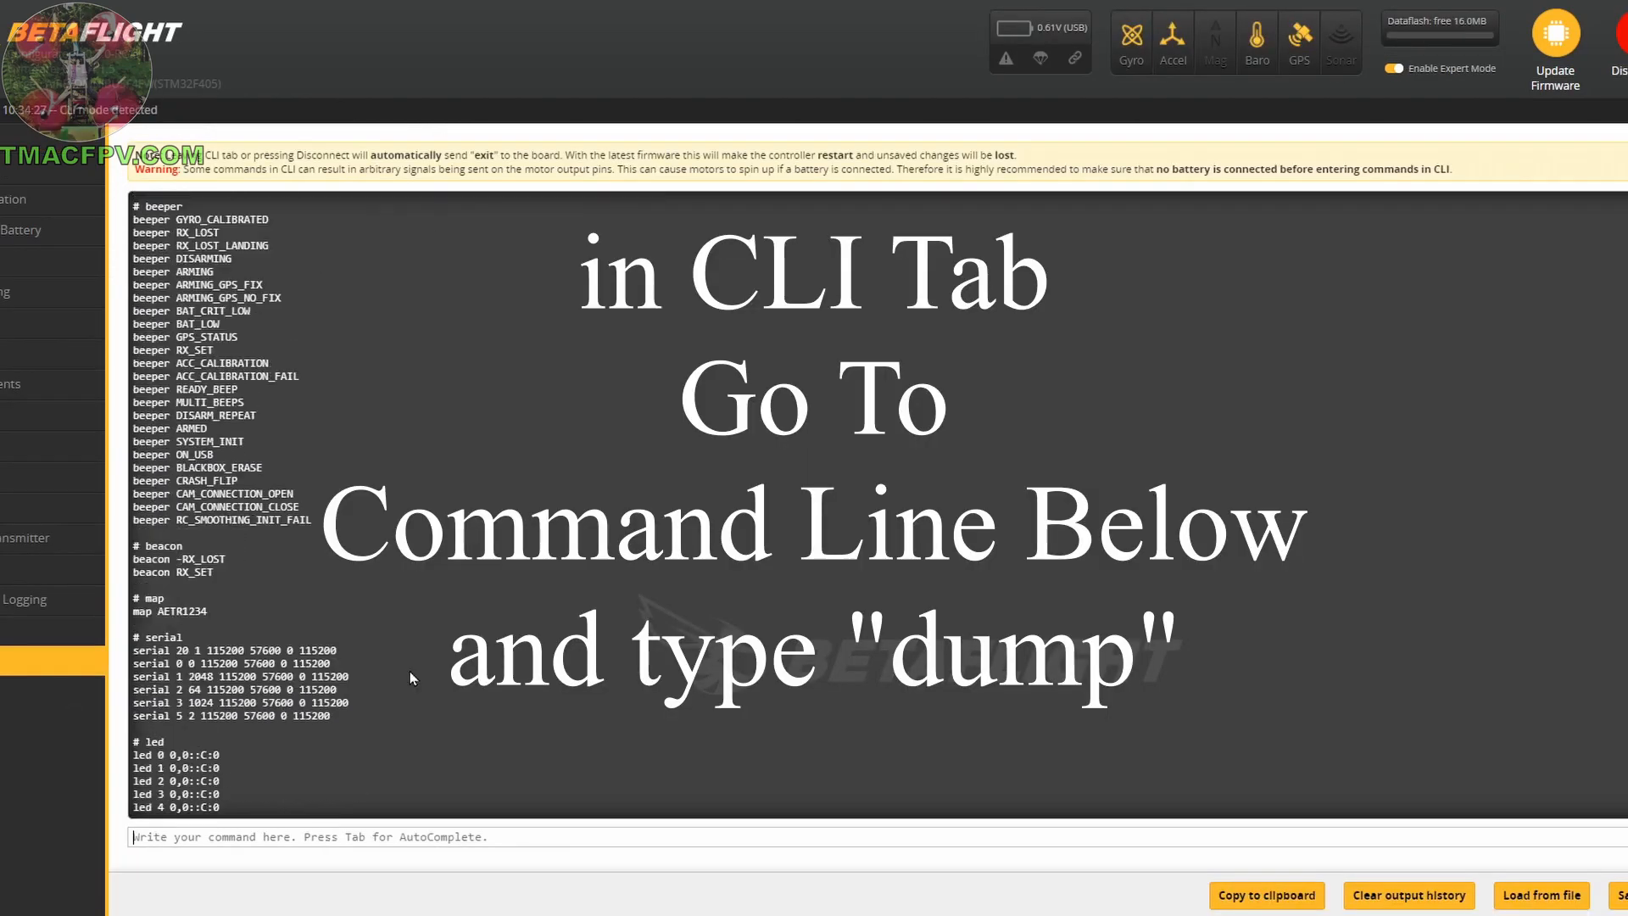
Run 'dump' in the CLI and highlight manufacturer AIRB and board OMNIBUSF4FW.
{"action": "type", "text": "dump"}
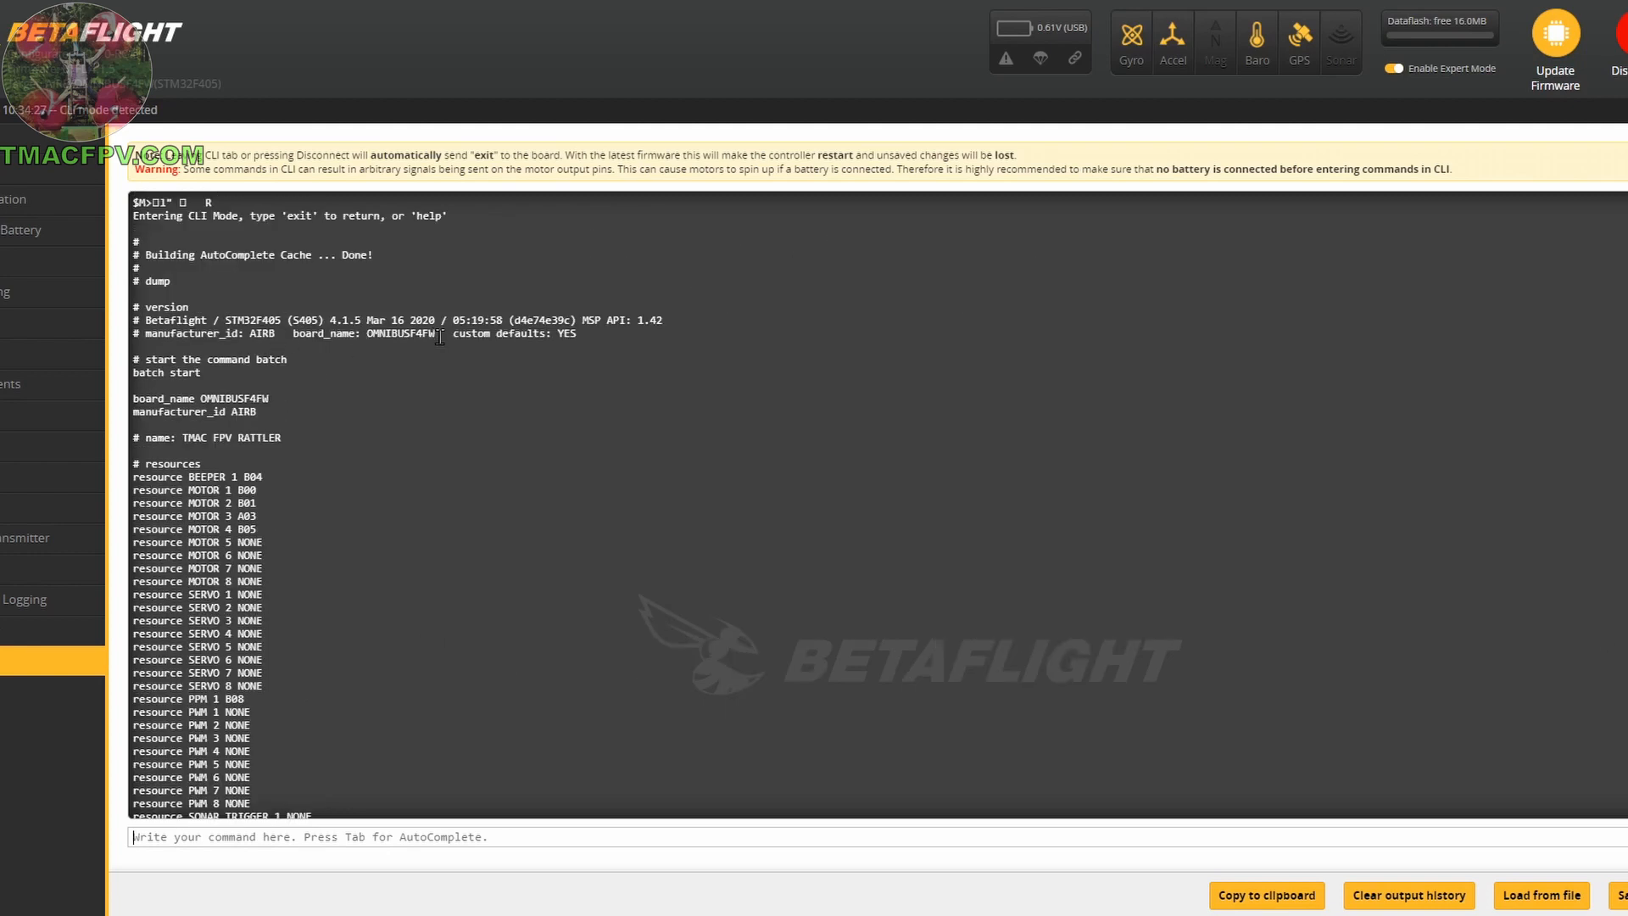
{"action": "left_click_drag", "start_coordinate": [249, 334], "coordinate": [438, 334]}
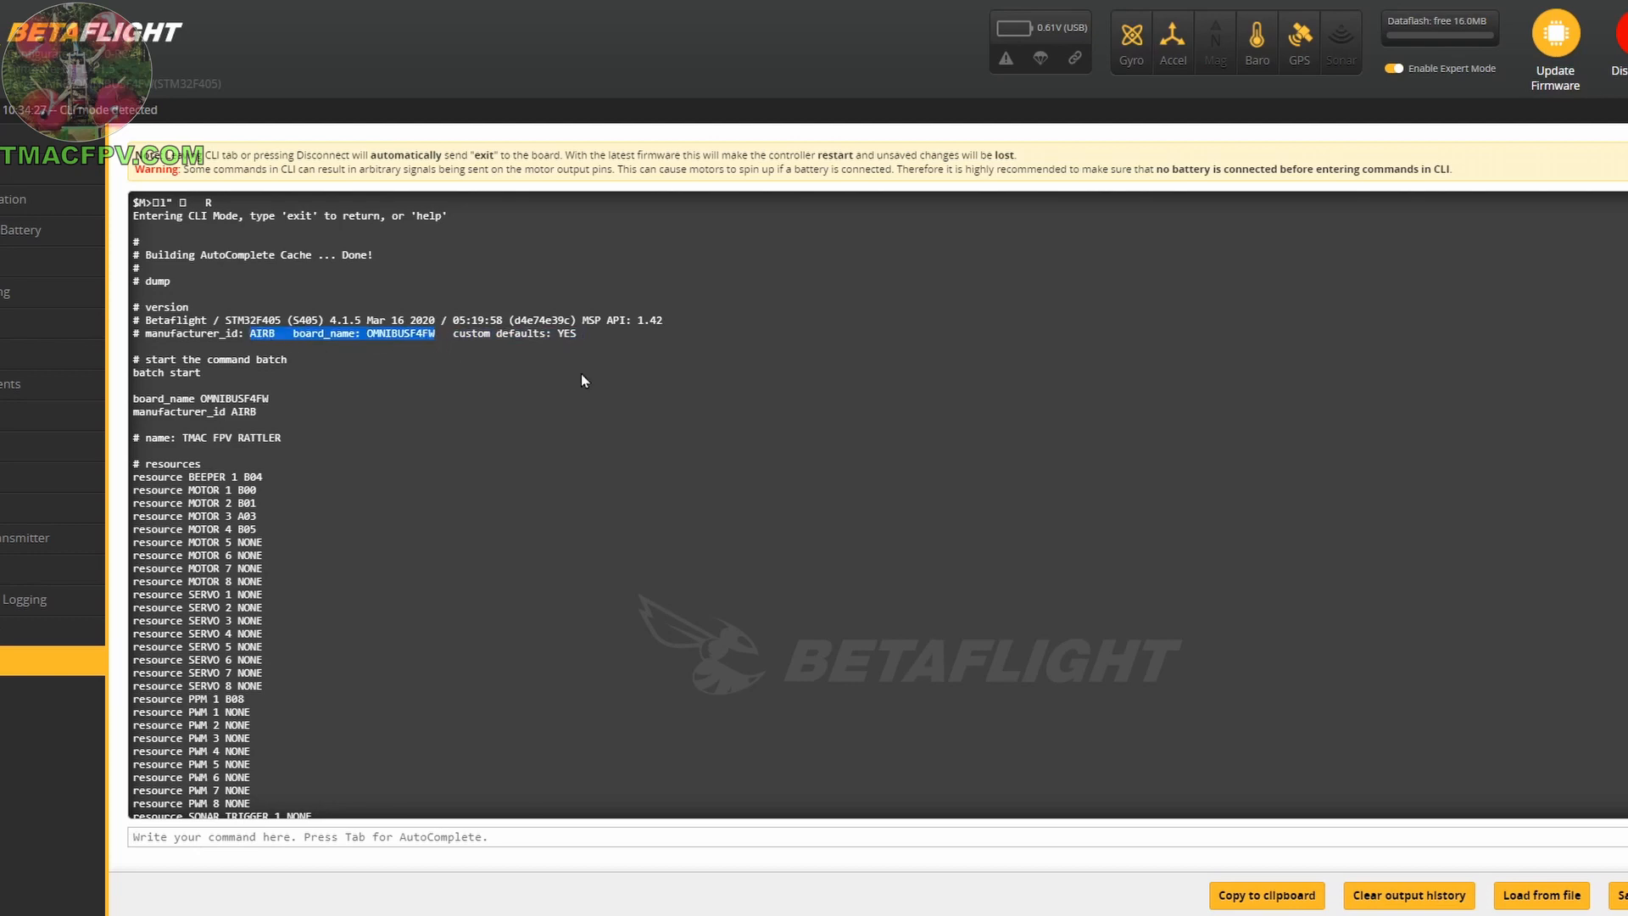
In Firmware Flasher choose the OMNIBUSF4FW target and show unstable releases.
{"action": "left_click", "coordinate": [22, 260]}
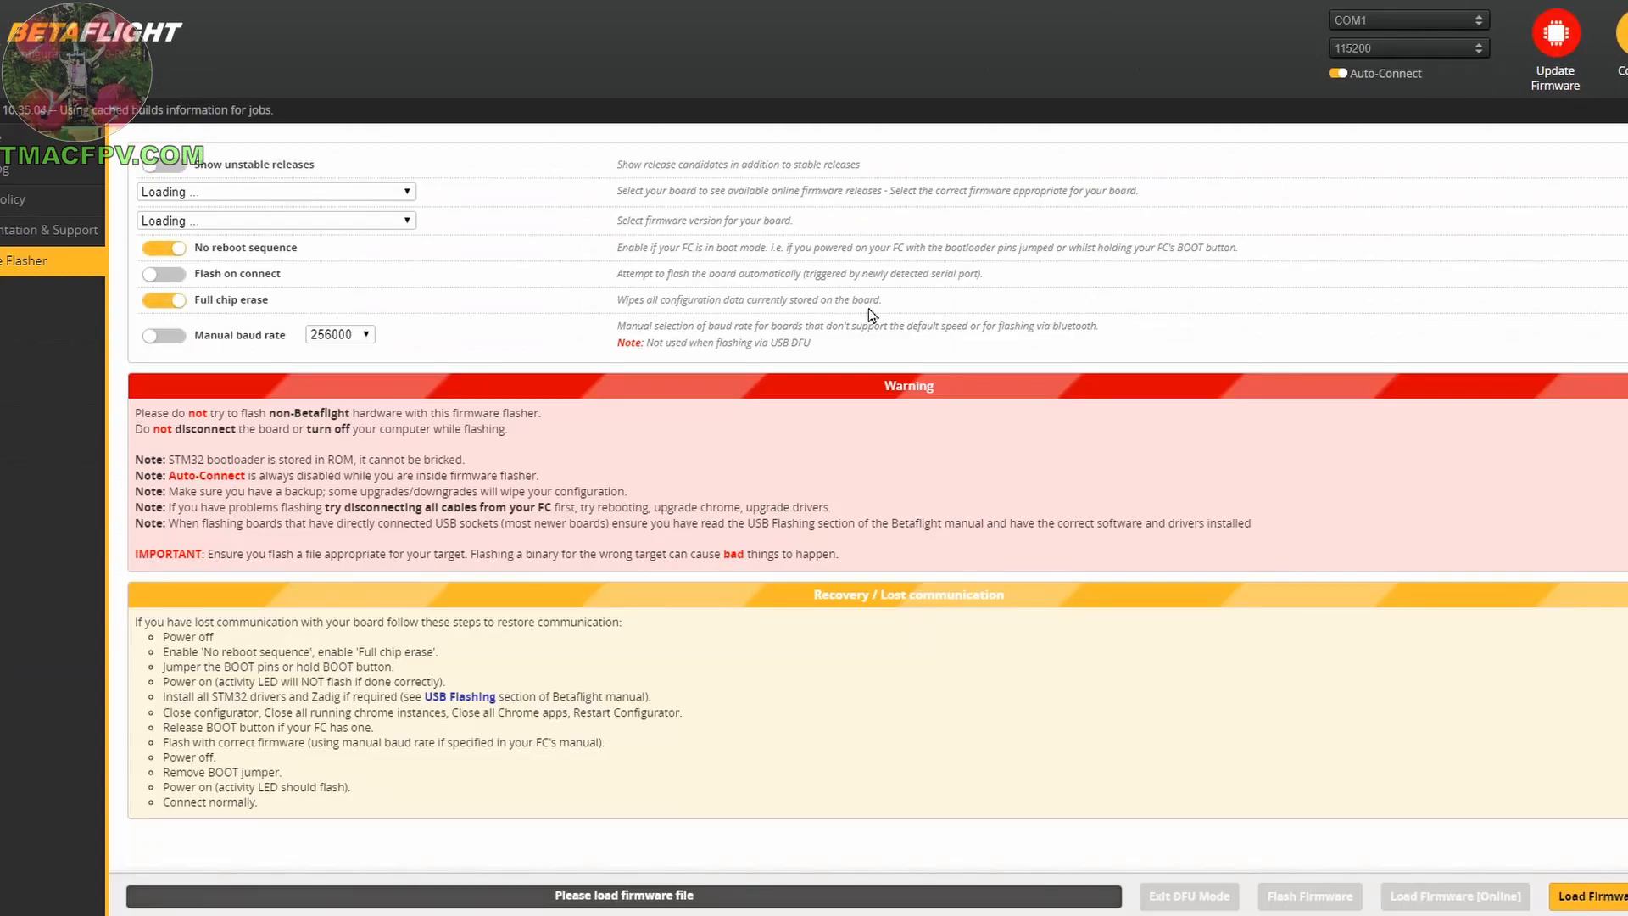
{"action": "left_click", "coordinate": [274, 191]}
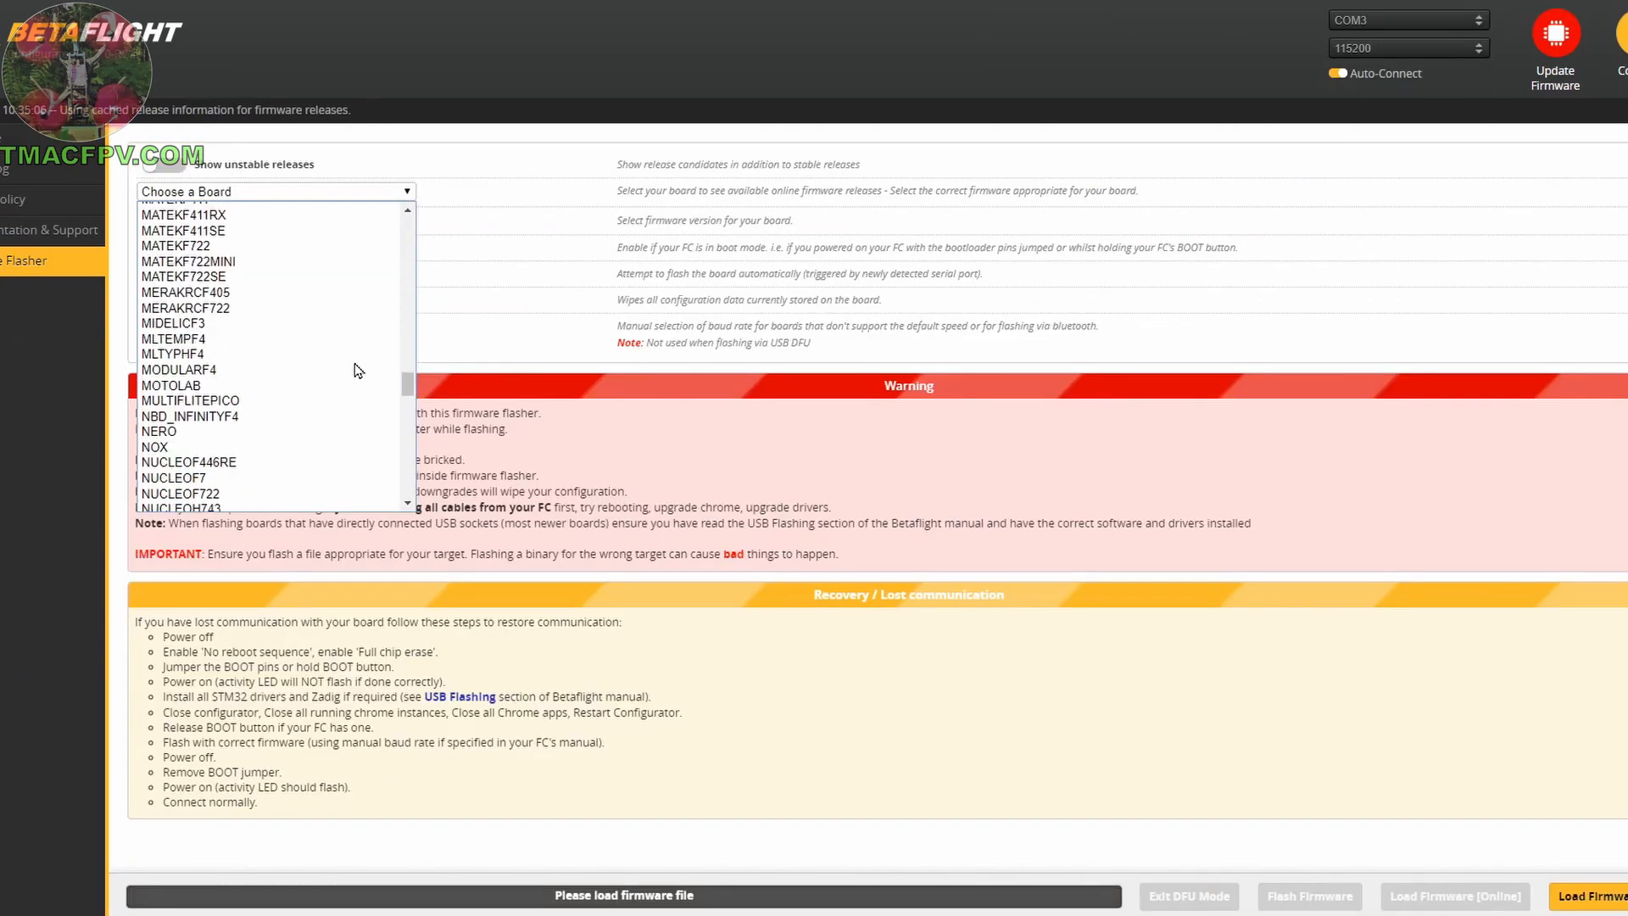
{"action": "left_click", "coordinate": [186, 191]}
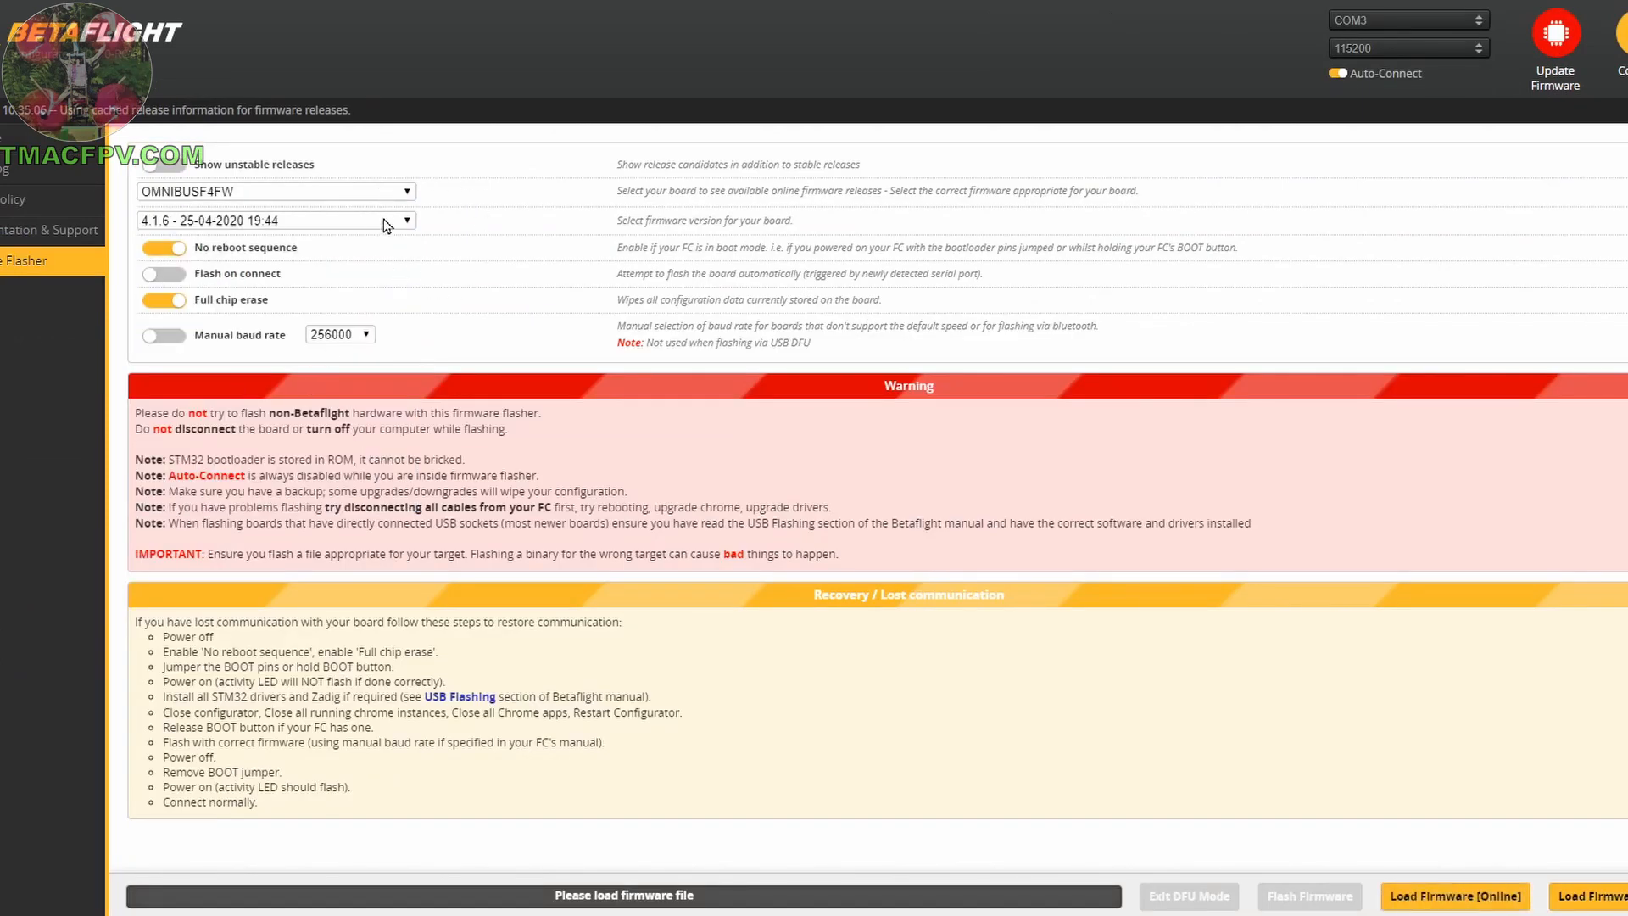
{"action": "mouse_move", "coordinate": [386, 248]}
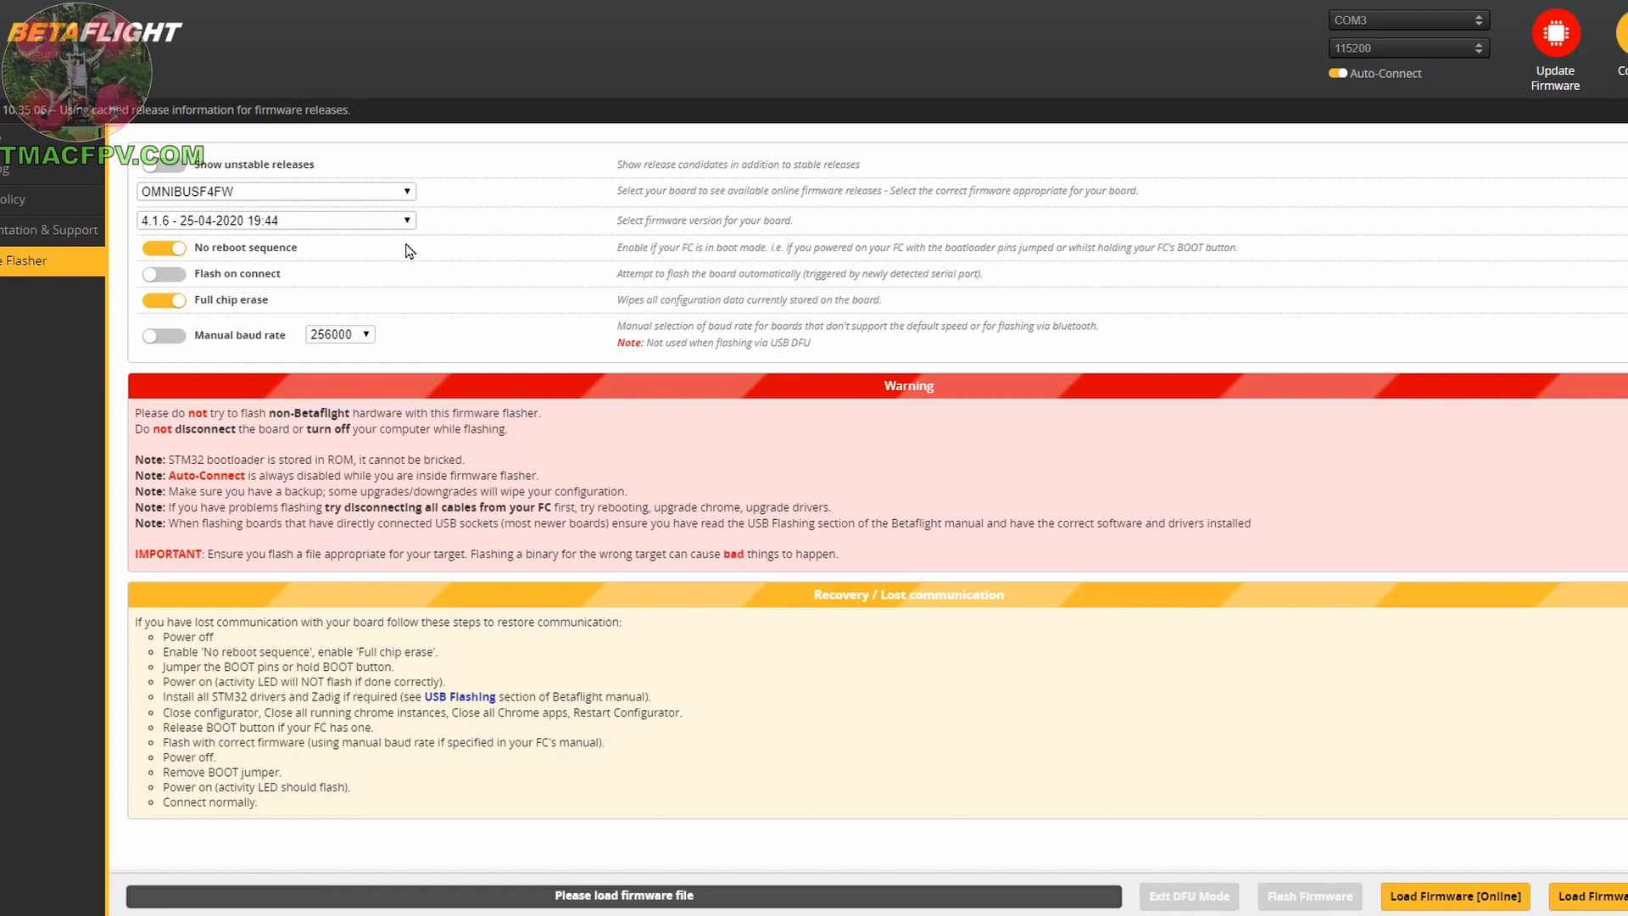
{"action": "mouse_move", "coordinate": [356, 141]}
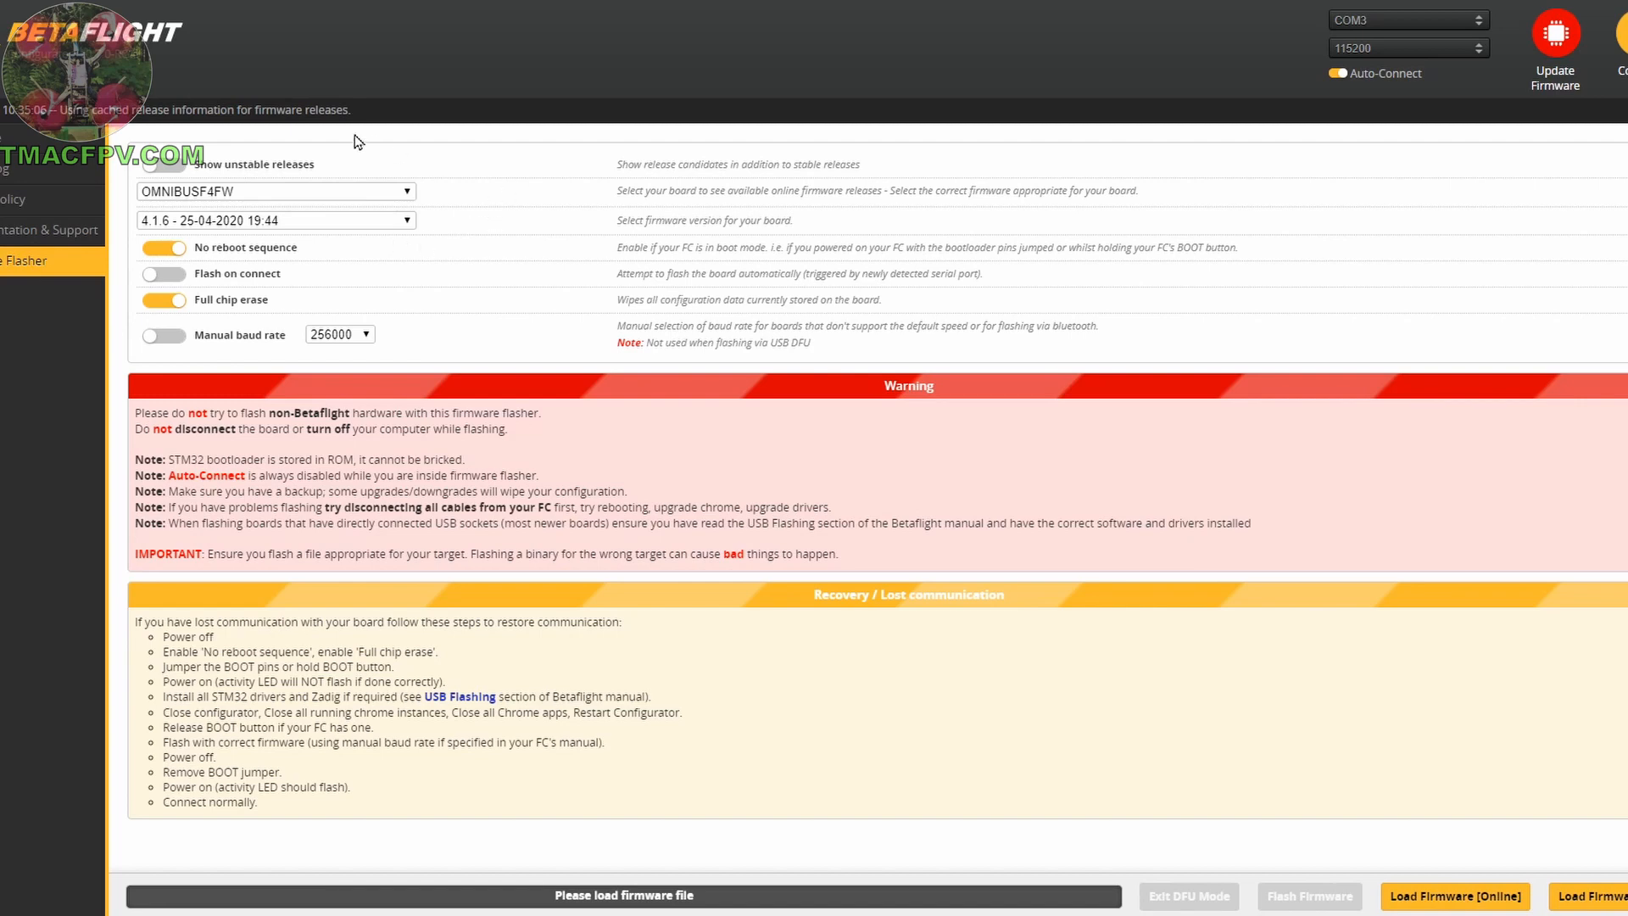
{"action": "mouse_move", "coordinate": [283, 165]}
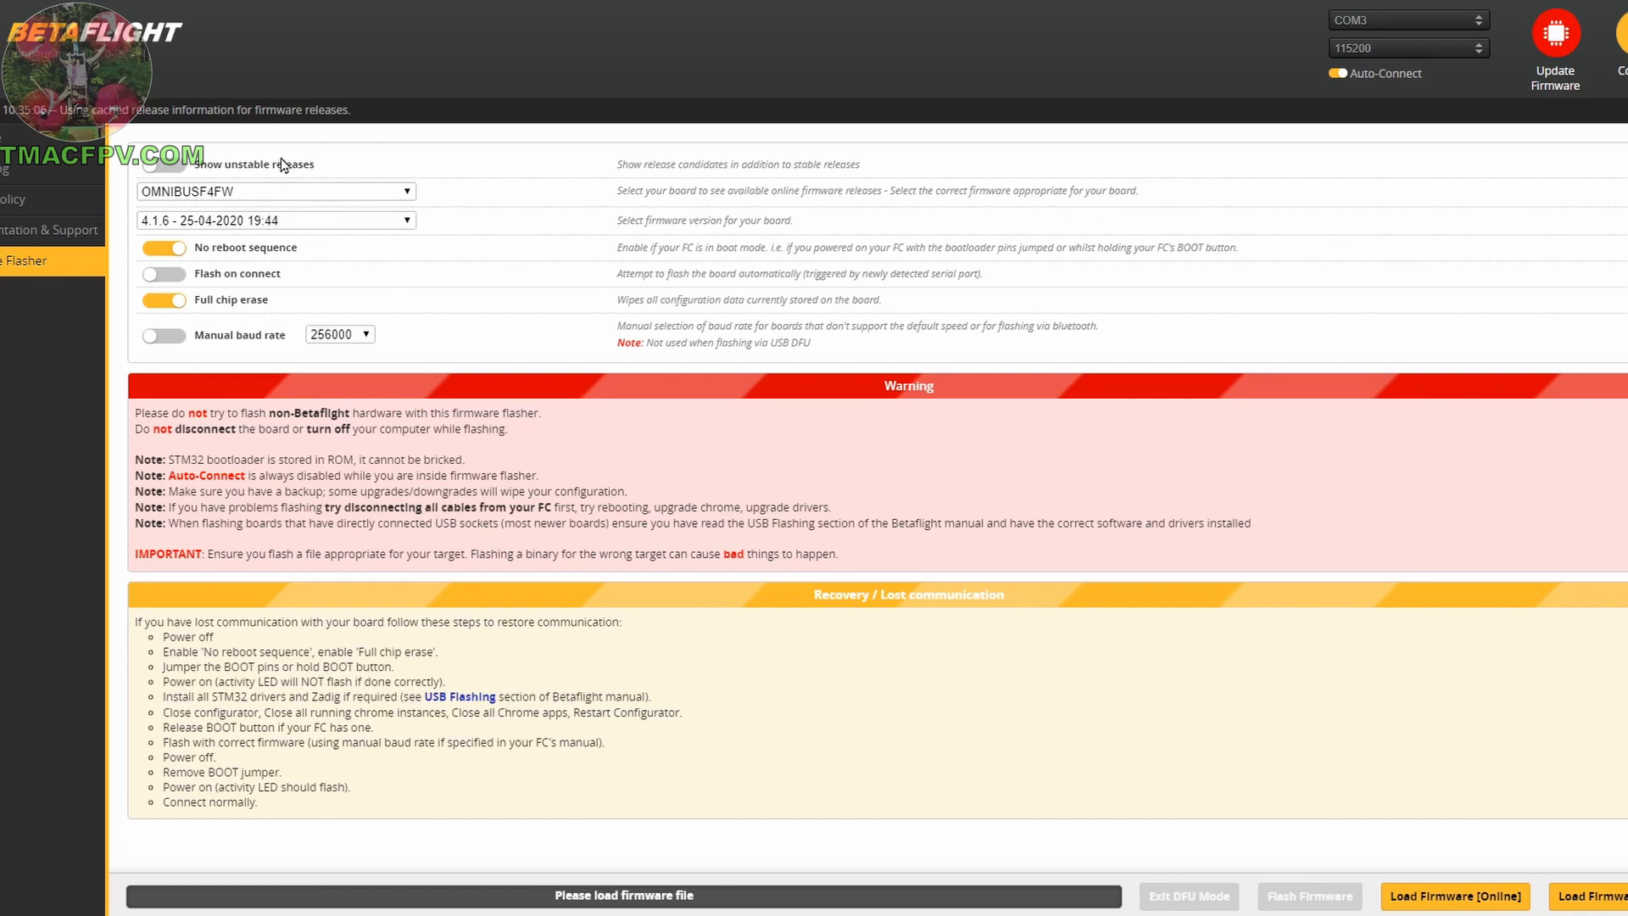
{"action": "left_click", "coordinate": [161, 165]}
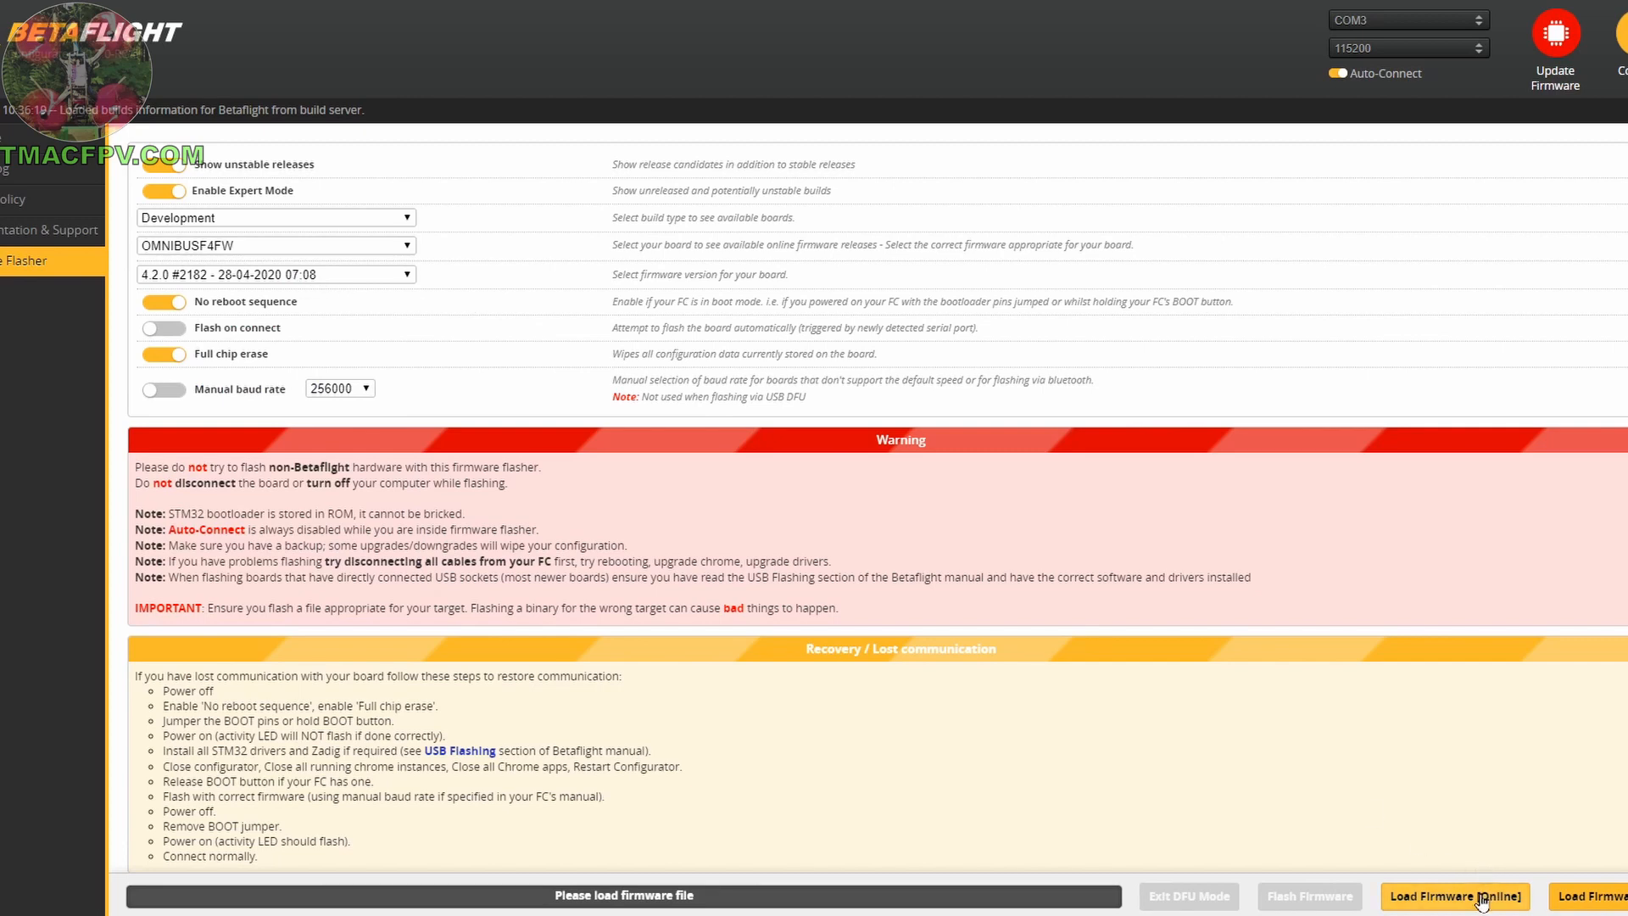
Load firmware 4.2.0 #2182 online, accept the unstable warning and flash it in DFU mode.
{"action": "left_click", "coordinate": [1455, 895]}
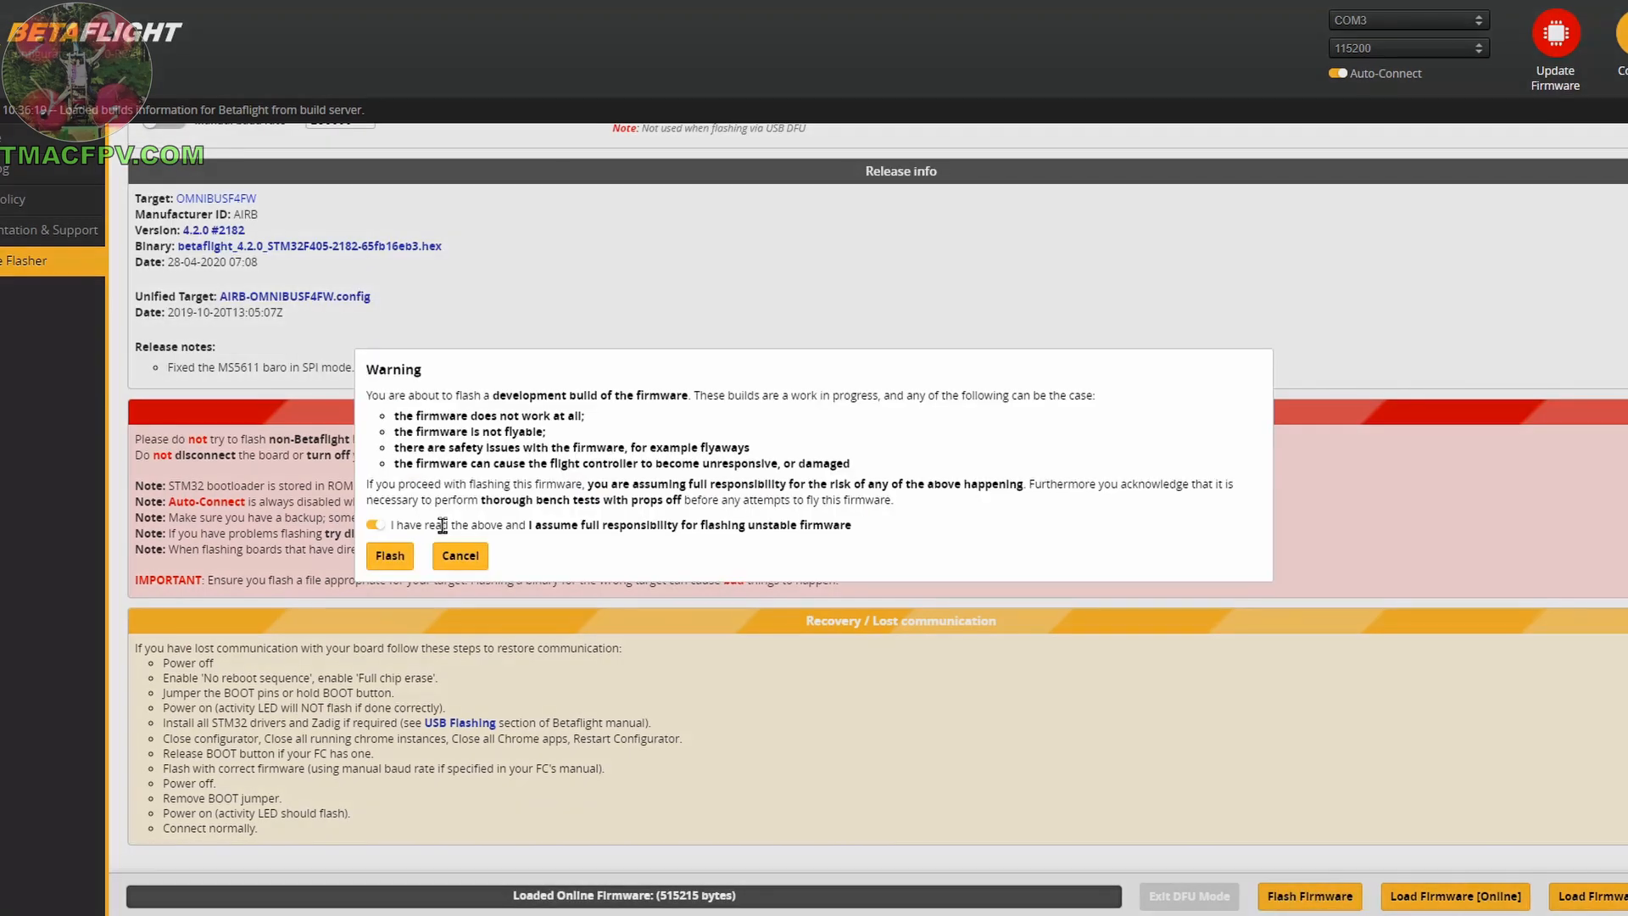
{"action": "left_click", "coordinate": [390, 556]}
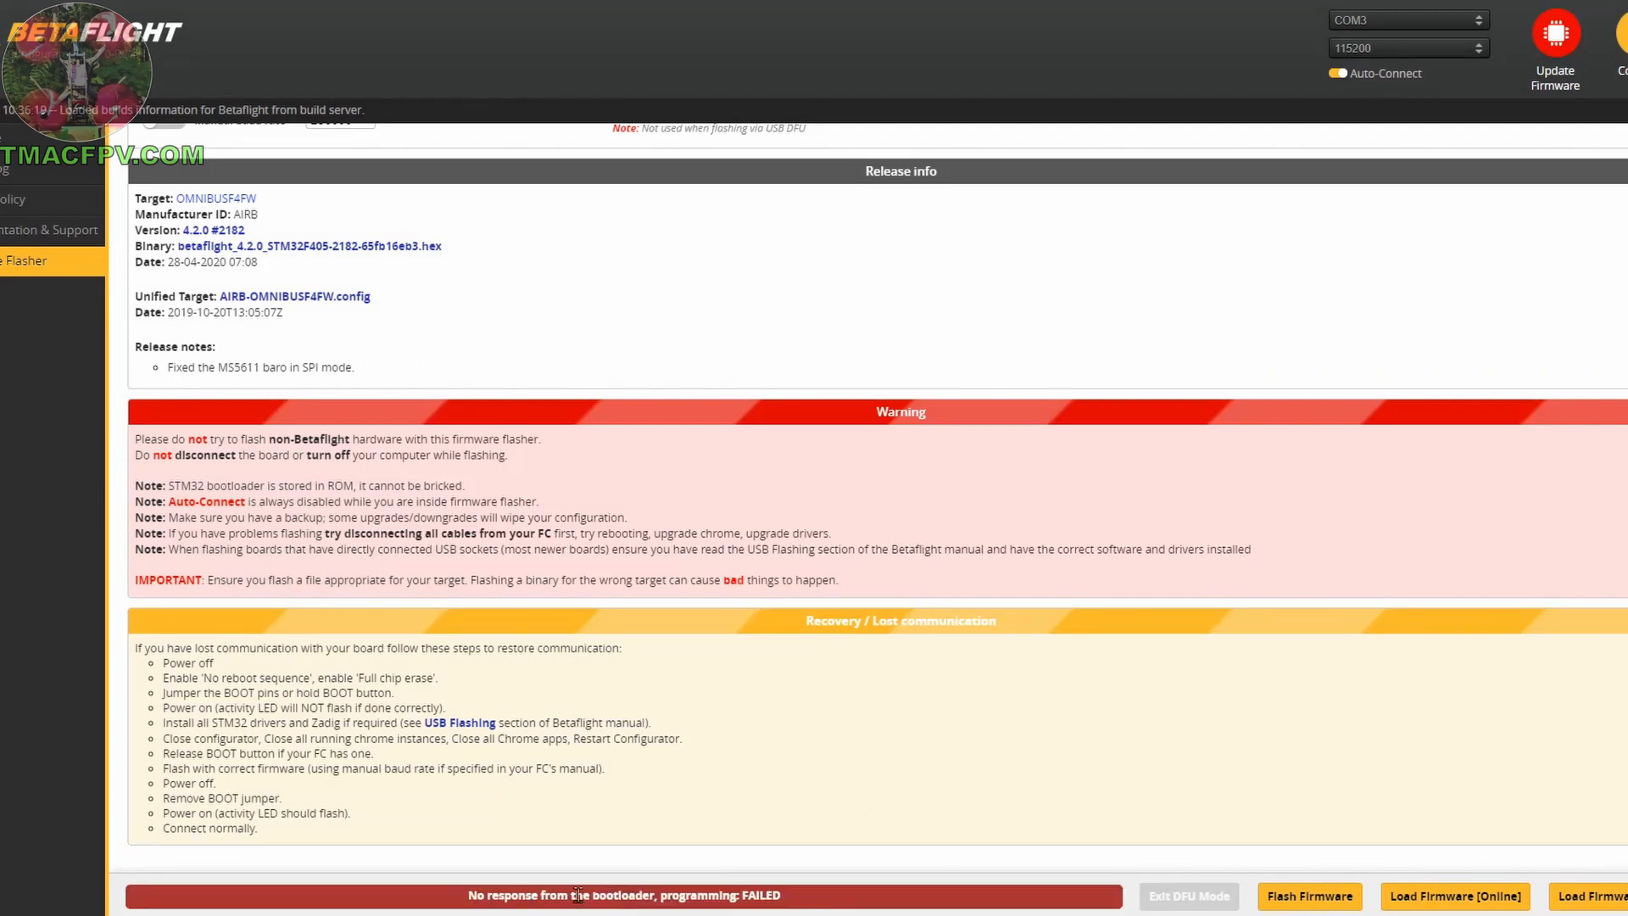
{"action": "mouse_move", "coordinate": [773, 860]}
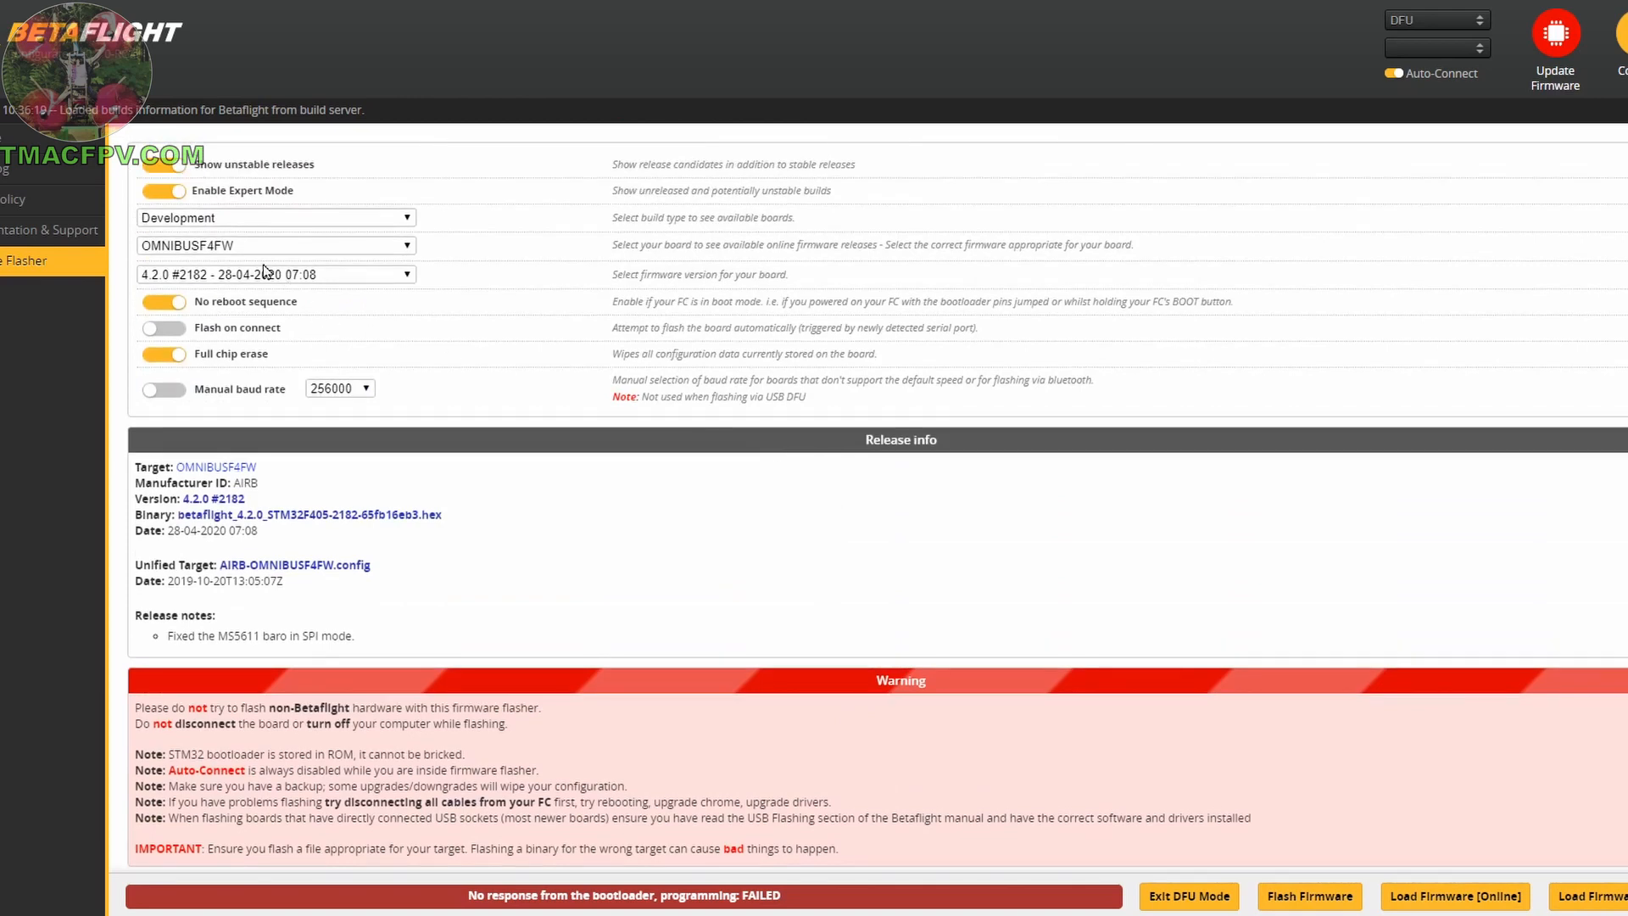
{"action": "left_click", "coordinate": [1309, 895]}
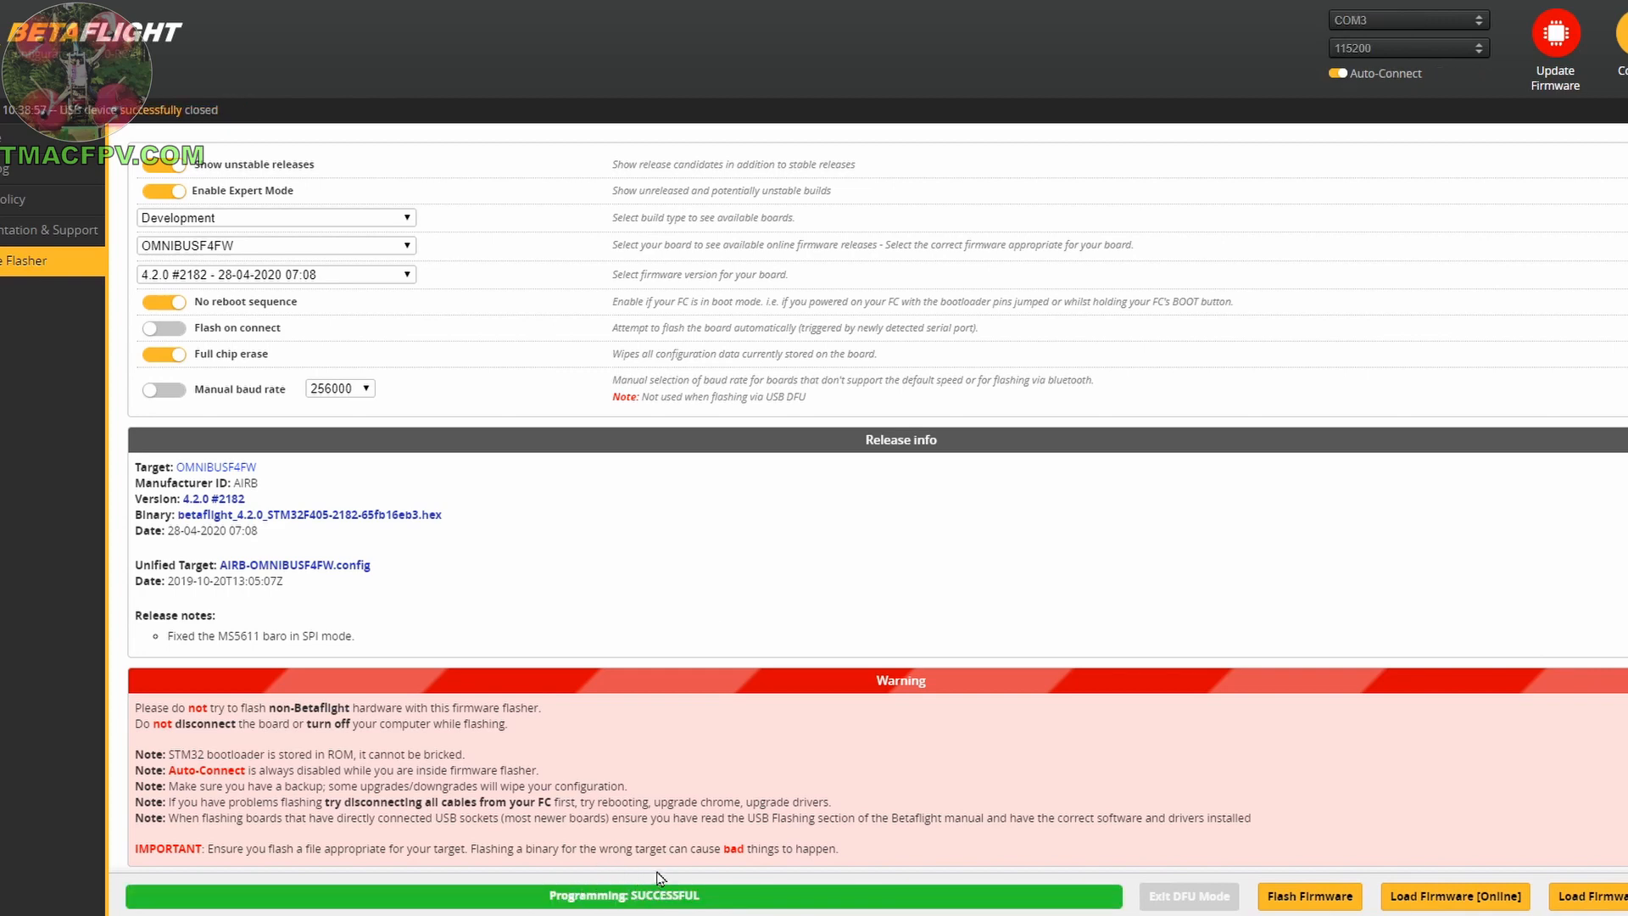
{"action": "mouse_move", "coordinate": [1011, 737]}
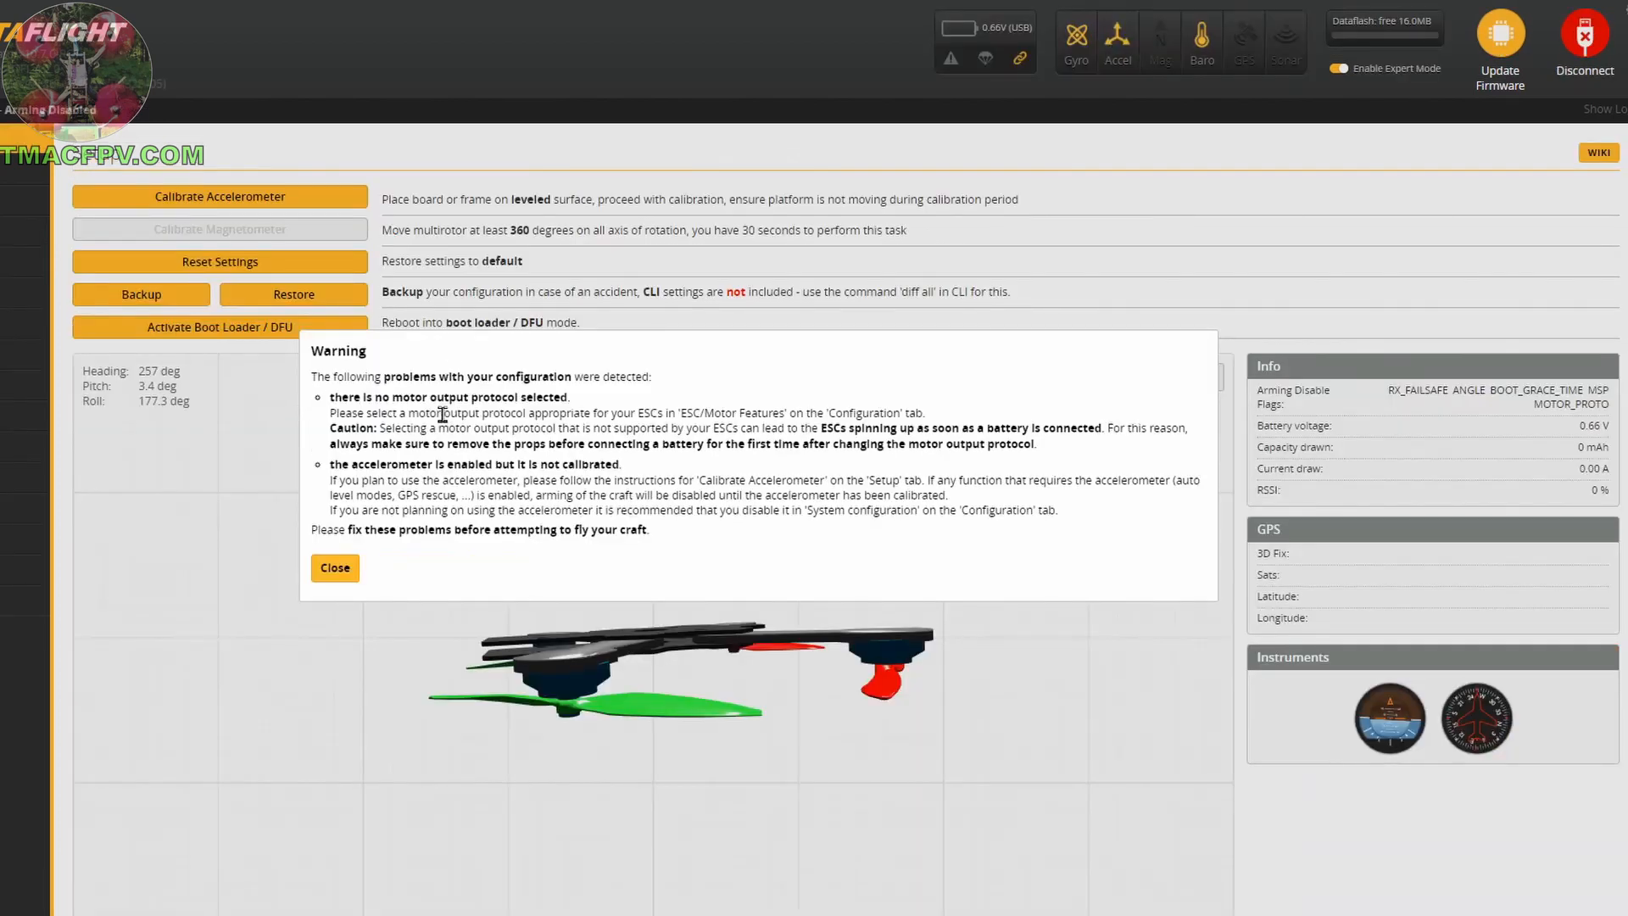
{"action": "mouse_move", "coordinate": [581, 421]}
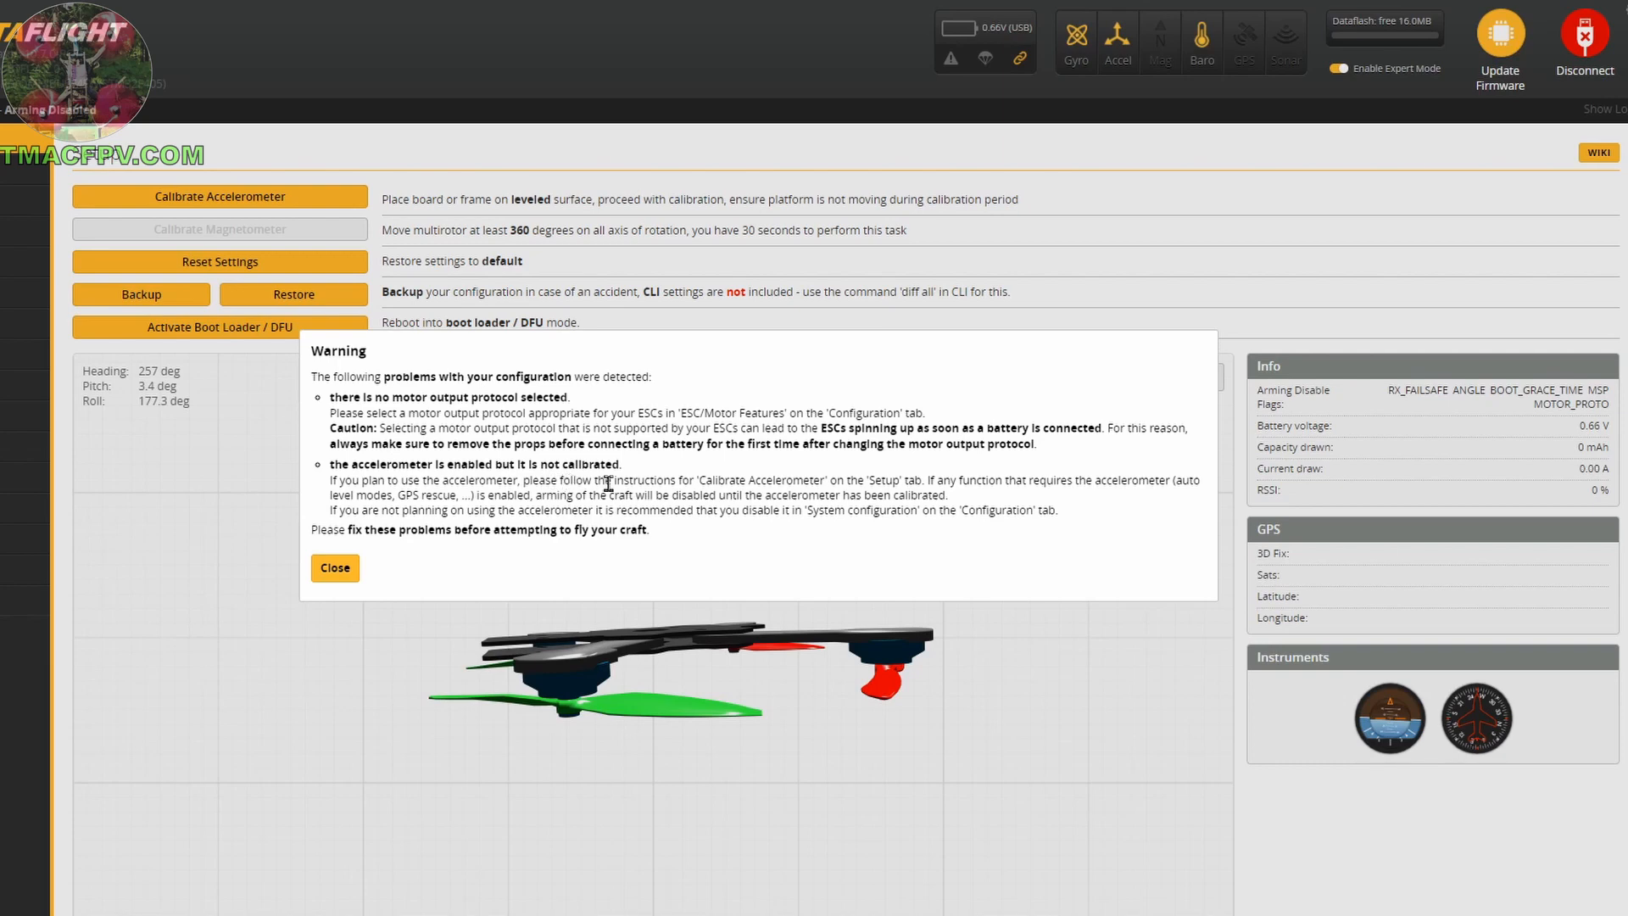
Close the configuration problems warning and calibrate the accelerometer on Setup.
{"action": "left_click", "coordinate": [334, 568]}
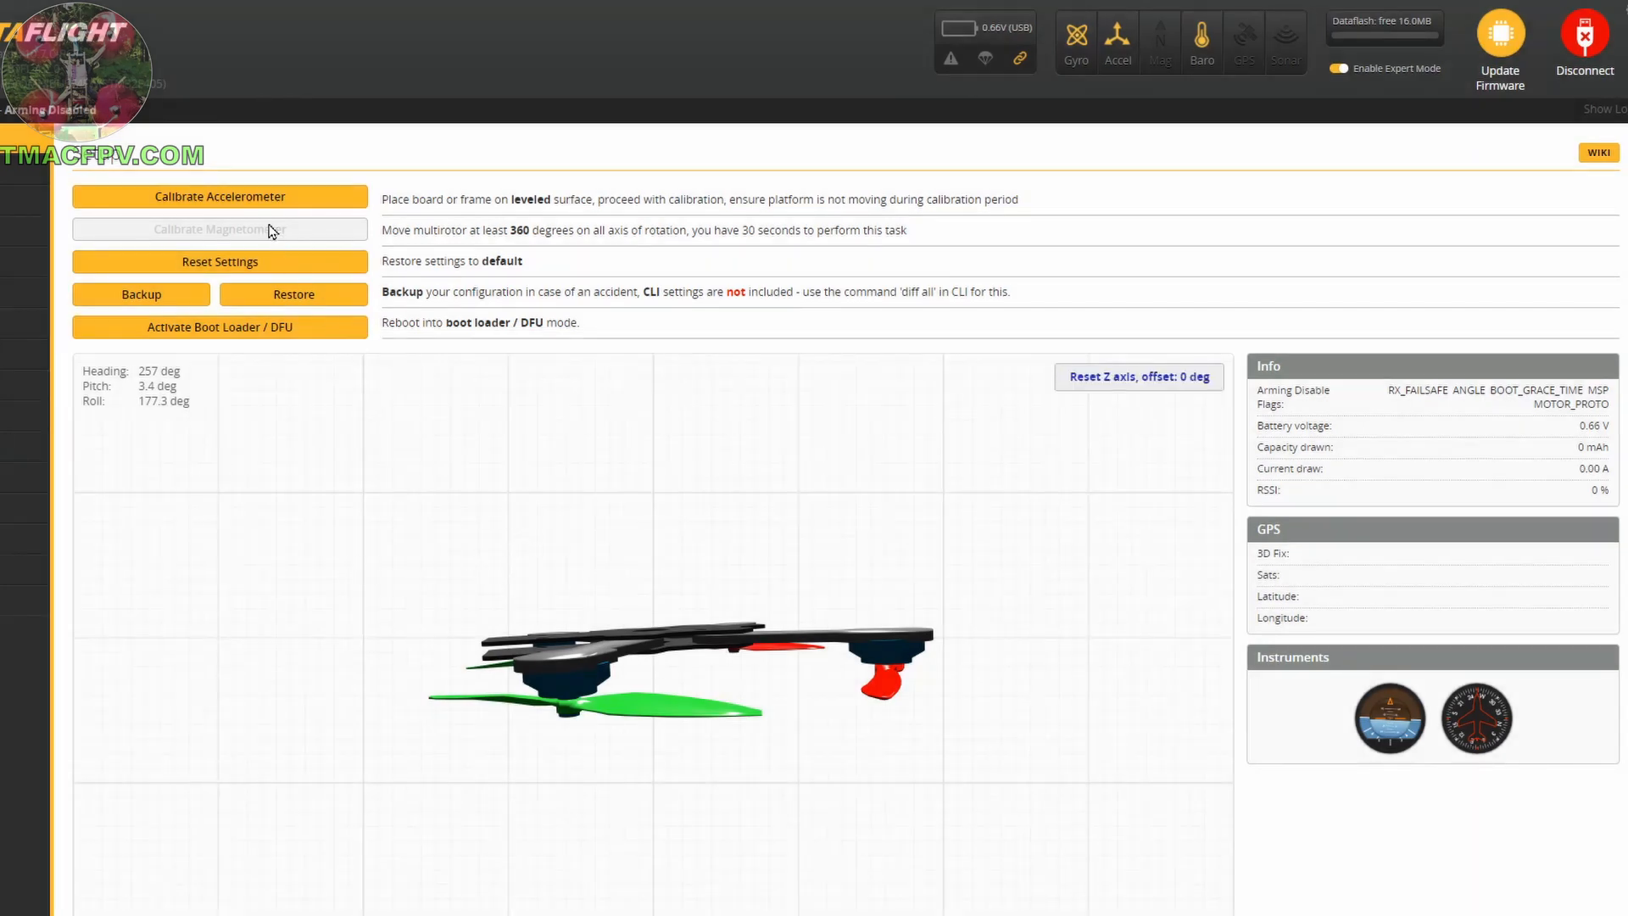
{"action": "left_click", "coordinate": [218, 197]}
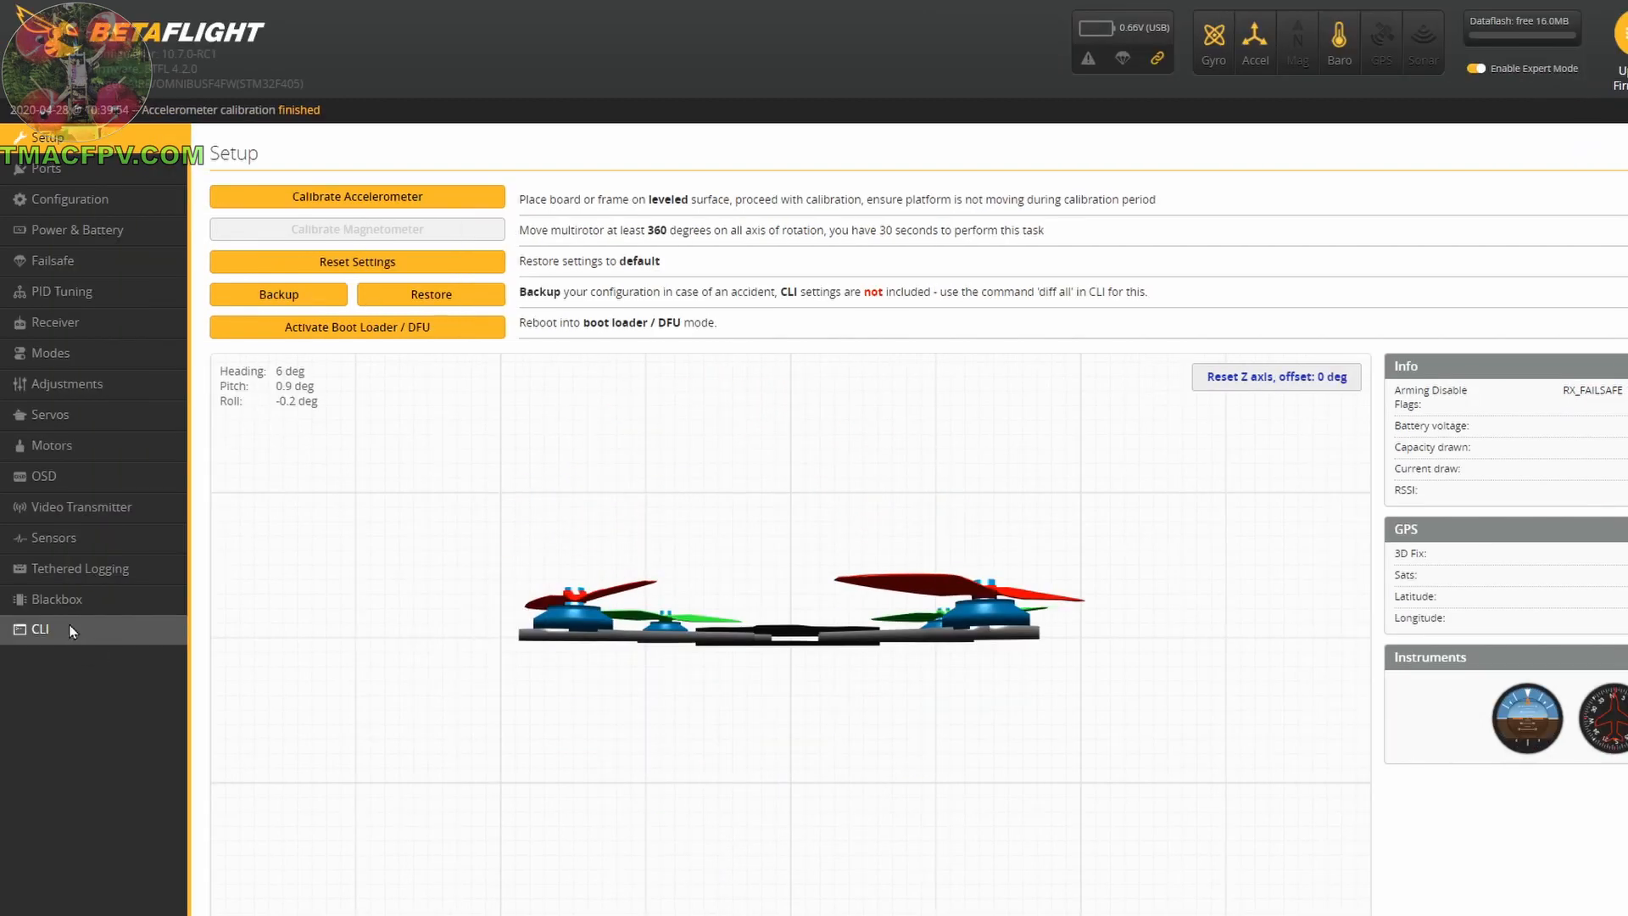
Run a fresh CLI dump and highlight the 4.2.0 Apr 28 2020 version line.
{"action": "left_click", "coordinate": [39, 627]}
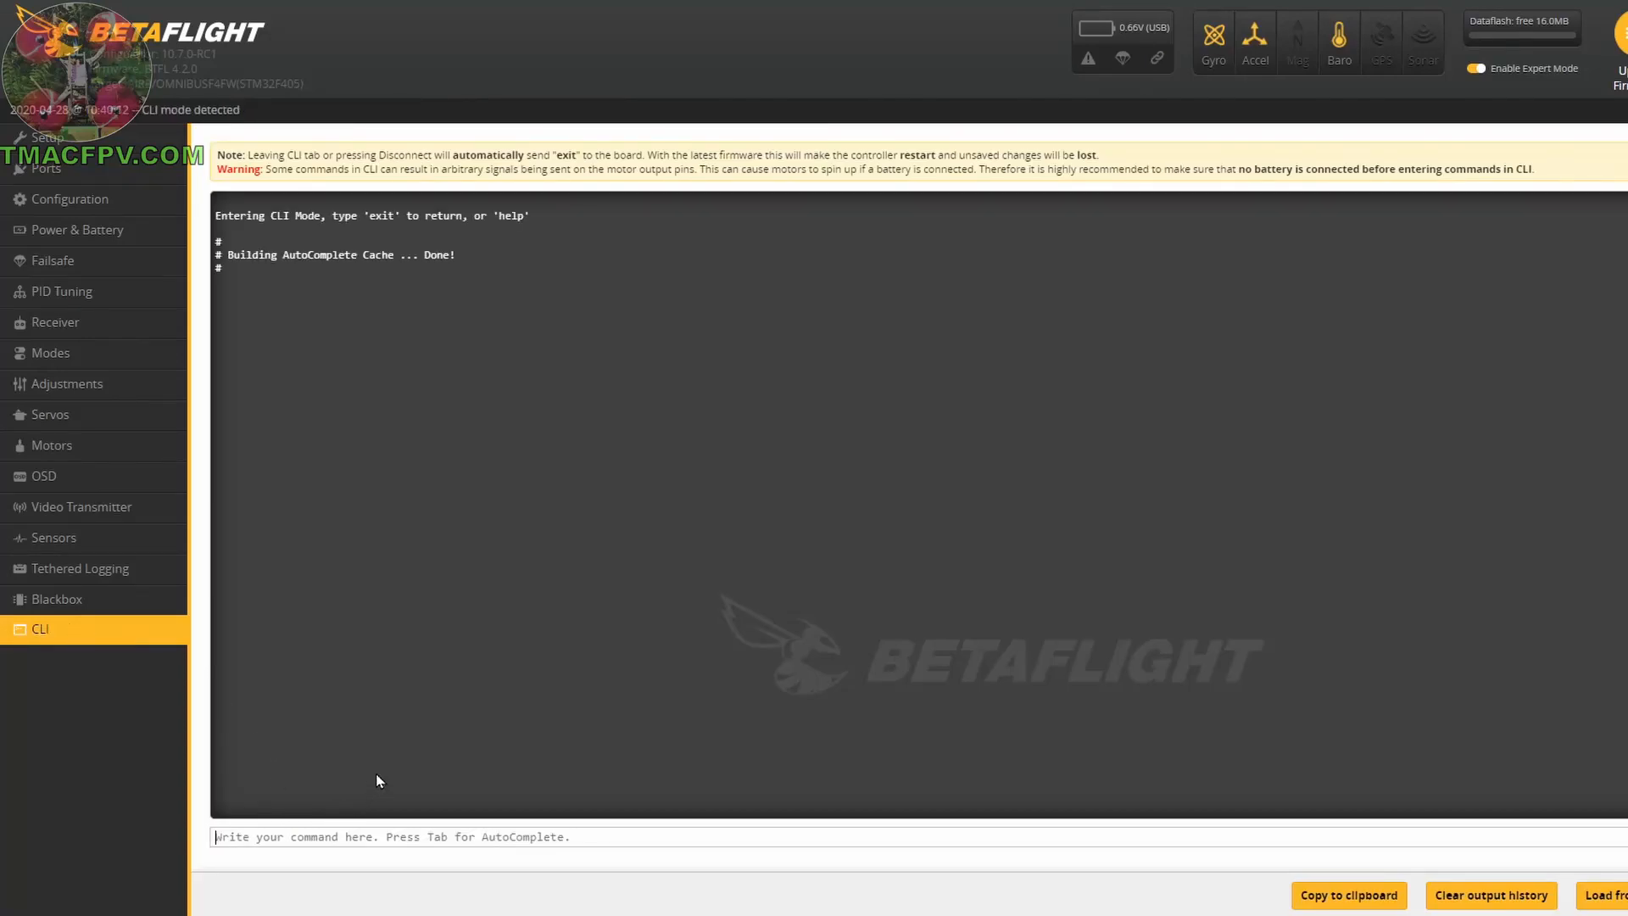
{"action": "type", "text": "du"}
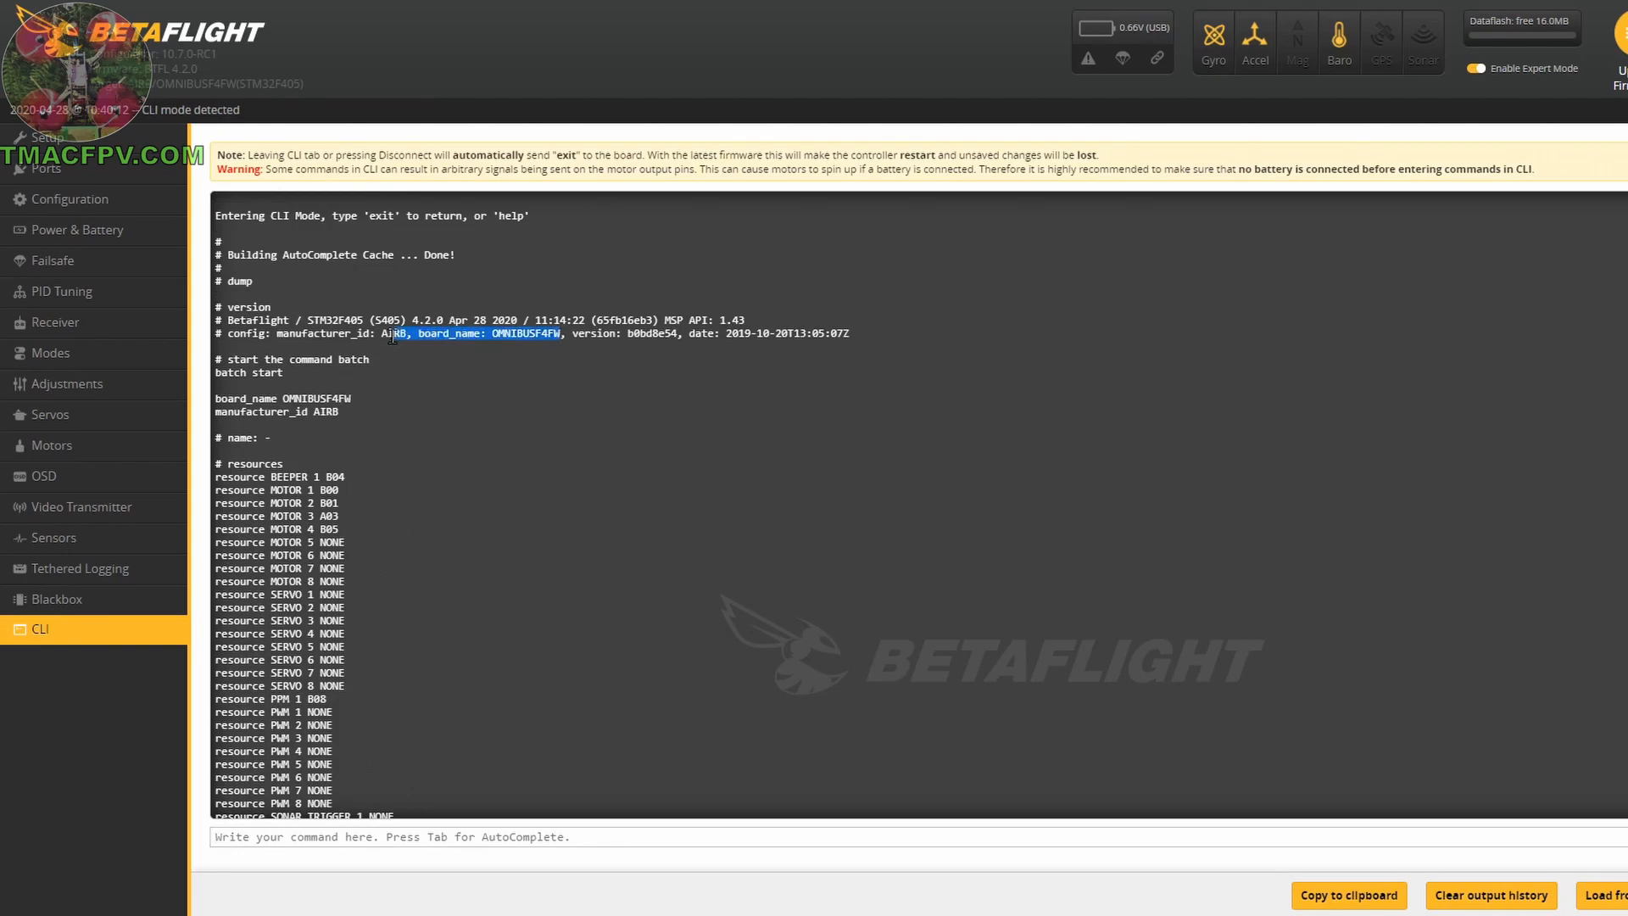
{"action": "left_click_drag", "start_coordinate": [414, 321], "coordinate": [526, 320]}
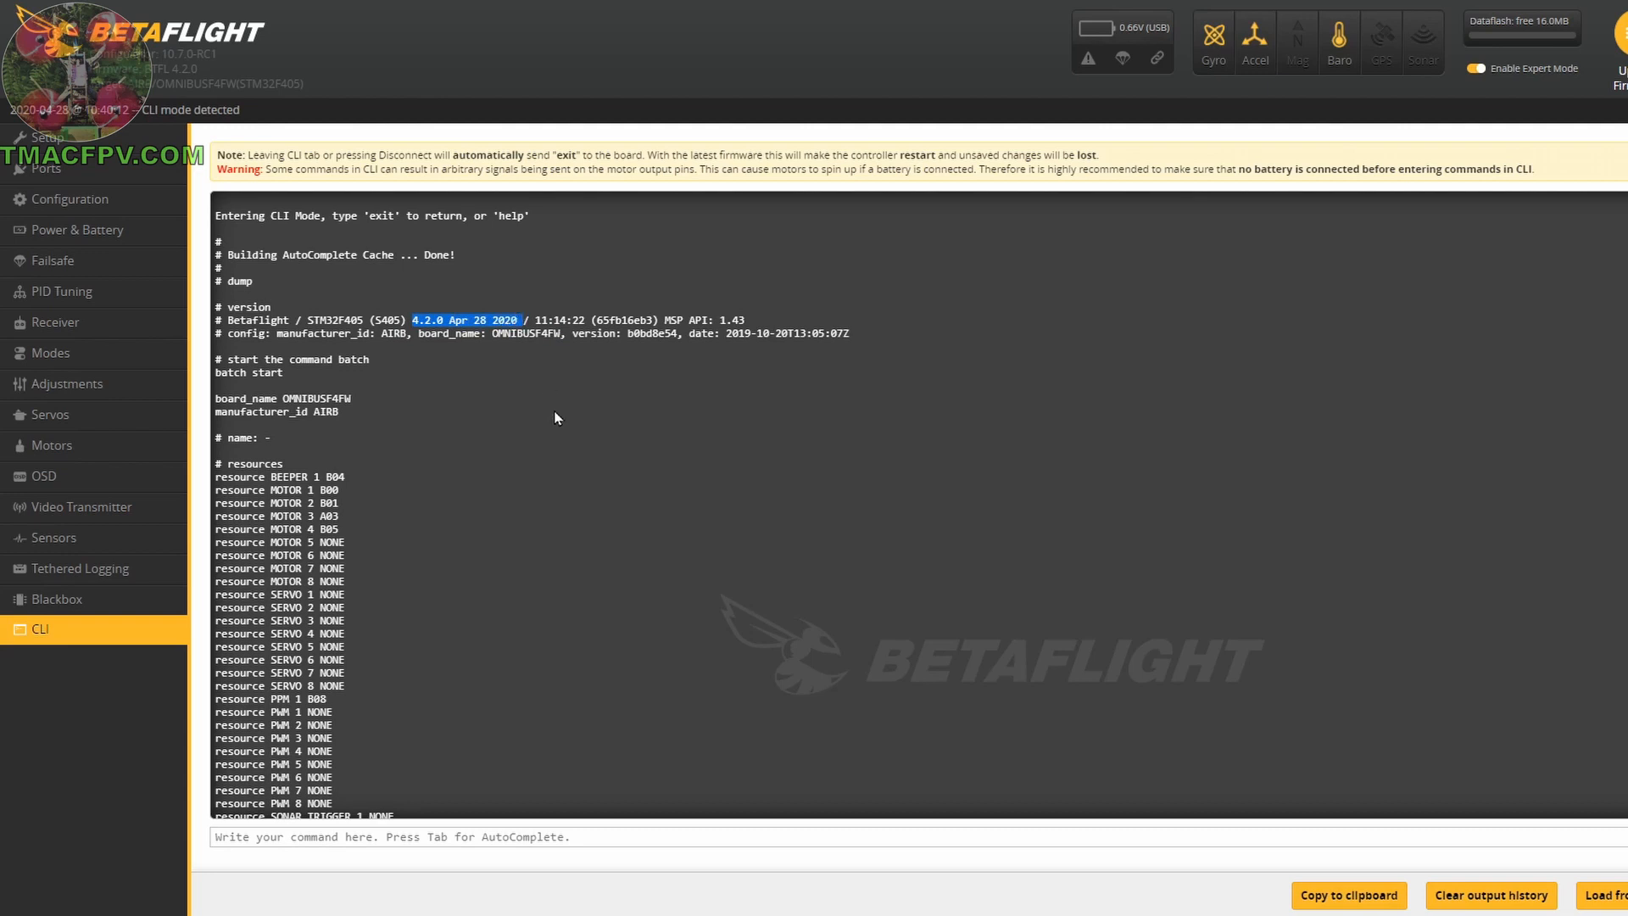
{"action": "mouse_move", "coordinate": [558, 422]}
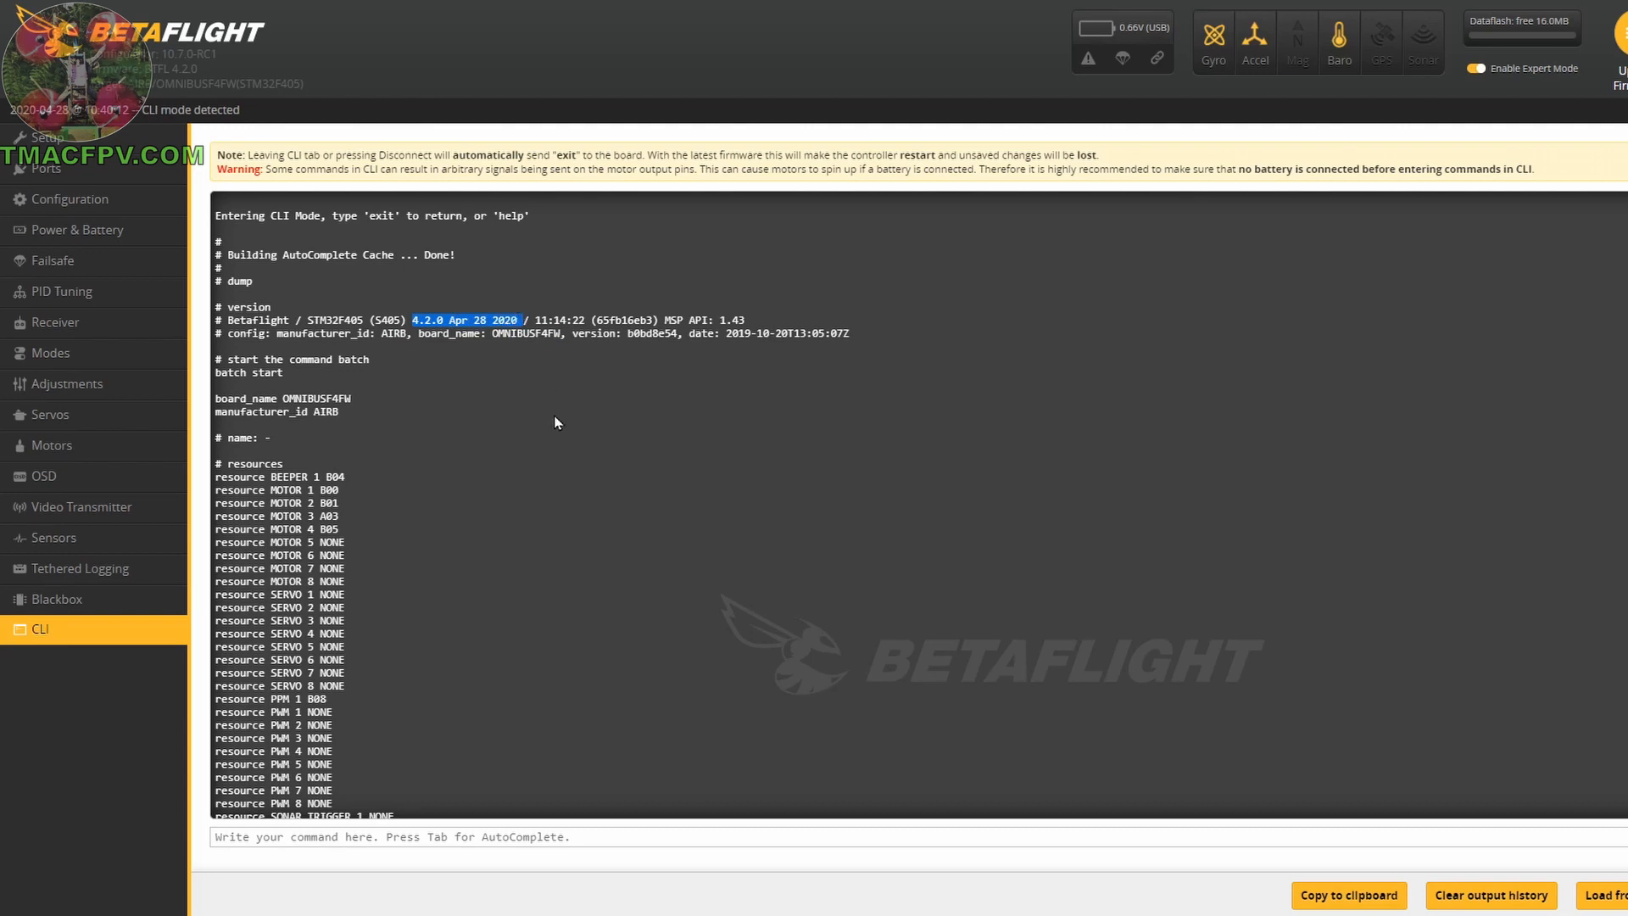
{"action": "mouse_move", "coordinate": [570, 456]}
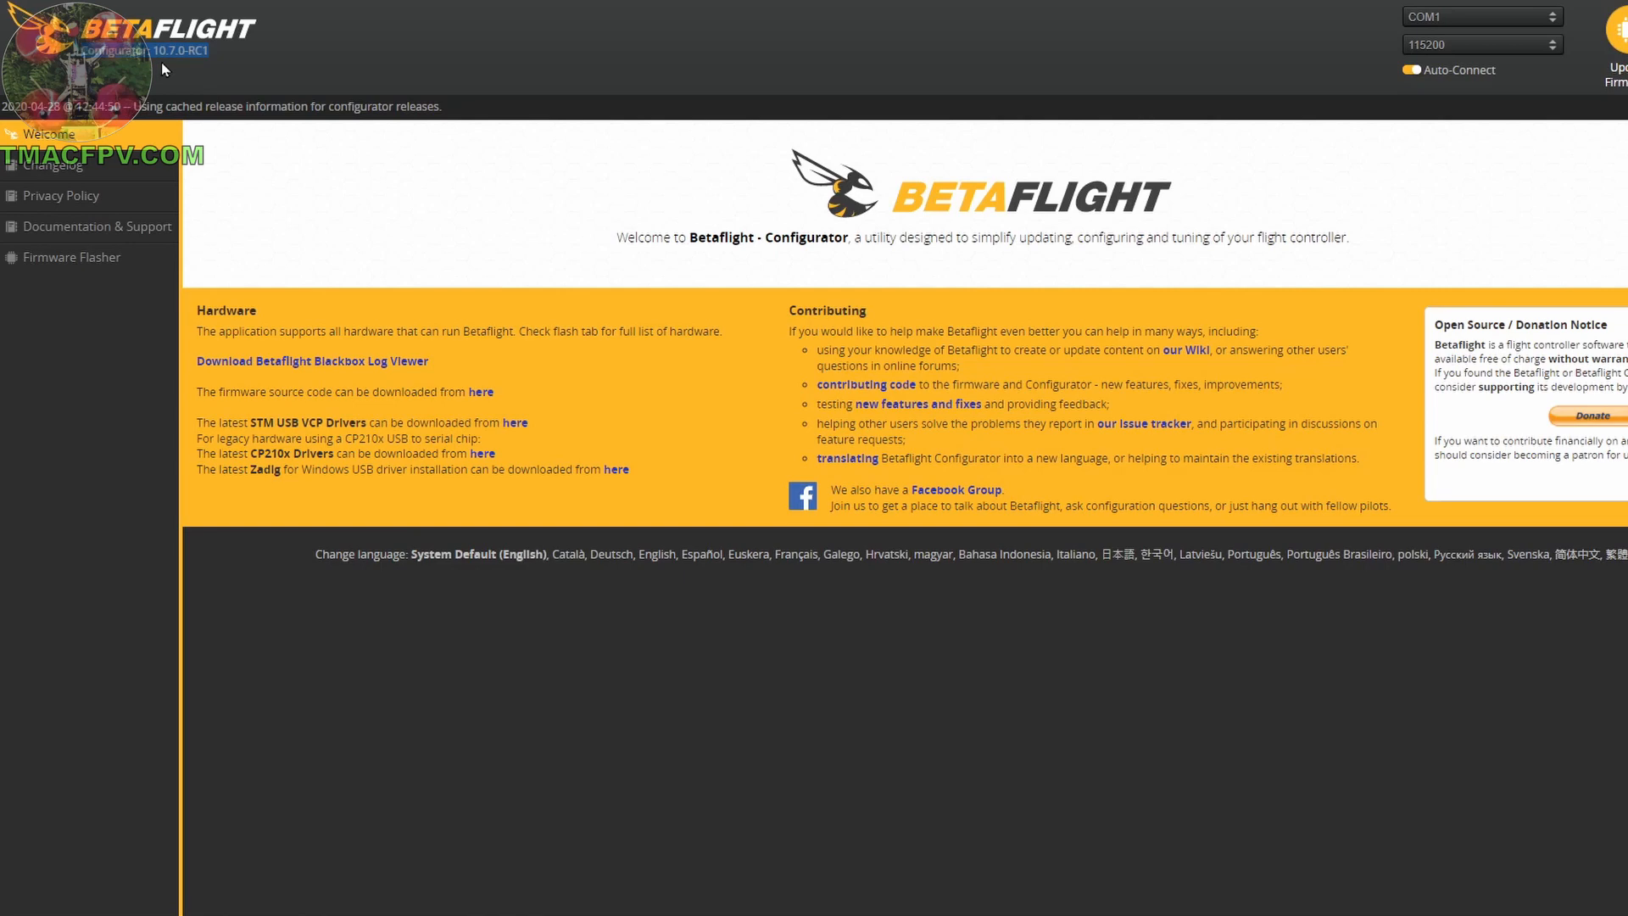
{"action": "mouse_move", "coordinate": [201, 72]}
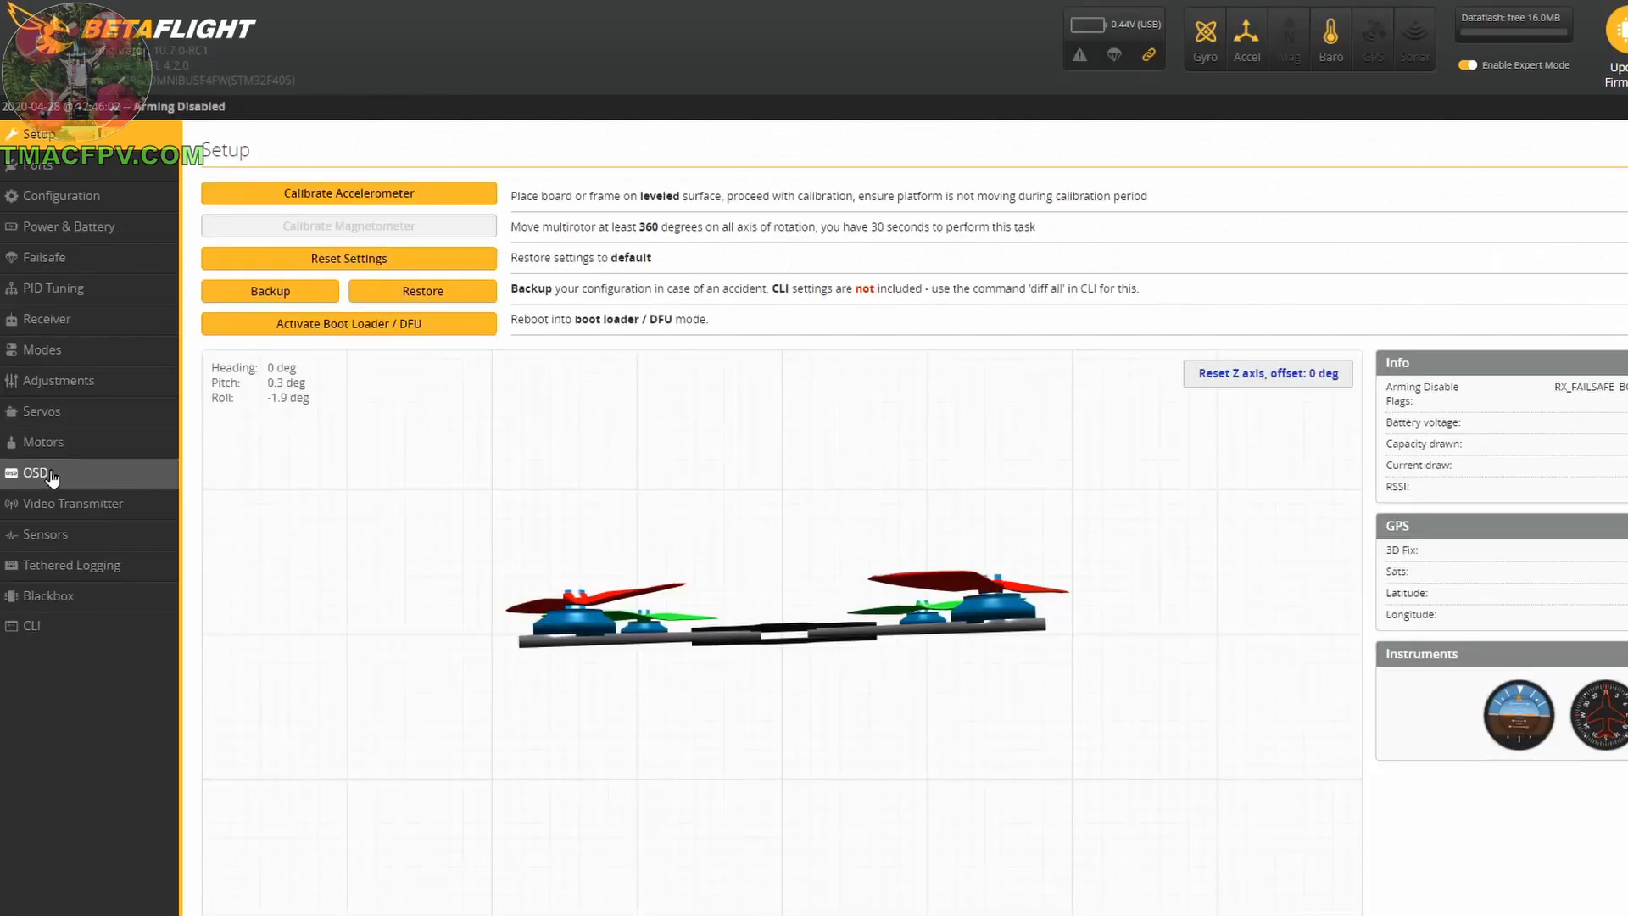
Bring up the OSD Font Manager showing presets and the default boot logo.
{"action": "left_click", "coordinate": [37, 473]}
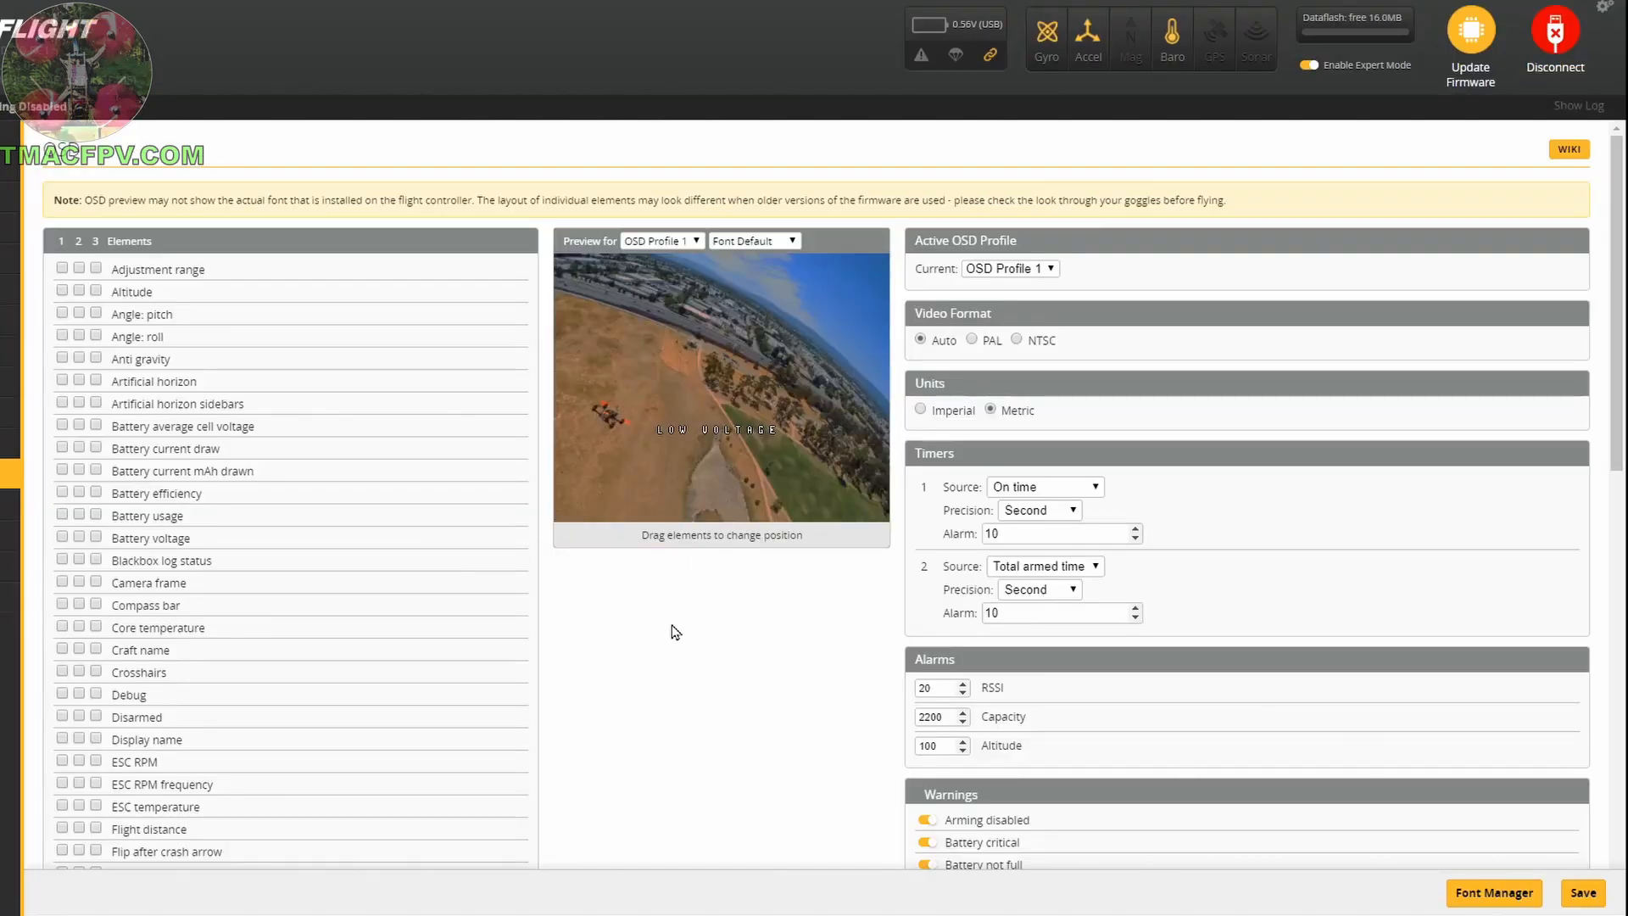
{"action": "left_click", "coordinate": [1492, 893]}
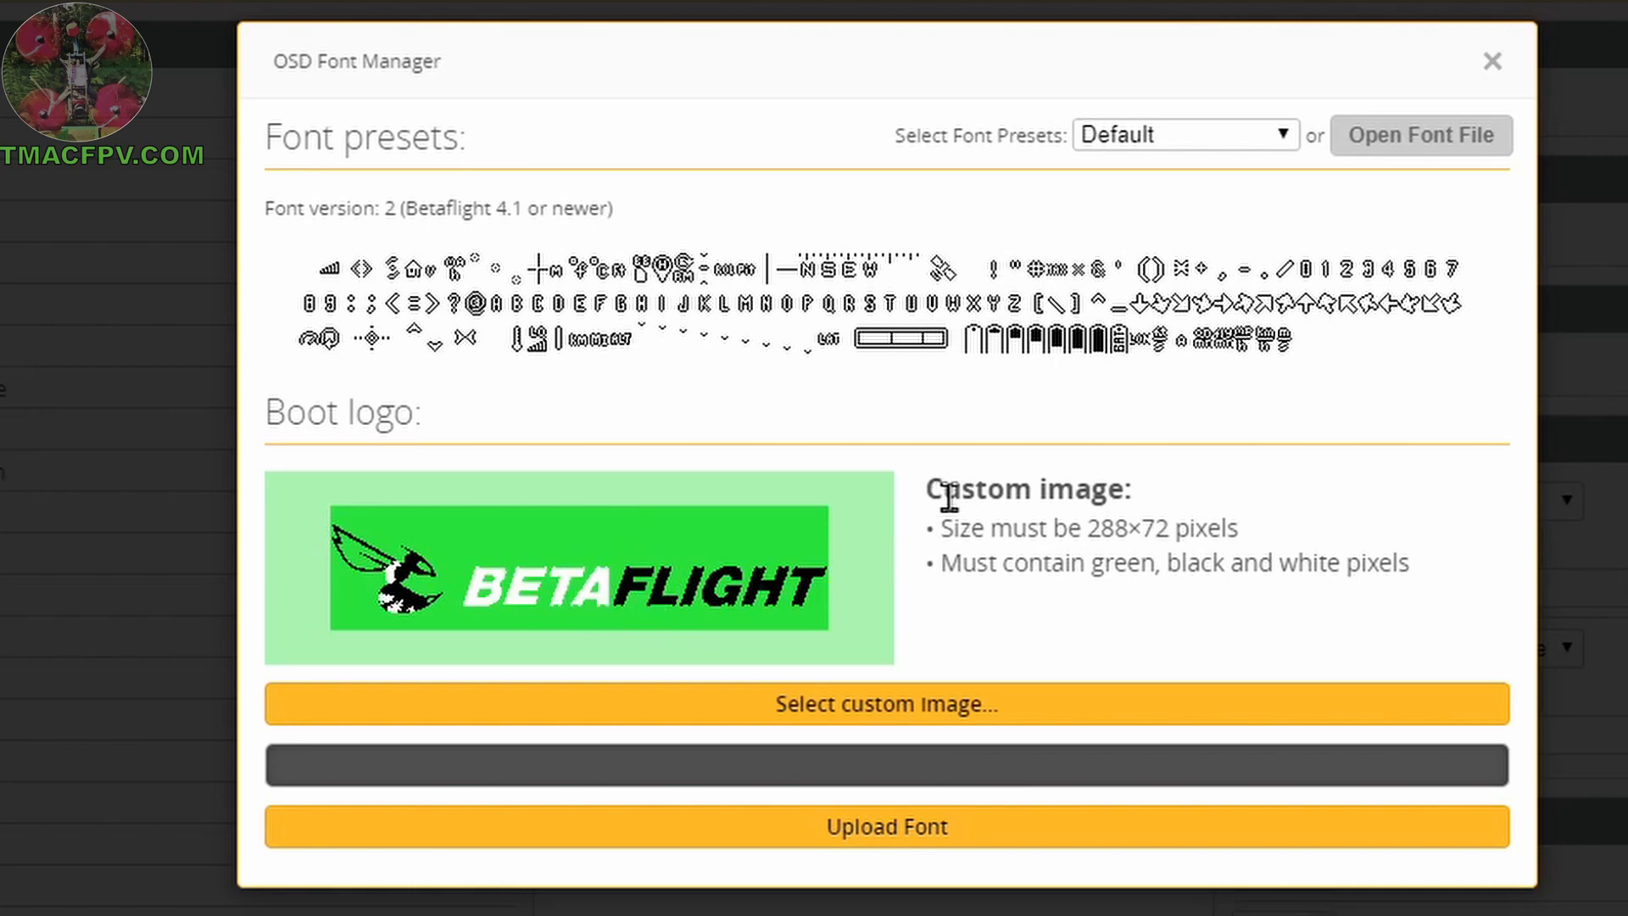
{"action": "mouse_move", "coordinate": [1168, 548]}
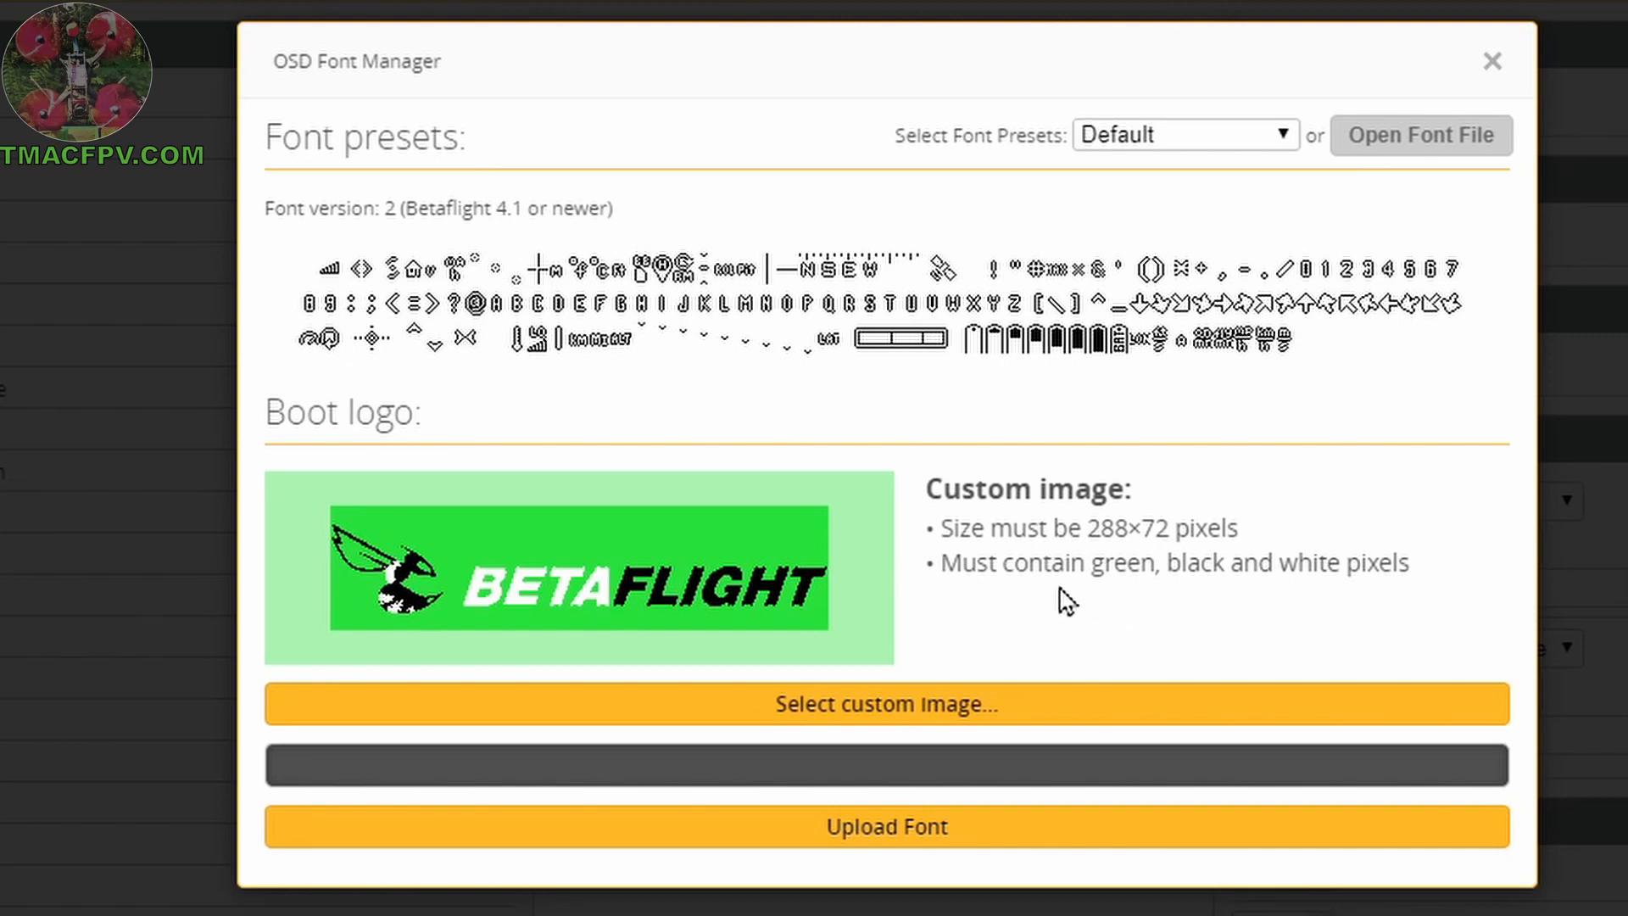
{"action": "mouse_move", "coordinate": [722, 566]}
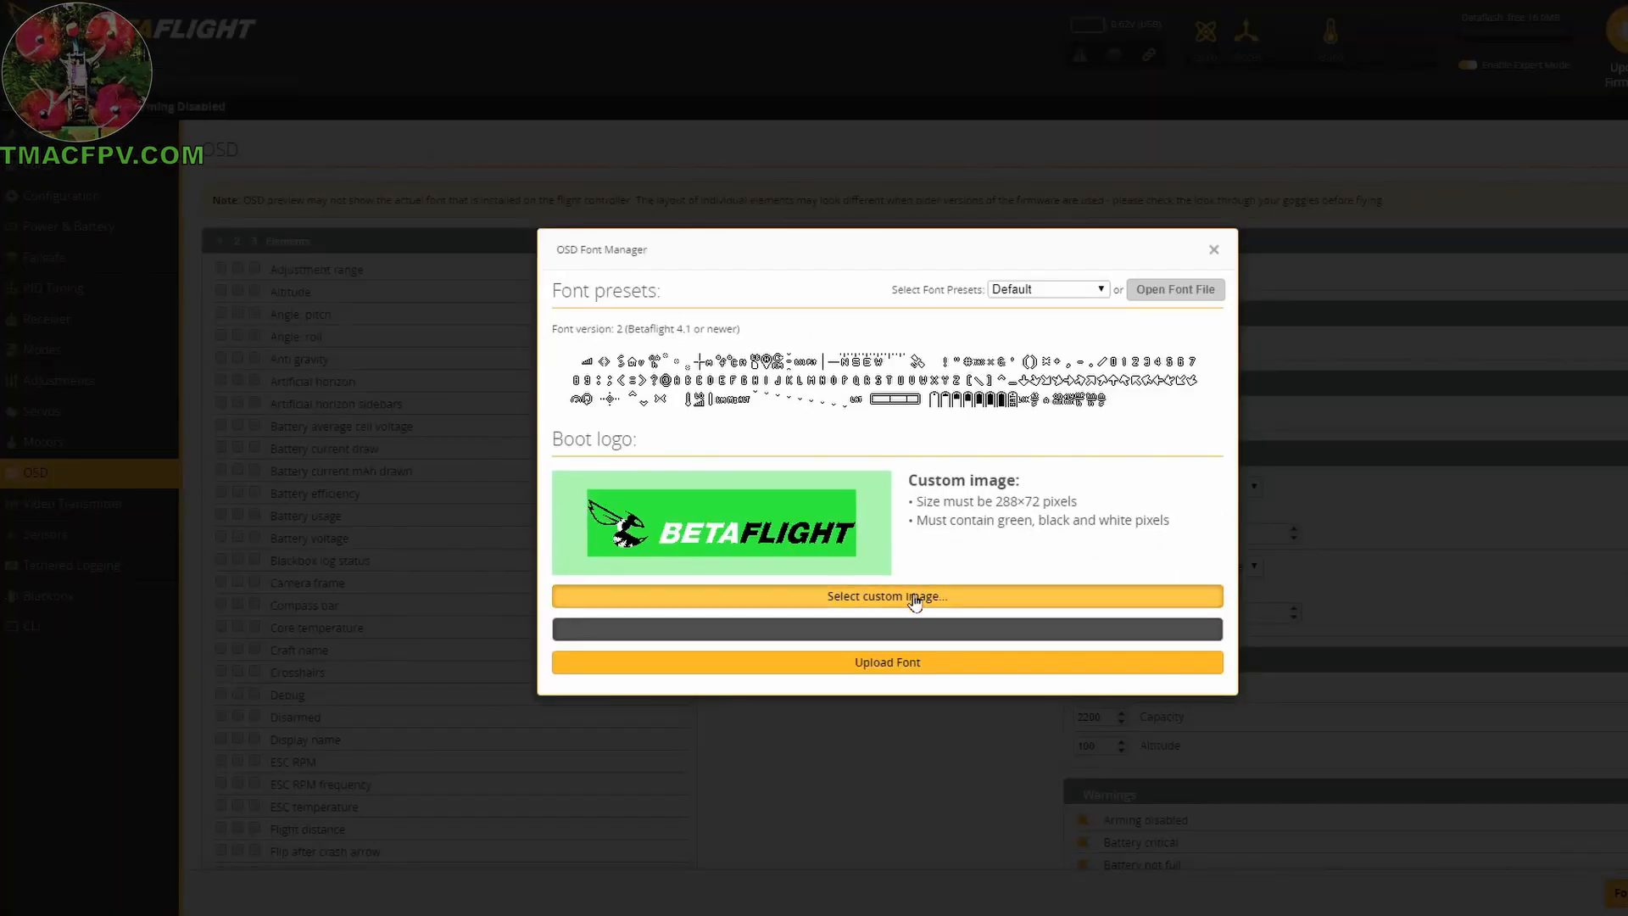
Load BF OSD TMAC FPV LOGO from the LOGO folder as the custom boot logo.
{"action": "left_click", "coordinate": [885, 595]}
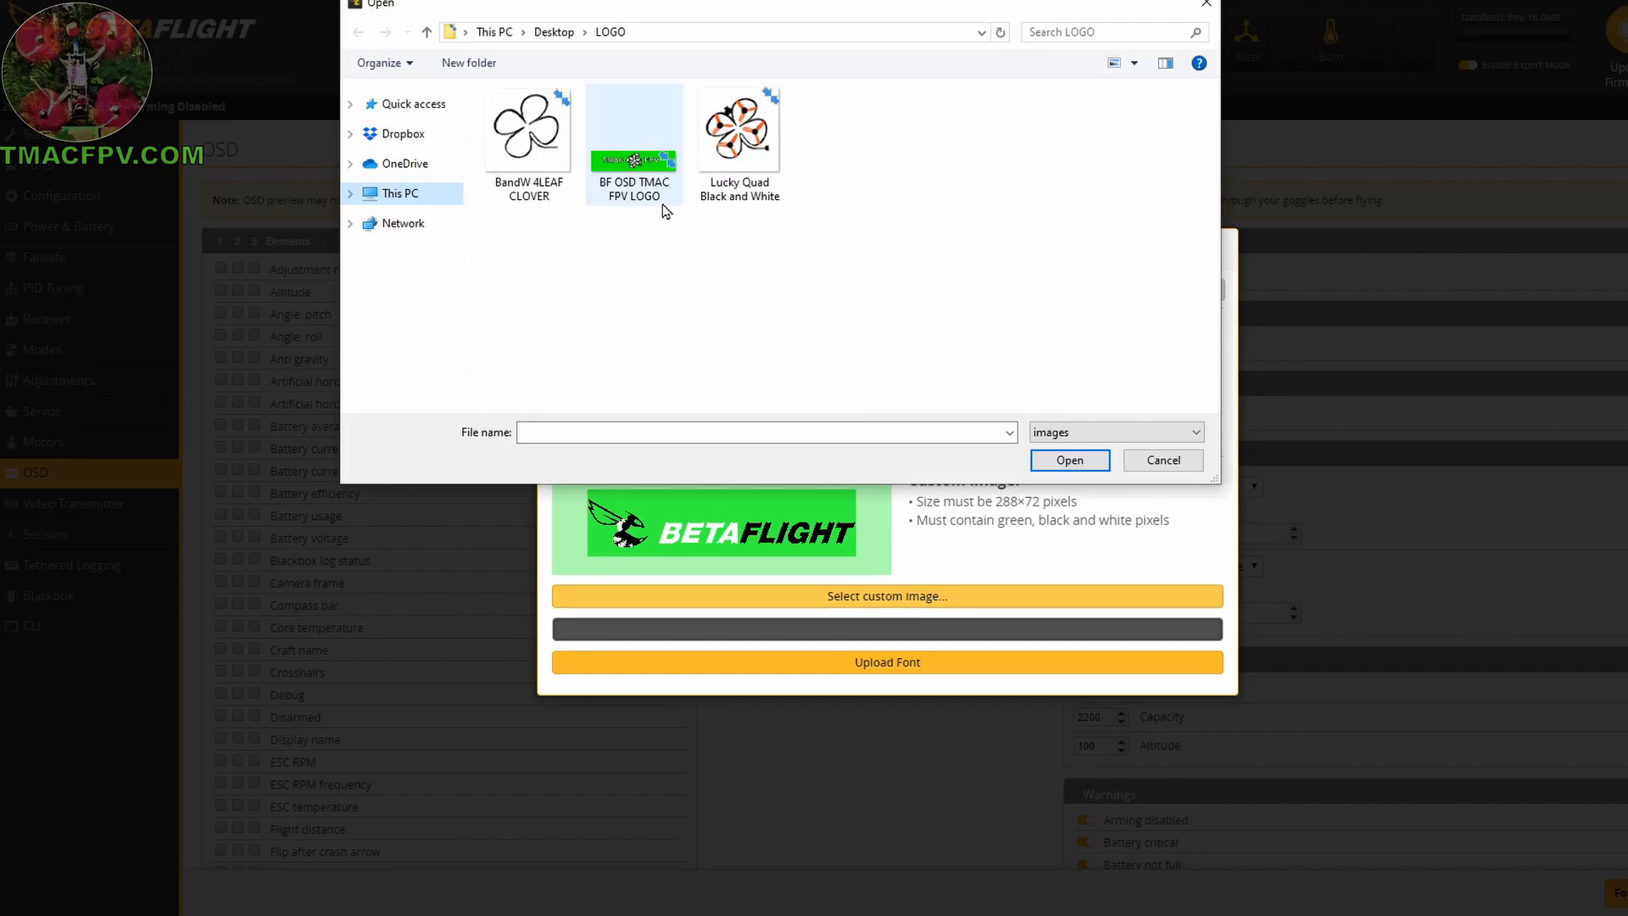
{"action": "mouse_move", "coordinate": [651, 200]}
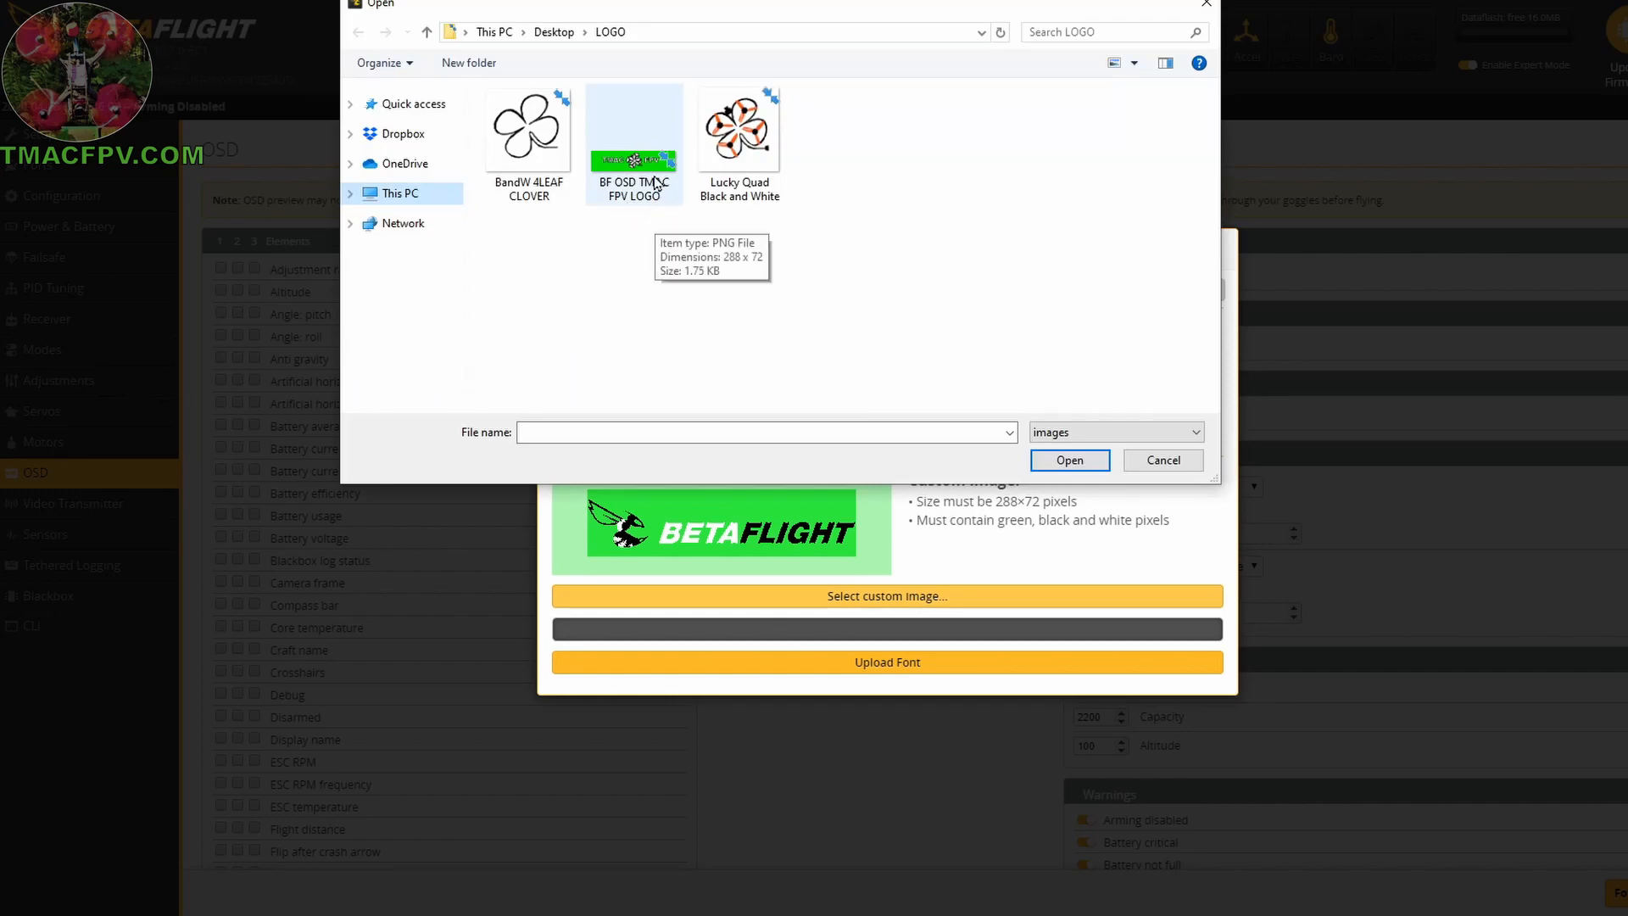
{"action": "left_click", "coordinate": [1068, 460]}
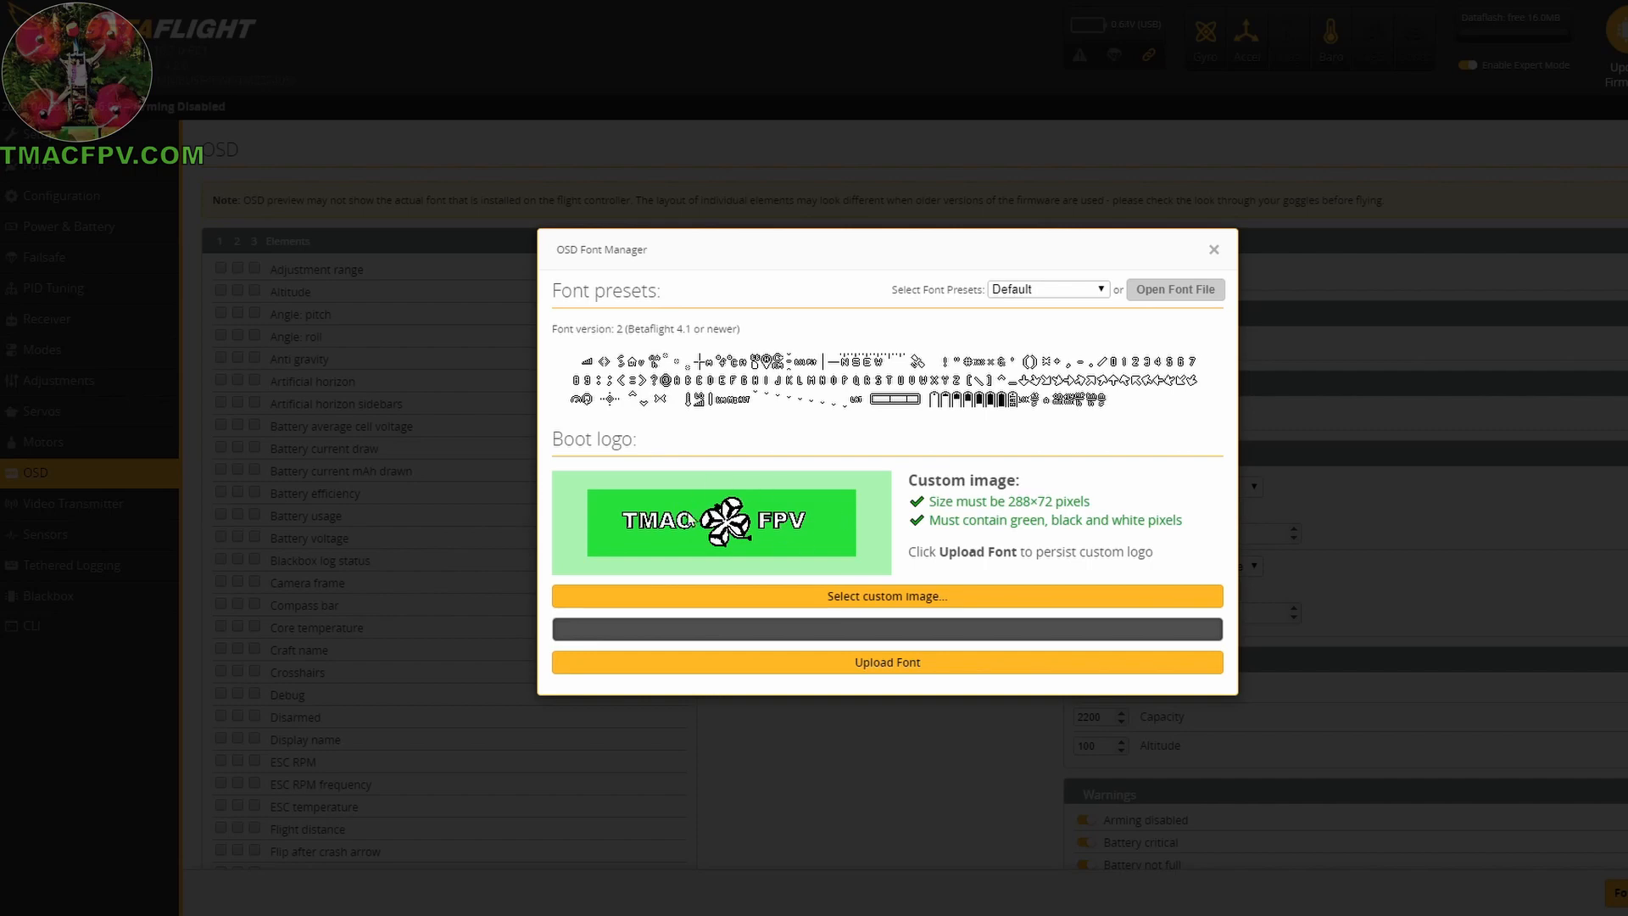
{"action": "mouse_move", "coordinate": [944, 543]}
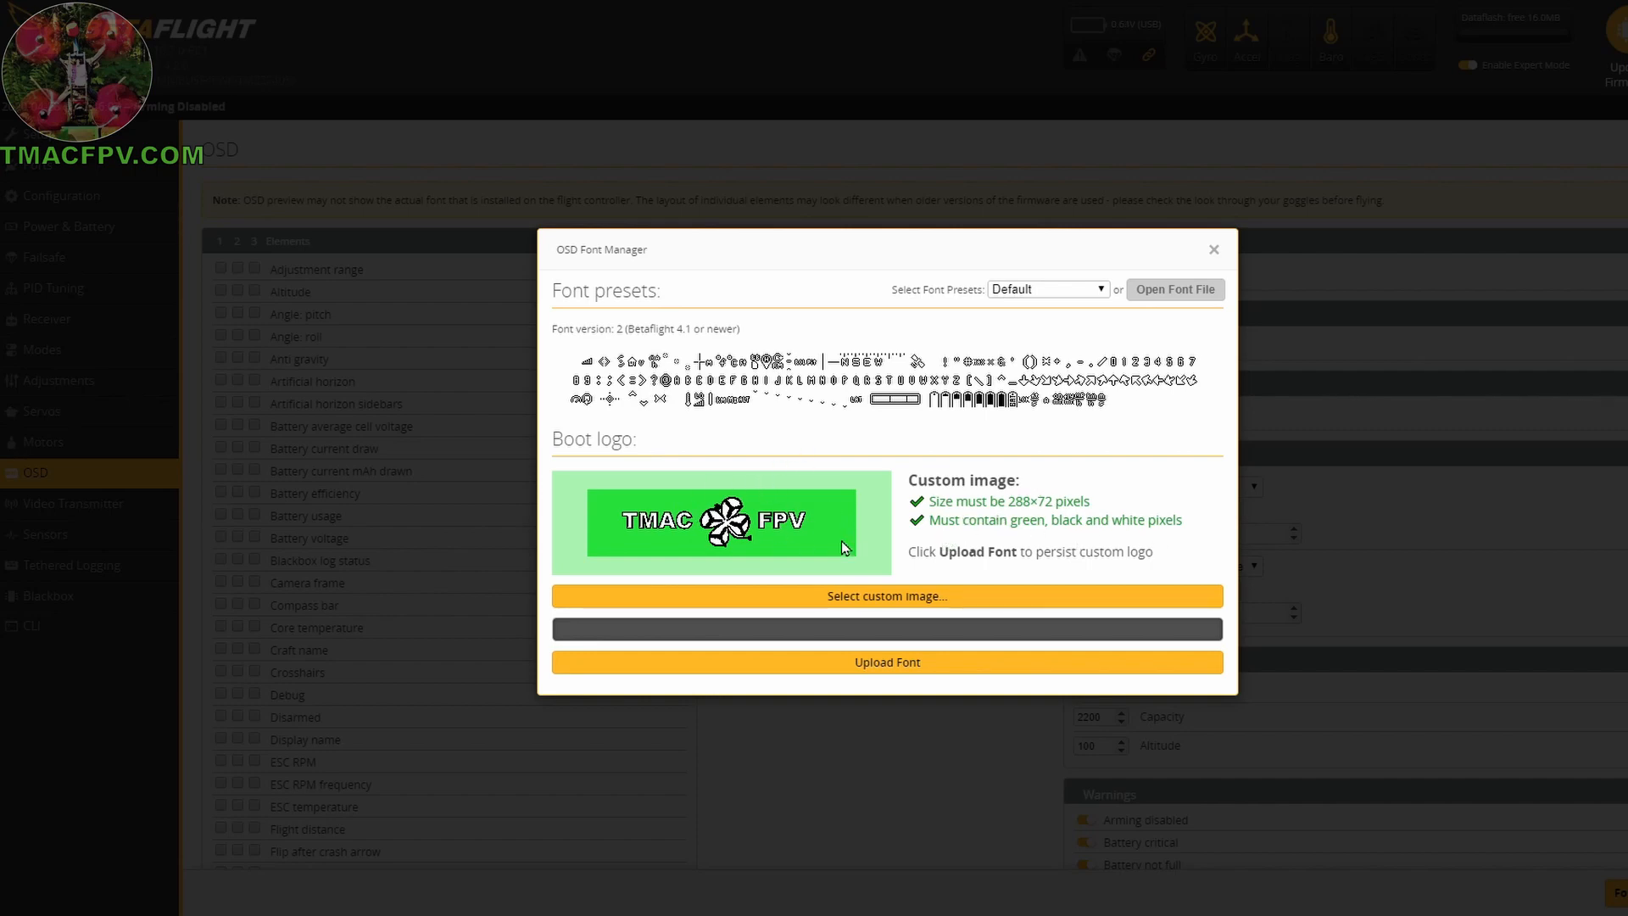
{"action": "mouse_move", "coordinate": [801, 492]}
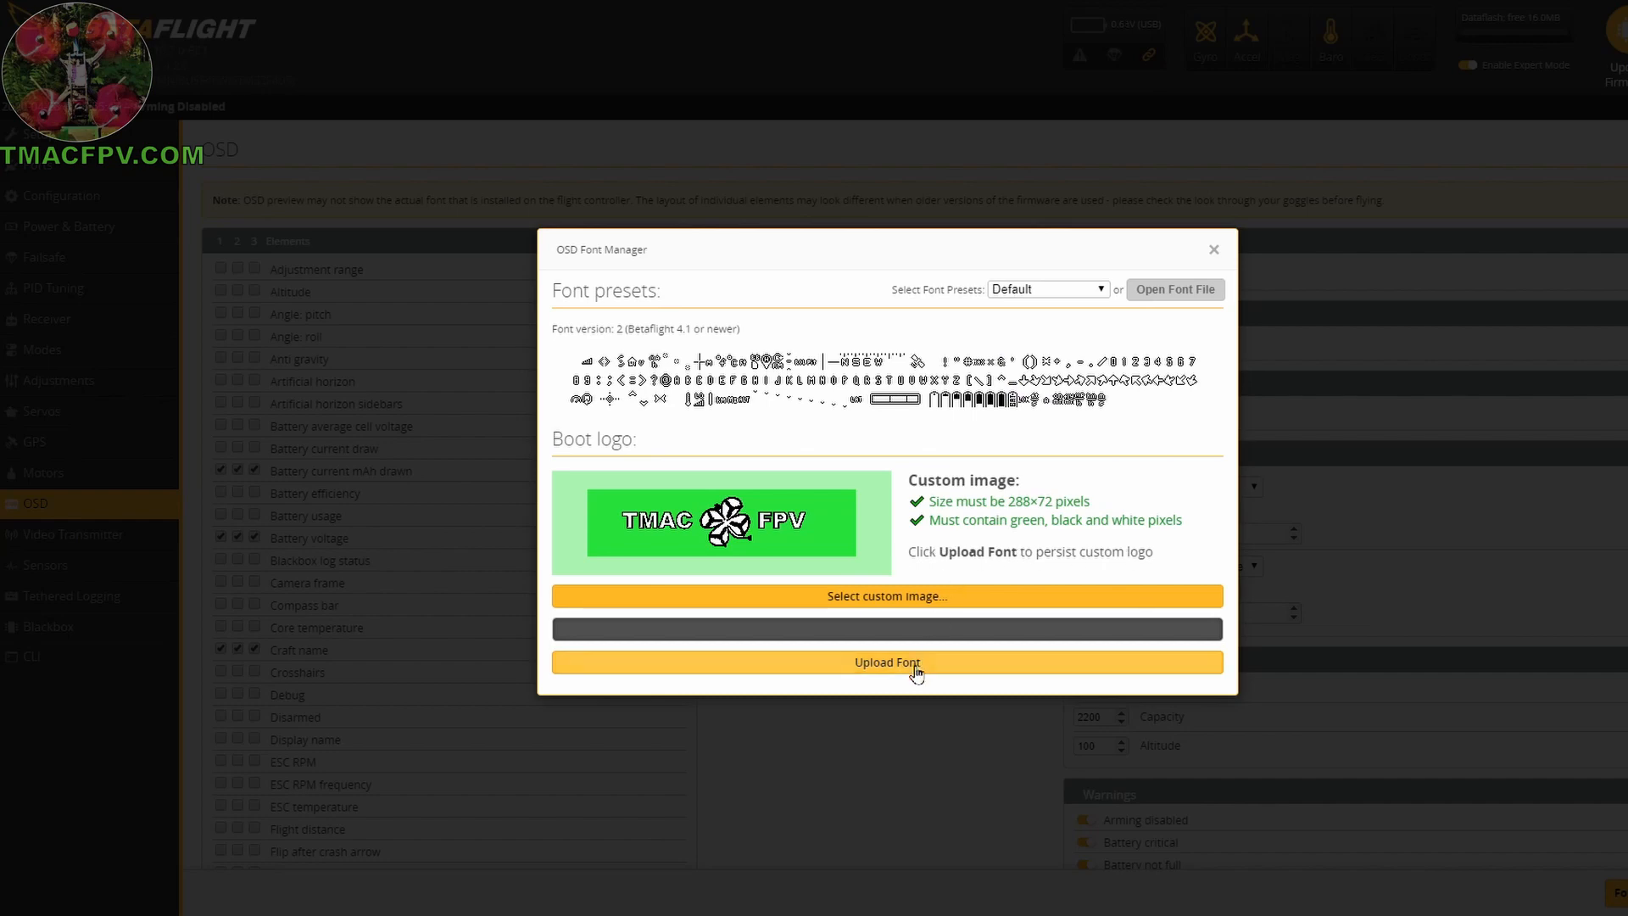
Start the font upload carrying the TMAC FPV clover boot logo to the flight controller.
{"action": "left_click", "coordinate": [887, 661]}
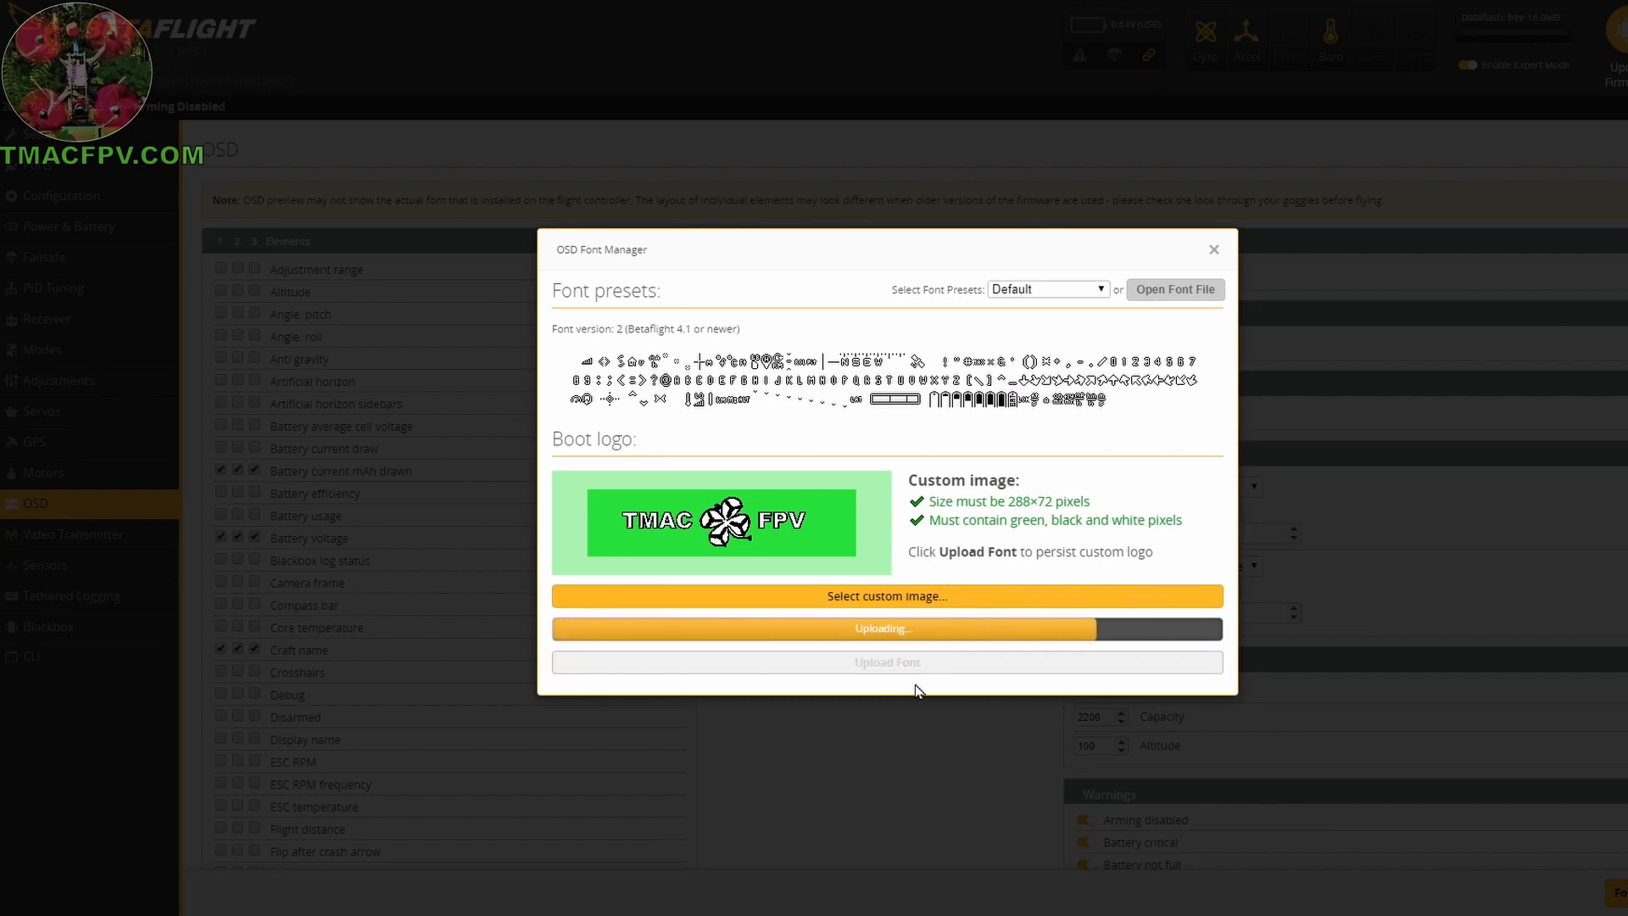